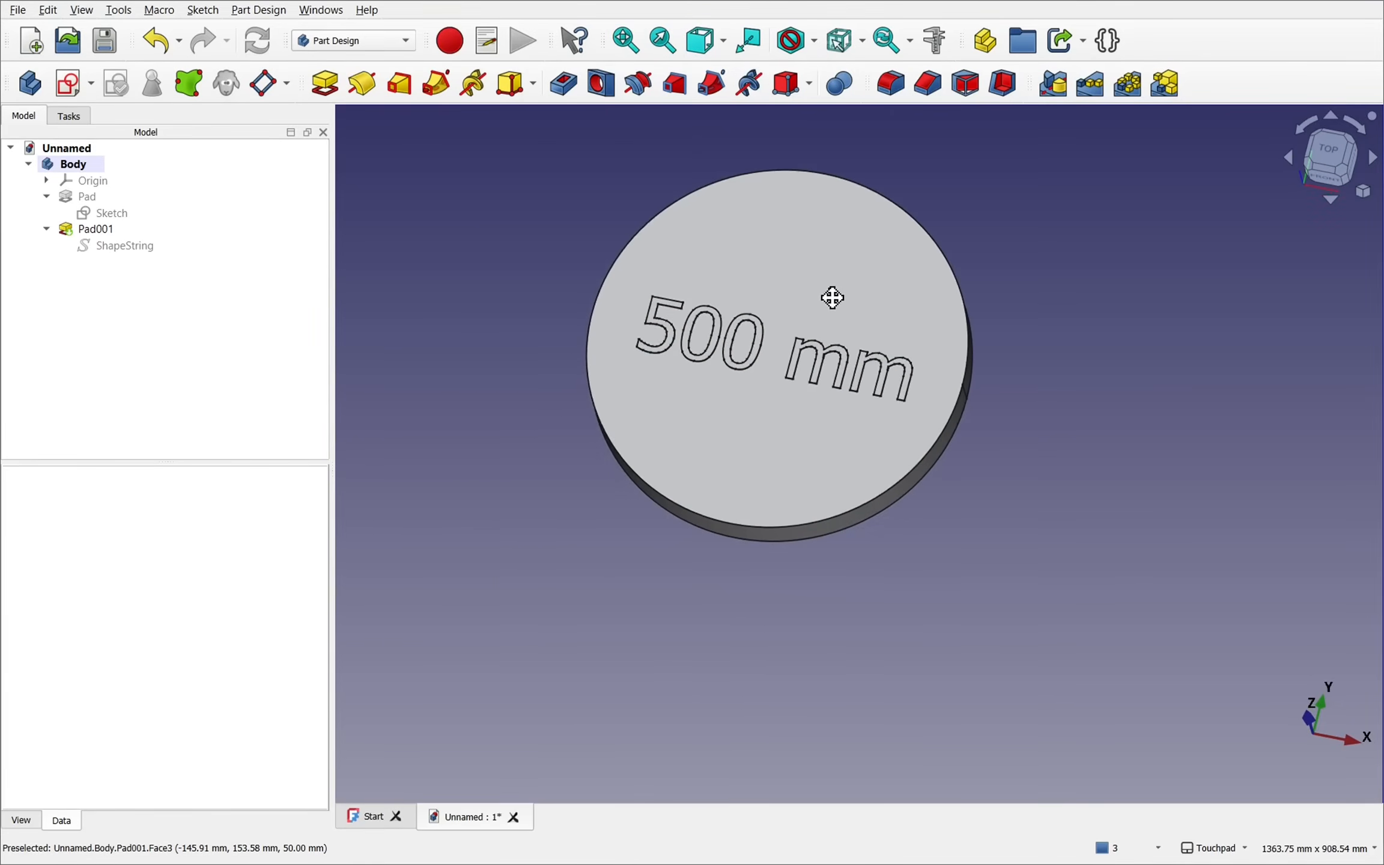
# Set the sketch's CircleDiam property to 50 mm so the raised text reads '50 mm'.
pyautogui.moveTo(833, 297); pyautogui.dragTo(807, 421)
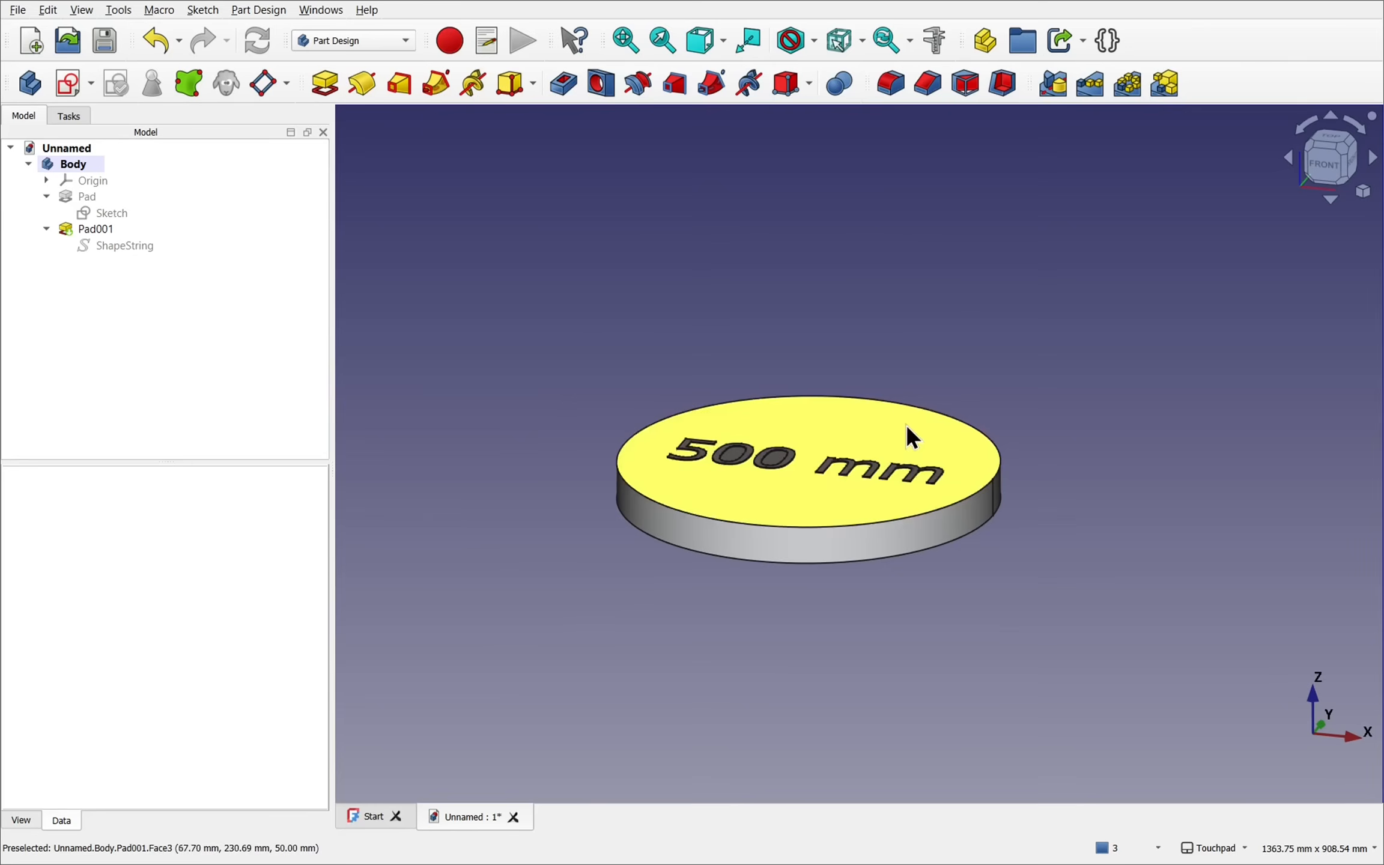
pyautogui.moveTo(909, 436); pyautogui.dragTo(861, 494)
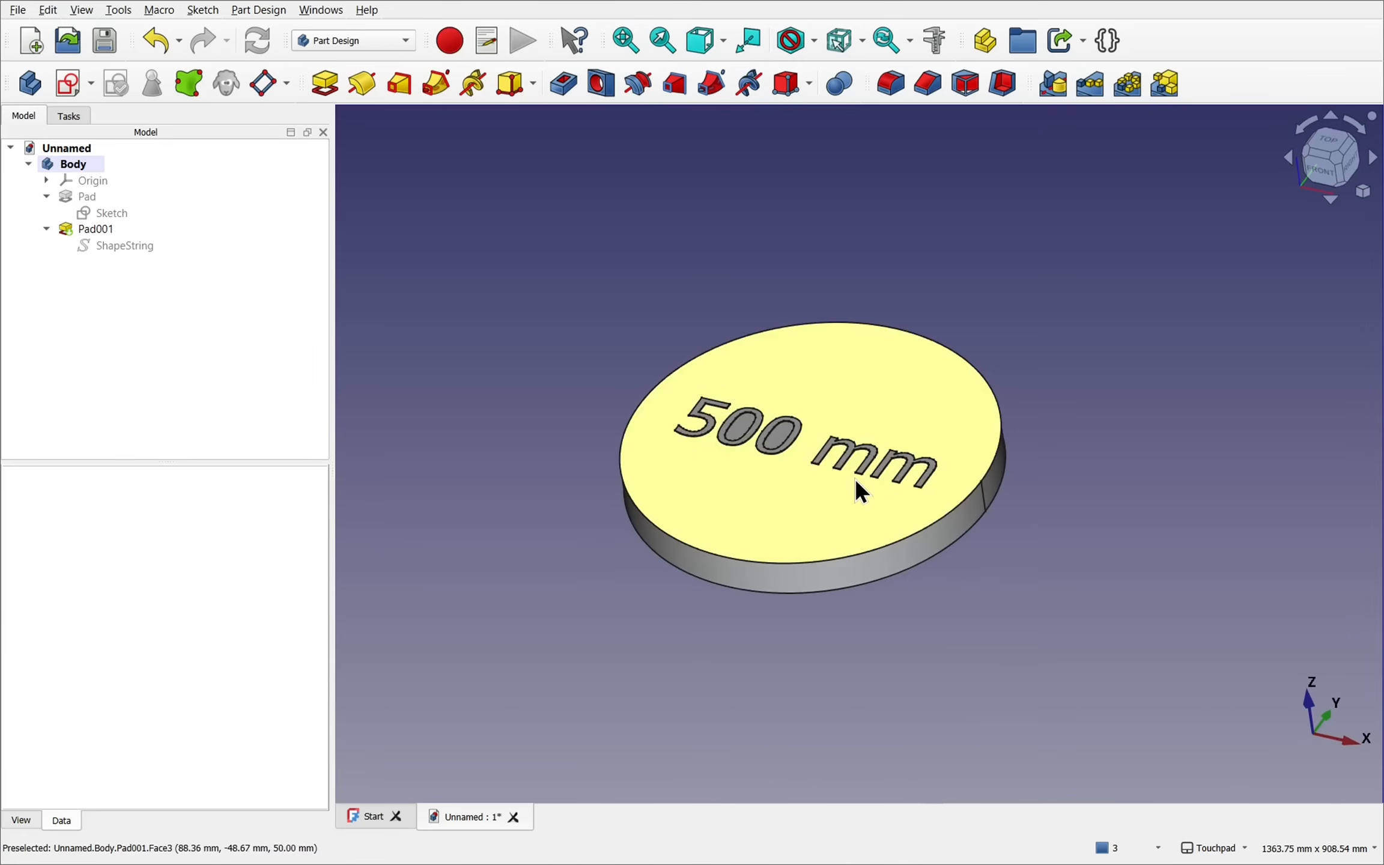
pyautogui.click(112, 213)
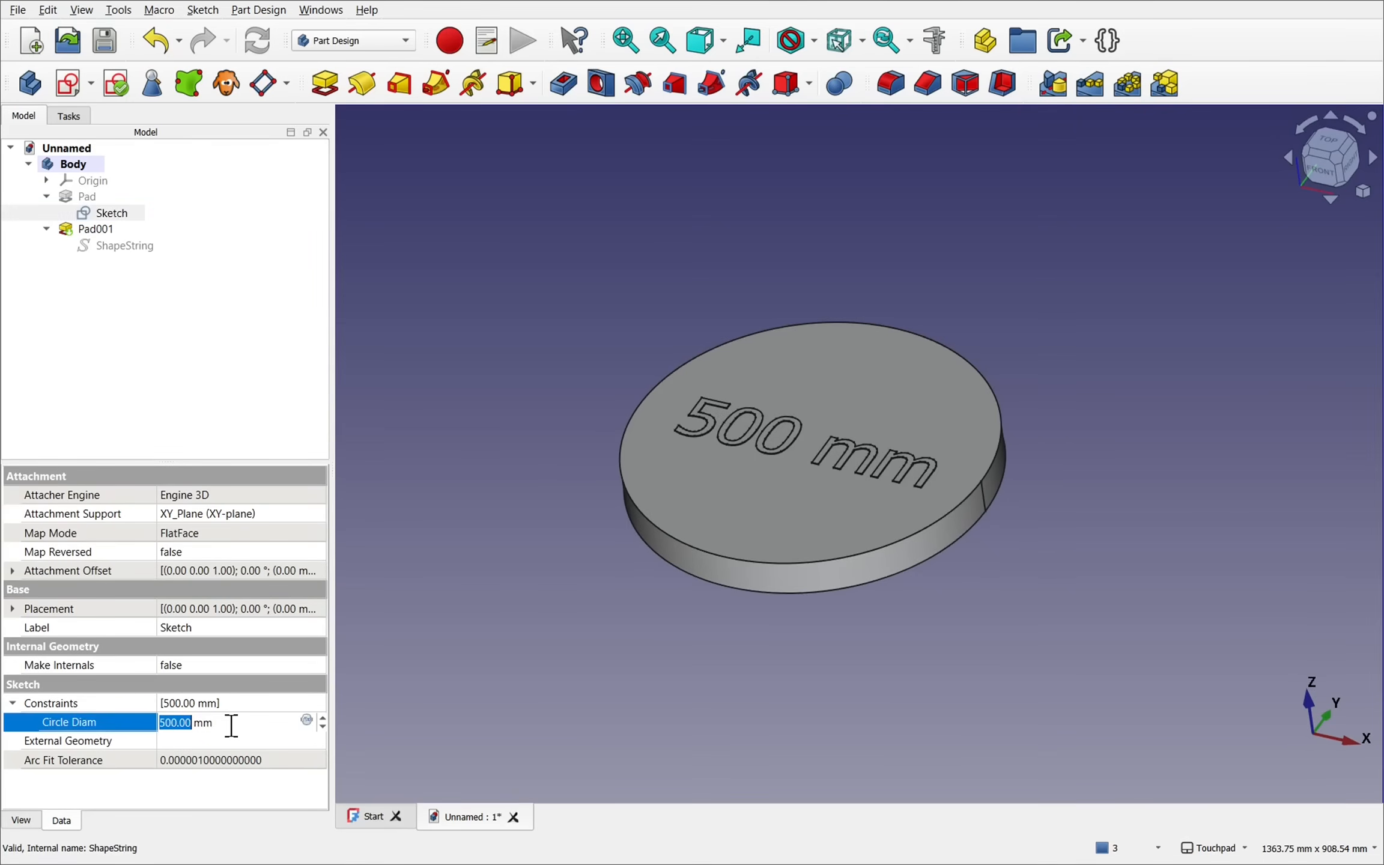
pyautogui.write('50')
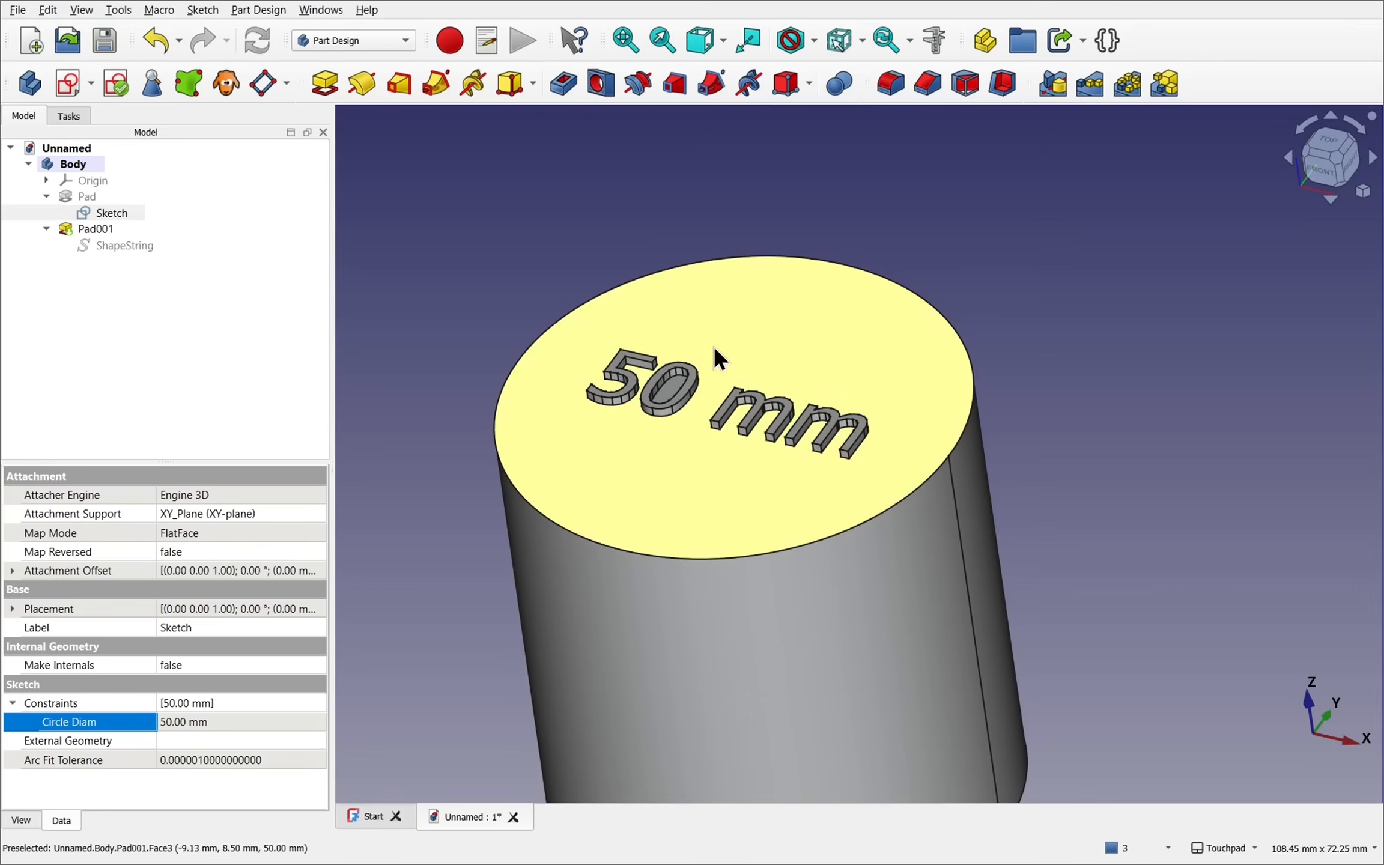
pyautogui.moveTo(790, 437)
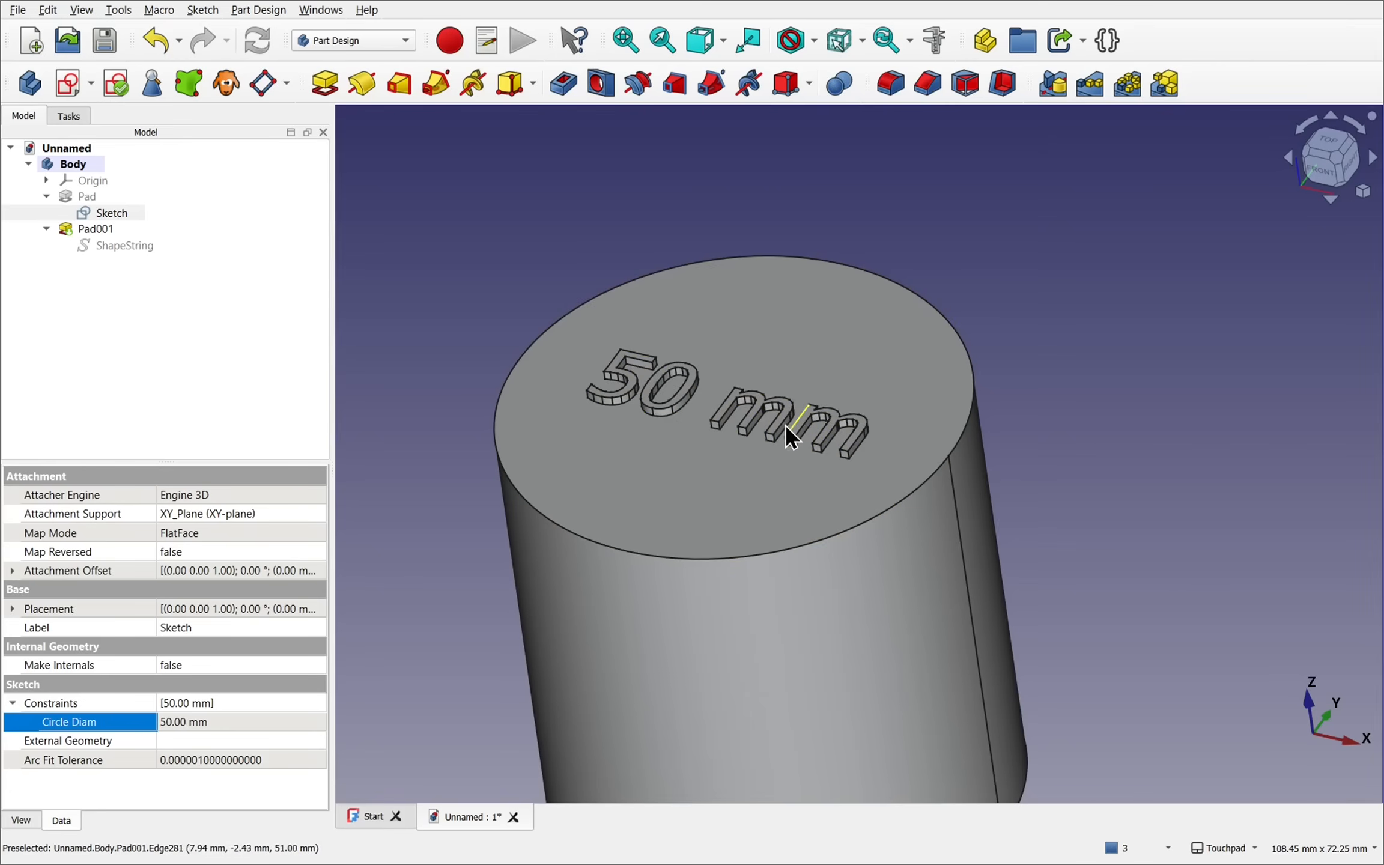
pyautogui.moveTo(811, 444)
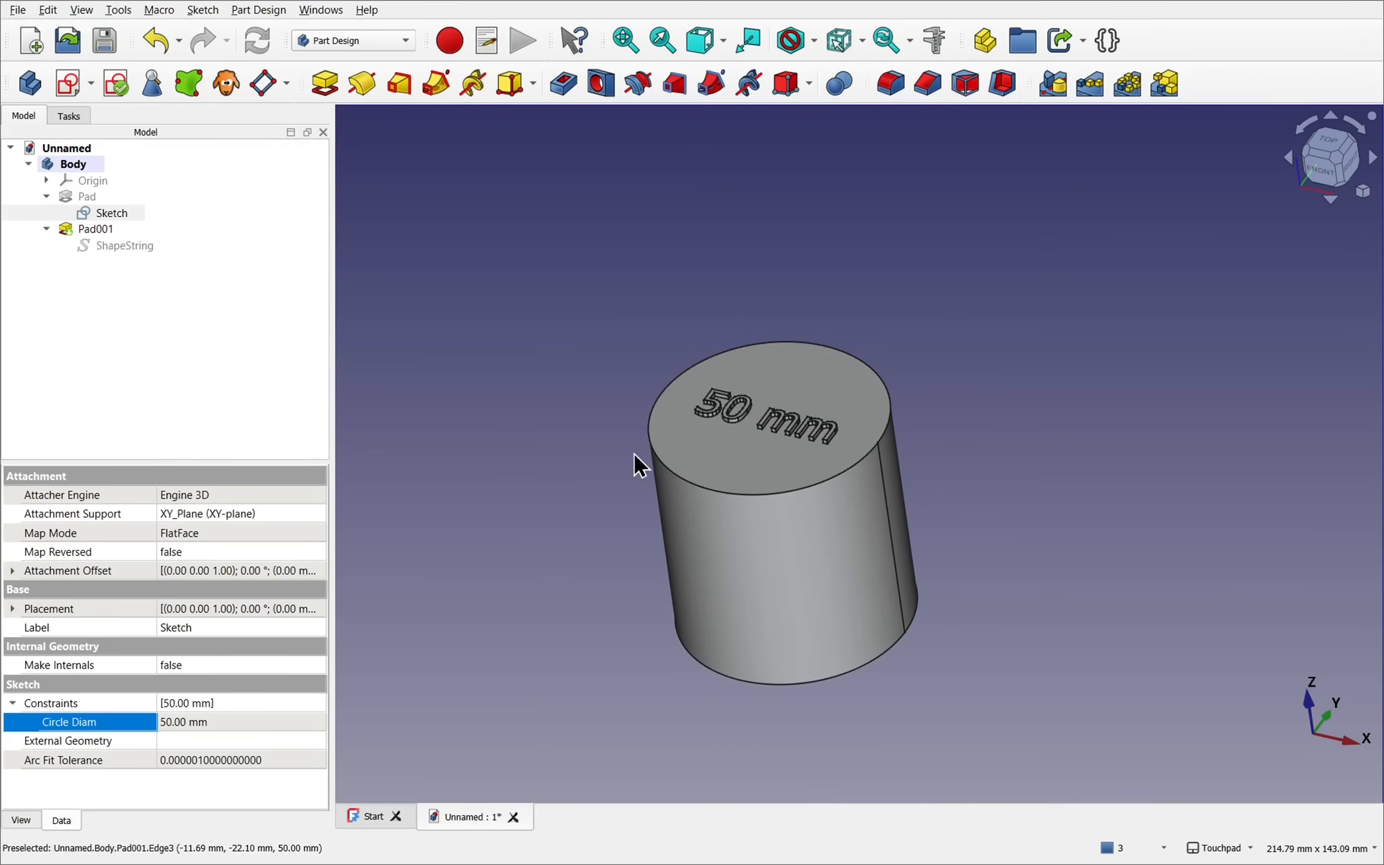
pyautogui.moveTo(174, 369)
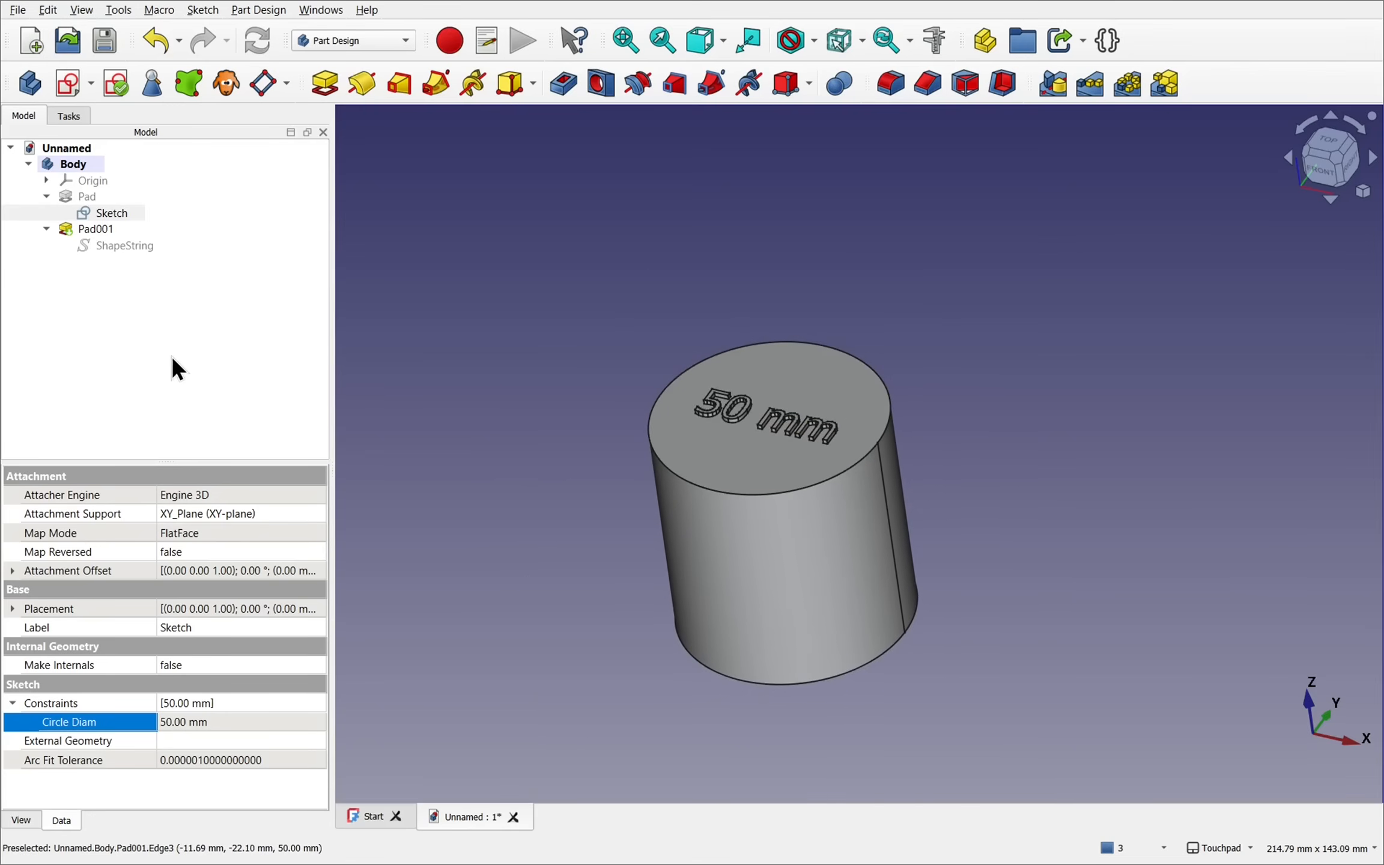
# In the Sketcher, change the circle's diameter constraint to 130 mm and close the sketch.
pyautogui.doubleClick(111, 213)
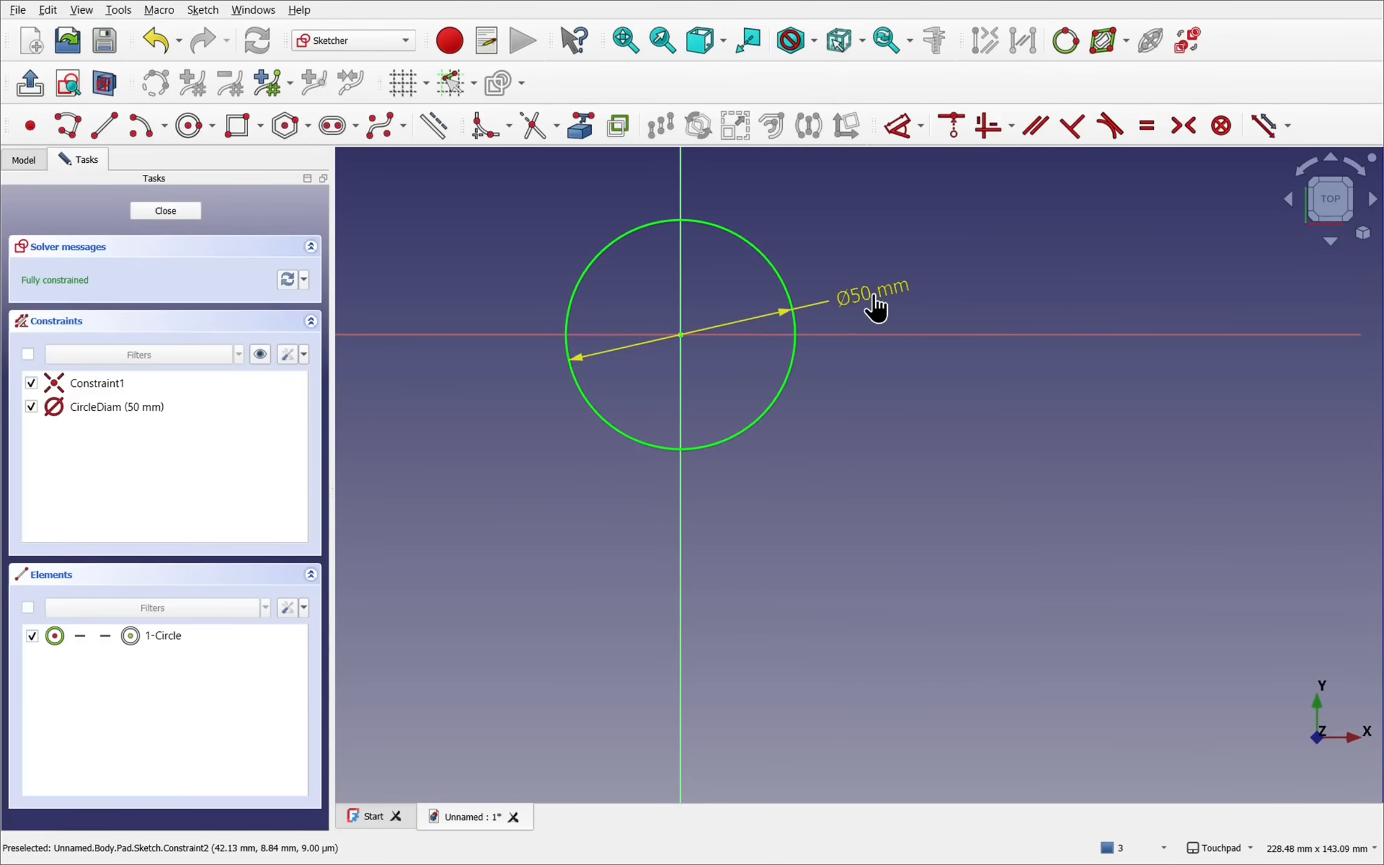
pyautogui.doubleClick(871, 293)
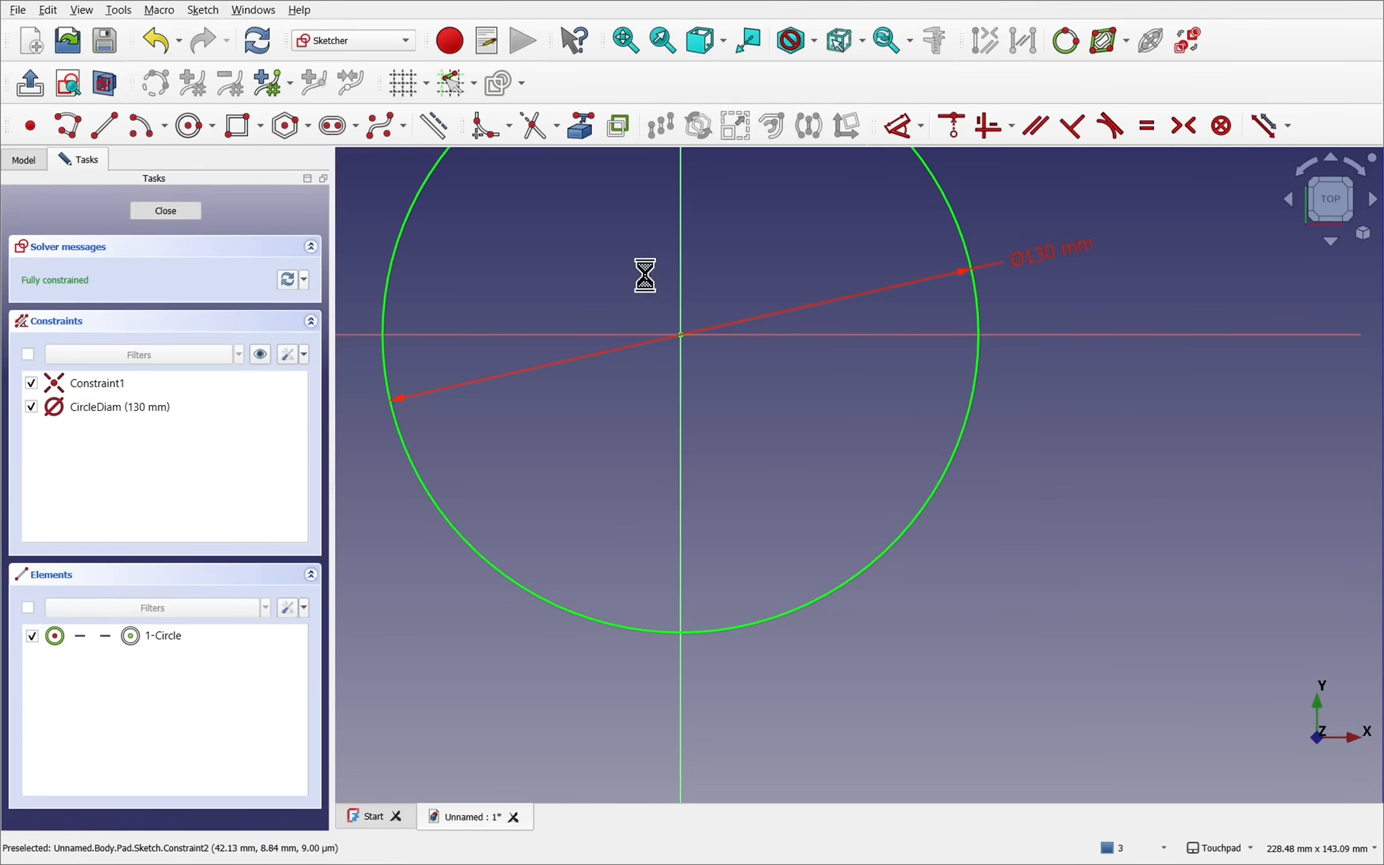
pyautogui.click(165, 211)
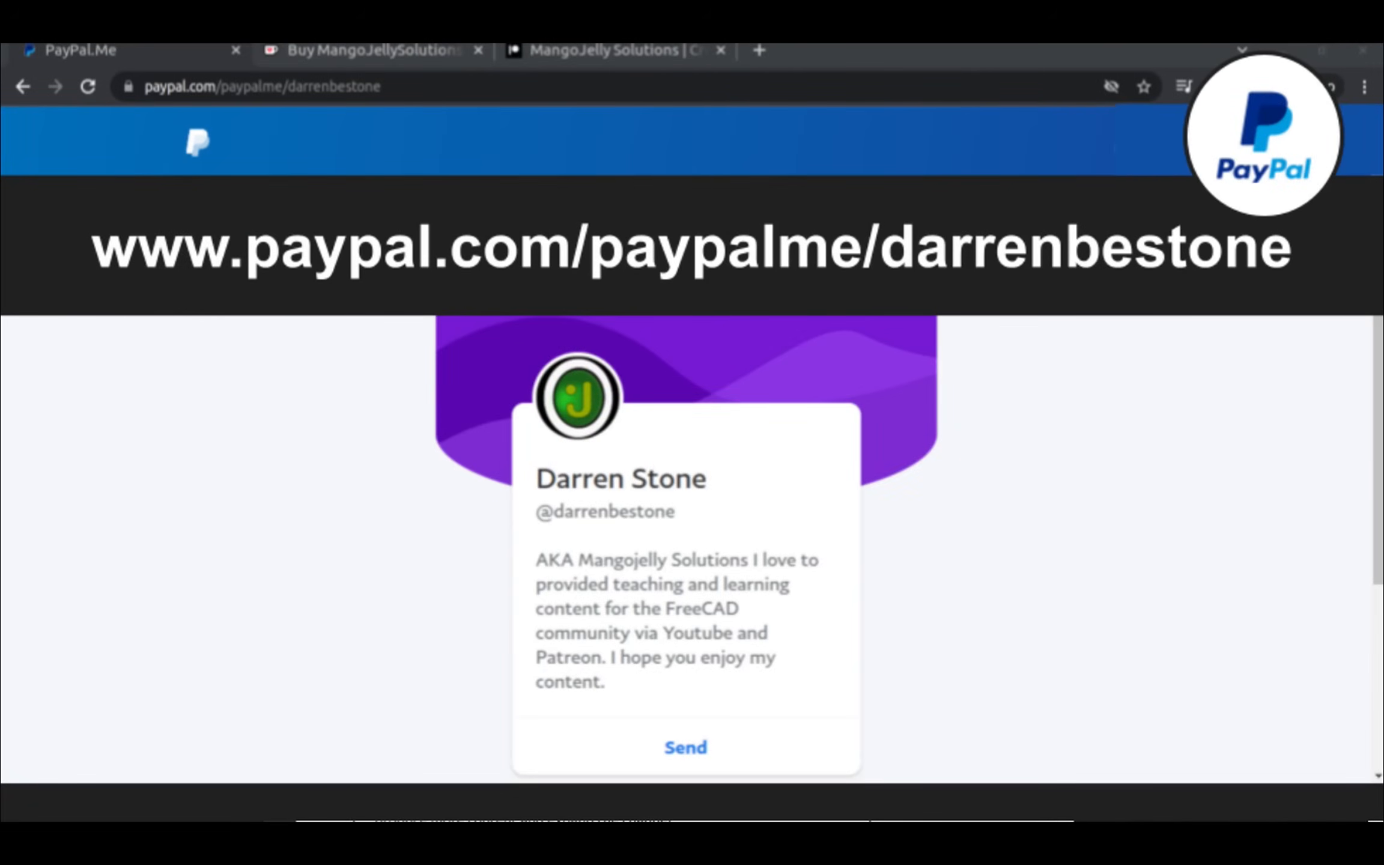
# View the MangoJelly Solutions channel's About page and scroll through its donation links.
pyautogui.click(616, 62)
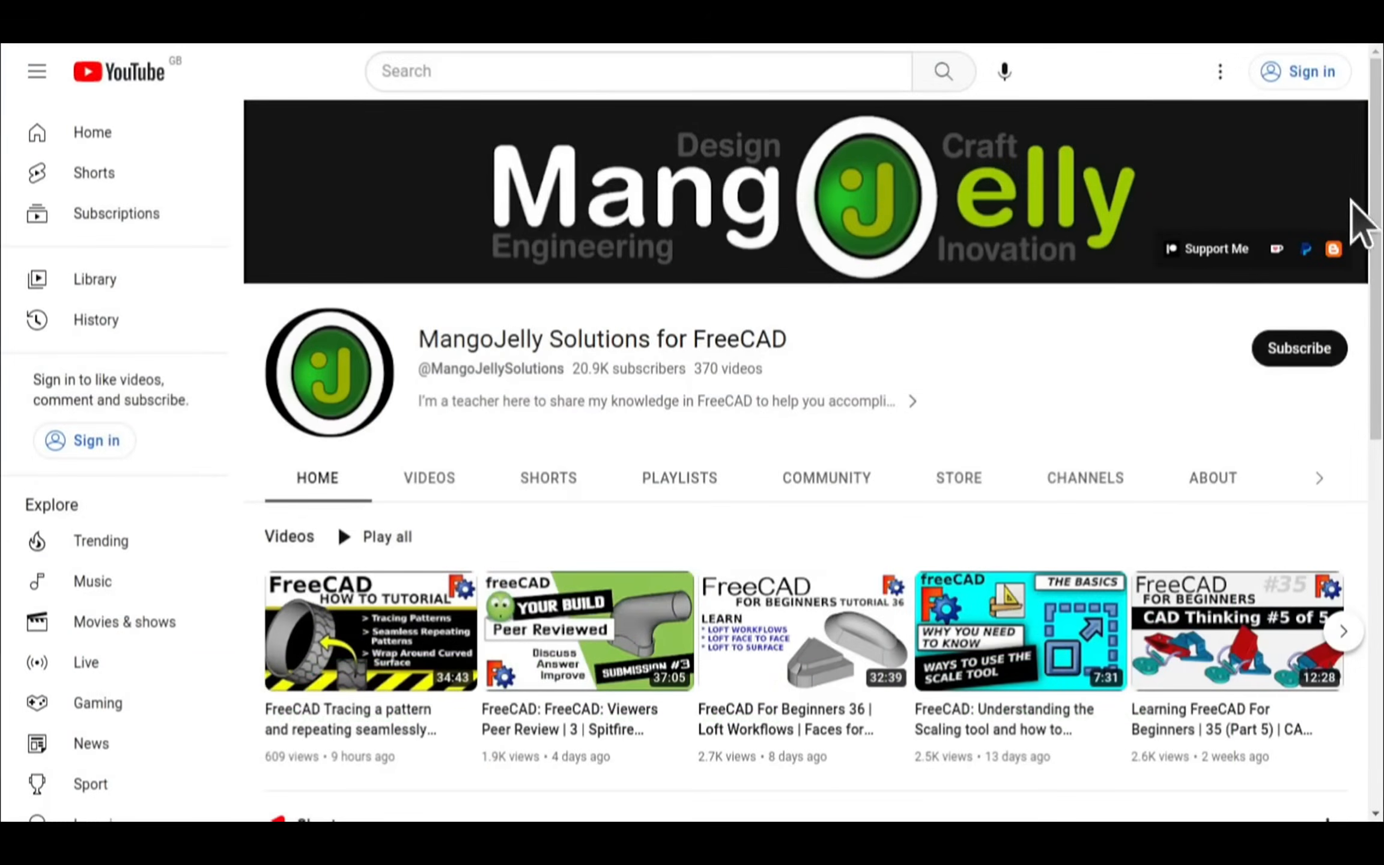
pyautogui.click(1213, 477)
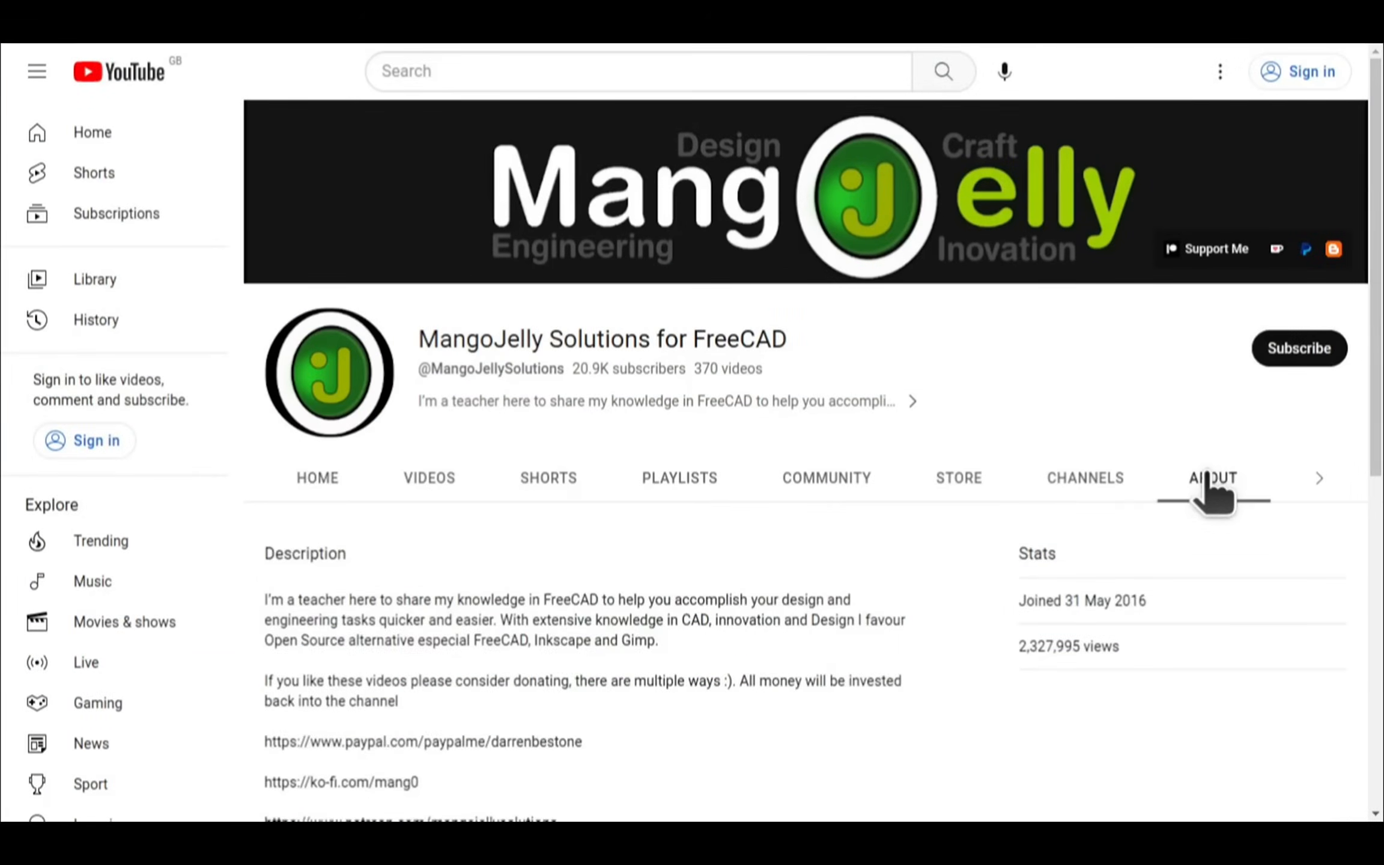
pyautogui.scroll(-3)
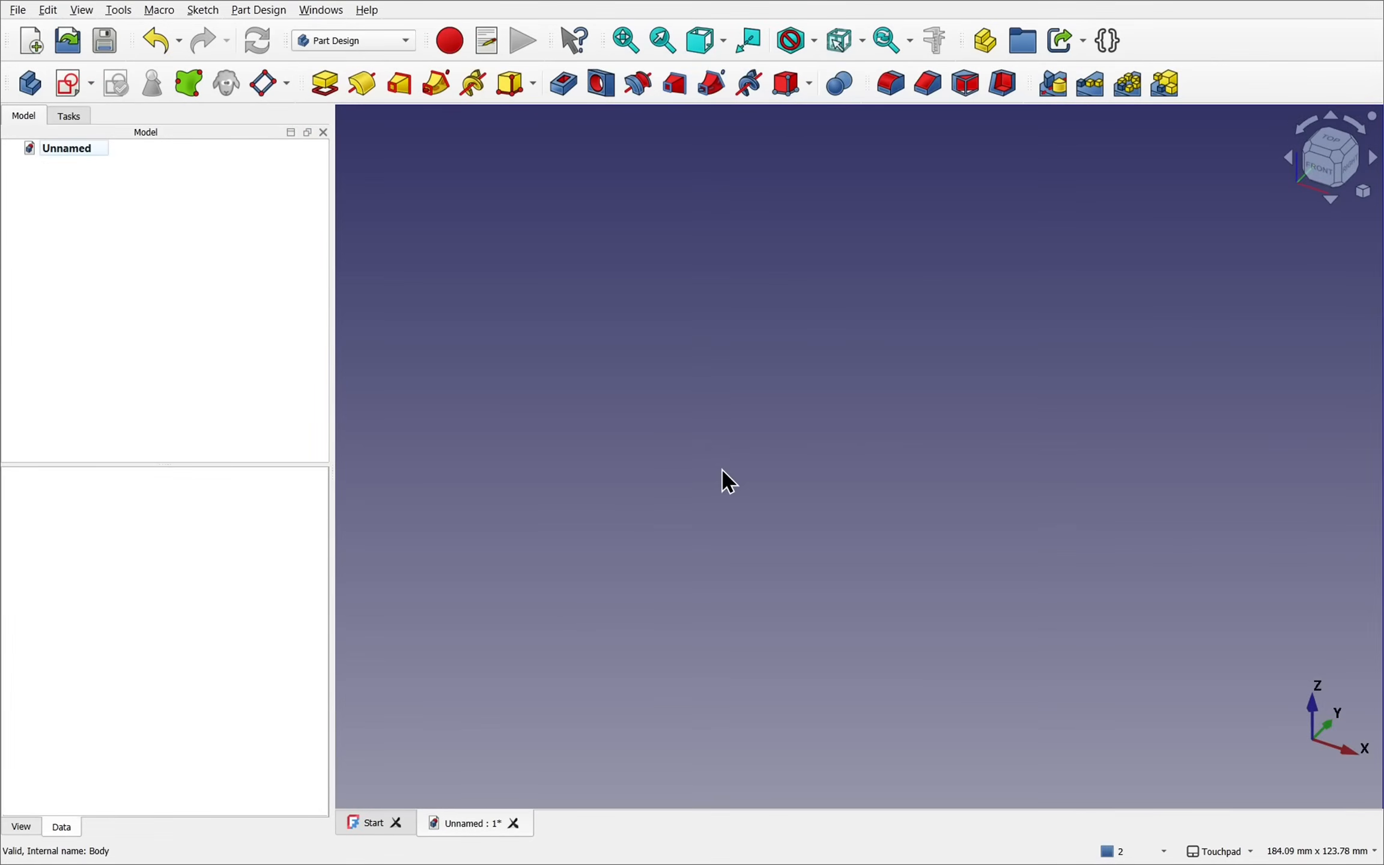
pyautogui.moveTo(69, 183)
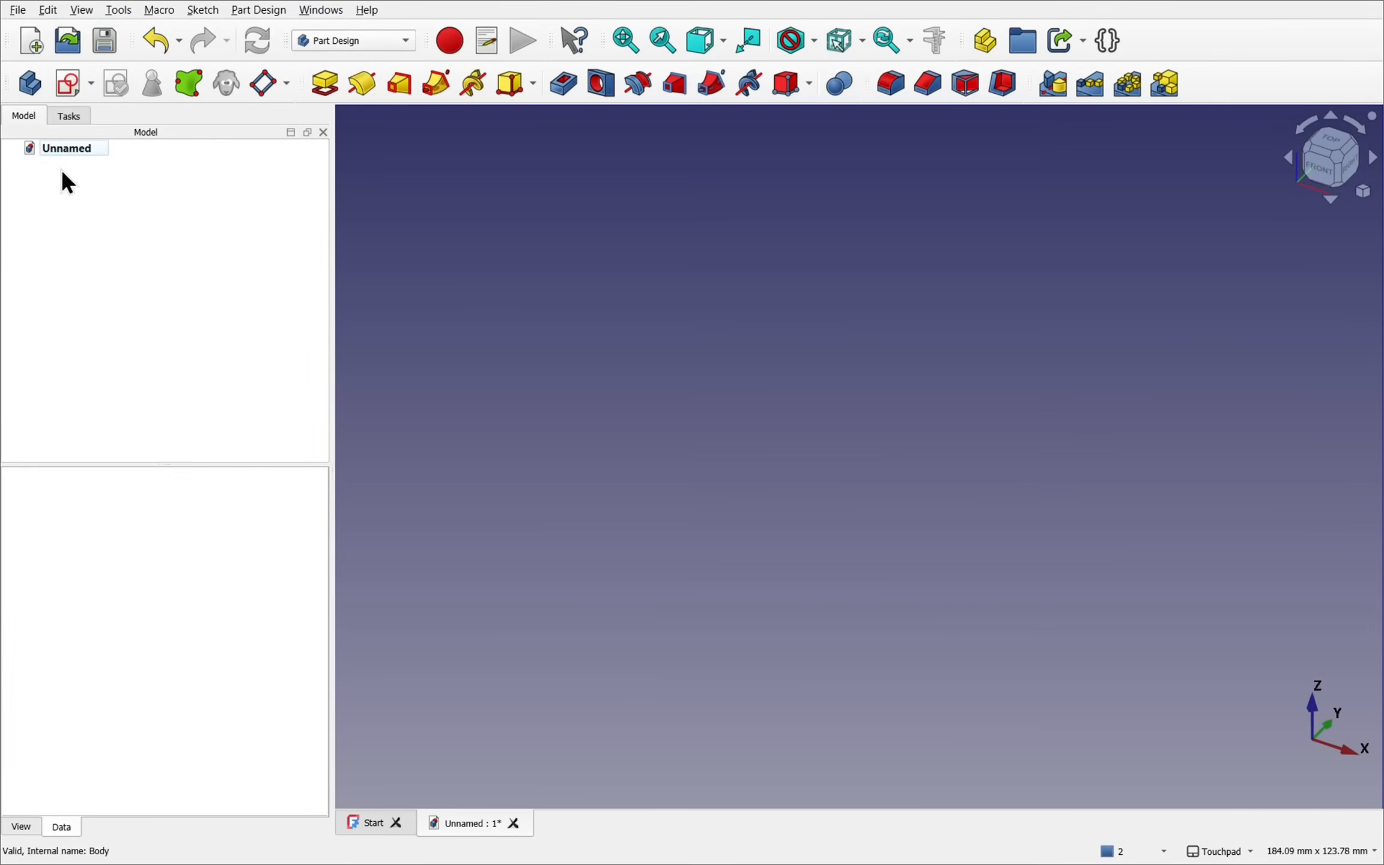
pyautogui.moveTo(30, 40)
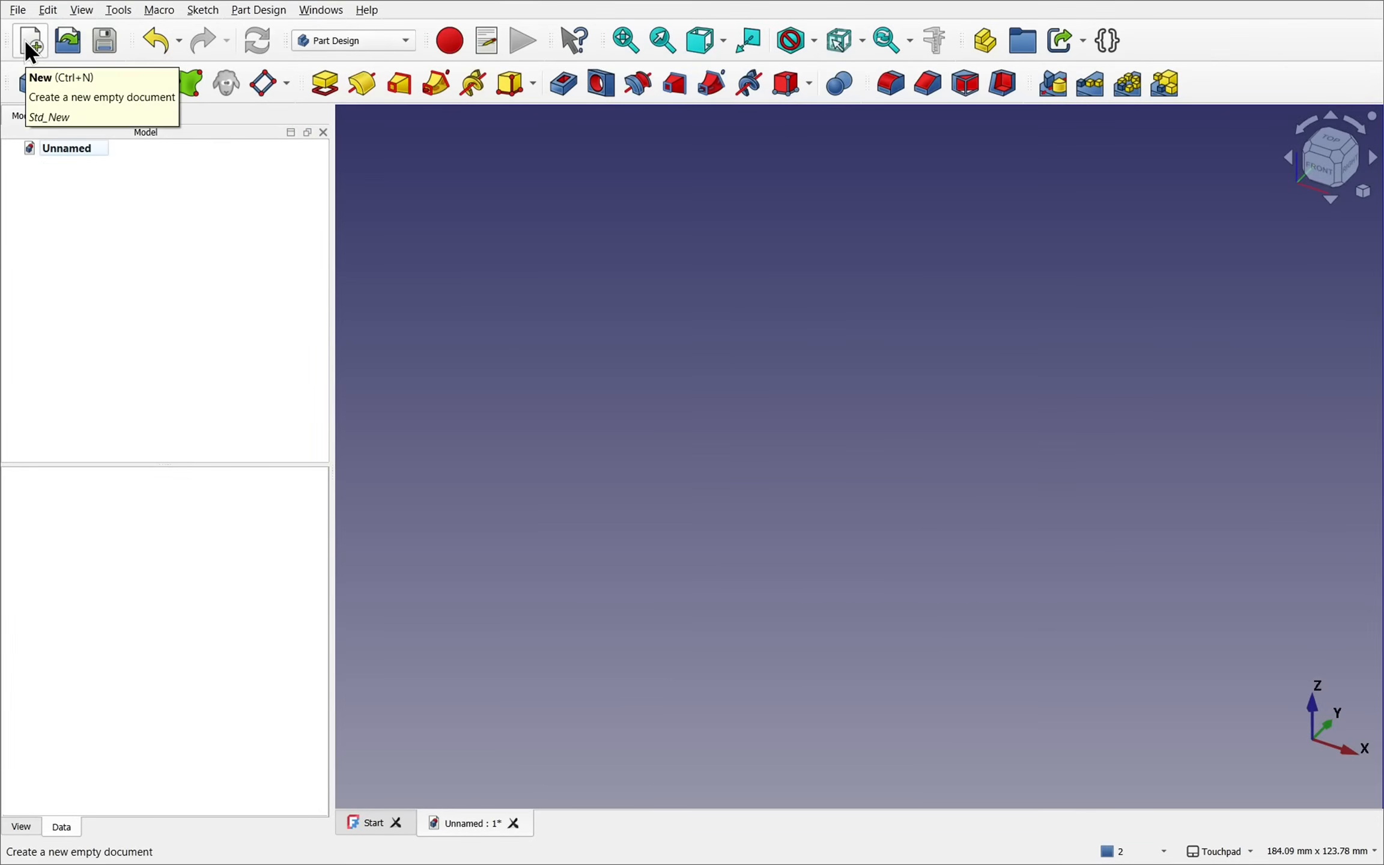
# Sketch on the XY plane an origin-centred circle constrained to 100 mm diameter, then close.
pyautogui.click(30, 83)
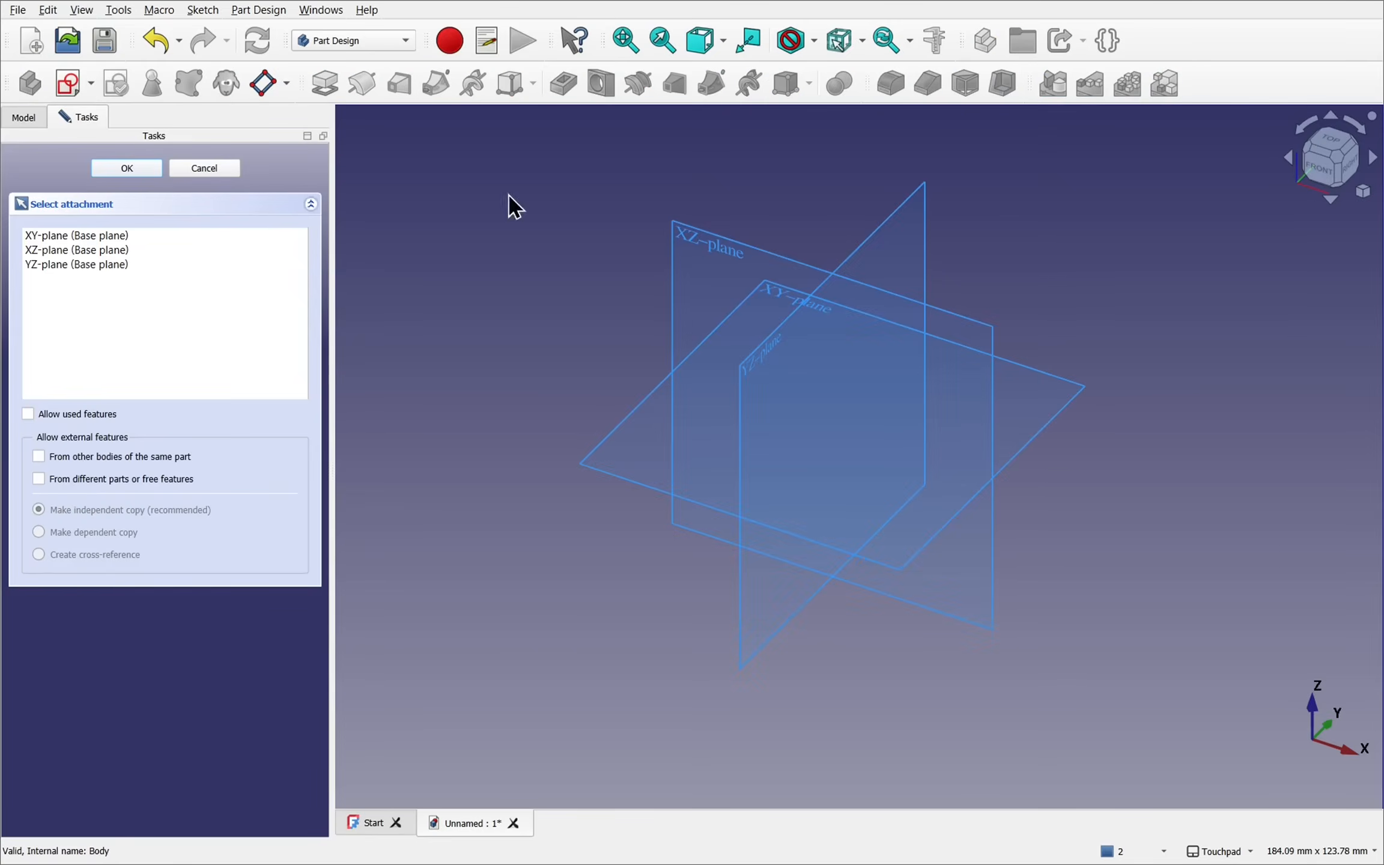
pyautogui.click(125, 168)
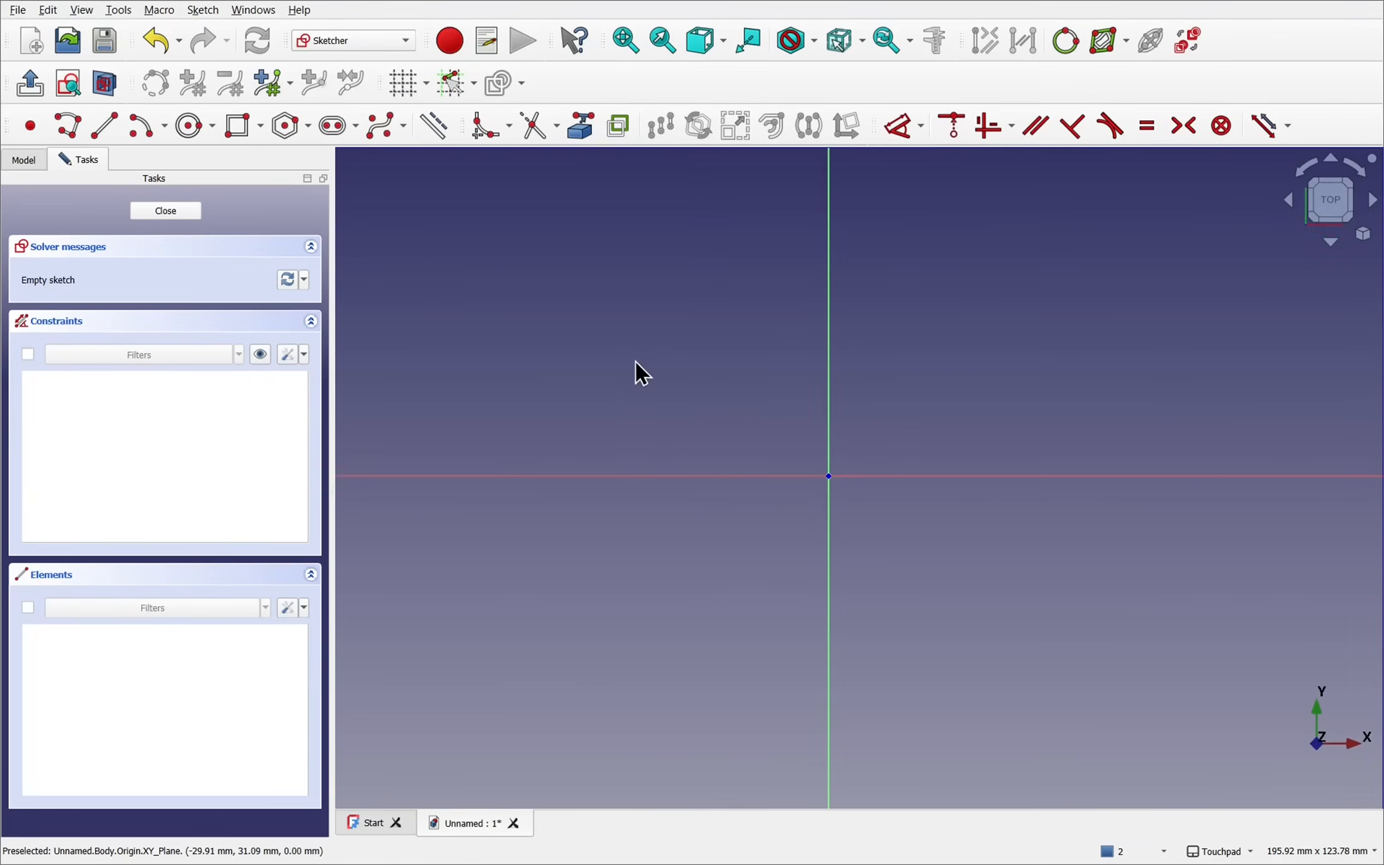
pyautogui.click(186, 126)
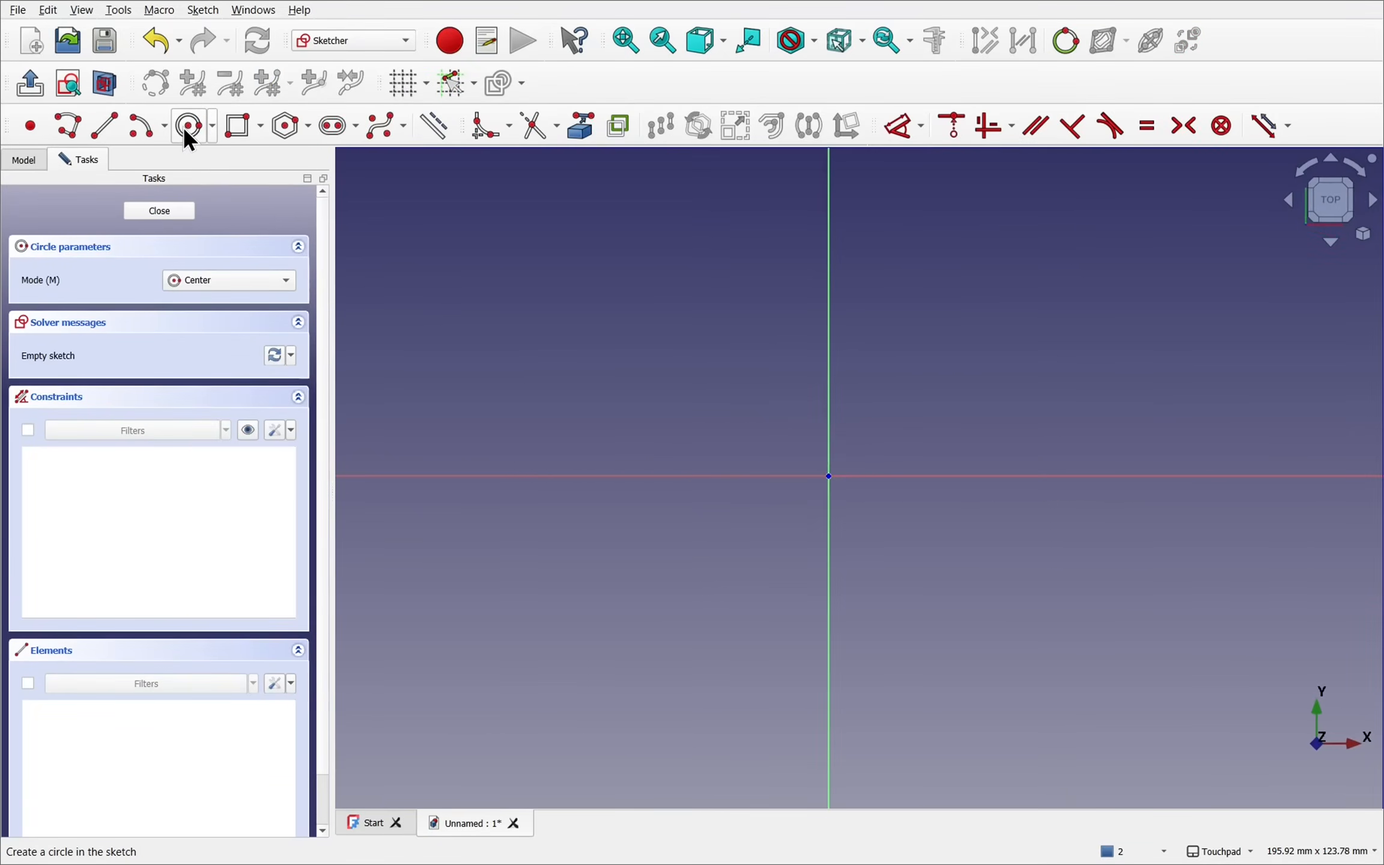
pyautogui.moveTo(828, 476)
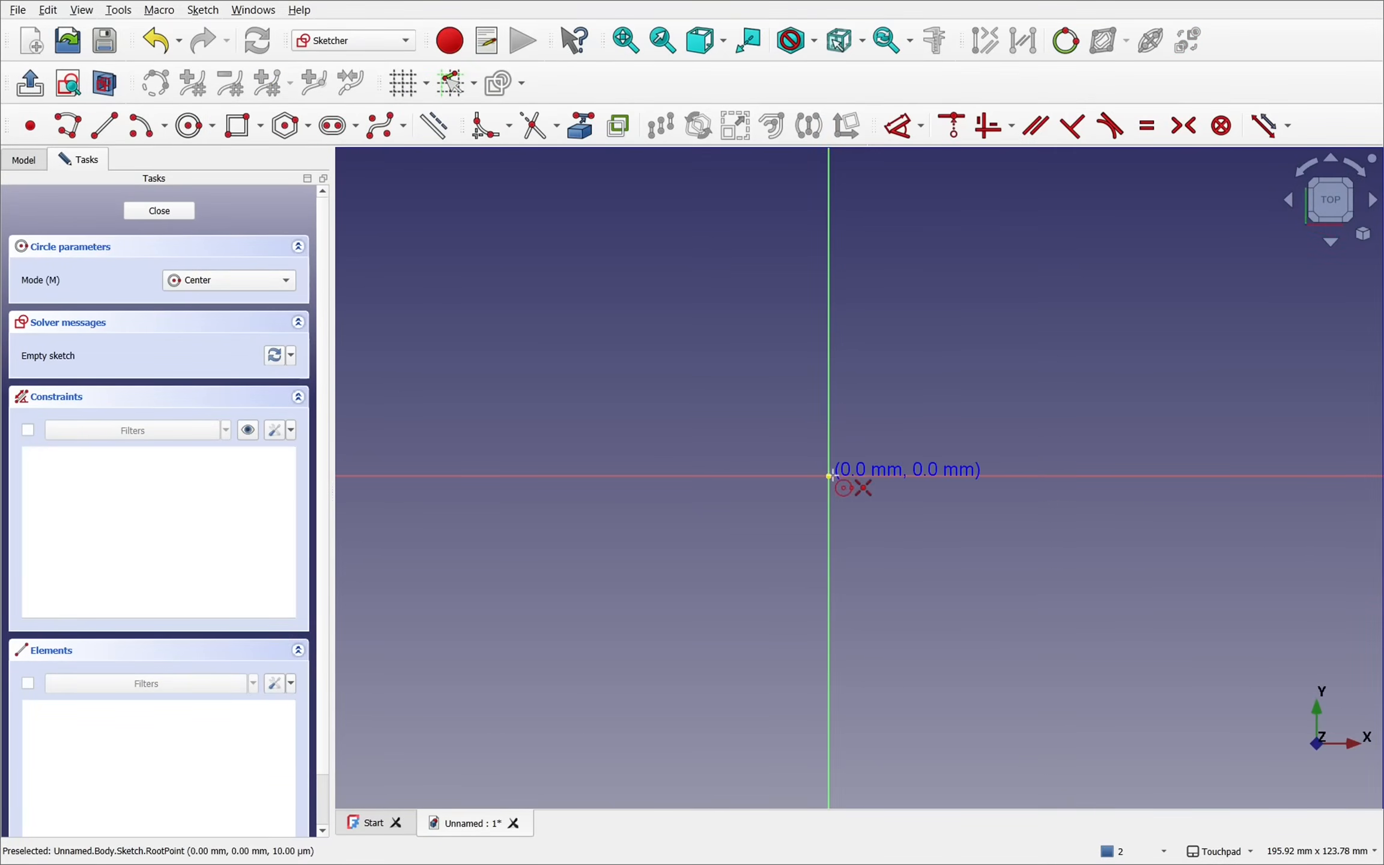
pyautogui.click(828, 476)
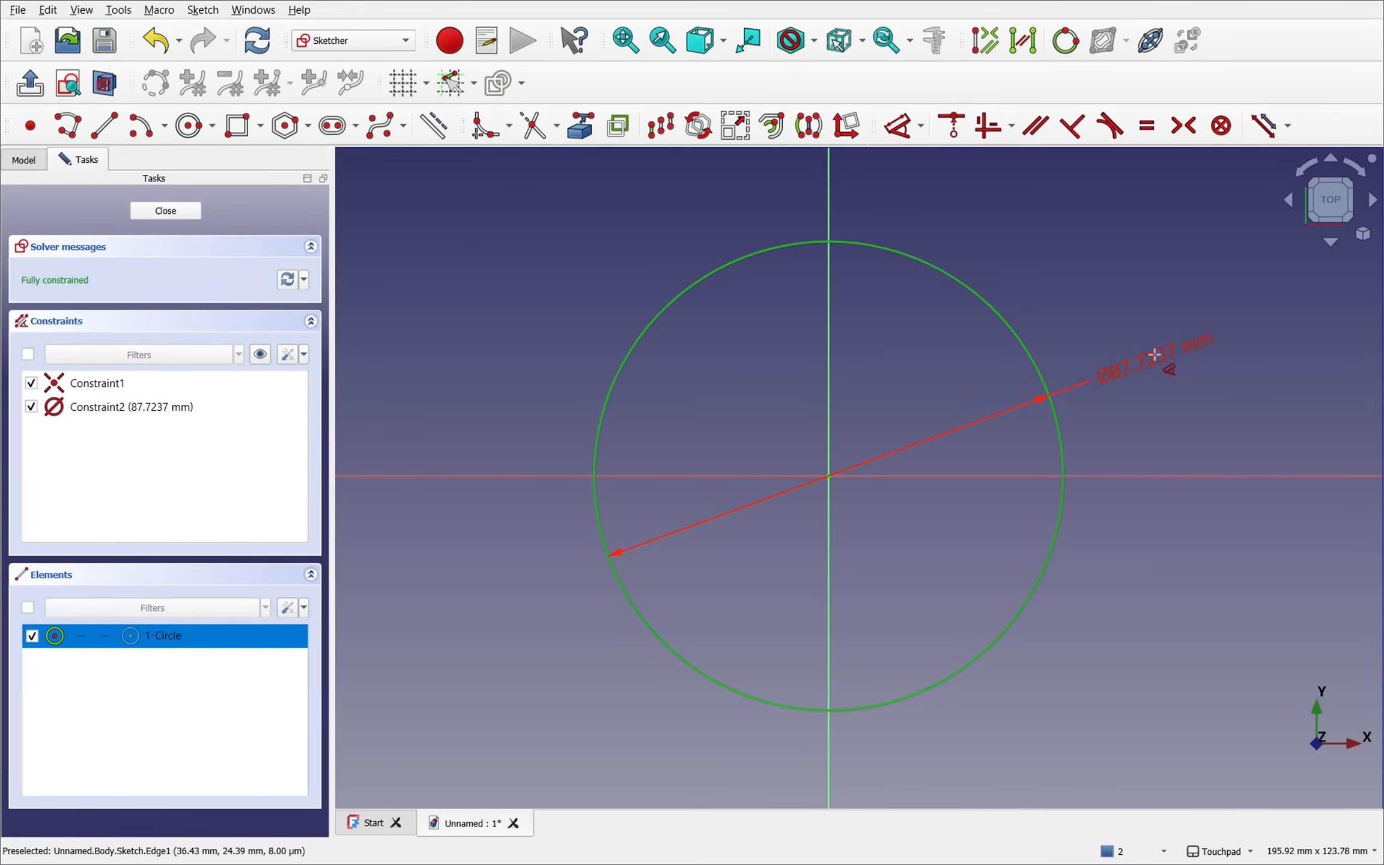
pyautogui.doubleClick(1148, 355)
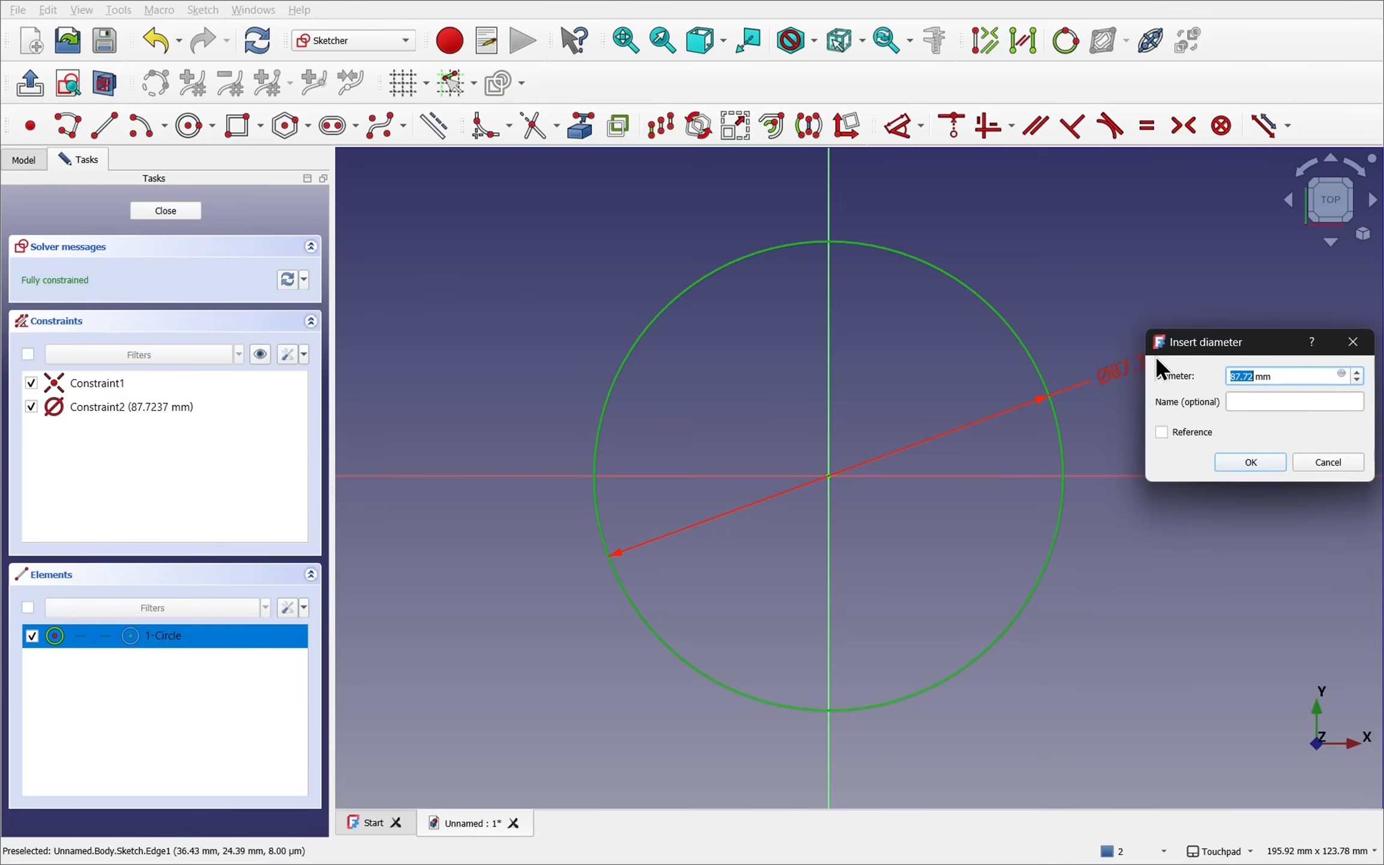
pyautogui.write('100 mm')
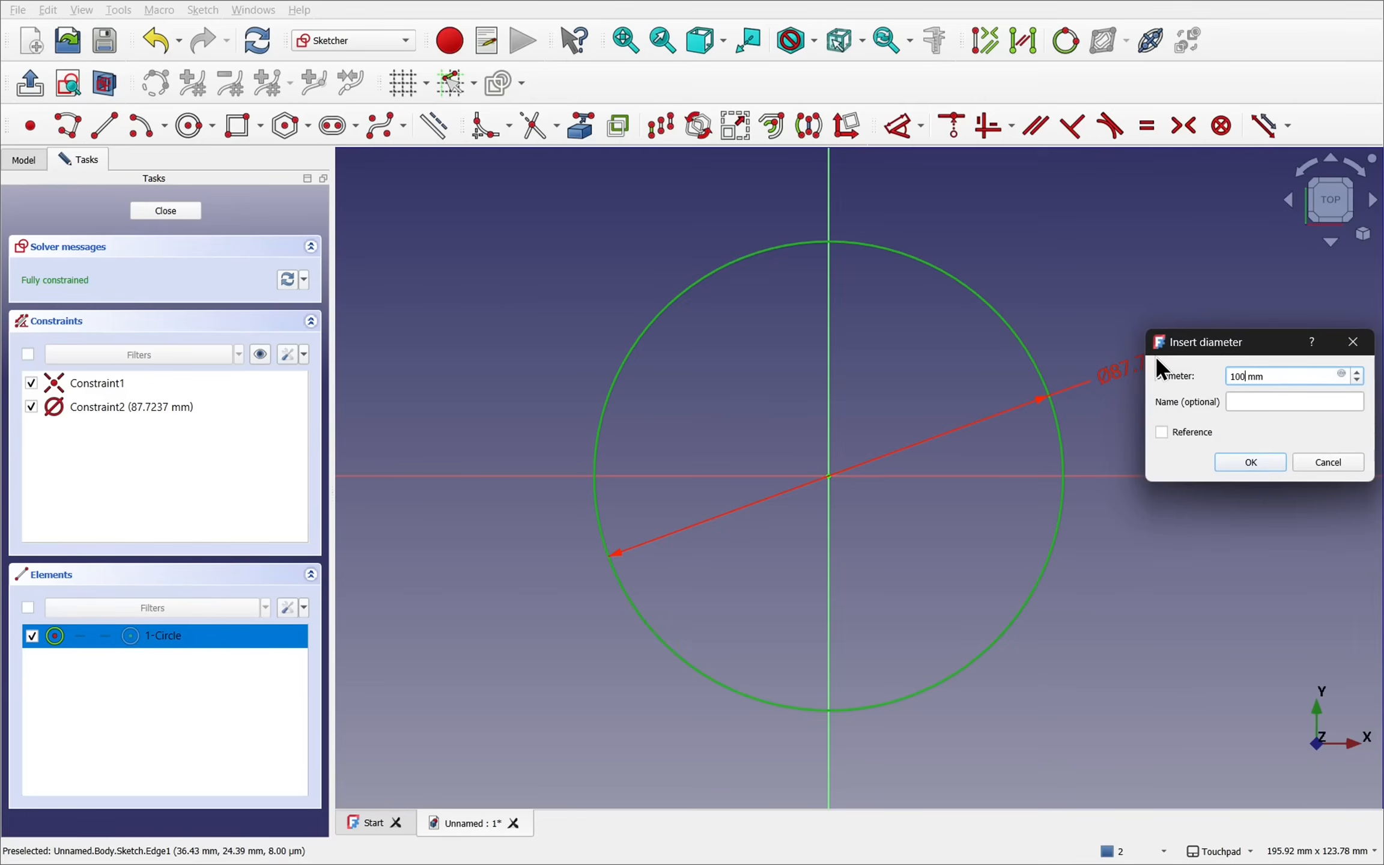
pyautogui.click(1249, 461)
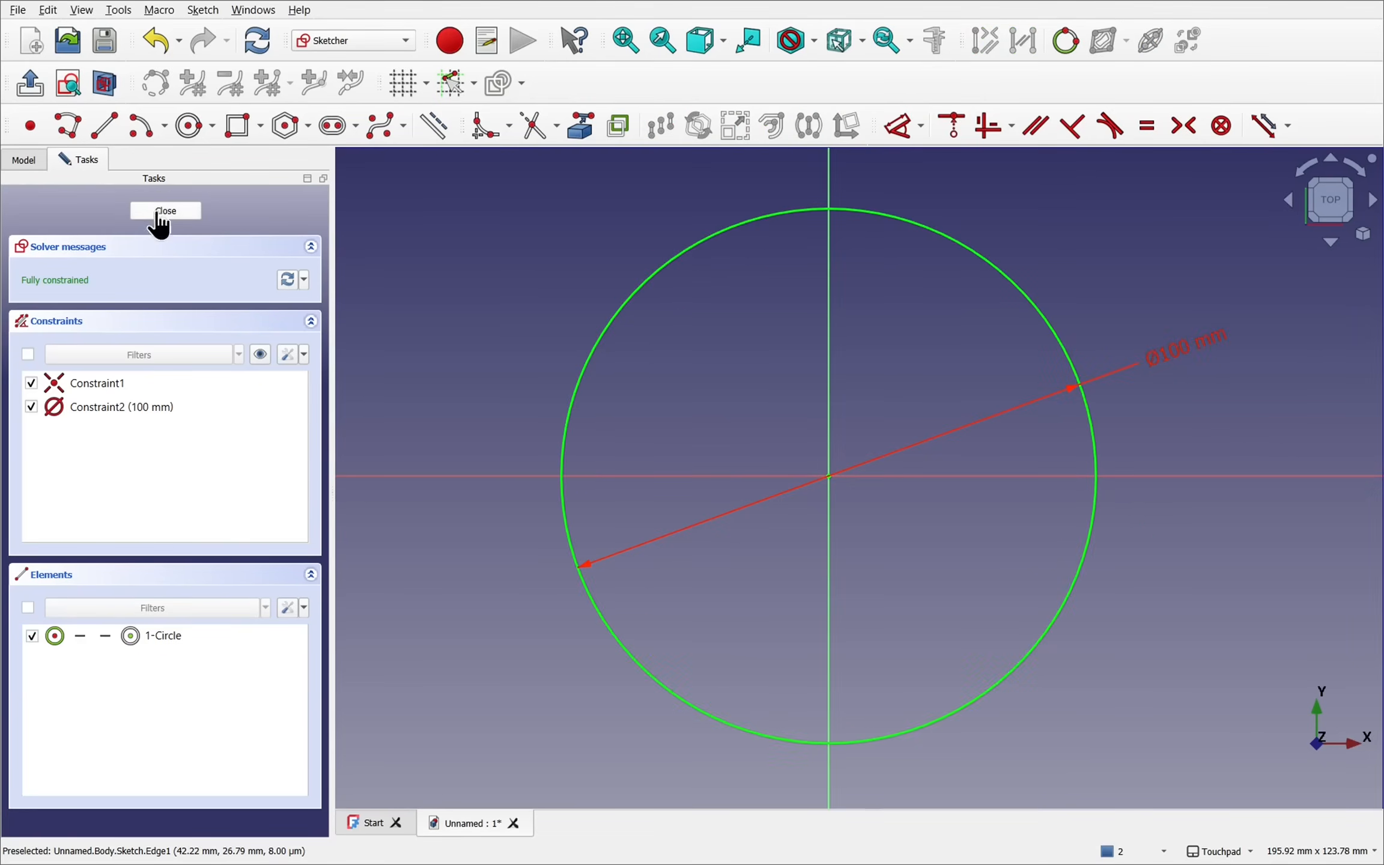
pyautogui.click(166, 210)
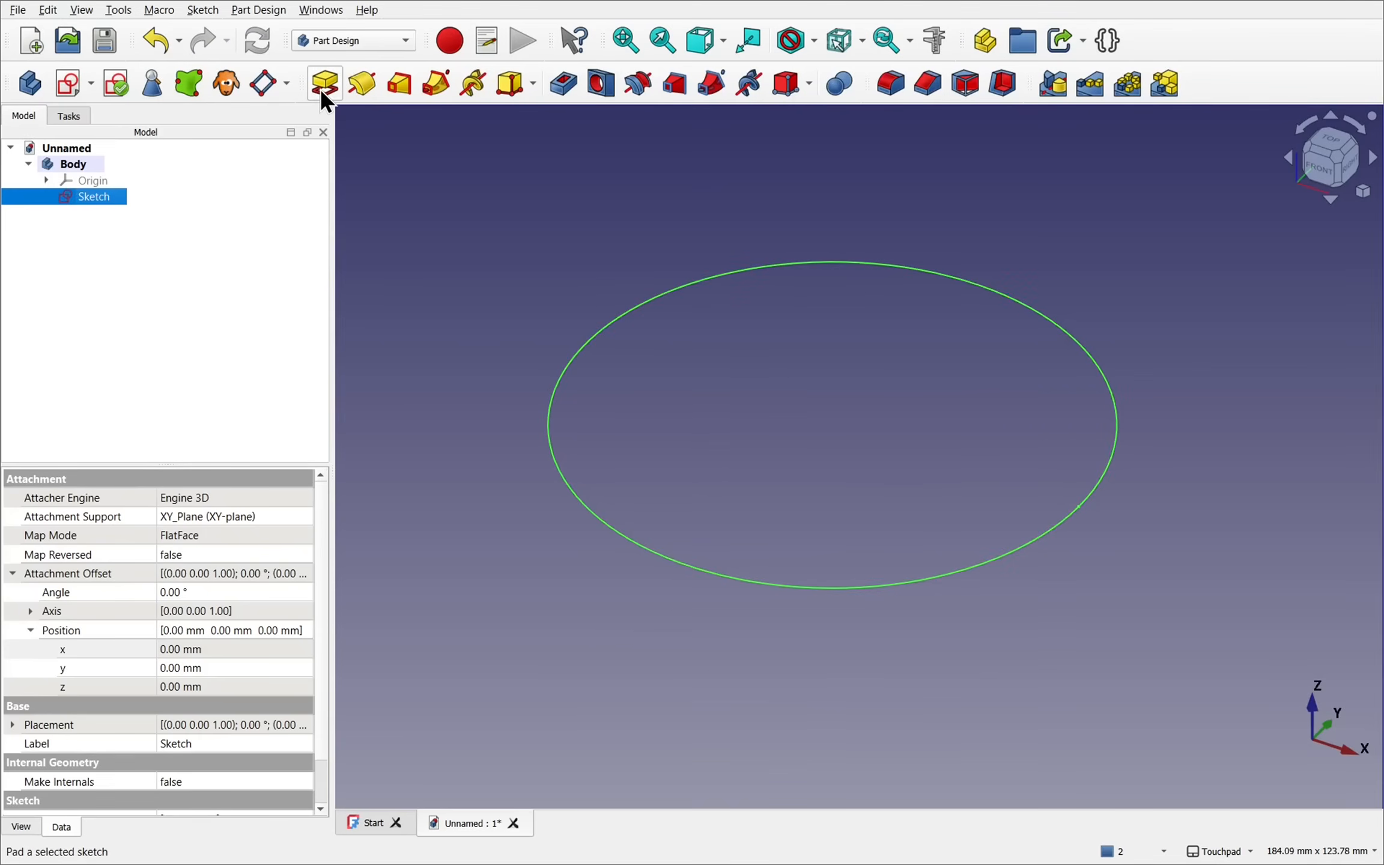
pyautogui.click(323, 83)
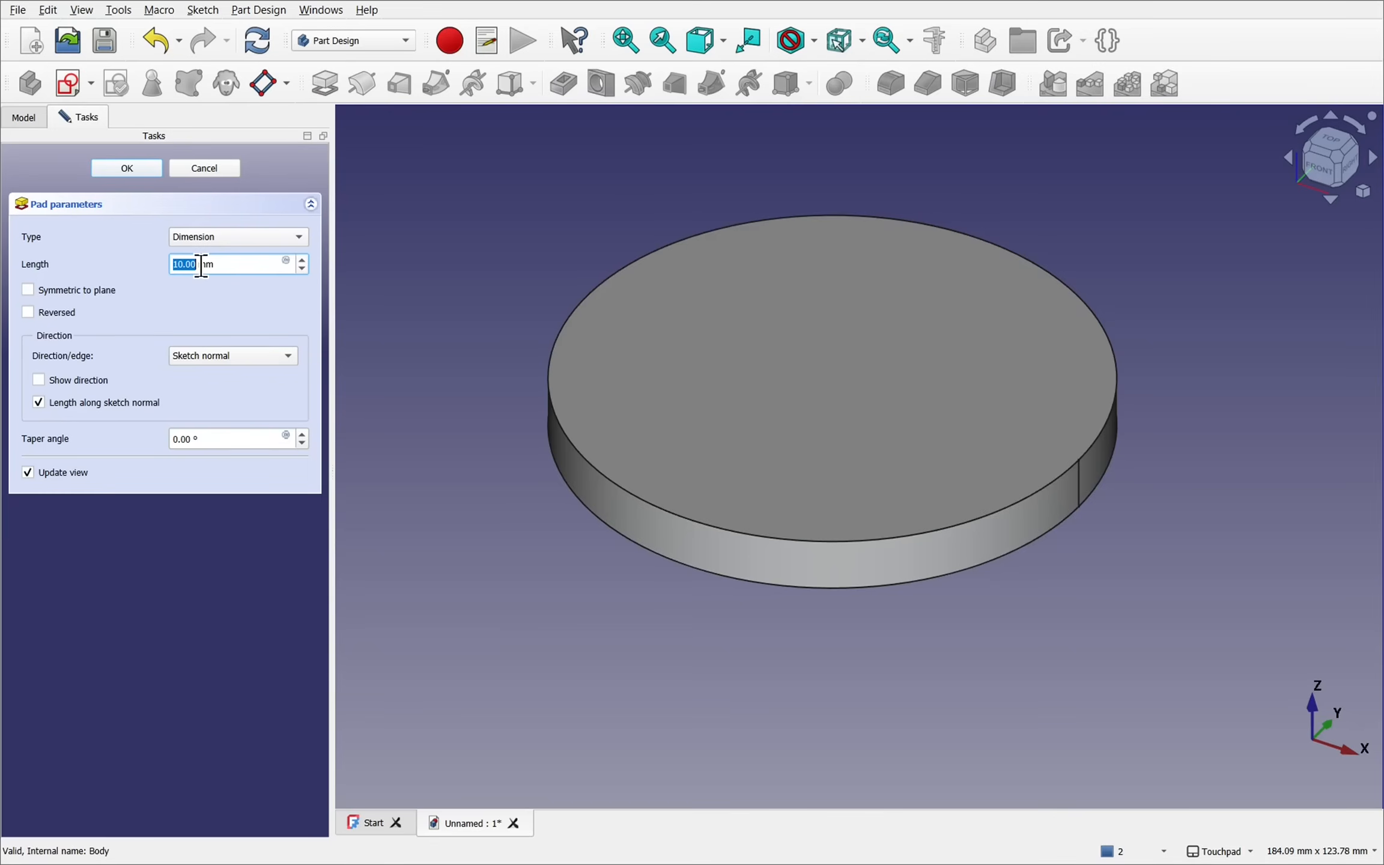
pyautogui.write('5 mm')
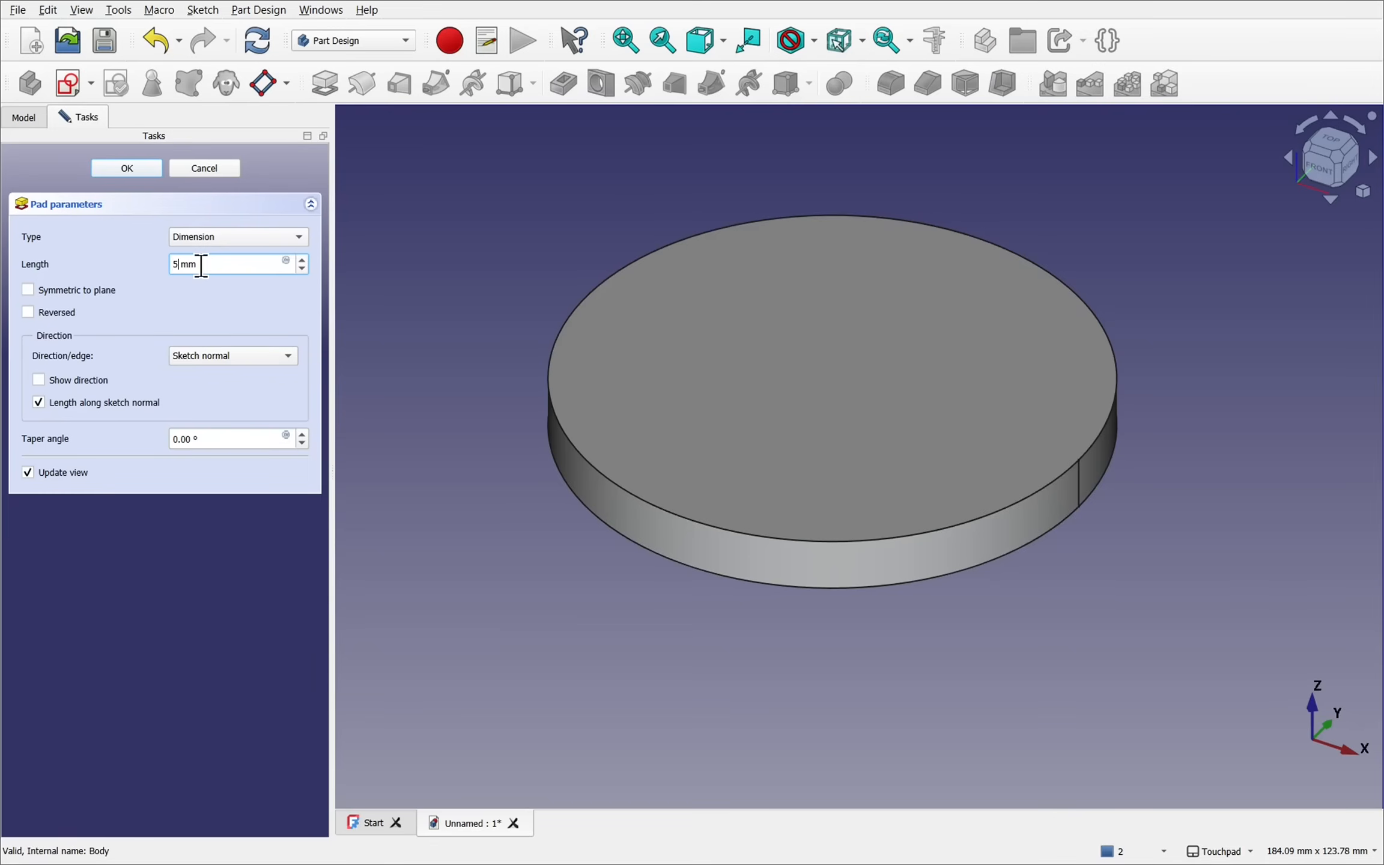
pyautogui.click(126, 168)
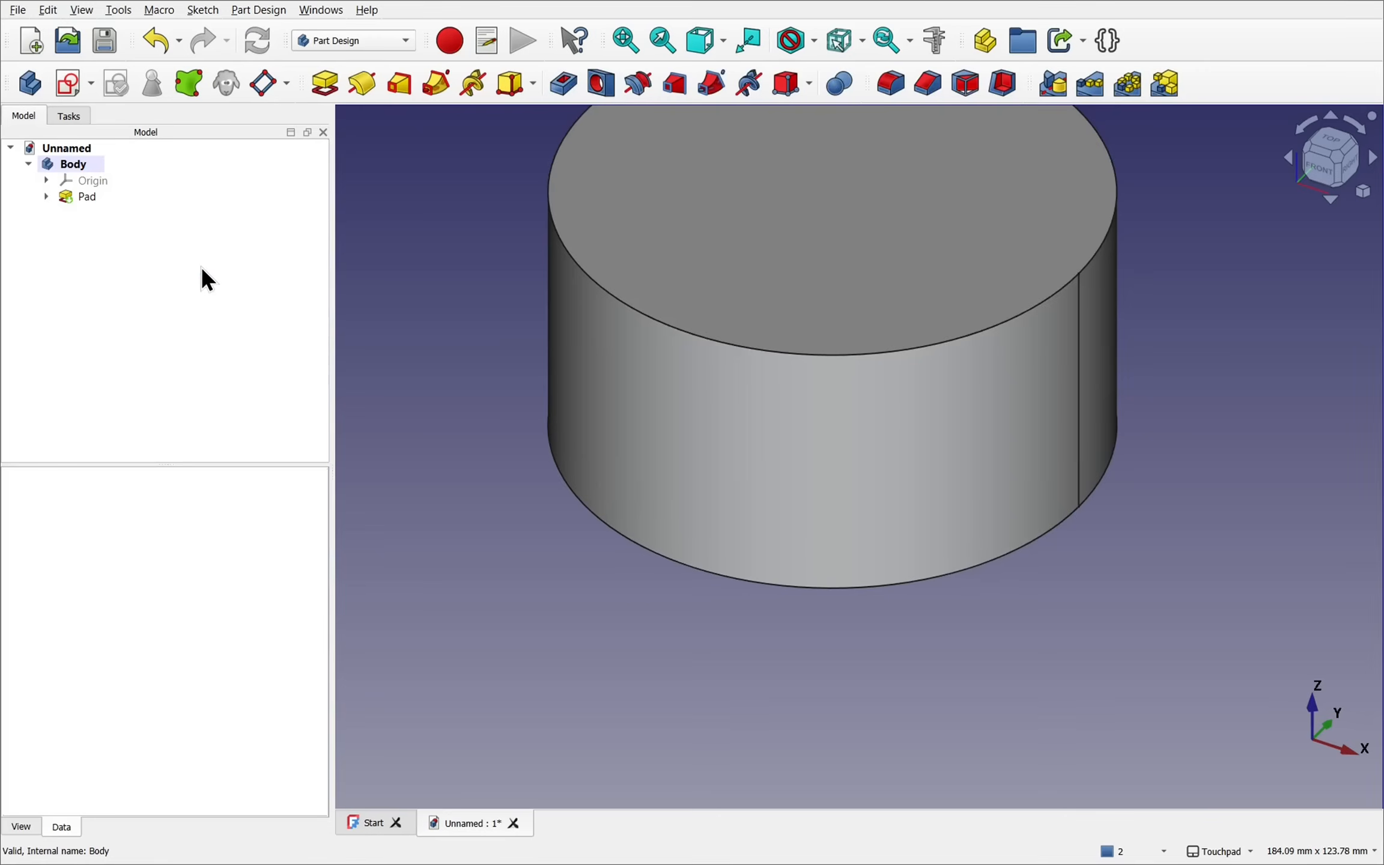
pyautogui.moveTo(788, 385)
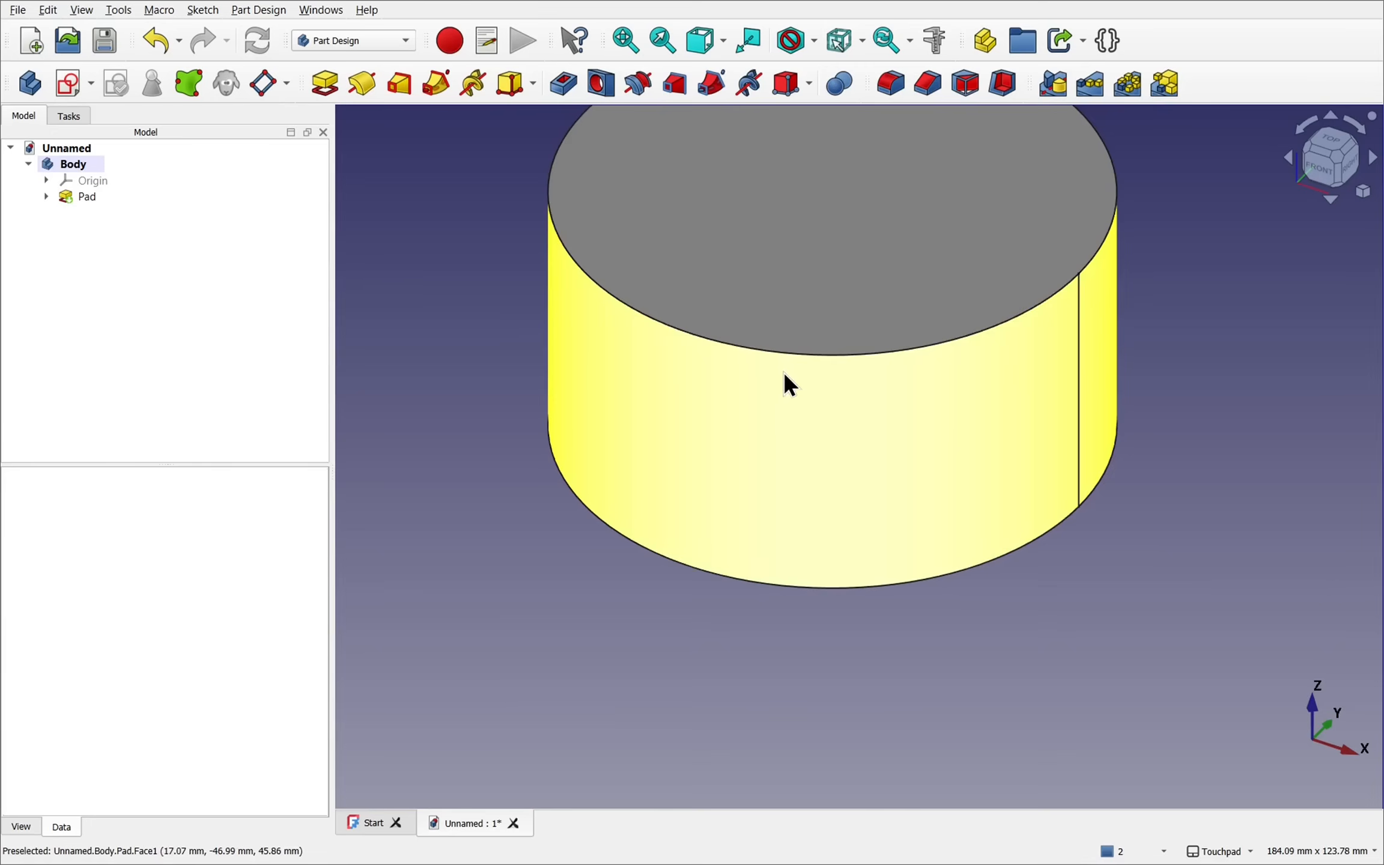
pyautogui.click(86, 195)
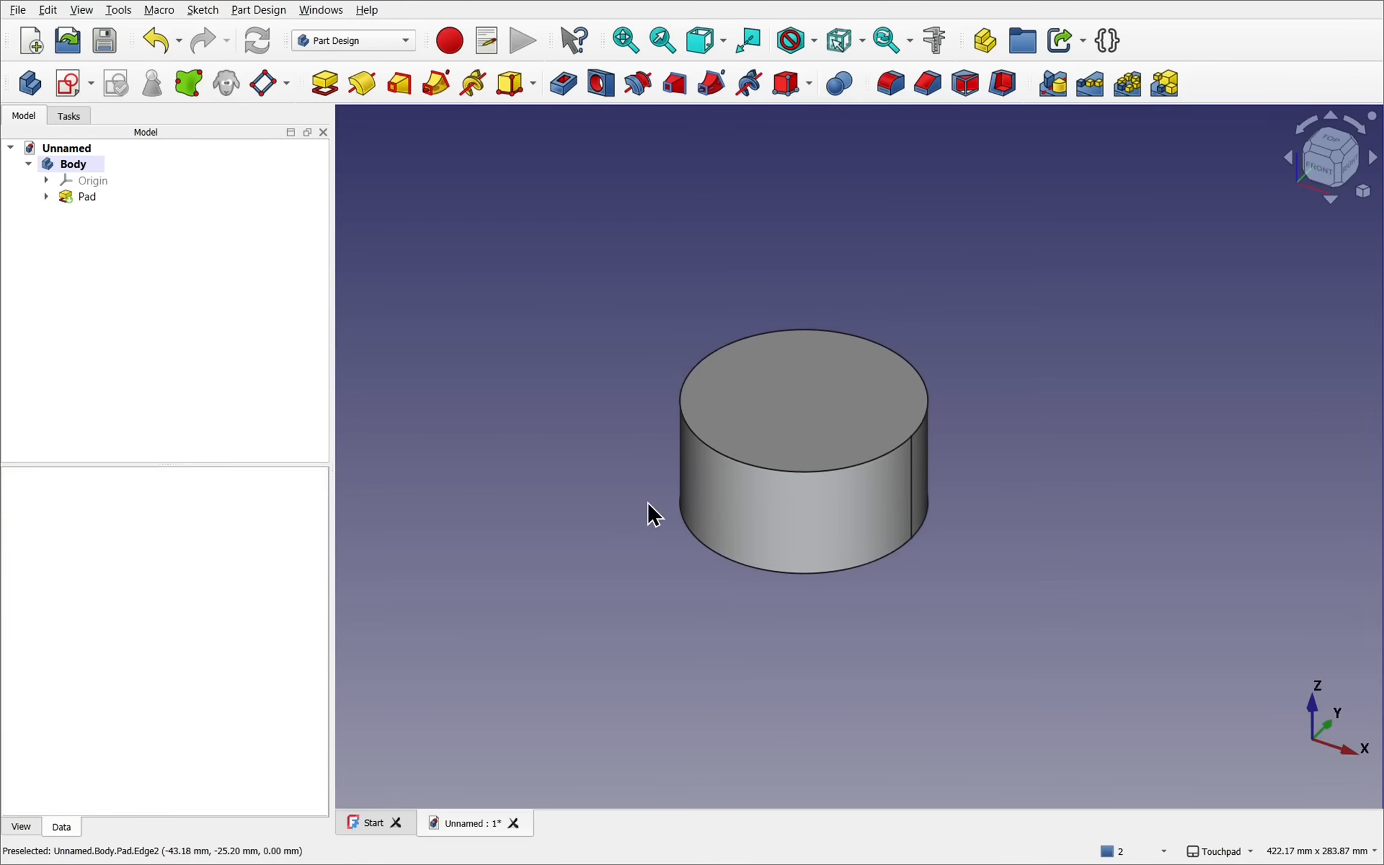
pyautogui.moveTo(347, 120)
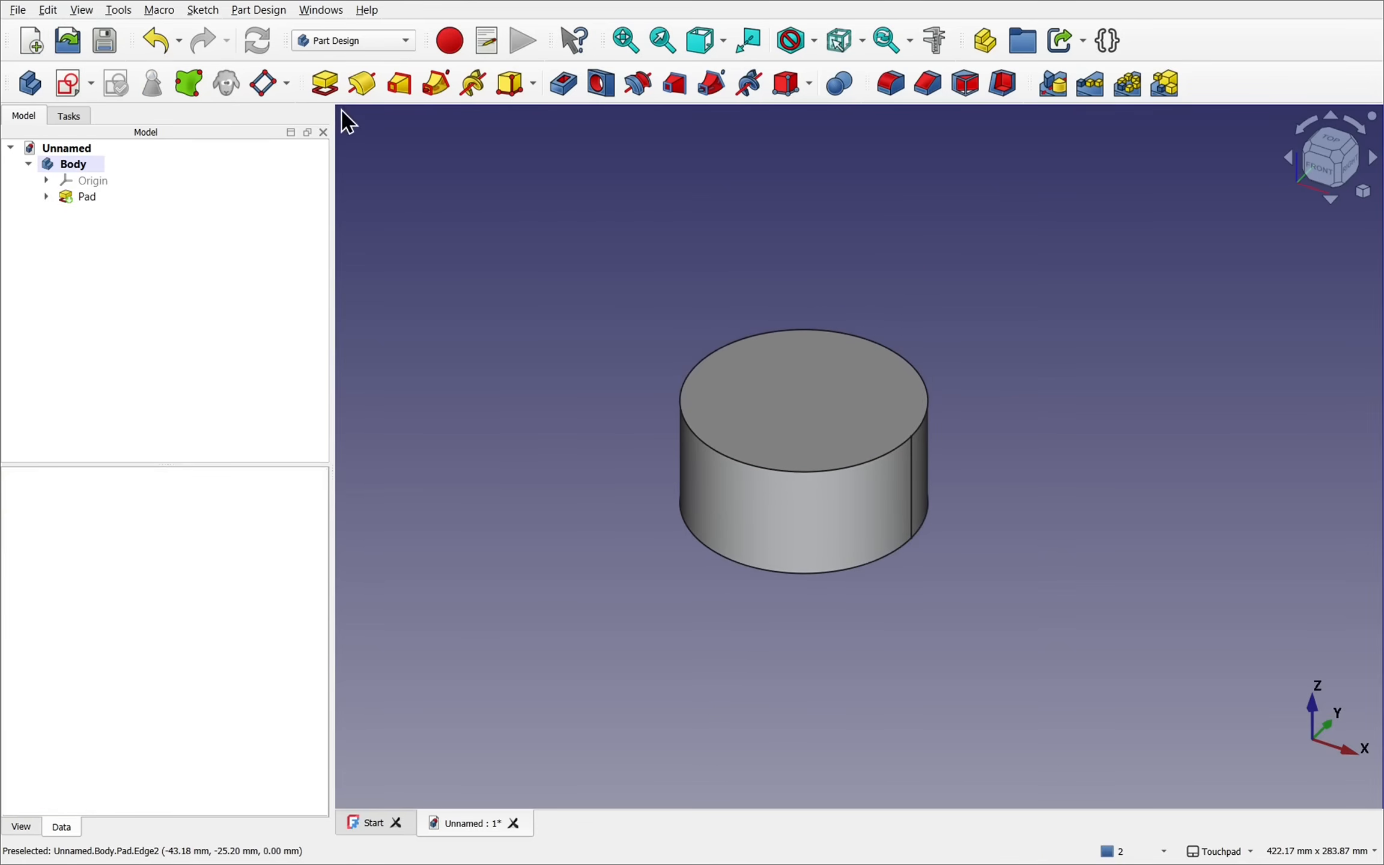
# Switch to the Draft workbench and set the working plane to Top (XY).
pyautogui.click(352, 40)
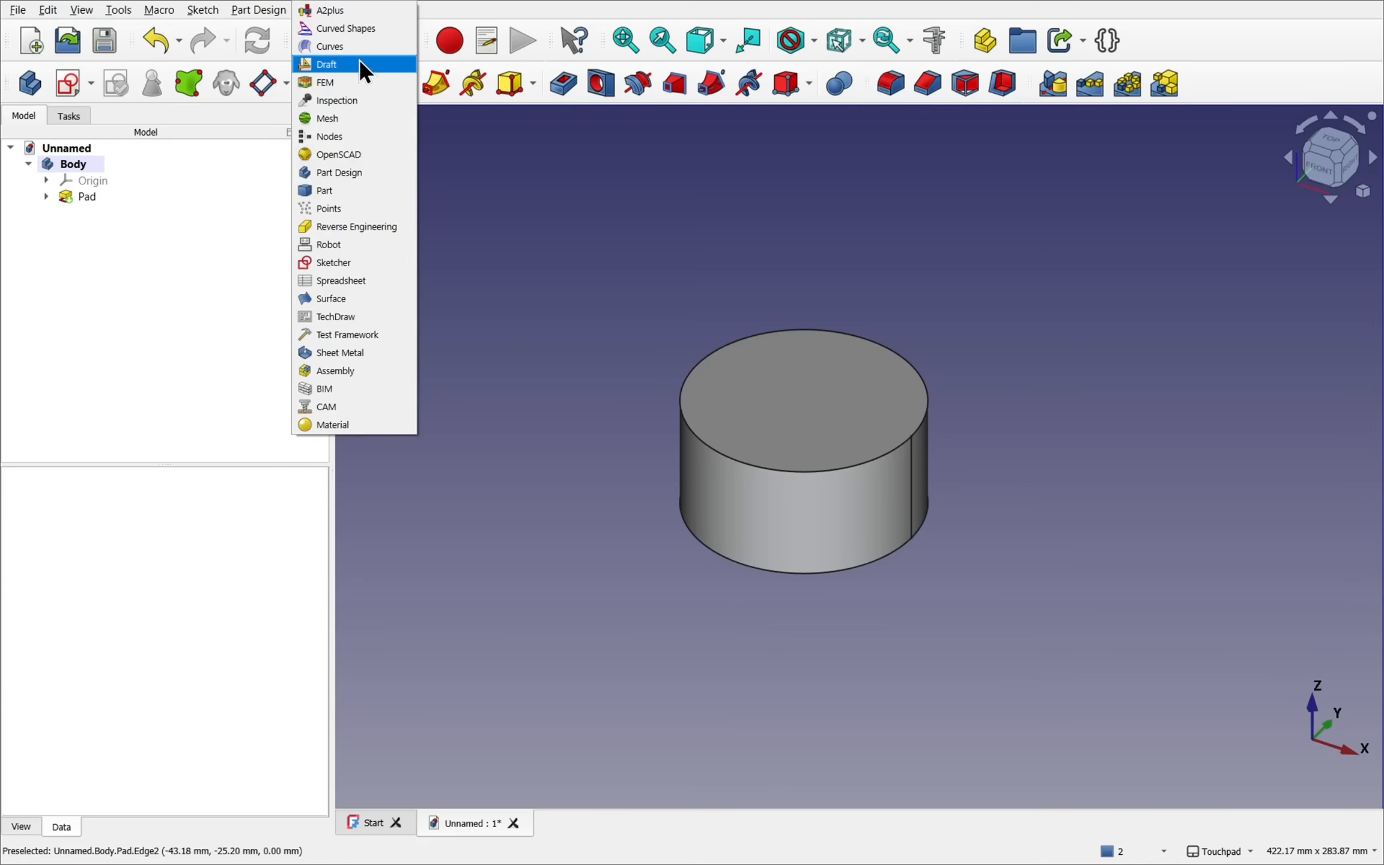
pyautogui.click(326, 64)
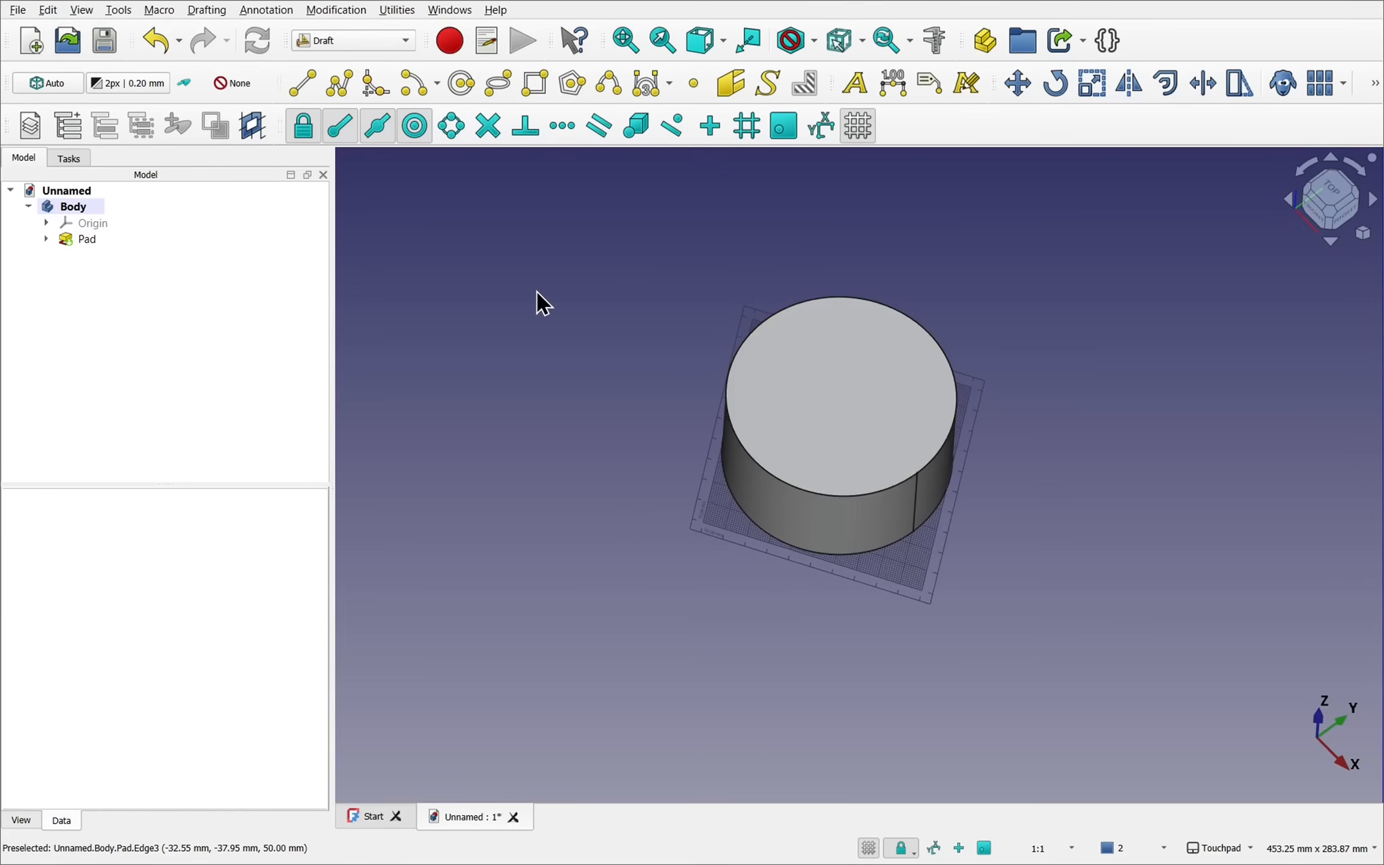
pyautogui.moveTo(417, 69)
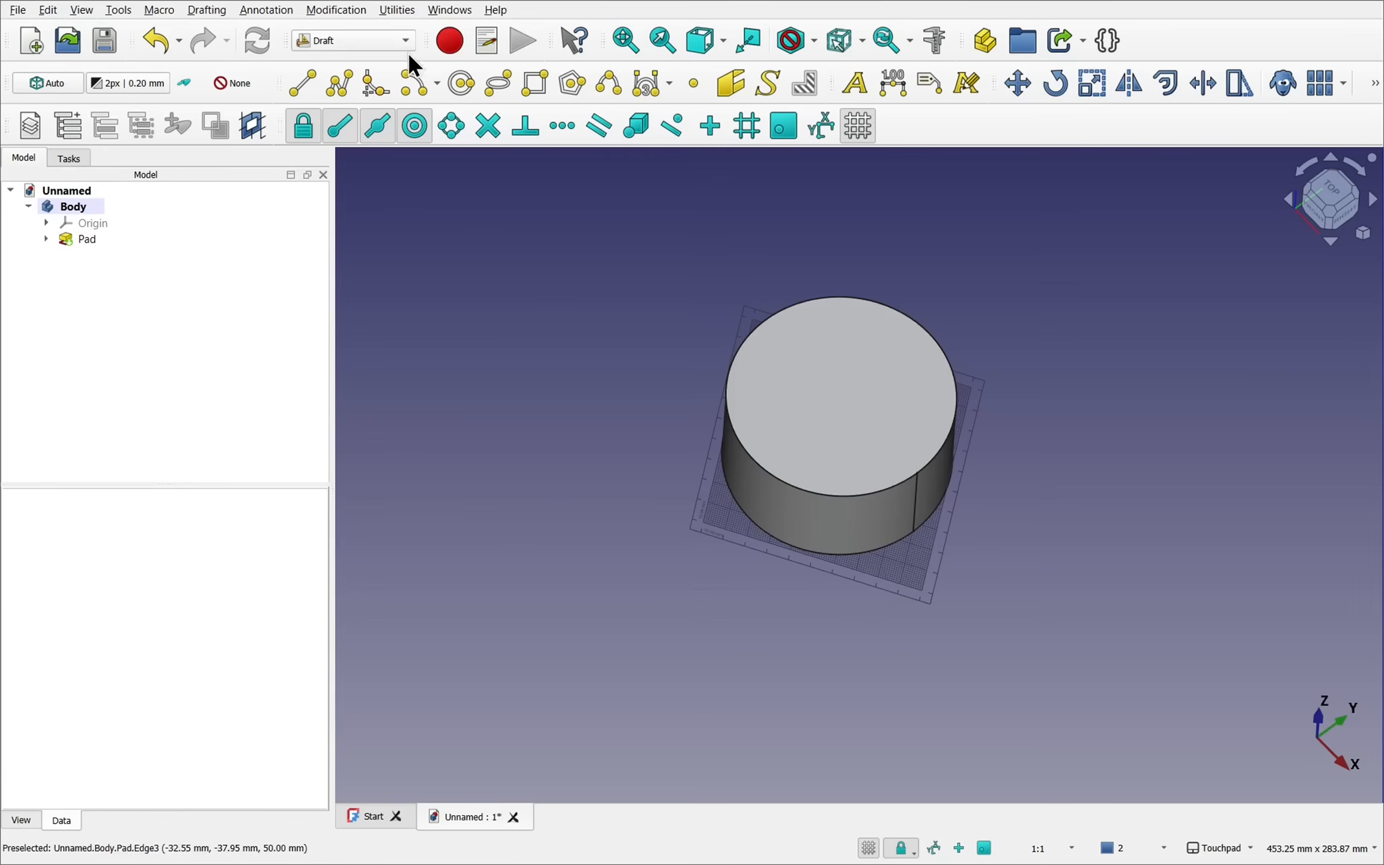
pyautogui.click(396, 10)
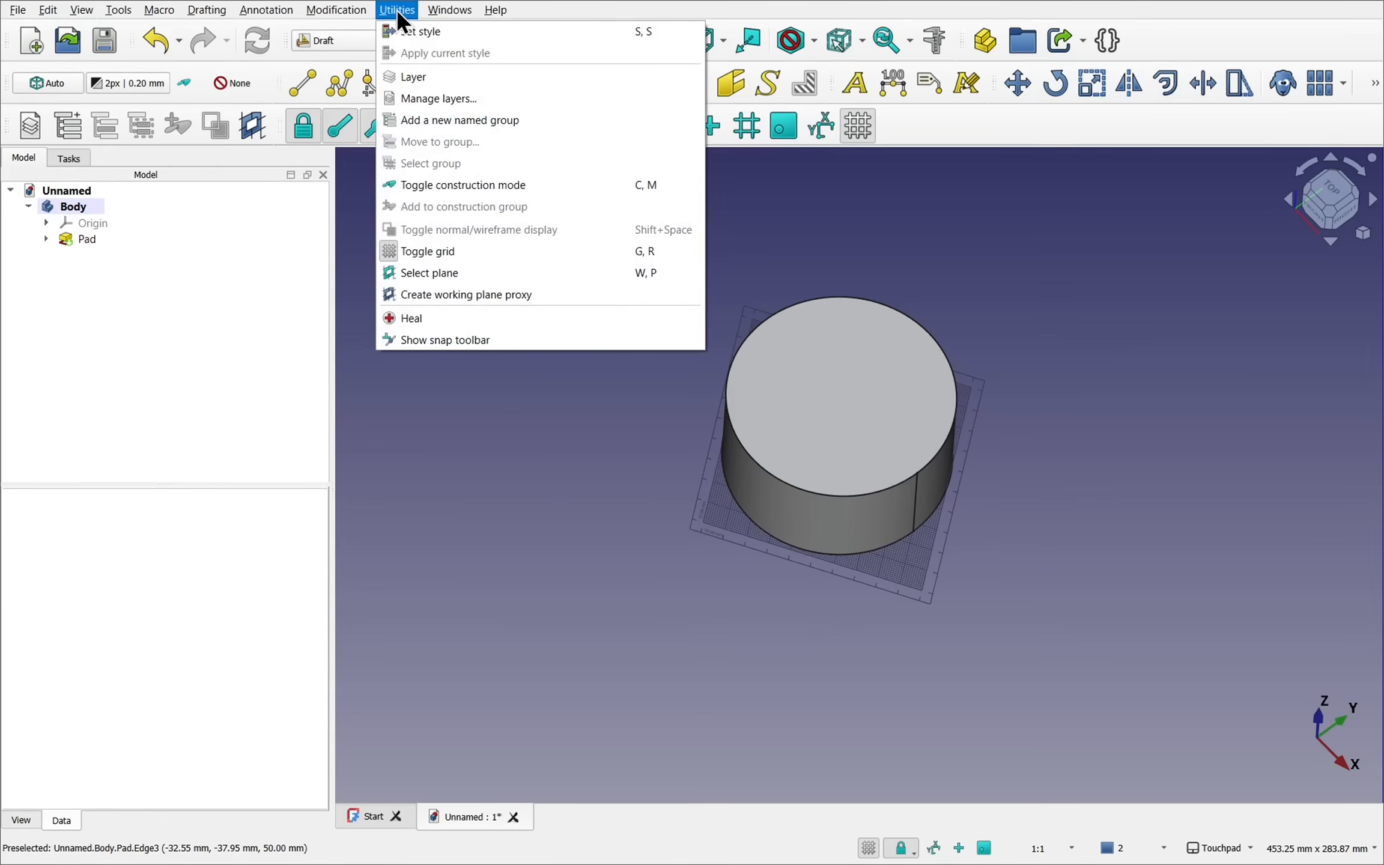
pyautogui.click(430, 273)
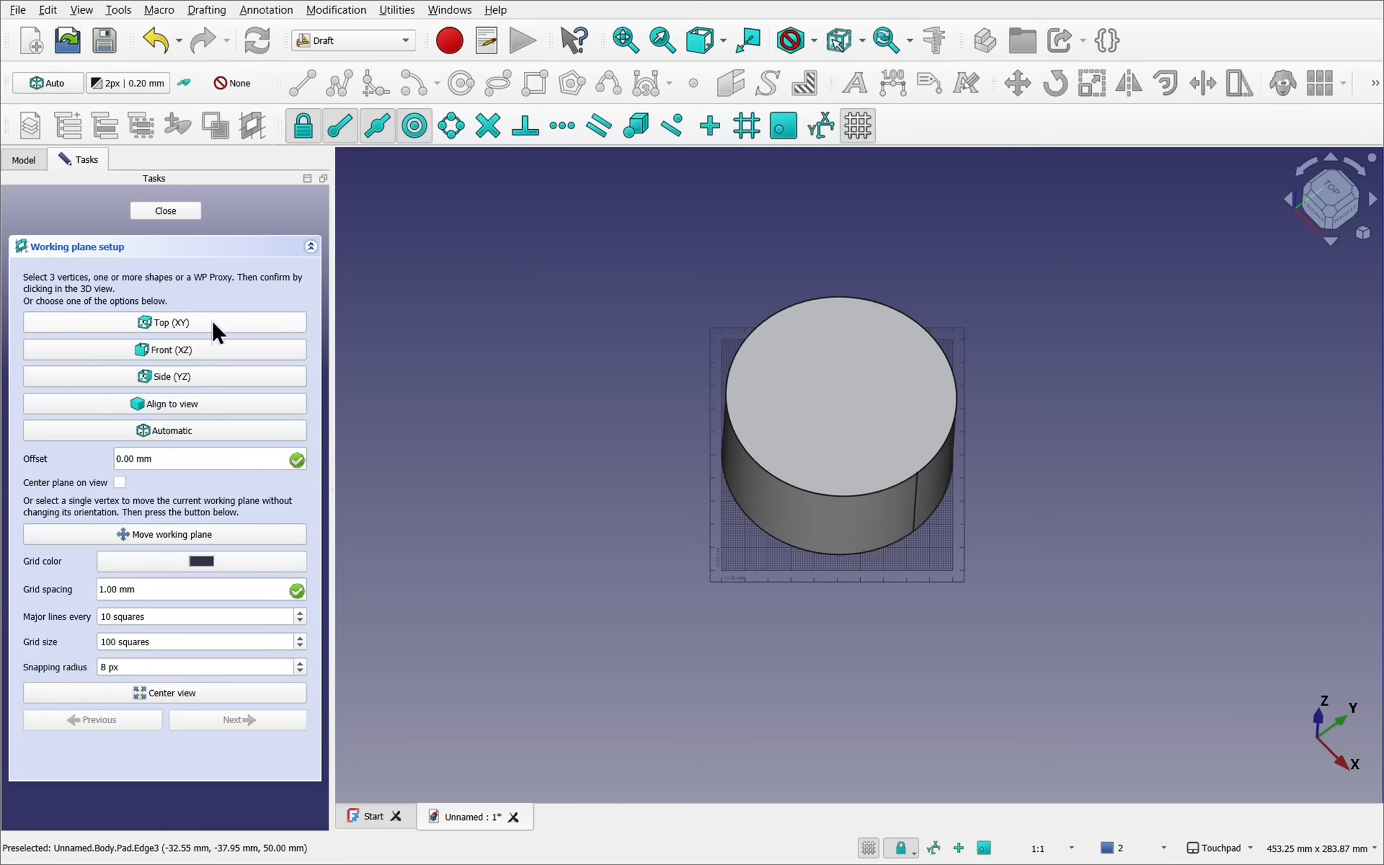
pyautogui.click(164, 321)
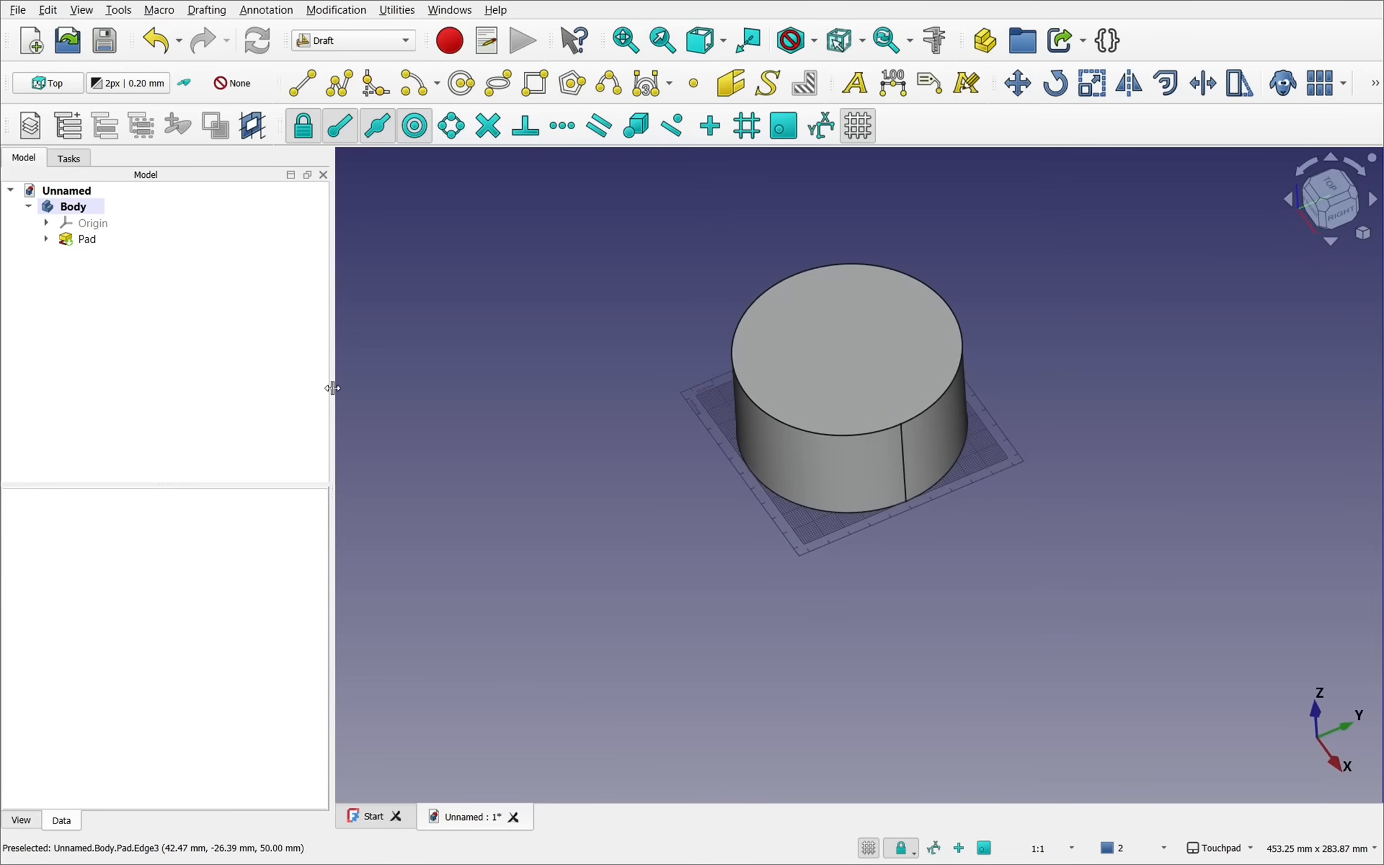
# Hide the Body and start a ShapeString with its placement point reset to 0, 0, 0.
pyautogui.click(73, 205)
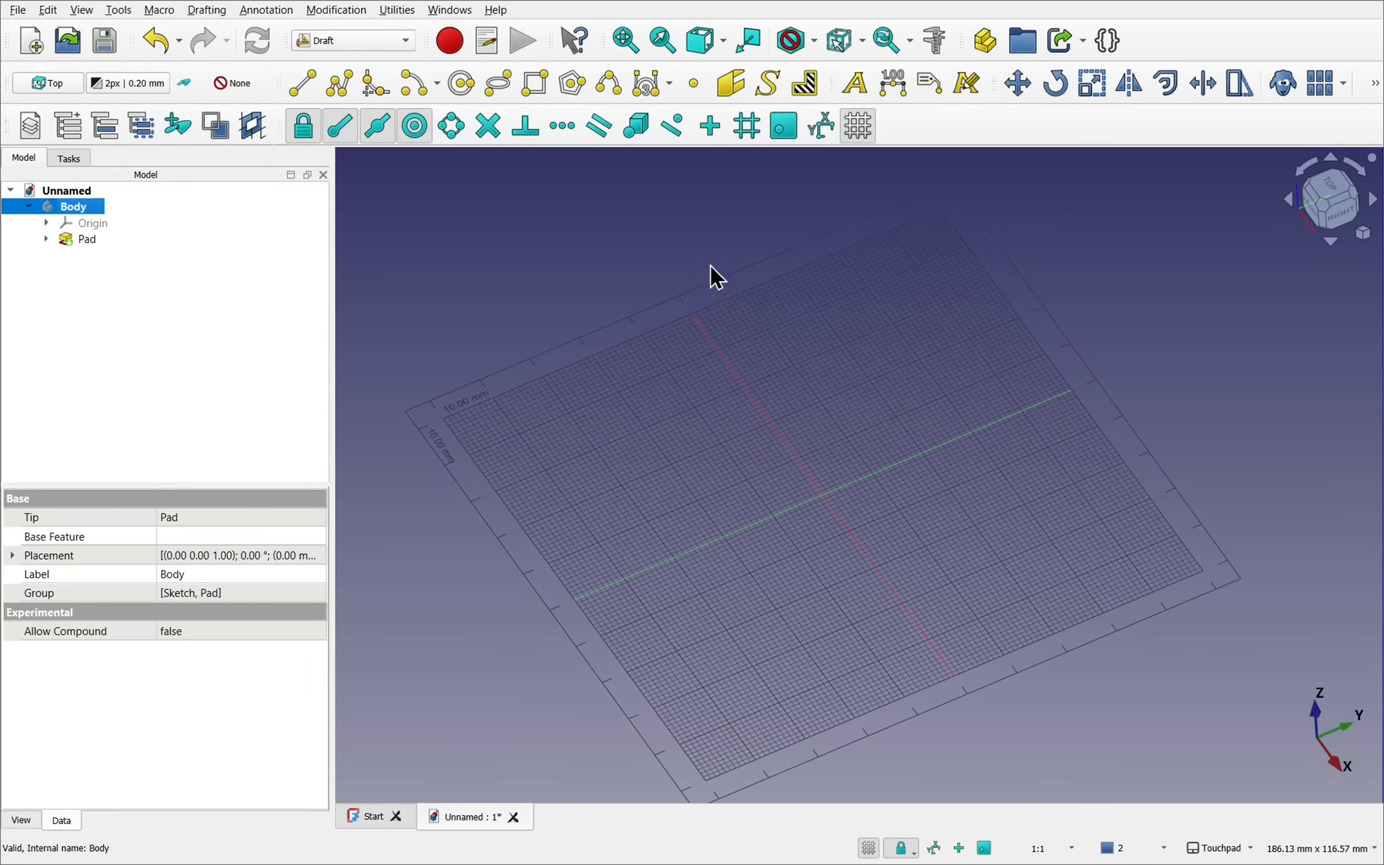
pyautogui.moveTo(767, 83)
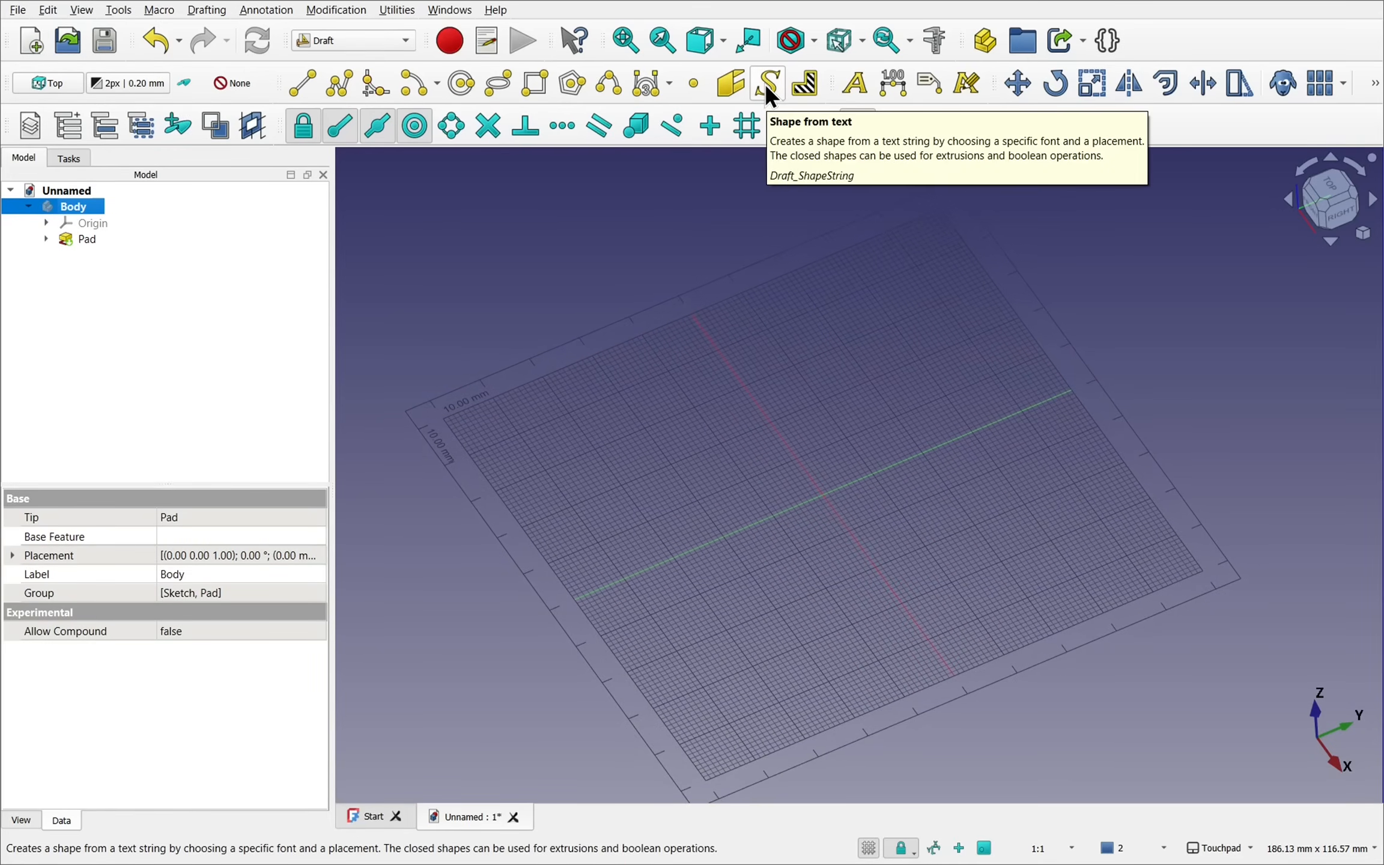
pyautogui.click(206, 10)
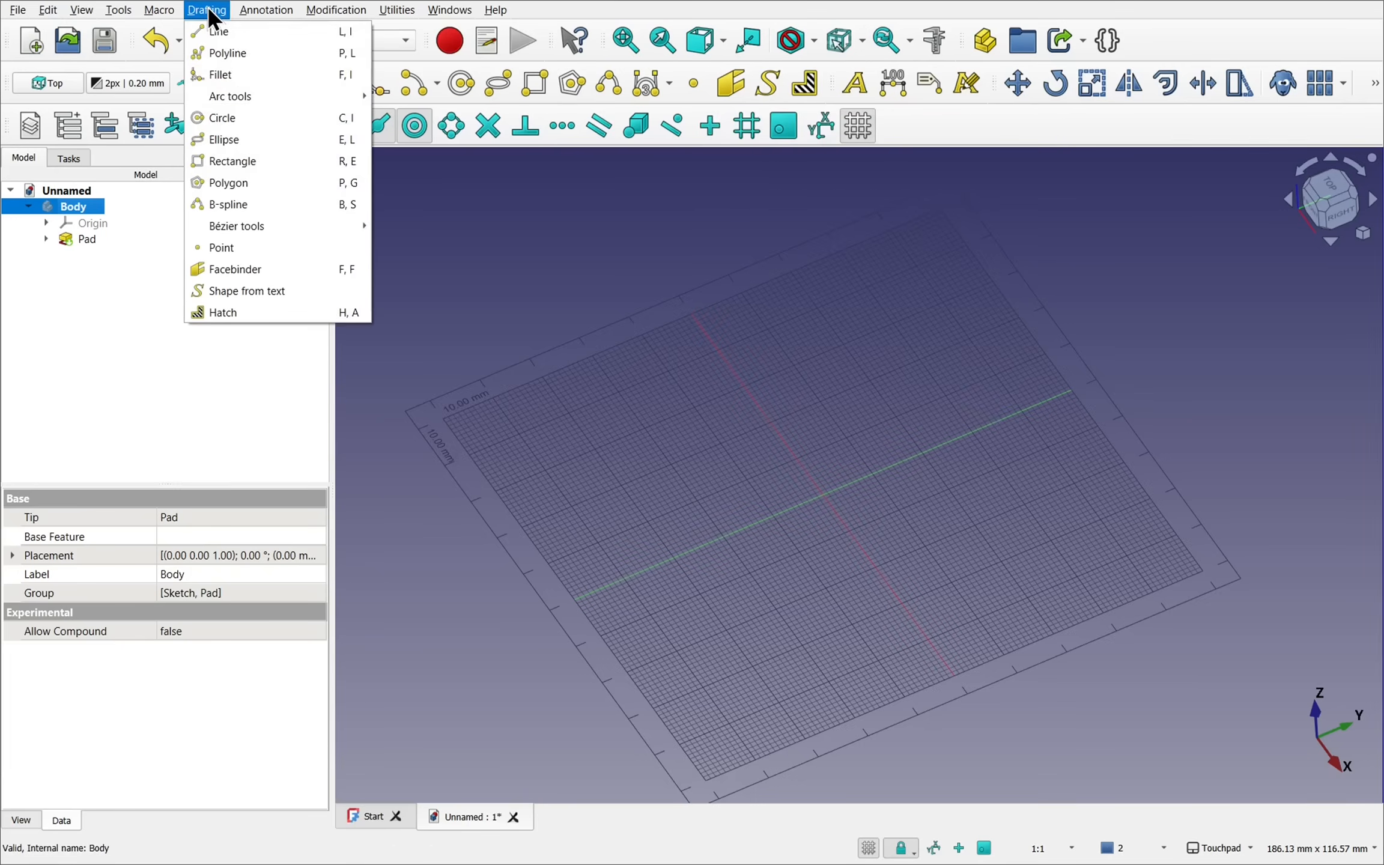
pyautogui.moveTo(247, 291)
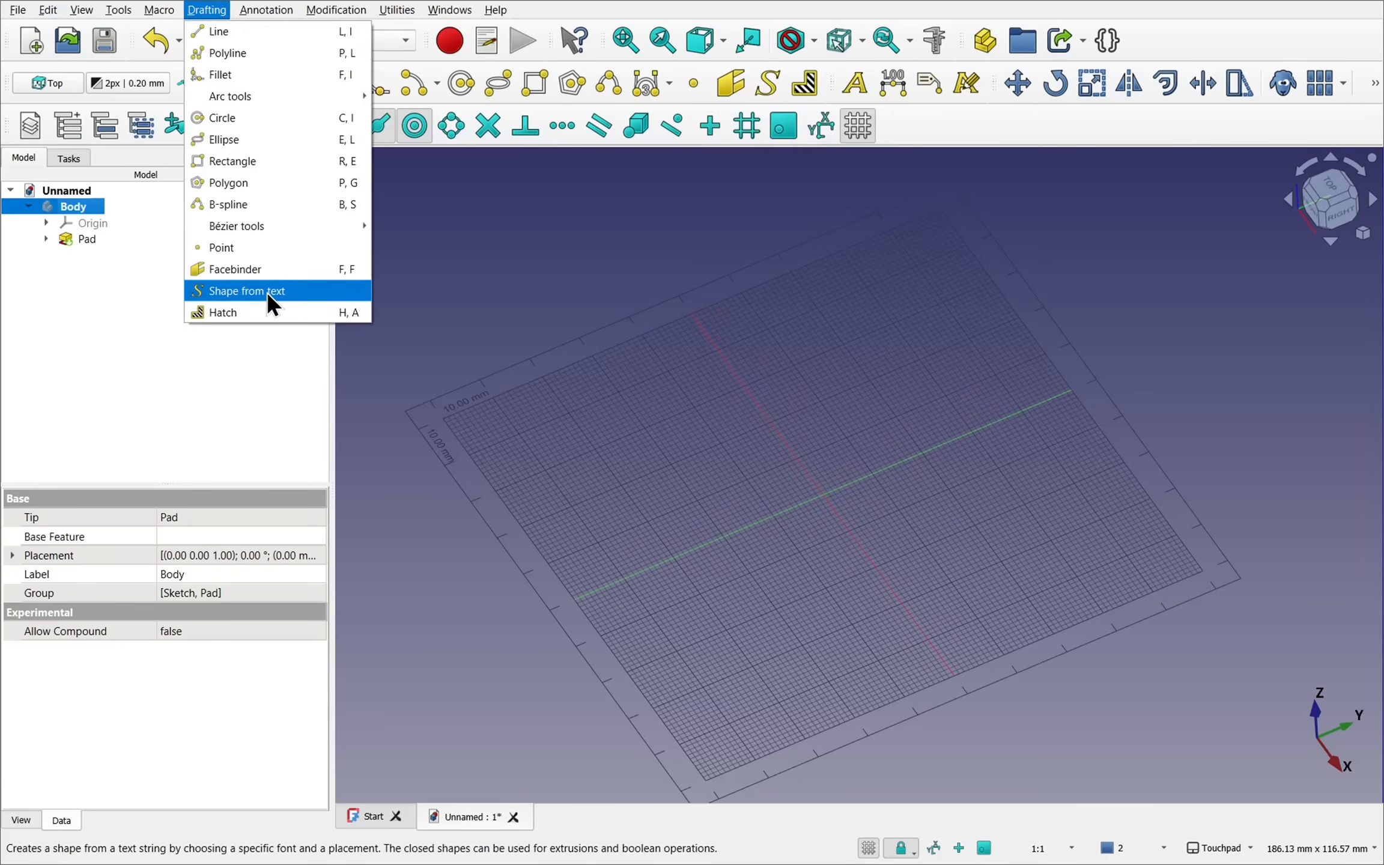
pyautogui.click(244, 290)
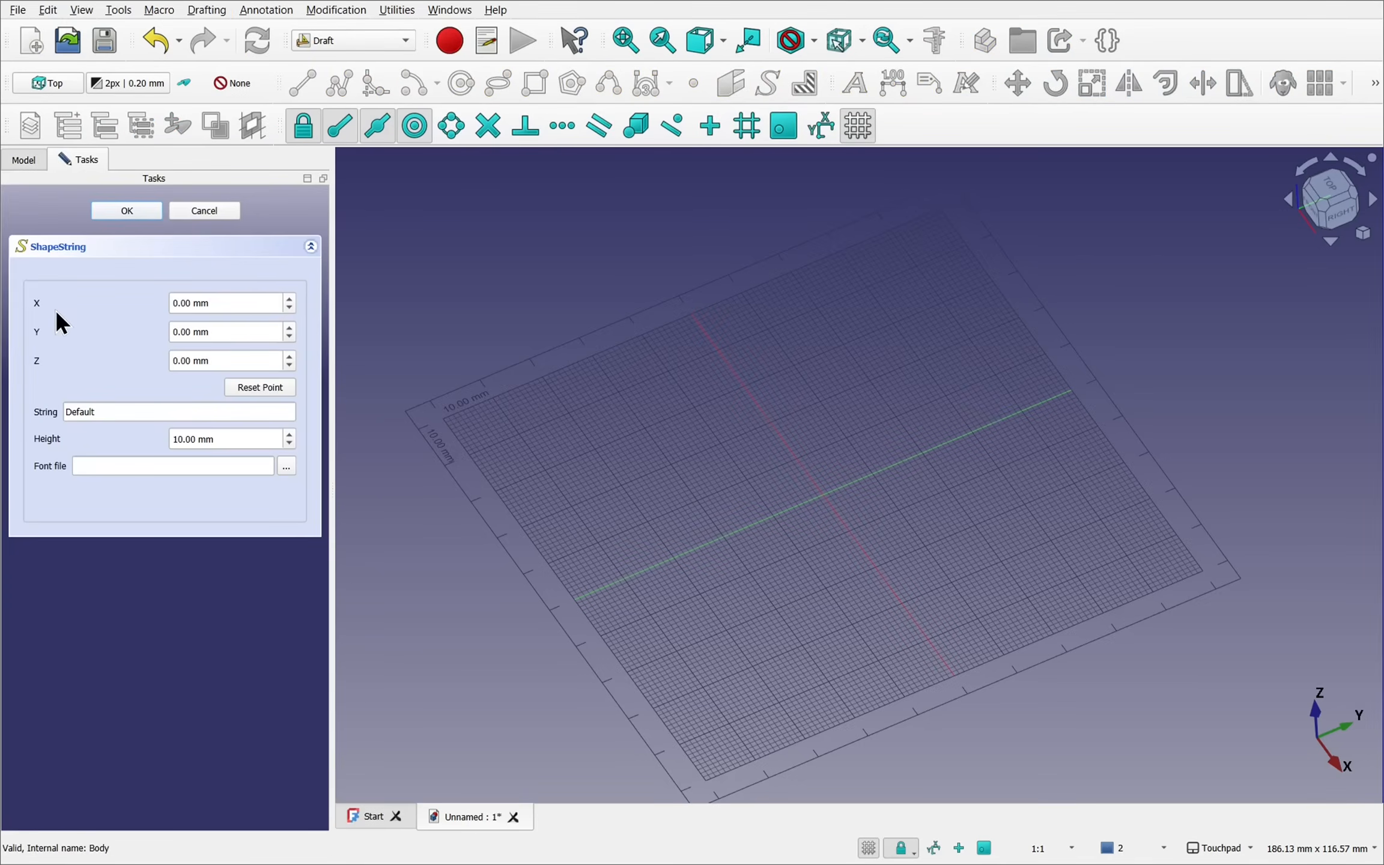
pyautogui.moveTo(213, 336)
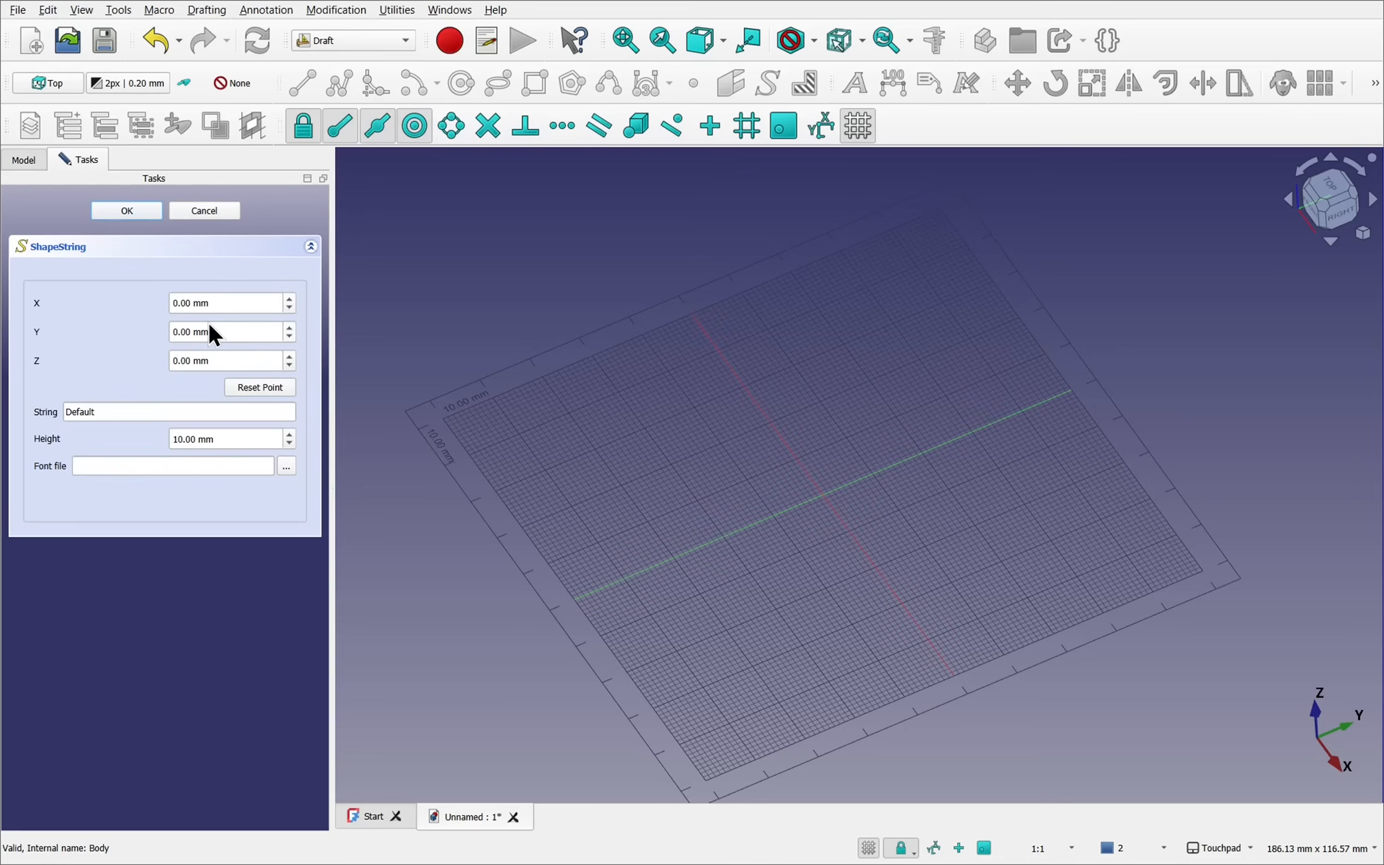
pyautogui.click(932, 404)
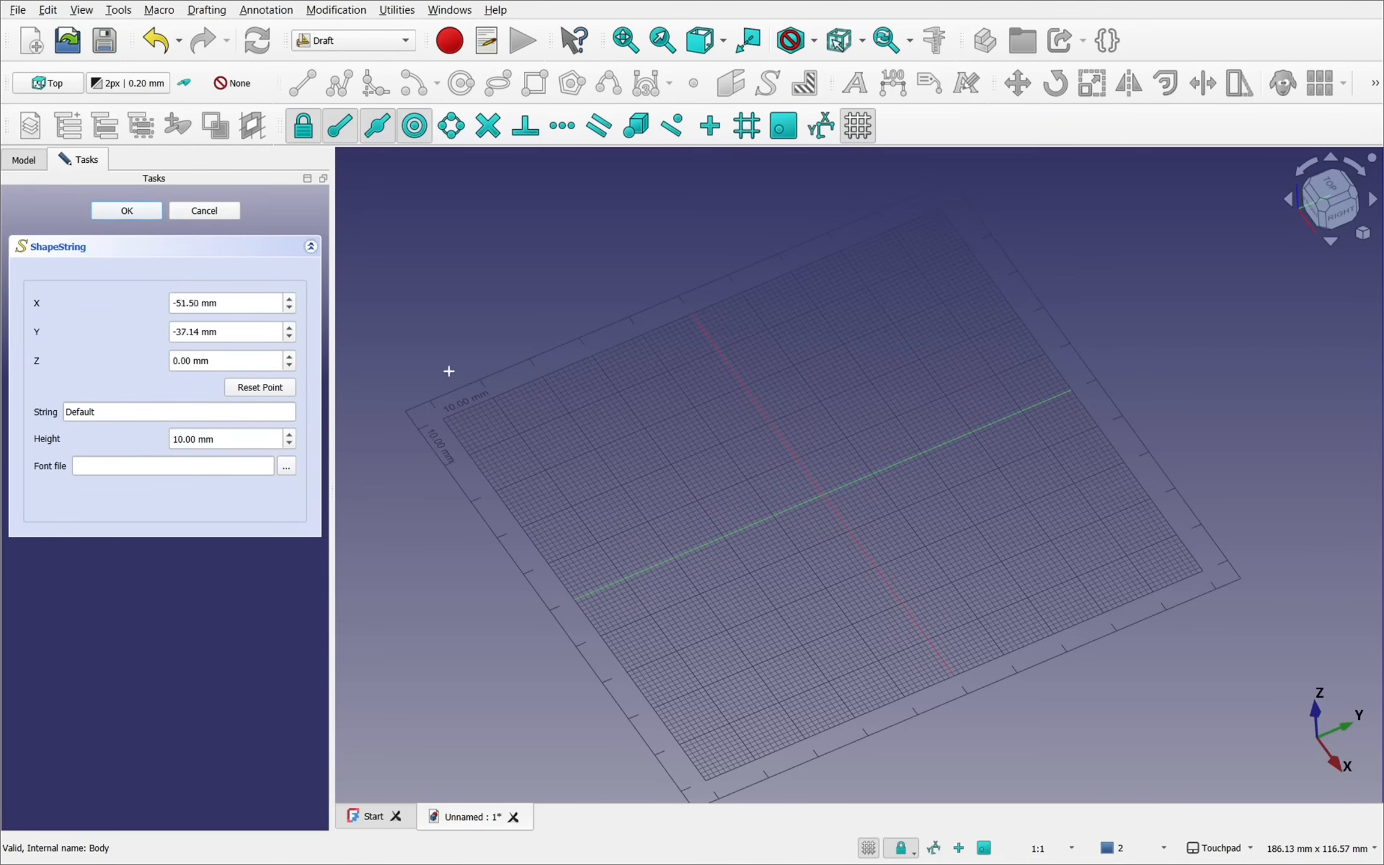
pyautogui.click(259, 387)
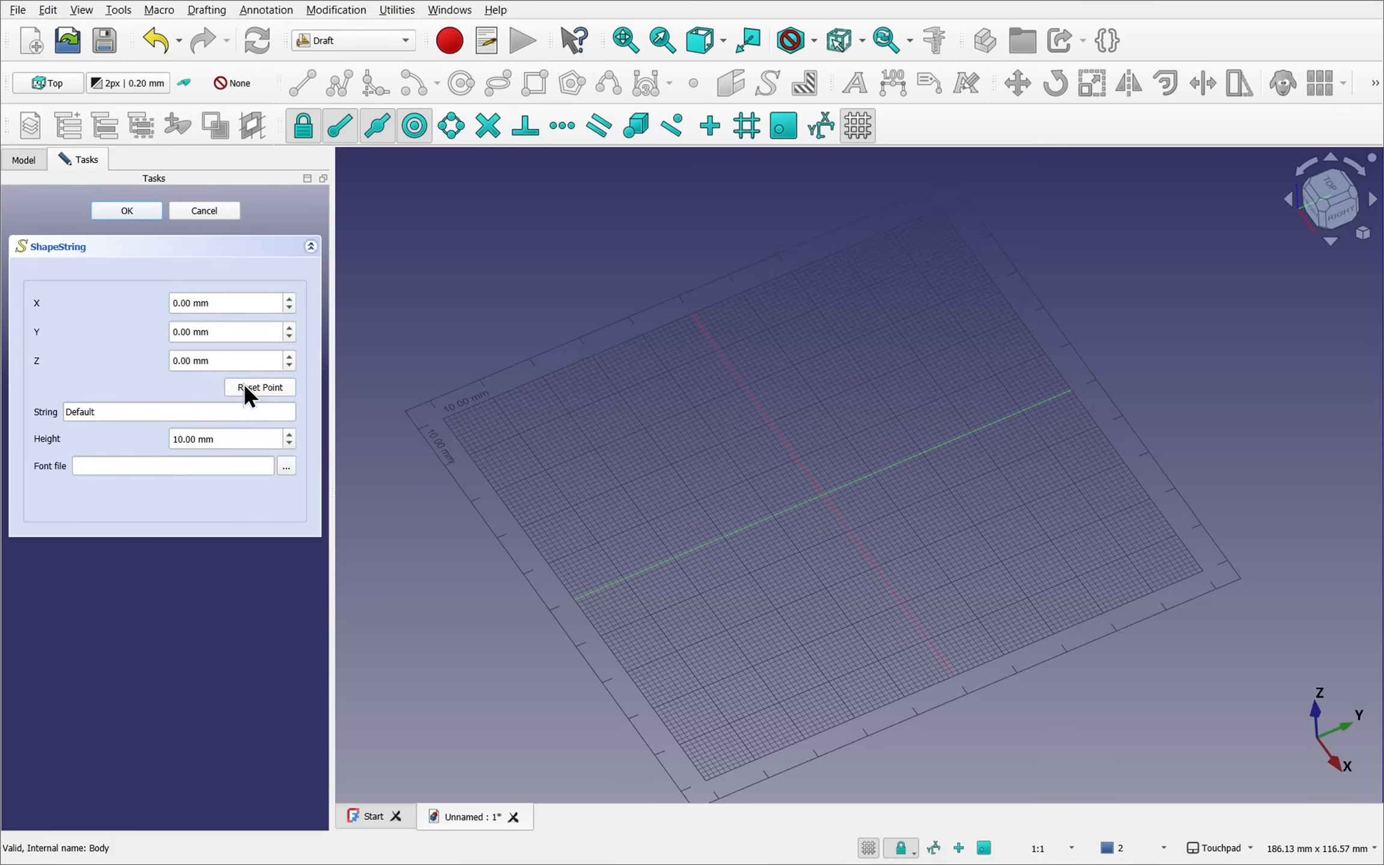
pyautogui.moveTo(46, 316)
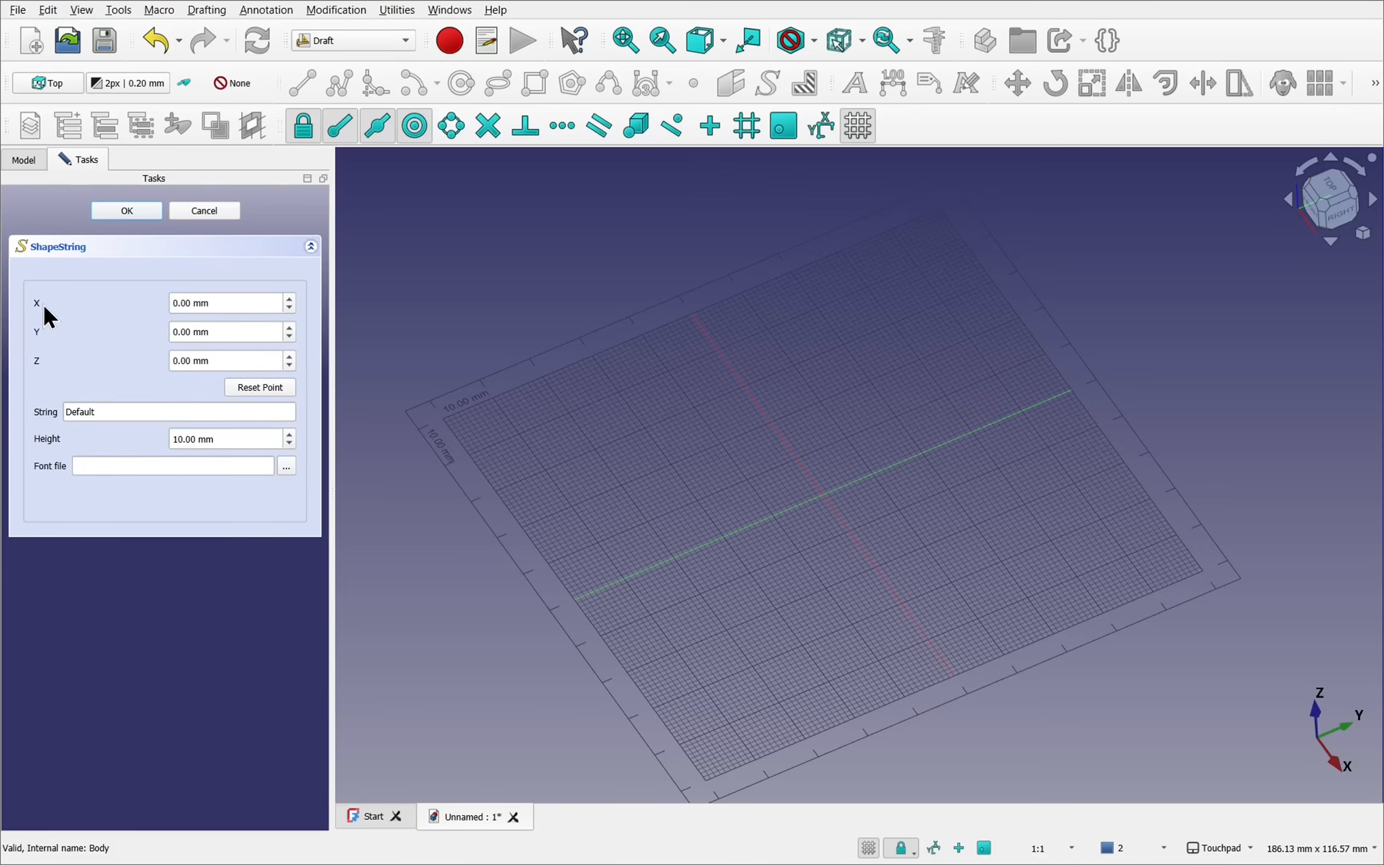
pyautogui.moveTo(81, 372)
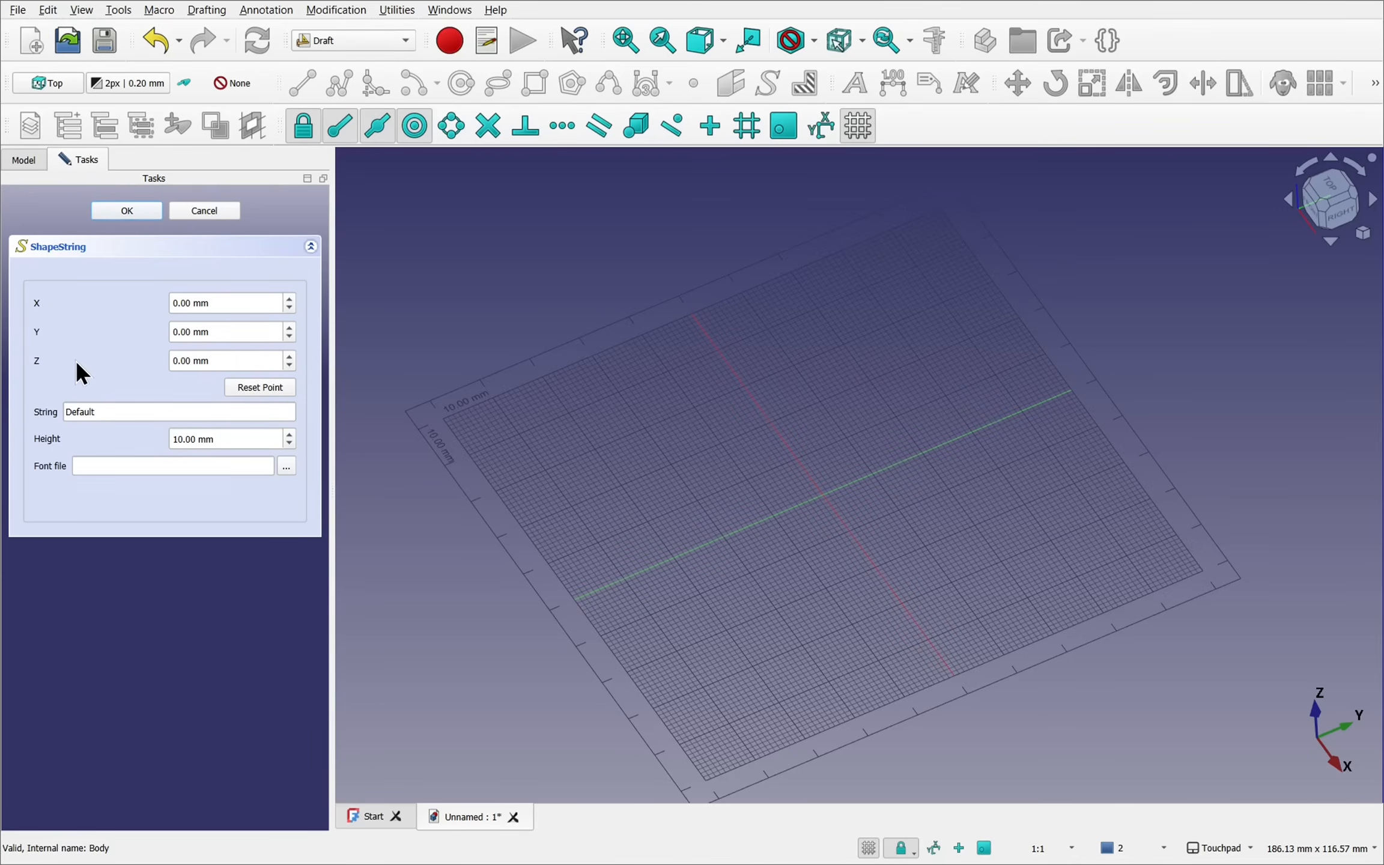
pyautogui.moveTo(185, 406)
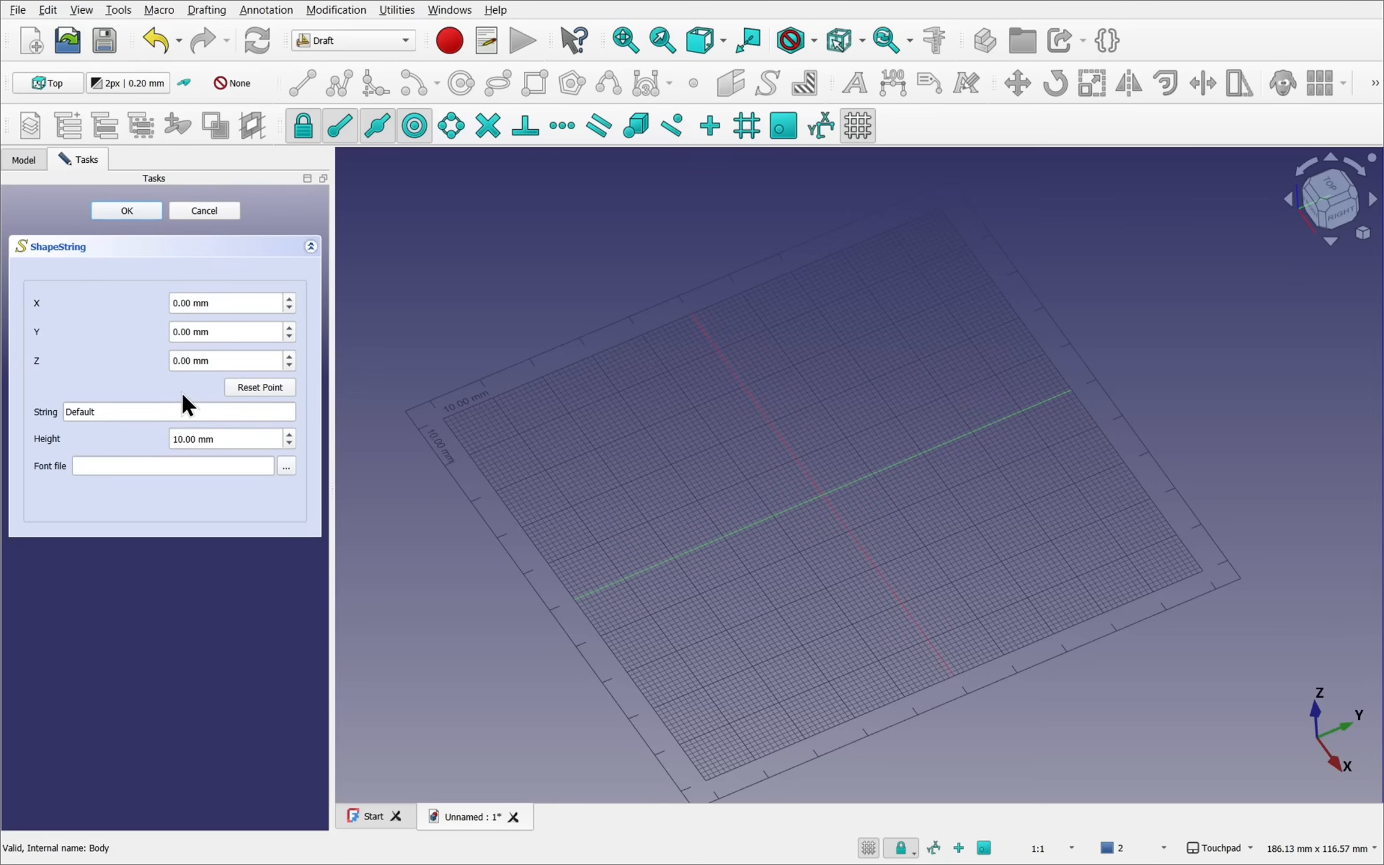
pyautogui.moveTo(58, 477)
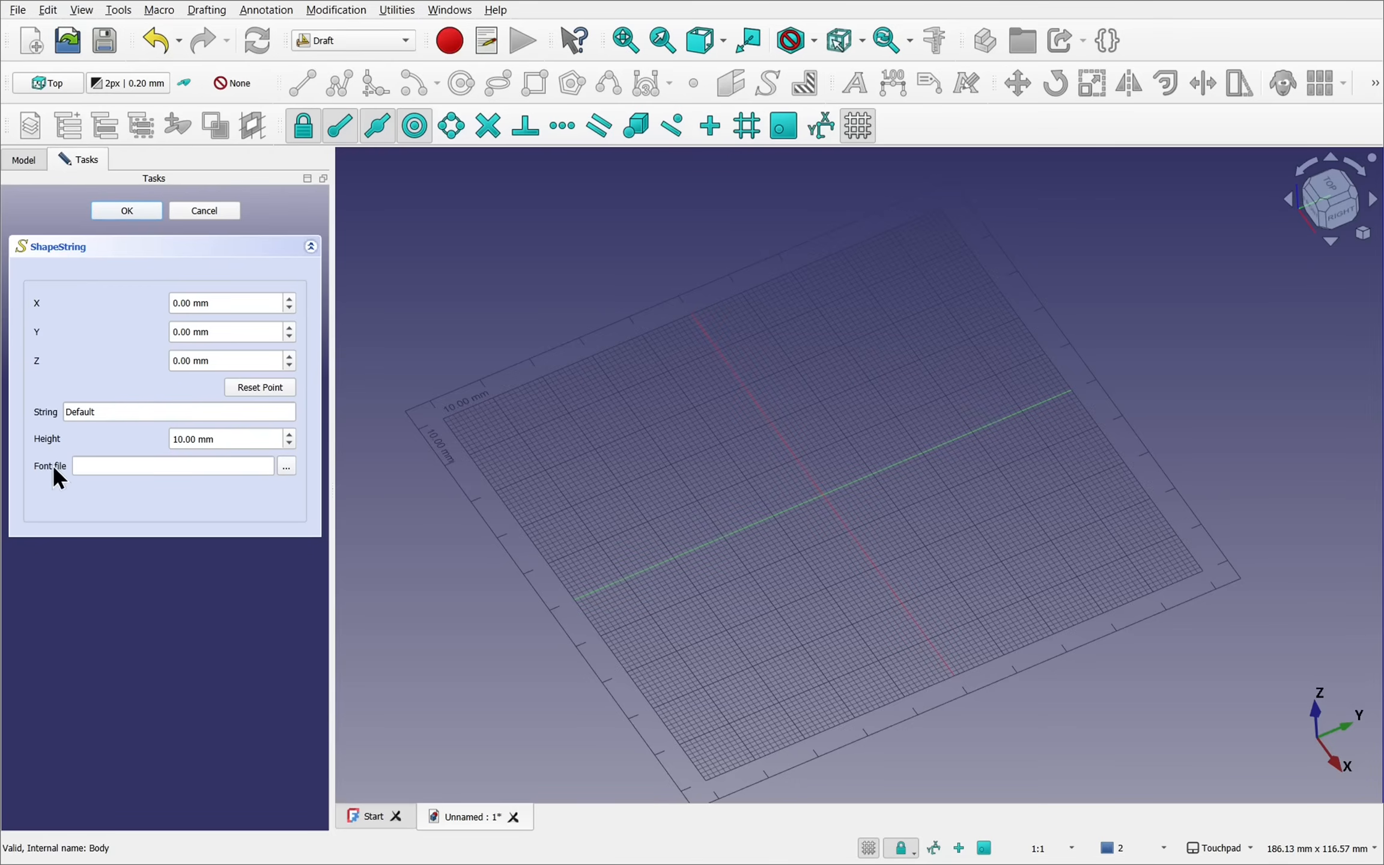
pyautogui.moveTo(293, 477)
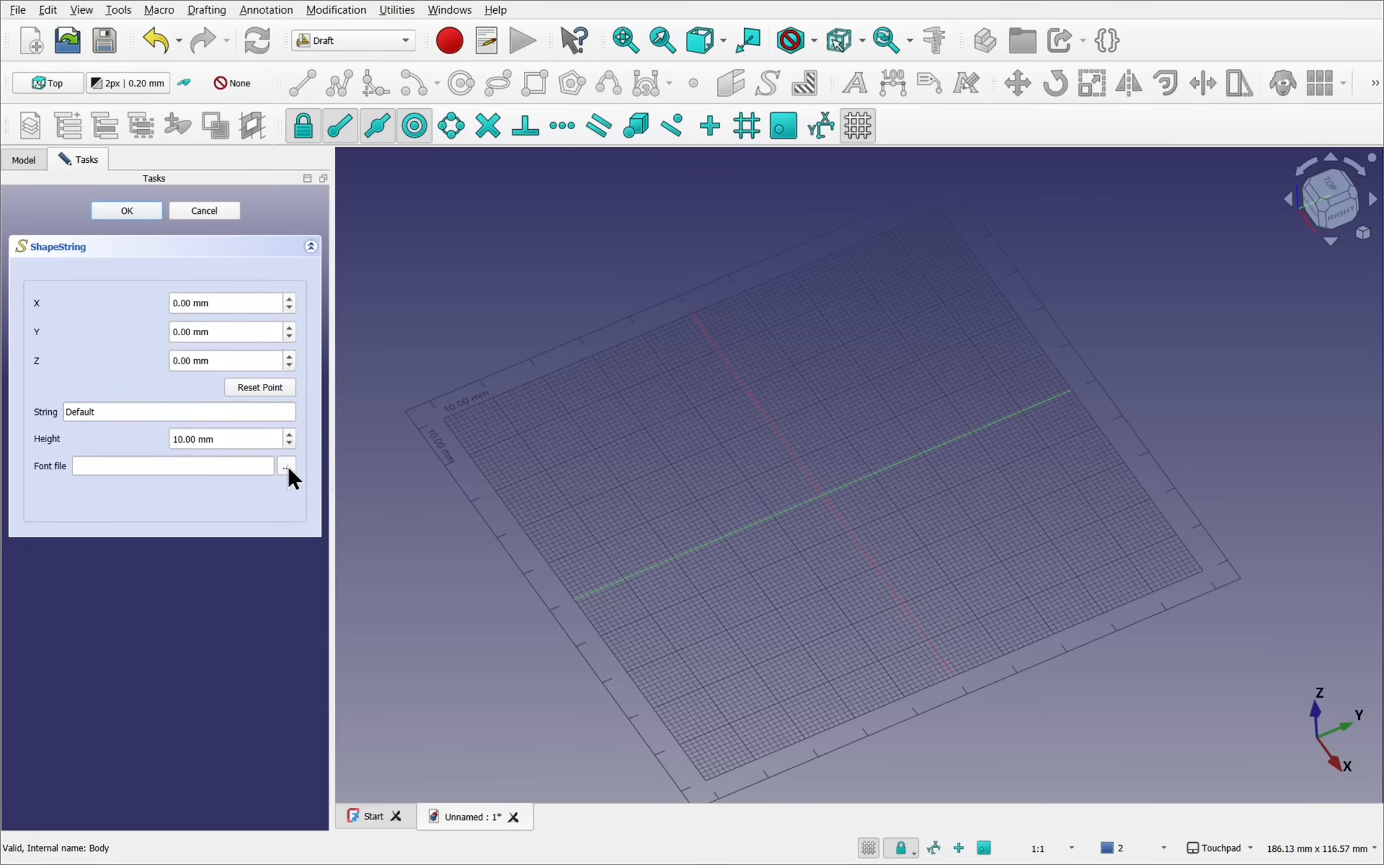
# Browse to C:\Windows\Fonts and choose tahoma.ttf as the ShapeString font file.
pyautogui.click(285, 465)
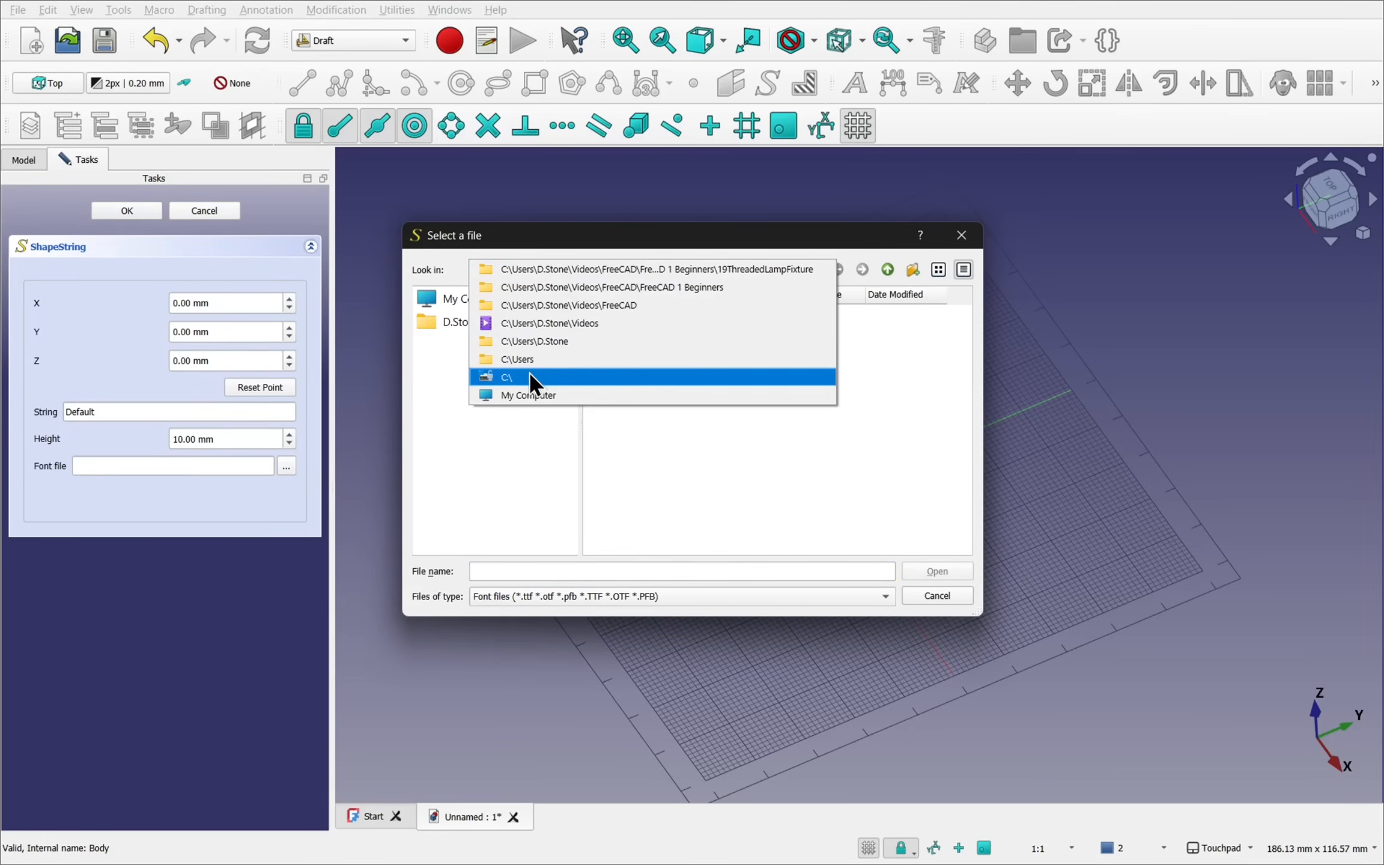
pyautogui.click(507, 377)
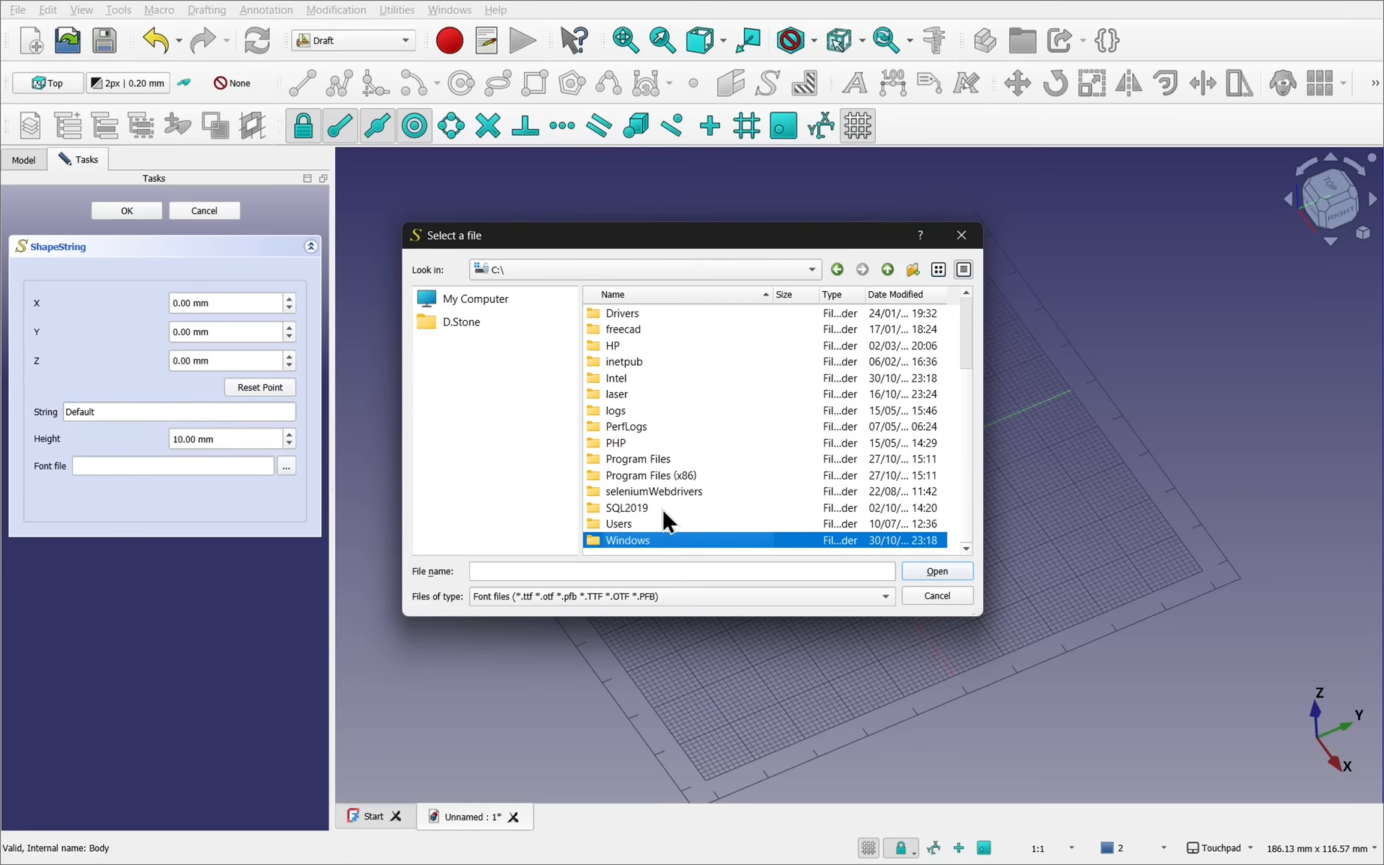
pyautogui.doubleClick(628, 540)
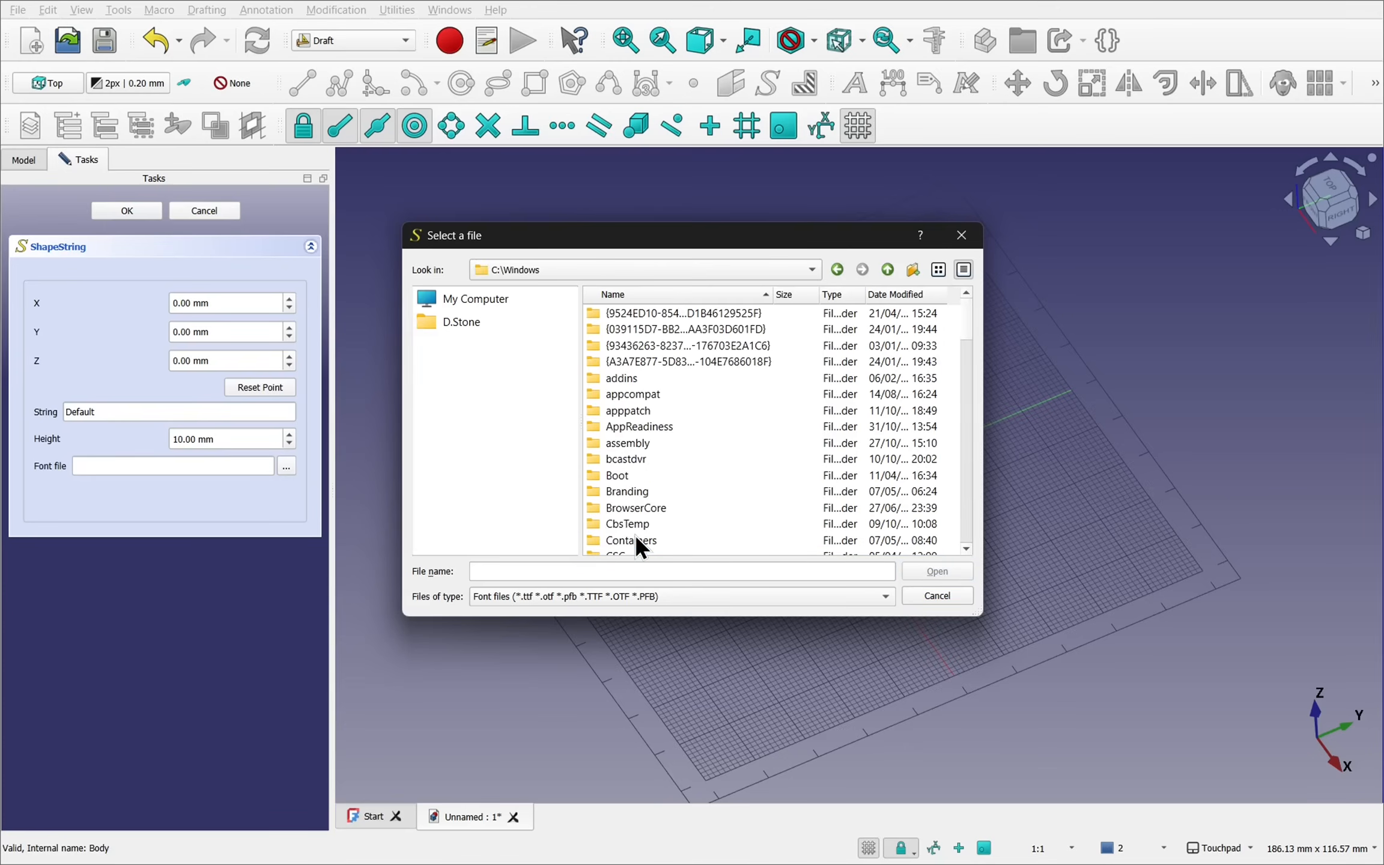
pyautogui.scroll(-3)
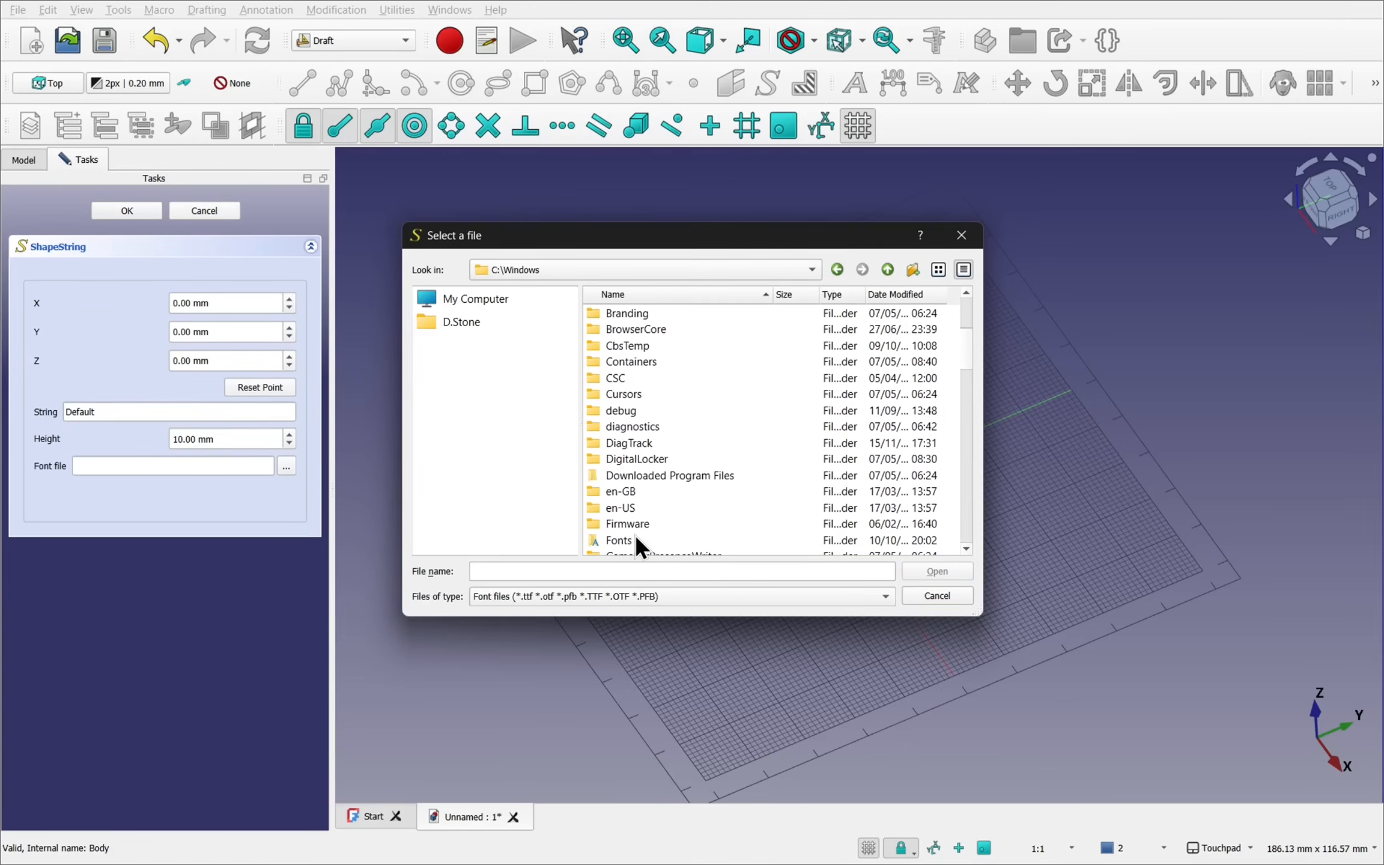
pyautogui.doubleClick(619, 540)
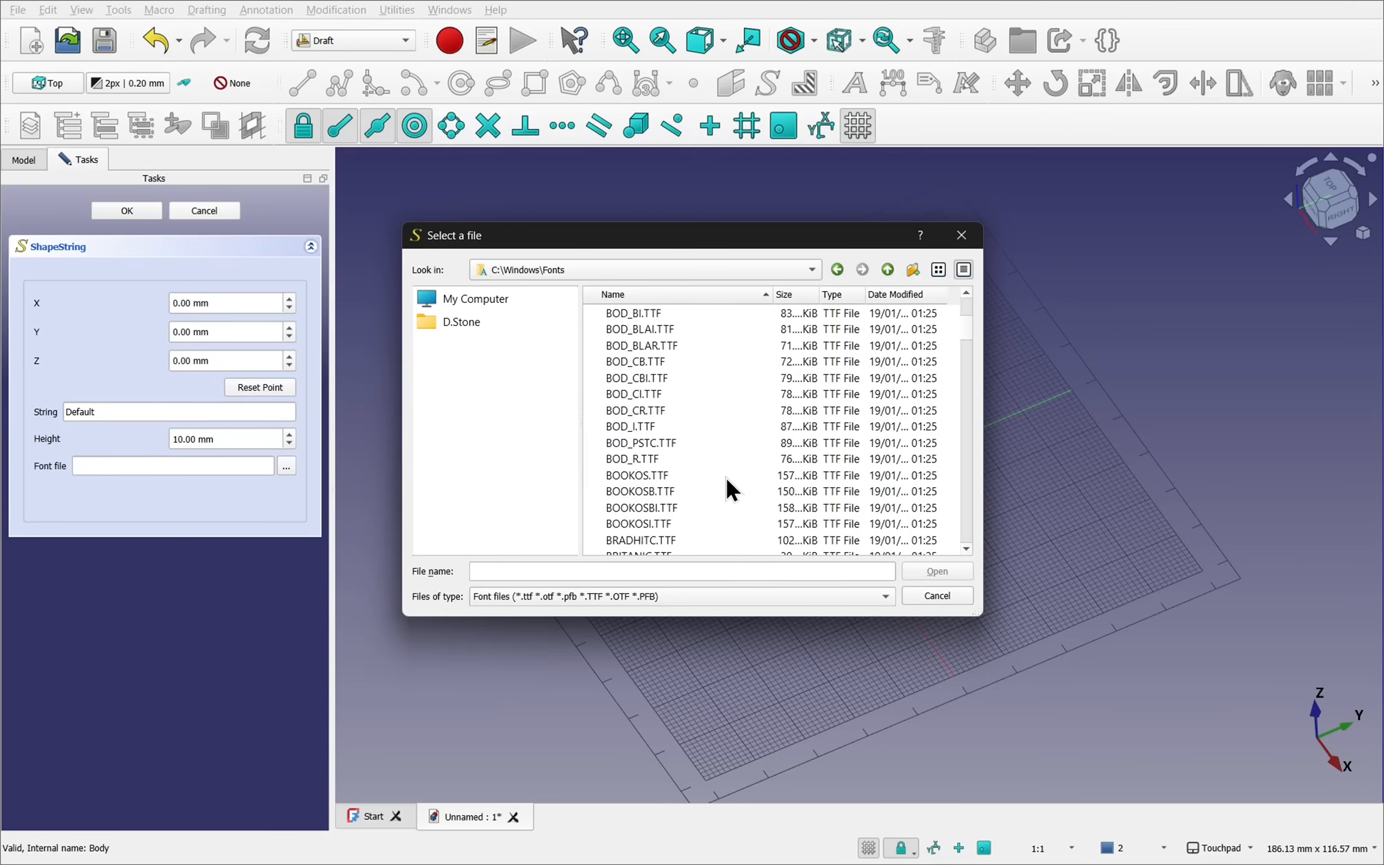
pyautogui.click(634, 491)
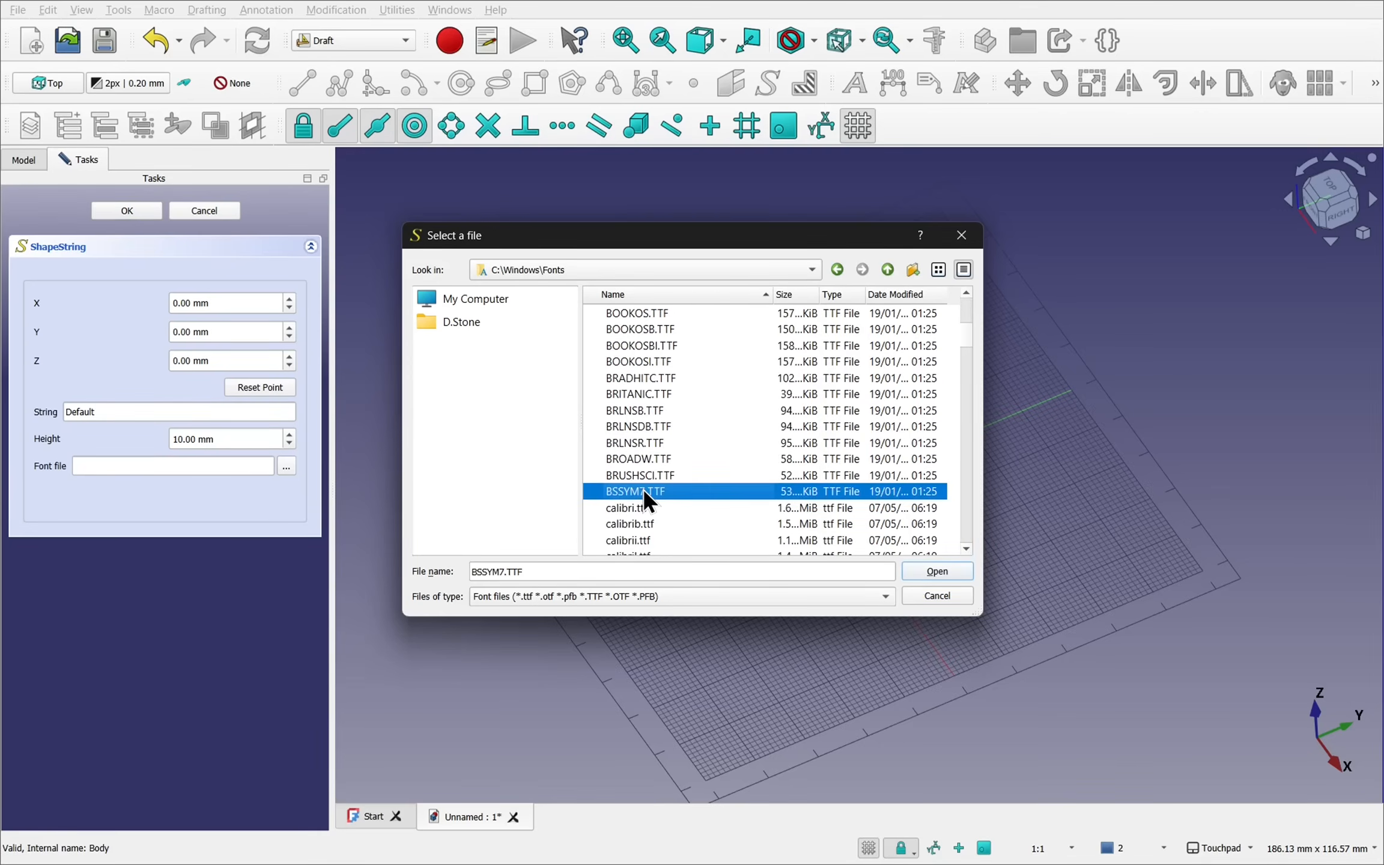
pyautogui.click(630, 540)
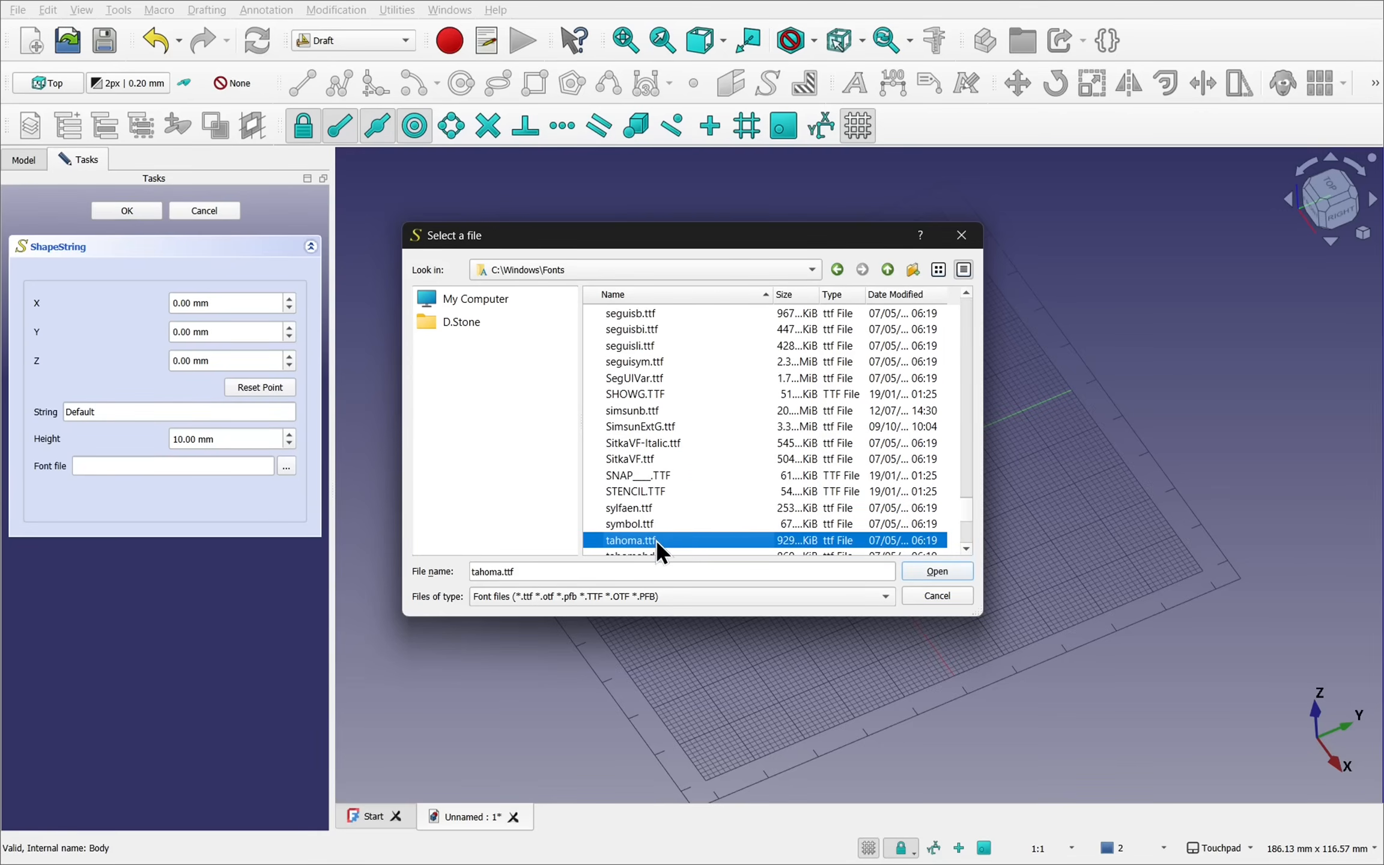
pyautogui.click(936, 572)
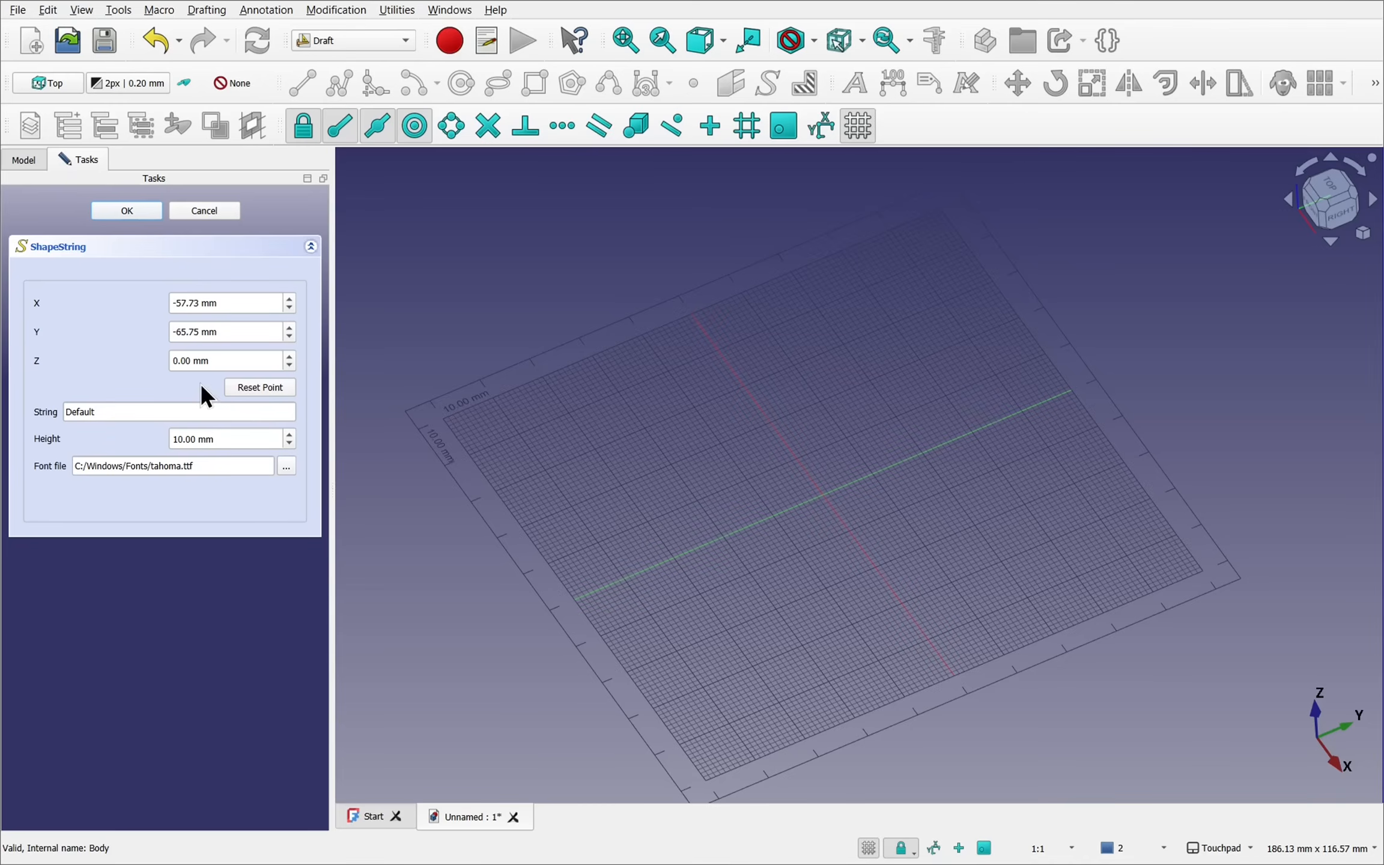
# Replace the default string with 'XXmm' and create the text shape.
pyautogui.click(259, 387)
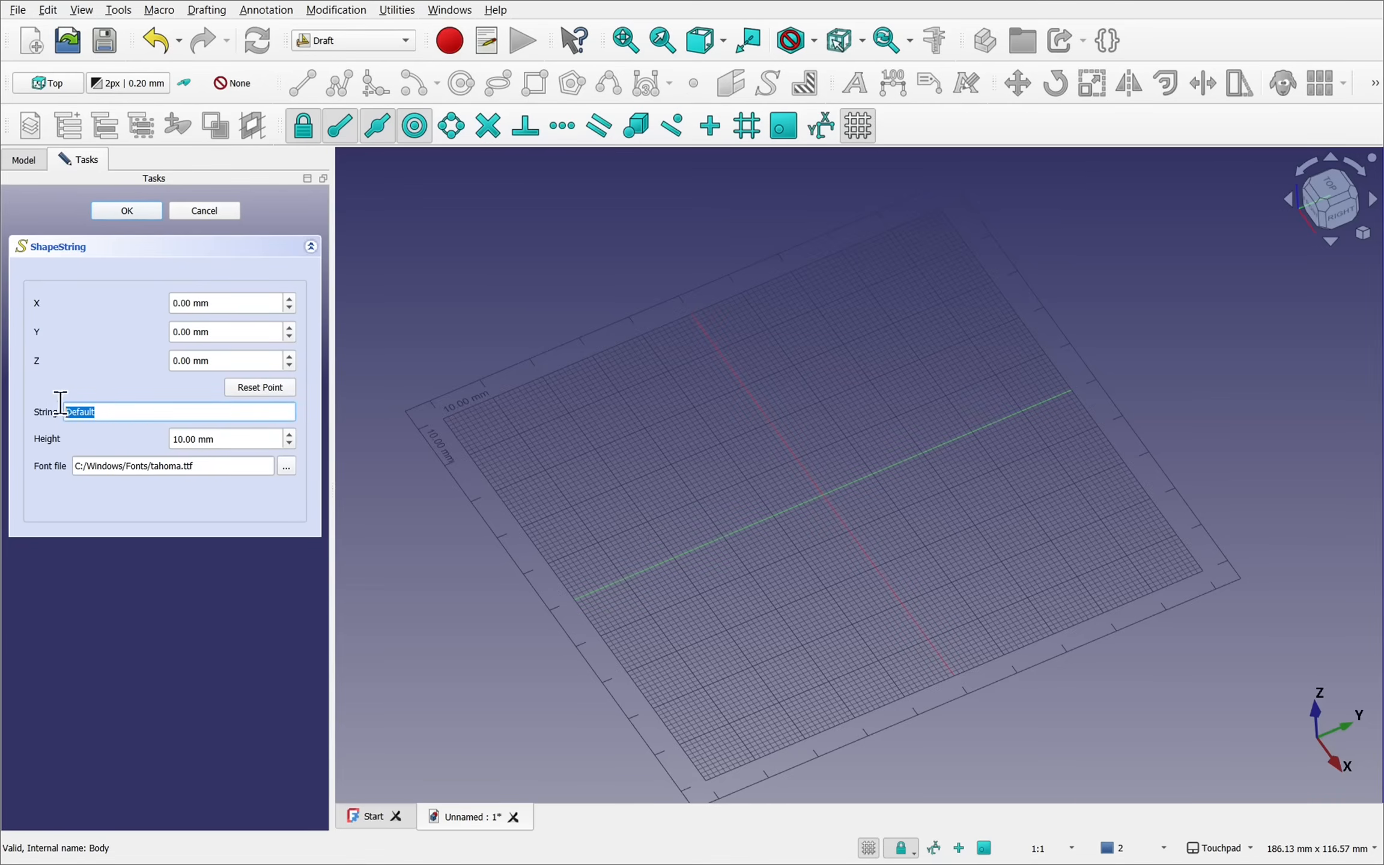
pyautogui.moveTo(68, 417)
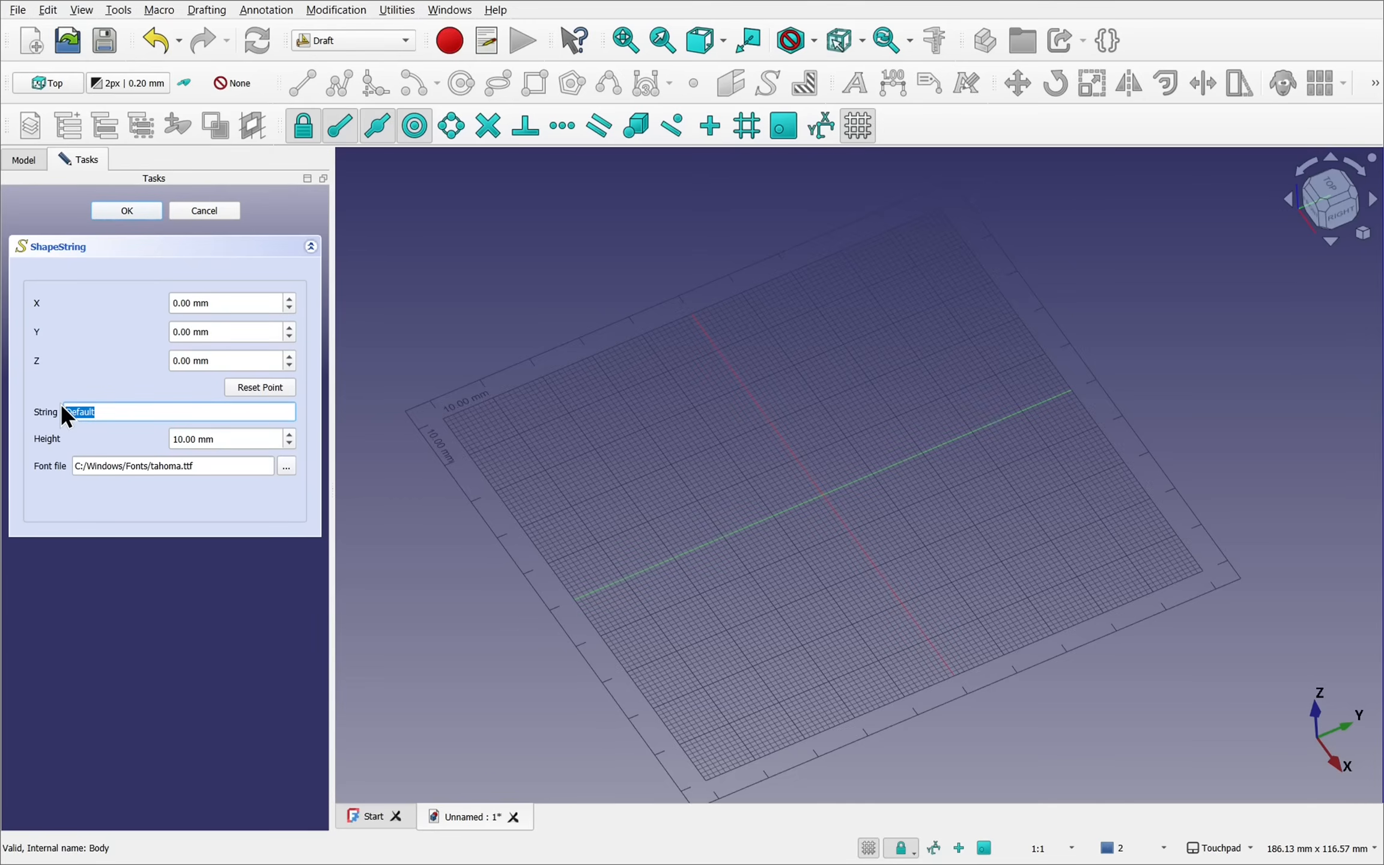
pyautogui.write('Xmm')
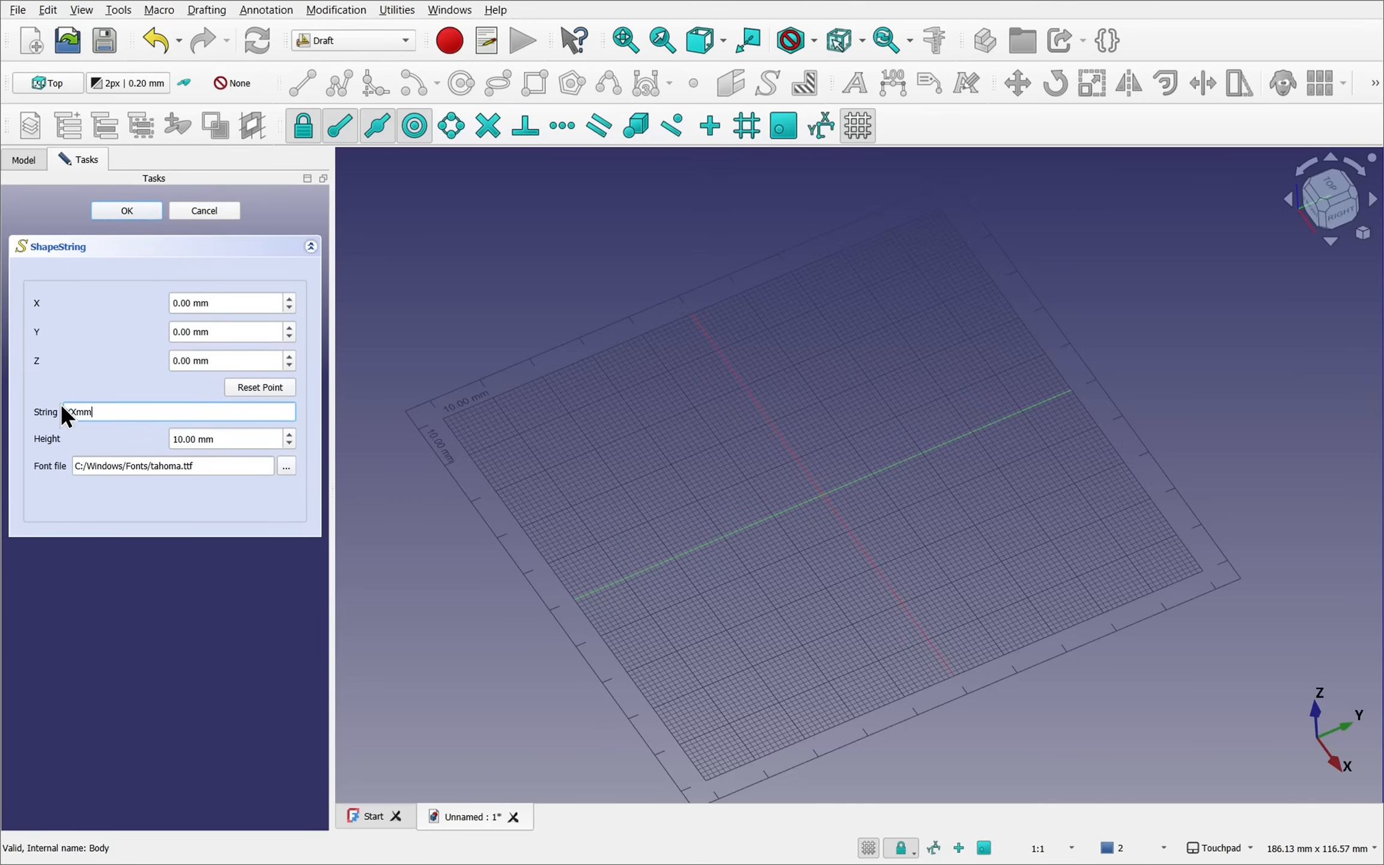
pyautogui.write('X')
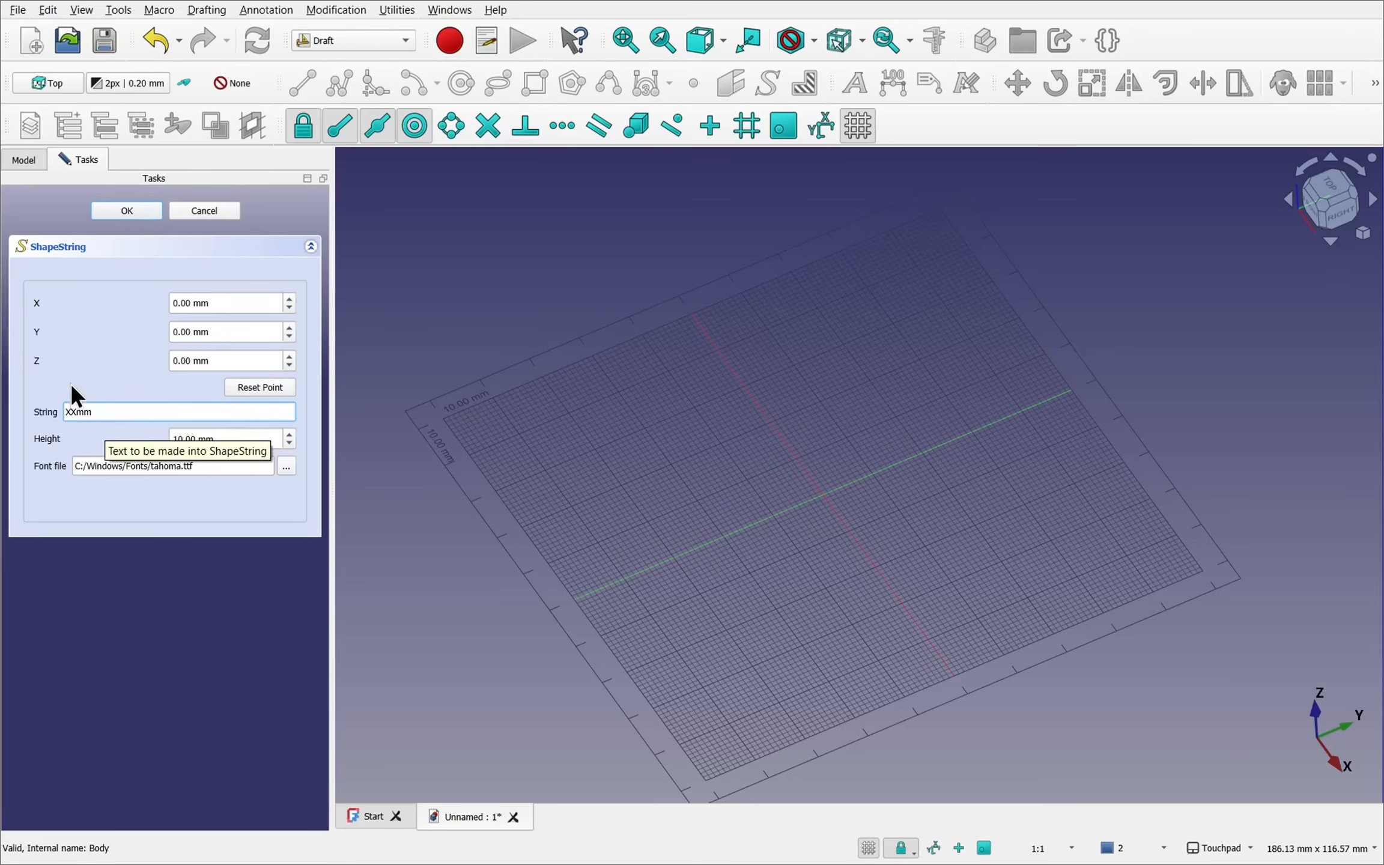
pyautogui.click(126, 210)
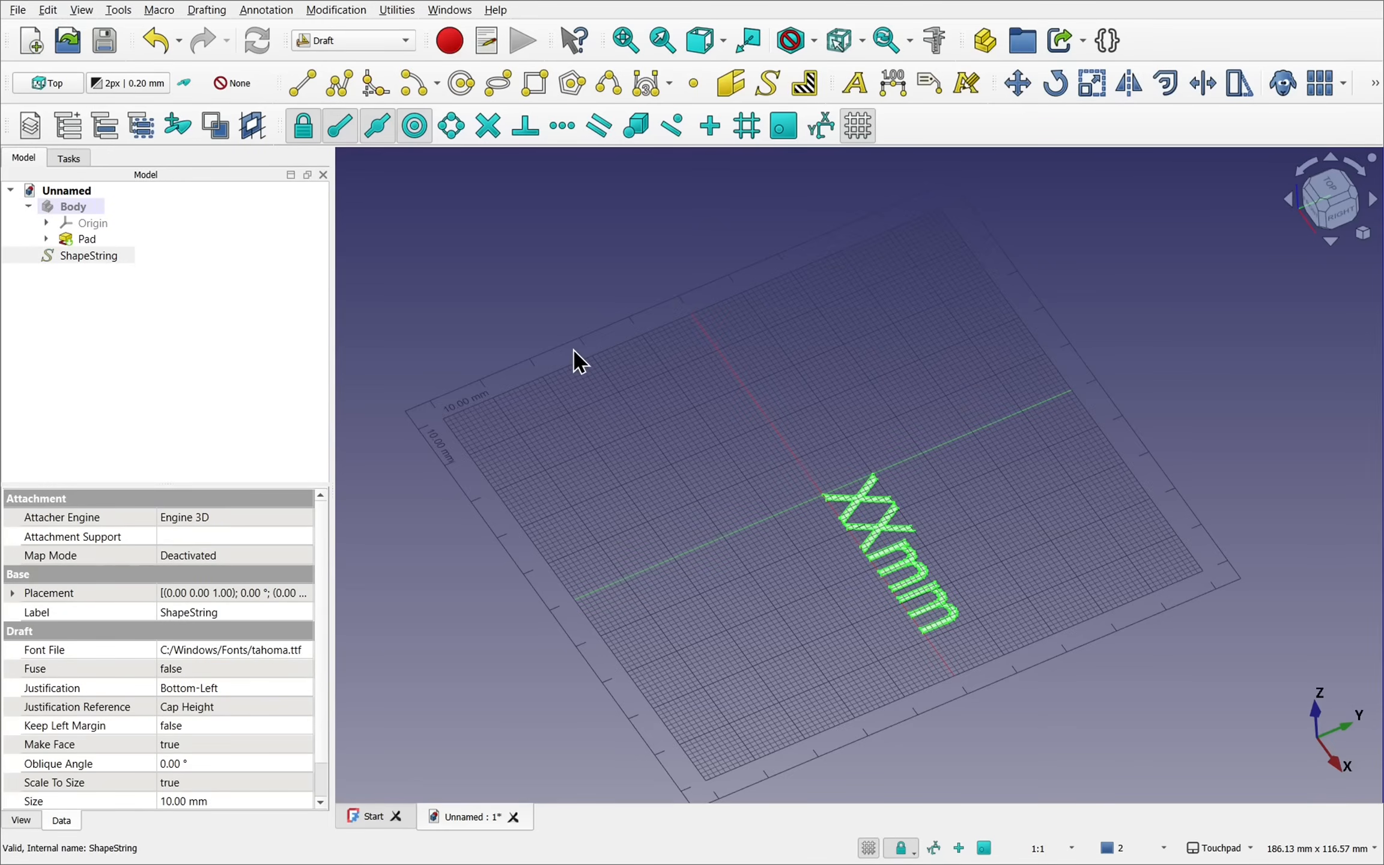
pyautogui.moveTo(84, 276)
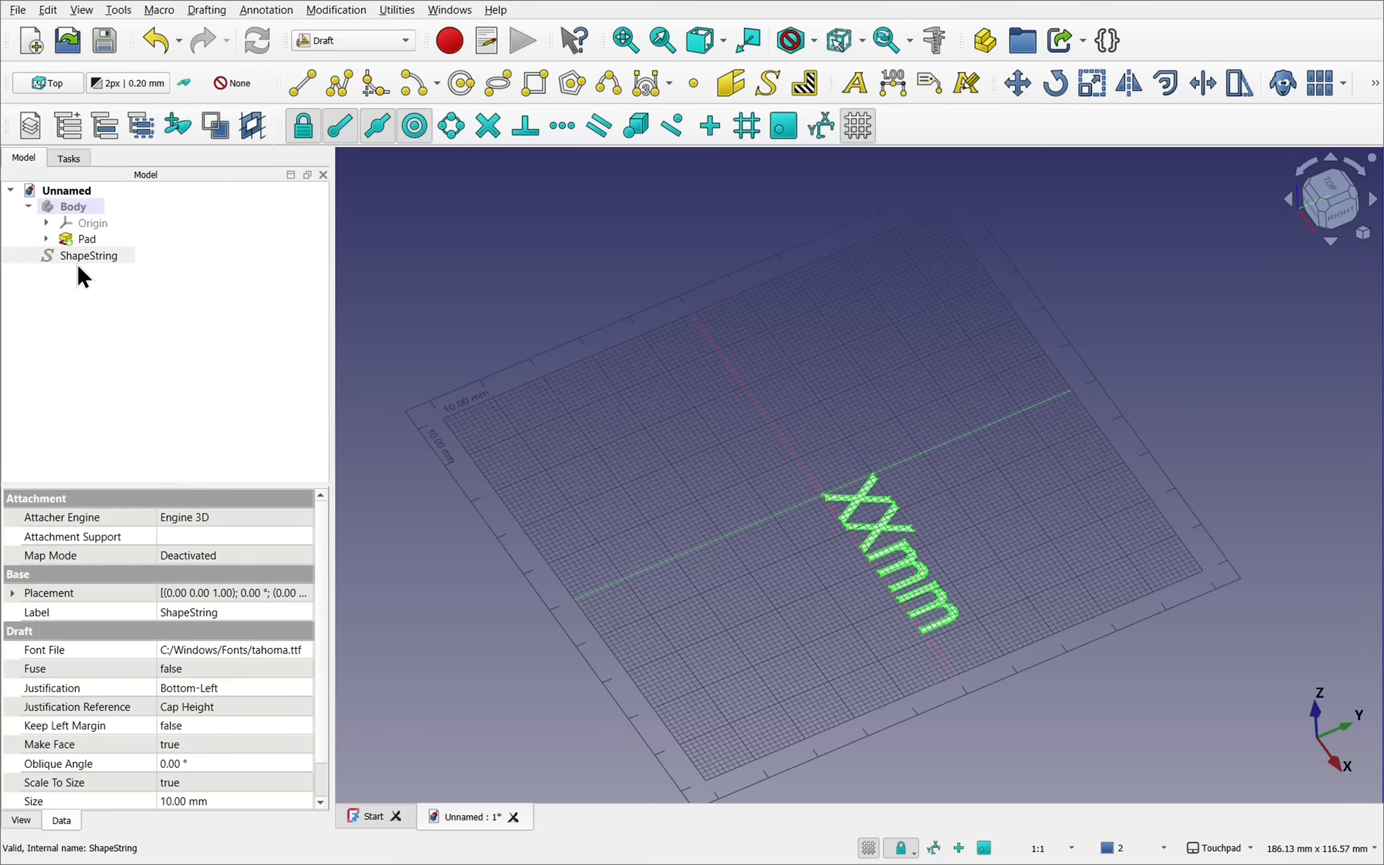
# Set the ShapeString's Justification to Middle-Center while viewing from Top.
pyautogui.click(86, 256)
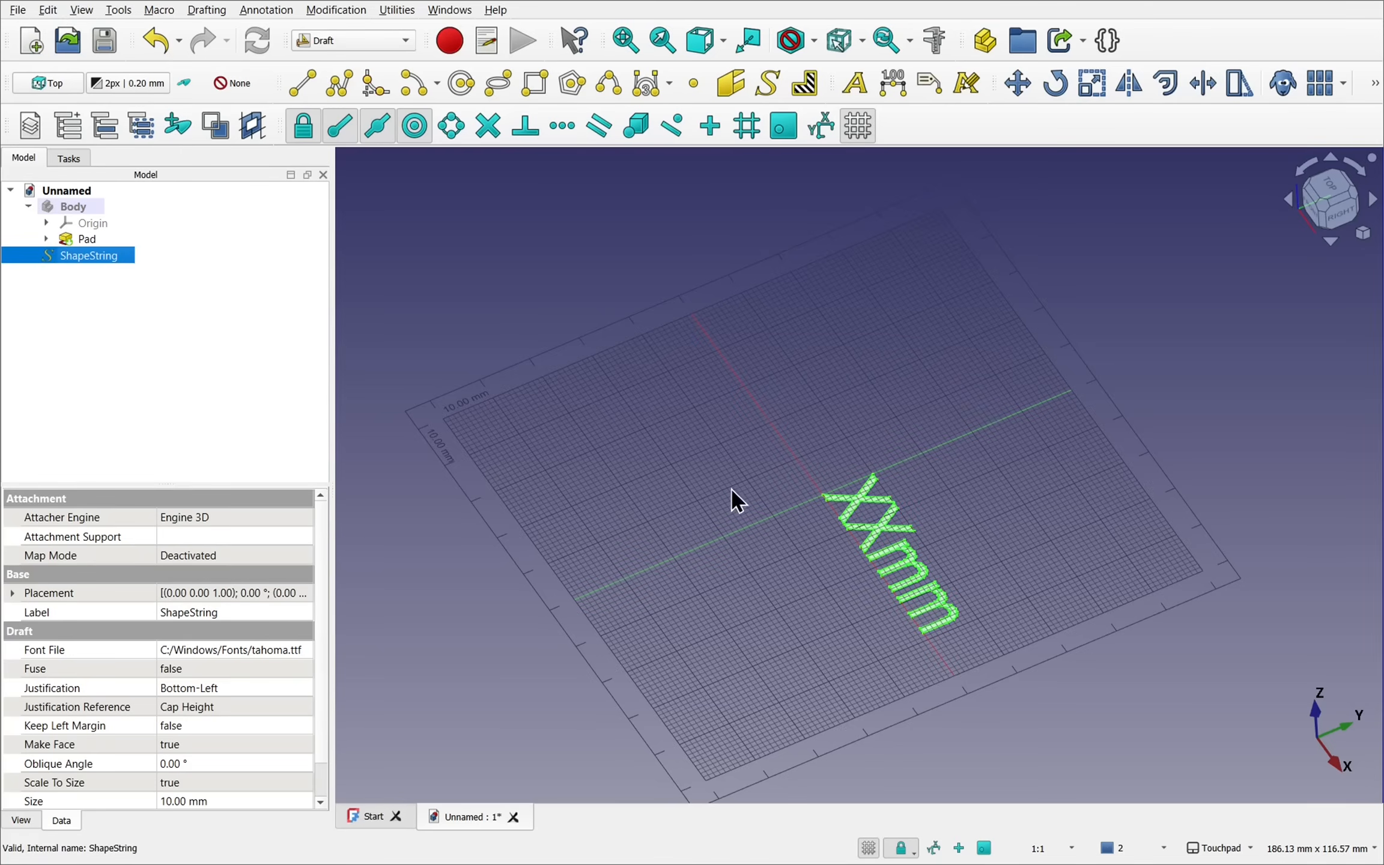
pyautogui.moveTo(828, 508)
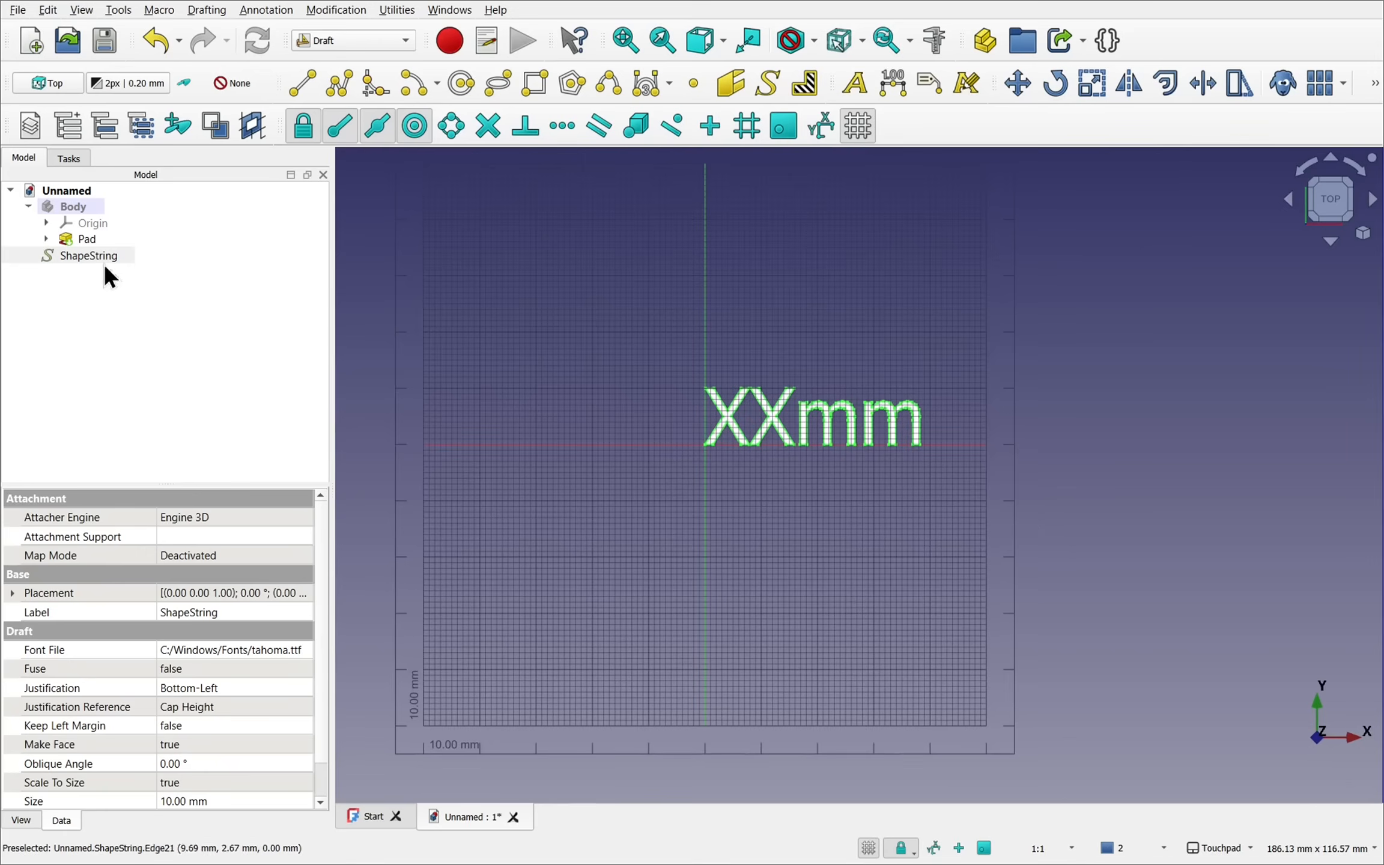
pyautogui.click(86, 255)
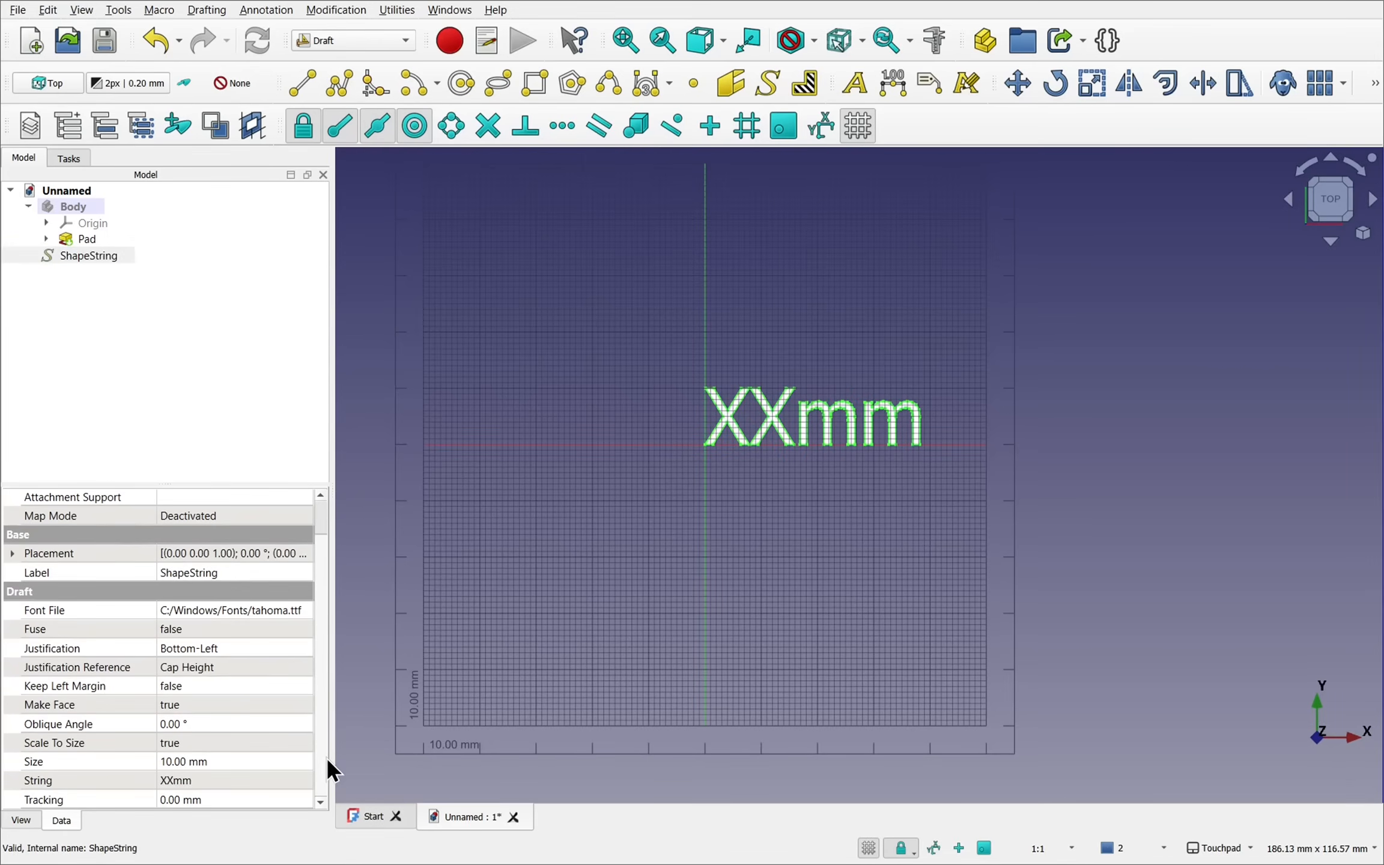
pyautogui.moveTo(77, 694)
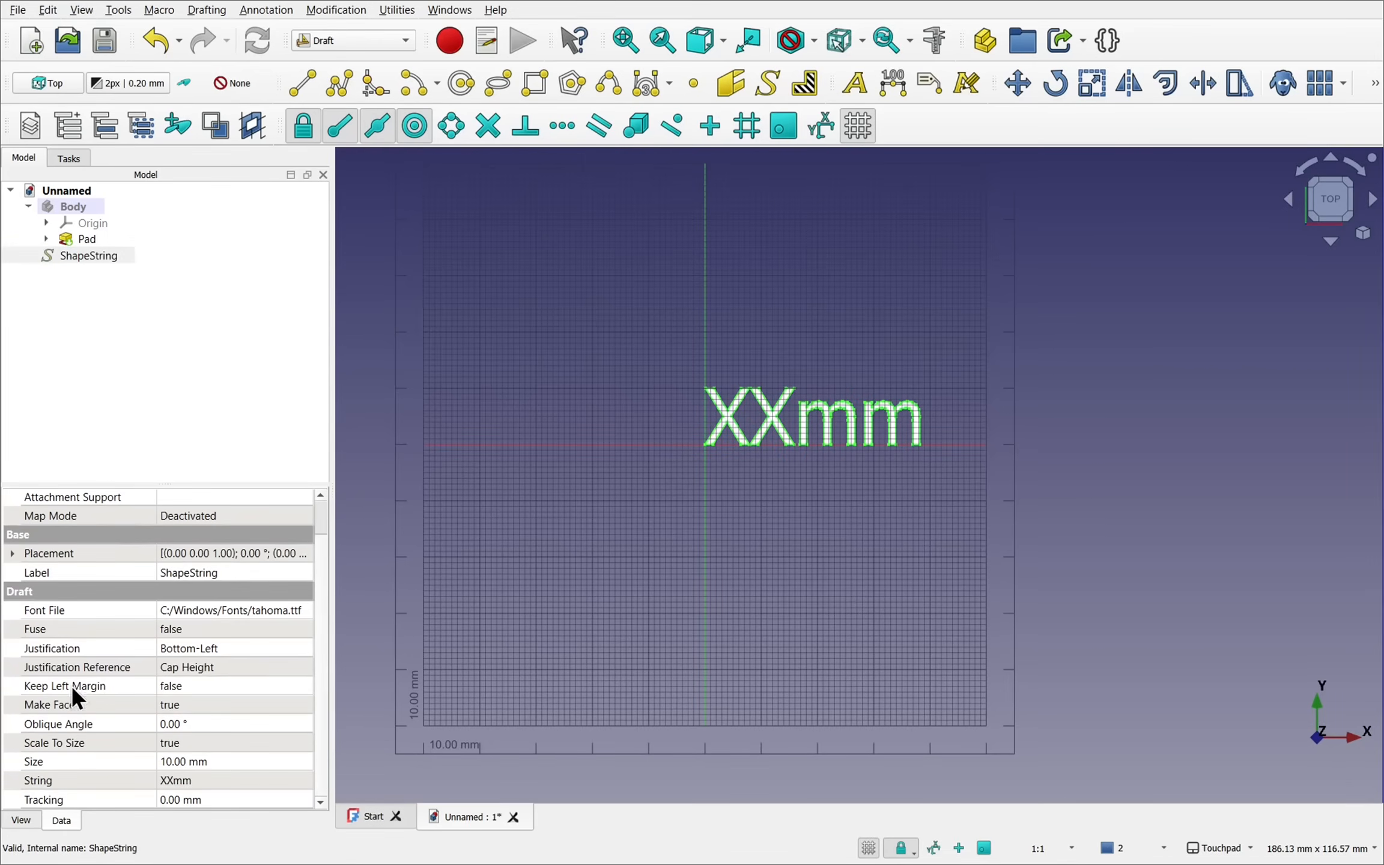
pyautogui.moveTo(106, 656)
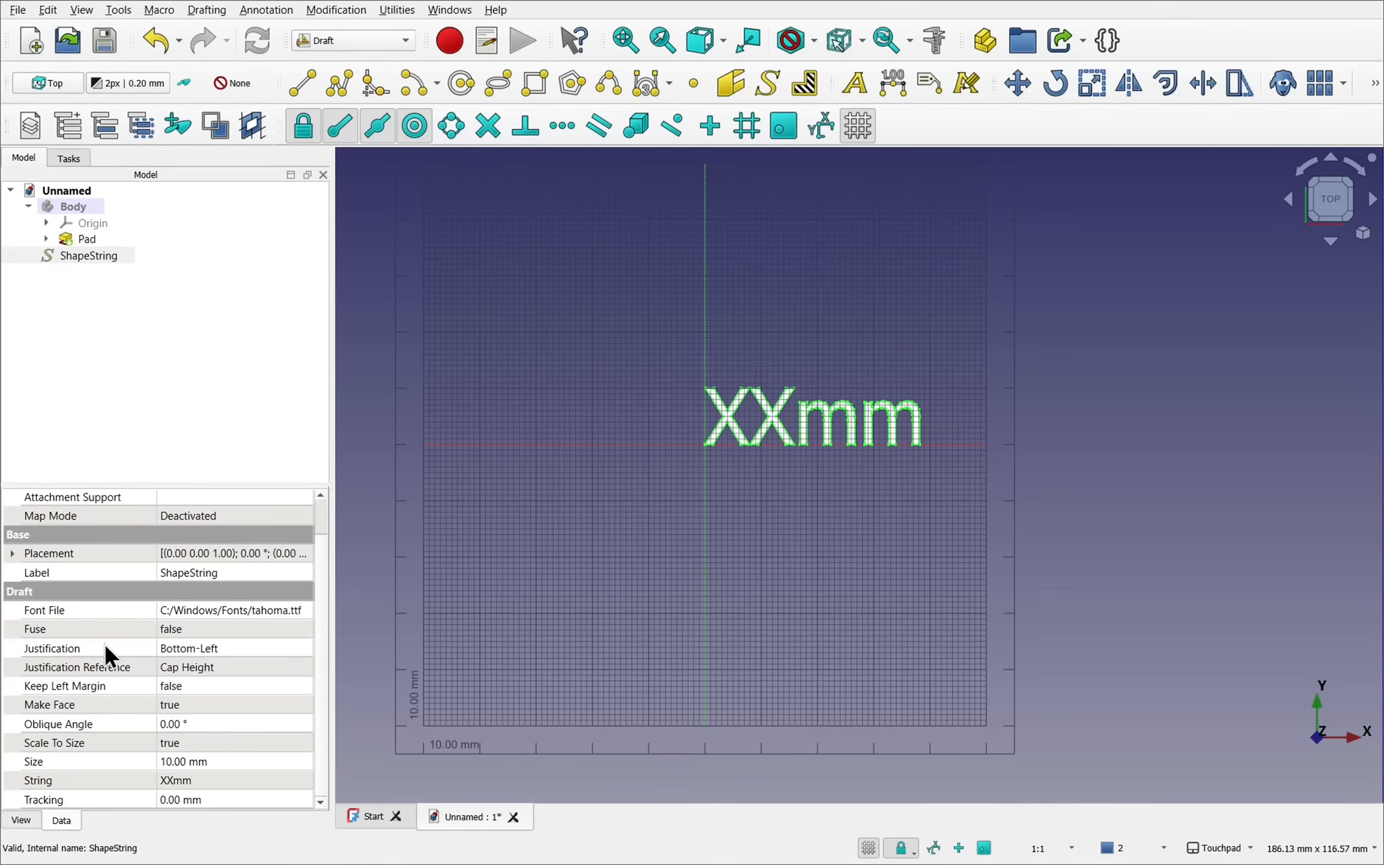
pyautogui.click(234, 649)
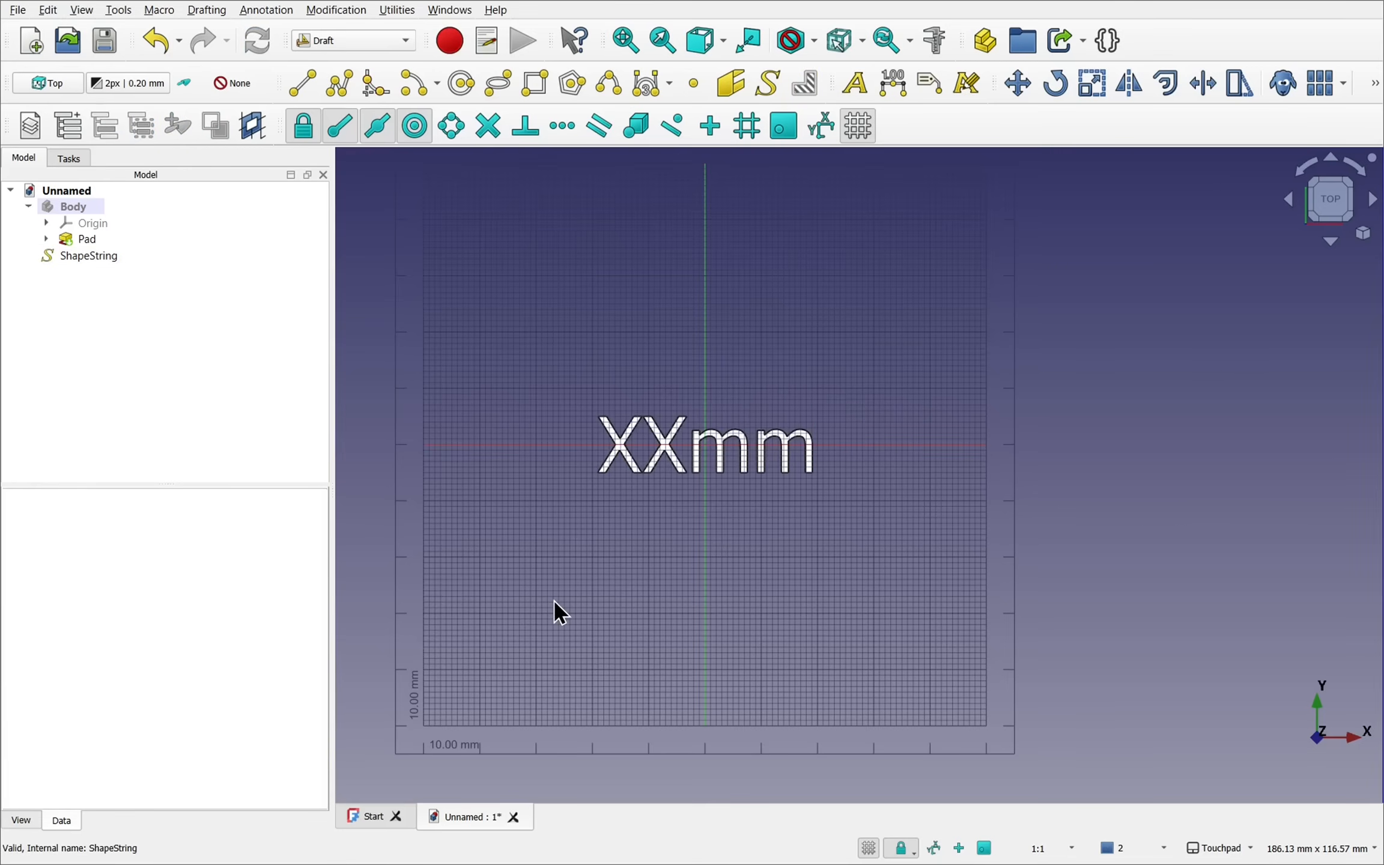
pyautogui.moveTo(590, 567)
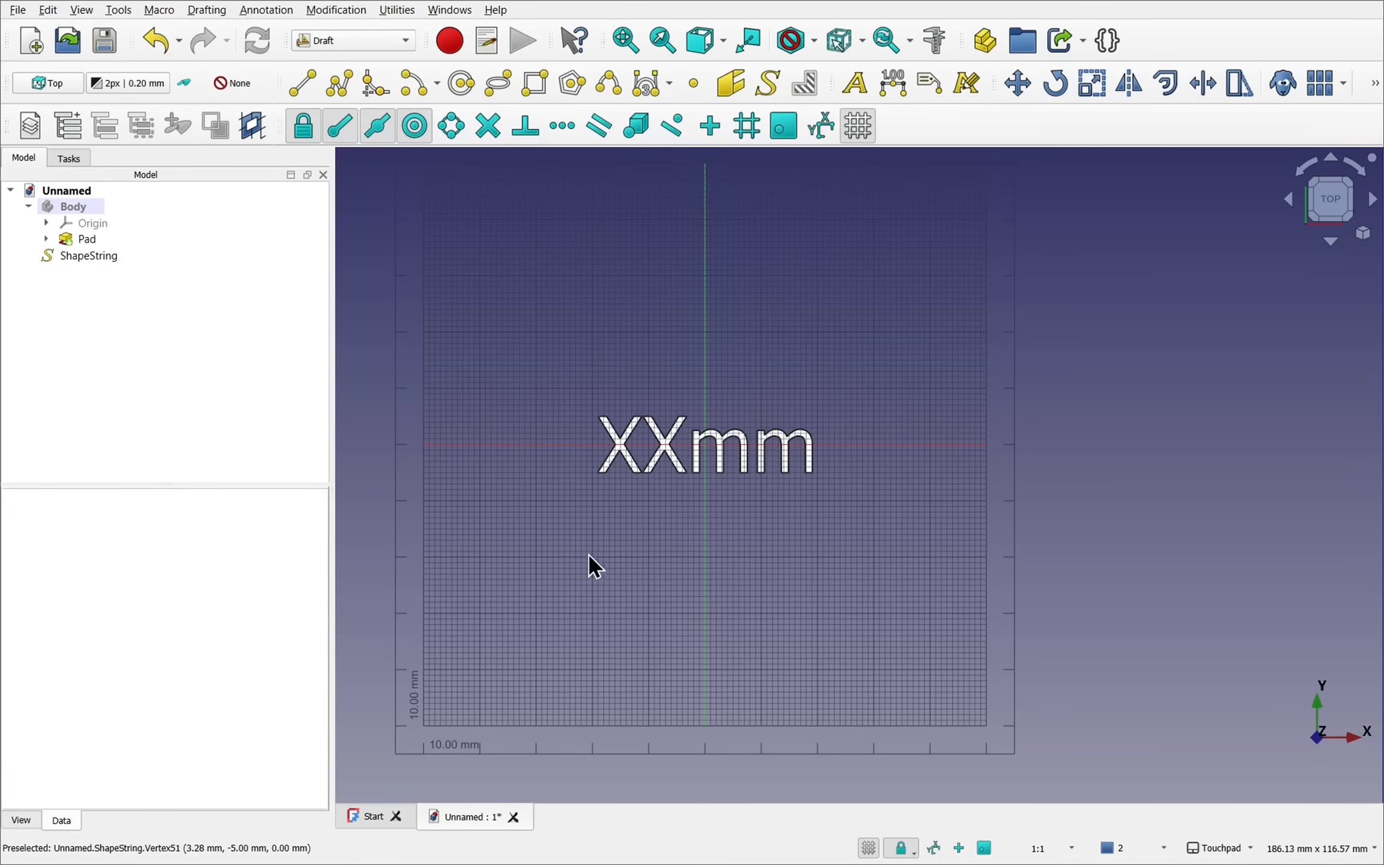
pyautogui.moveTo(735, 476)
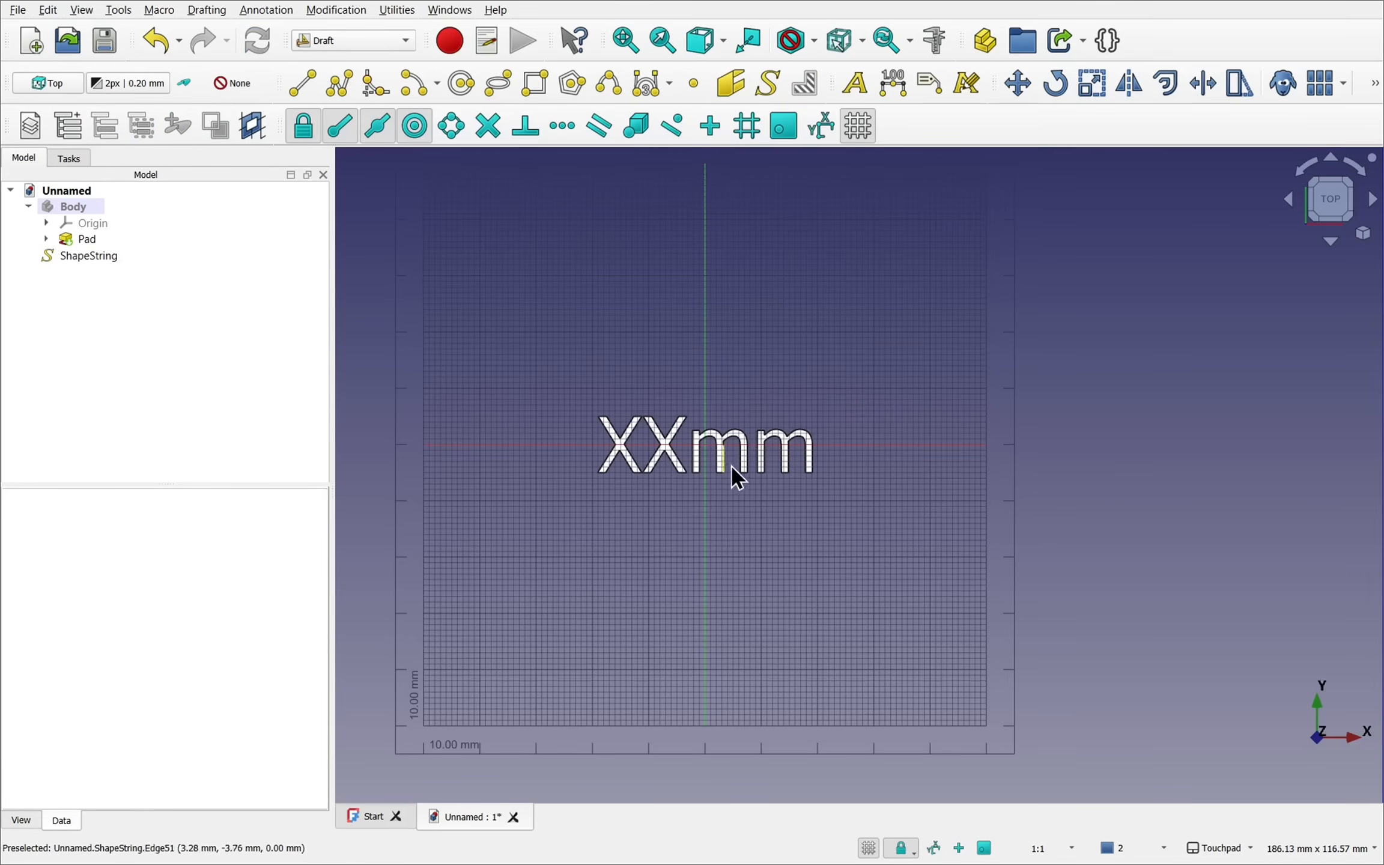
# Unhide the Body, drag the ShapeString into it, and expand the Body in the tree.
pyautogui.click(74, 206)
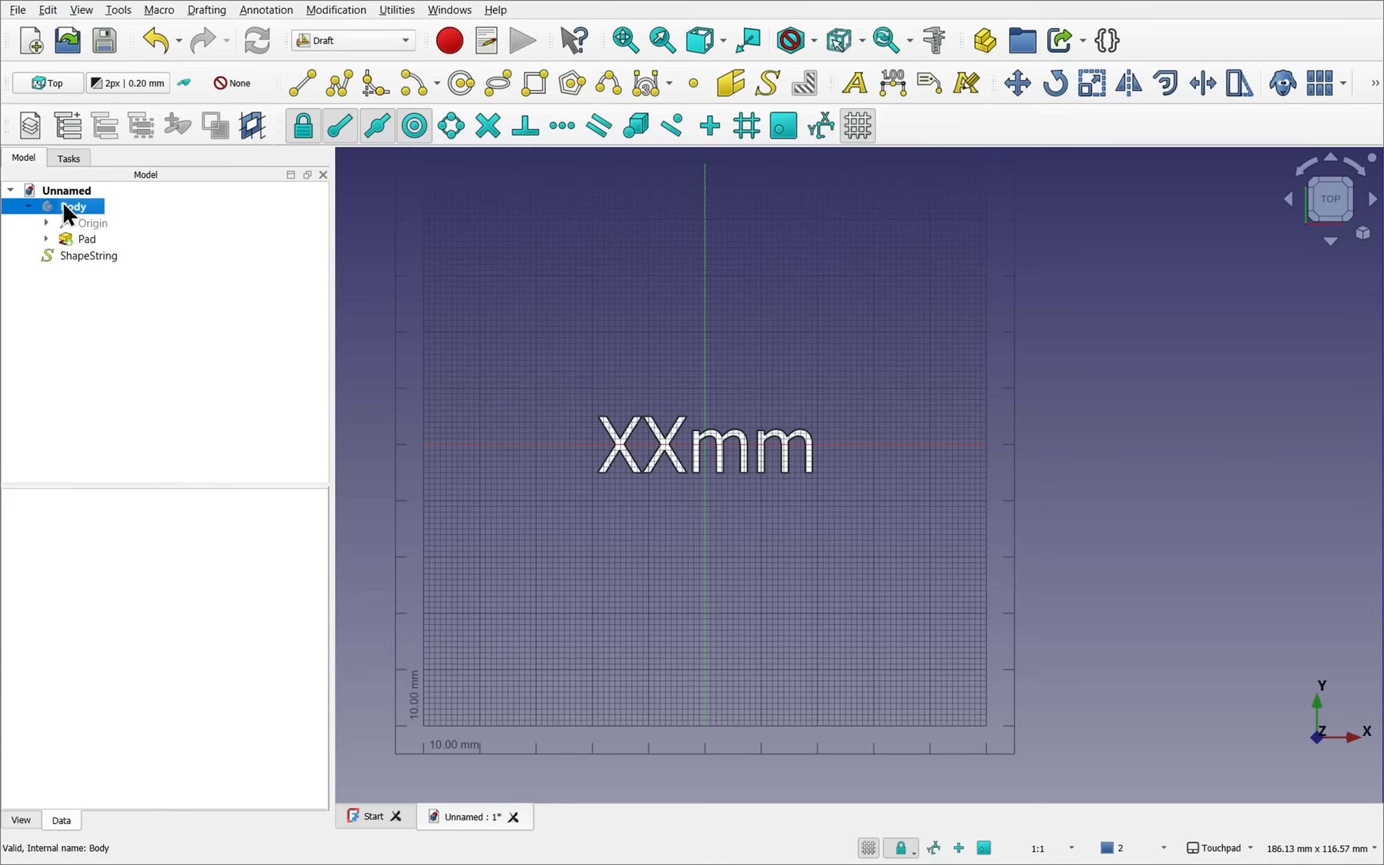
pyautogui.click(73, 205)
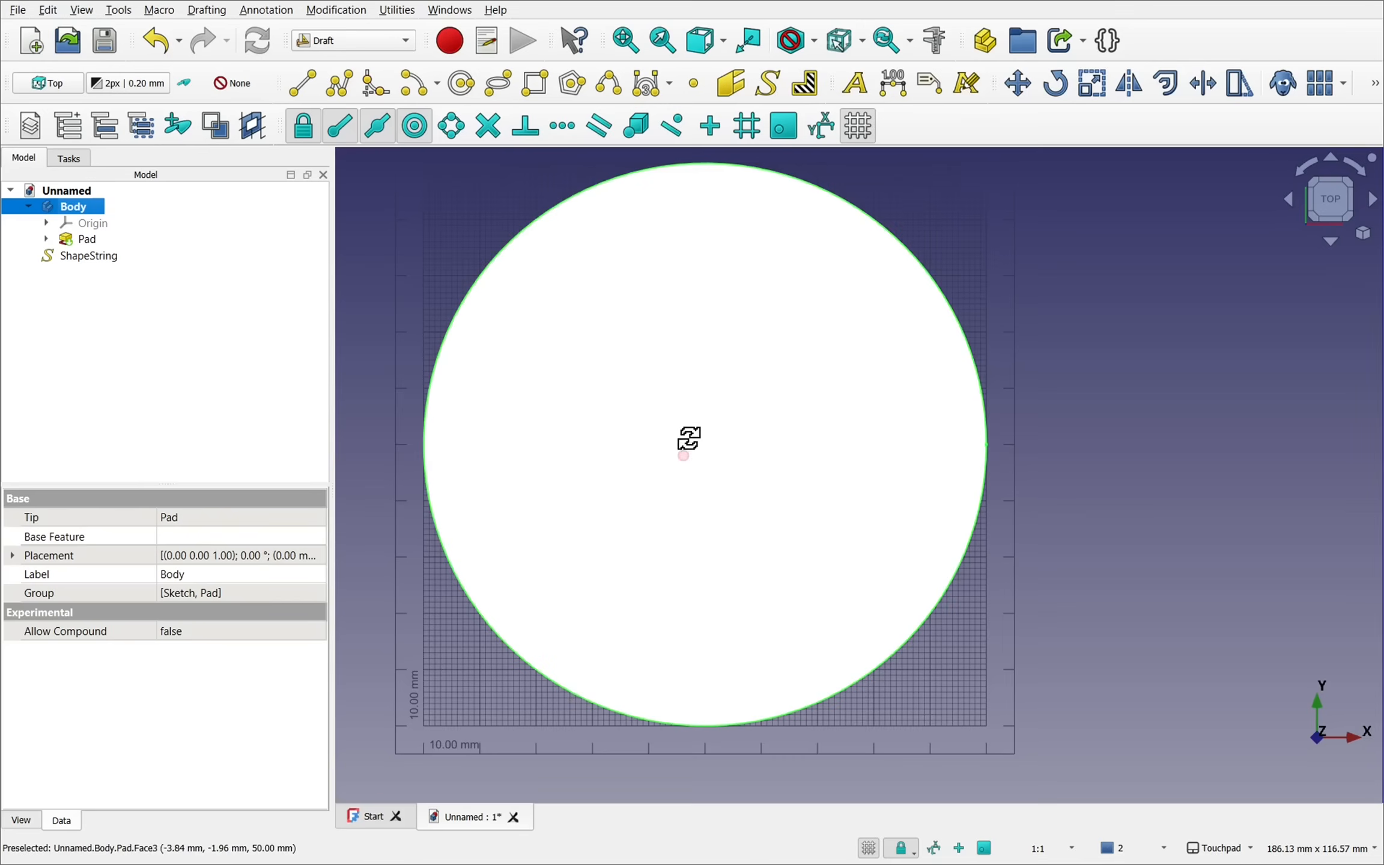
pyautogui.moveTo(689, 441); pyautogui.dragTo(738, 229)
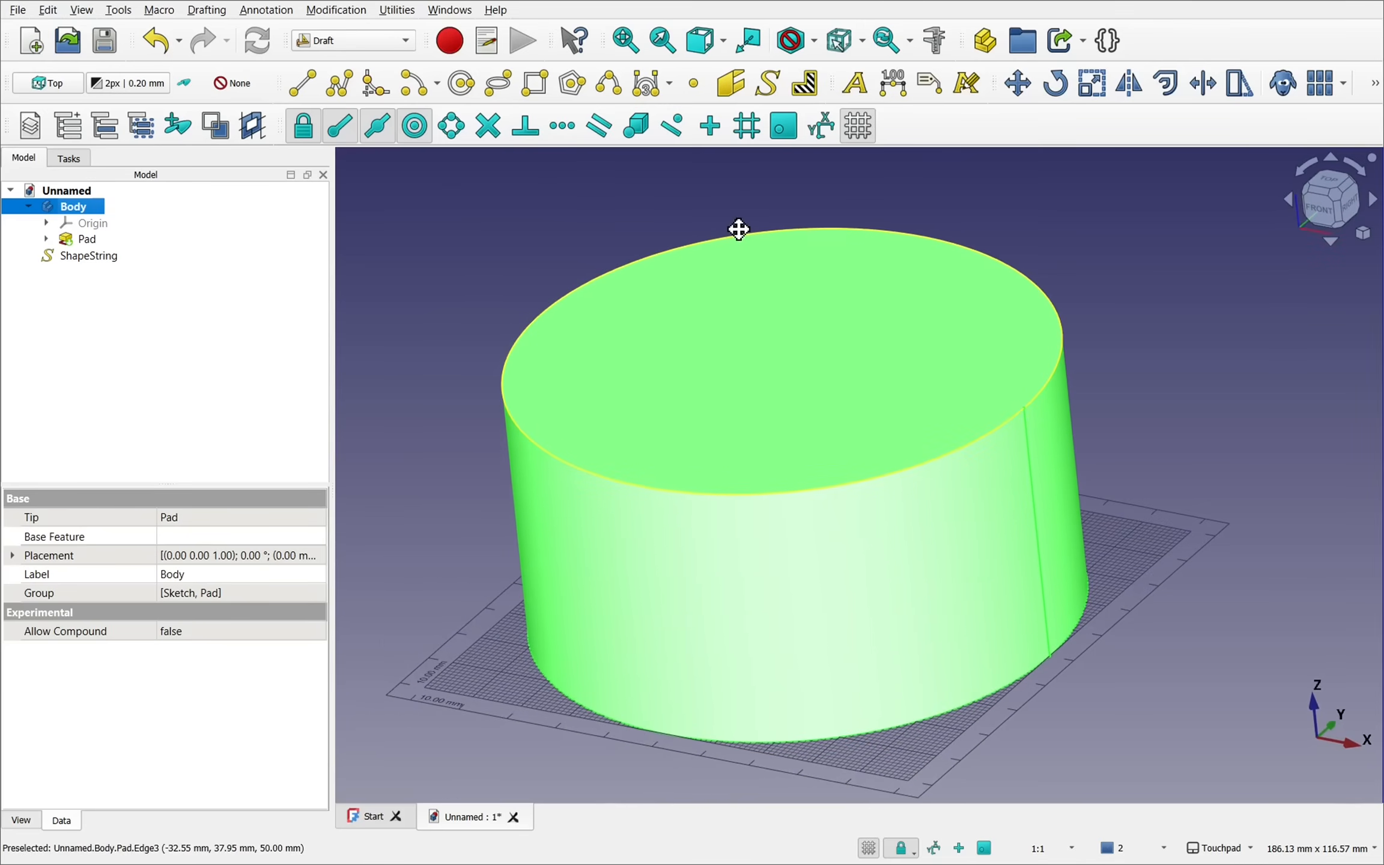
pyautogui.click(87, 255)
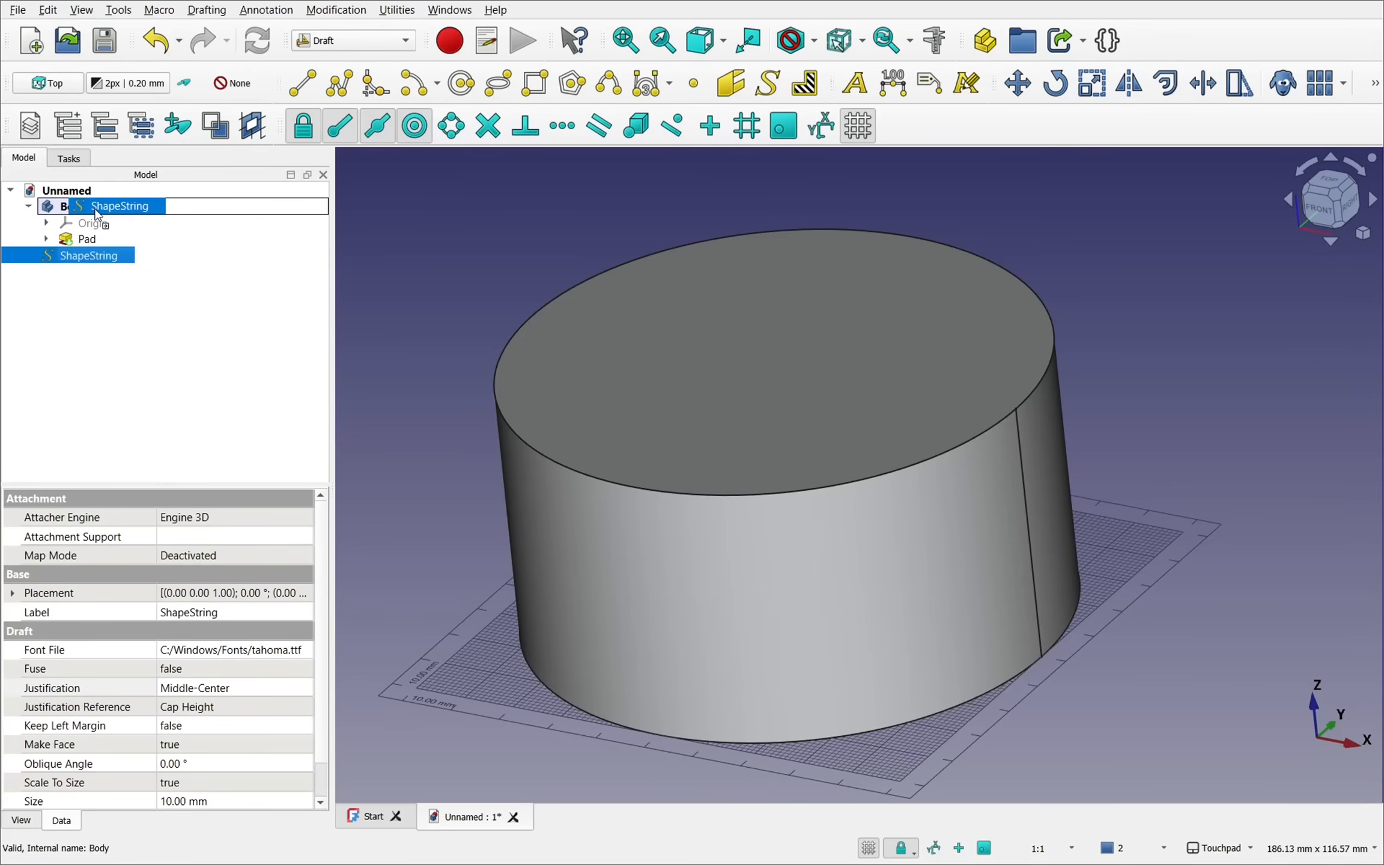
pyautogui.click(28, 205)
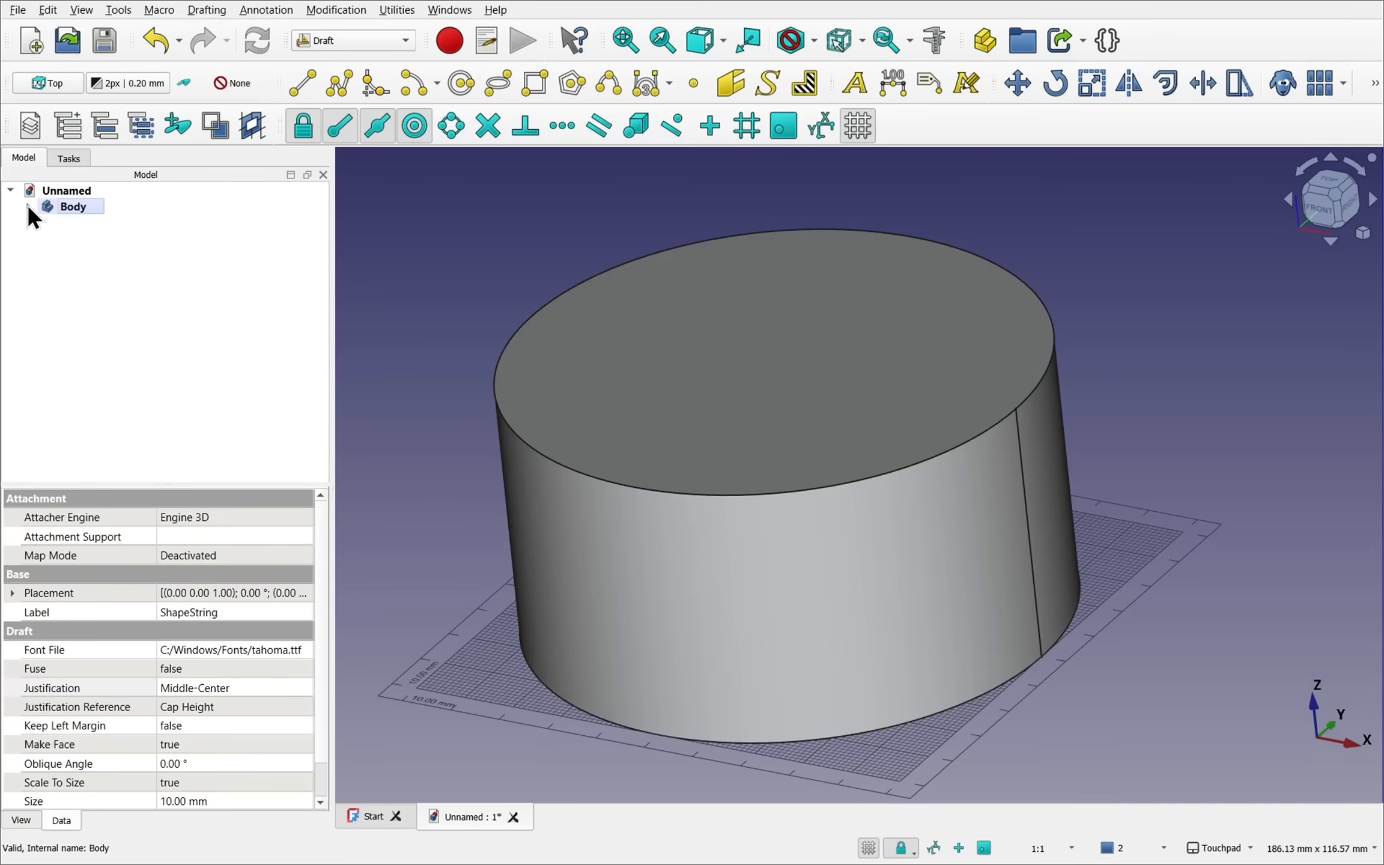
pyautogui.click(28, 206)
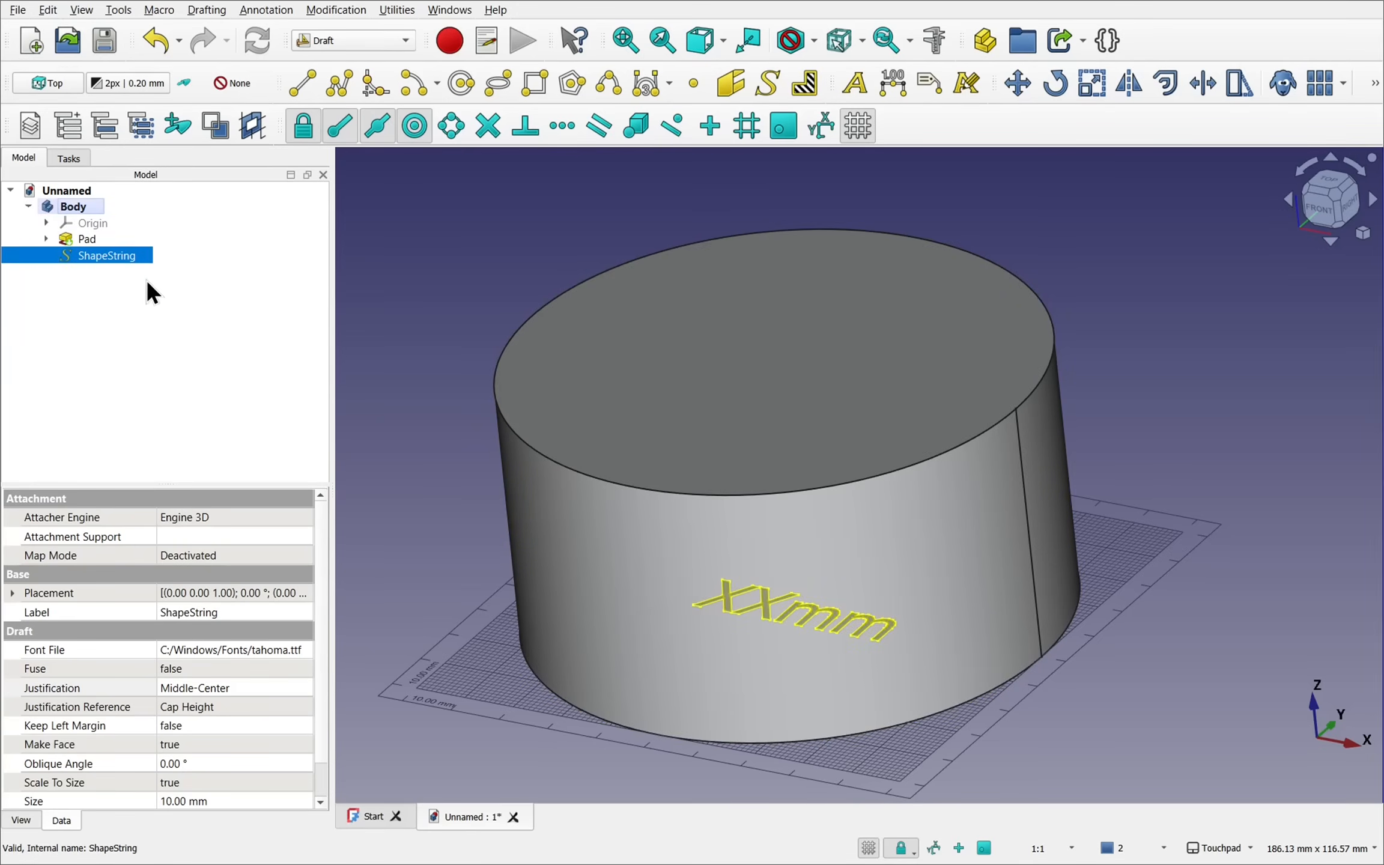
pyautogui.moveTo(121, 269)
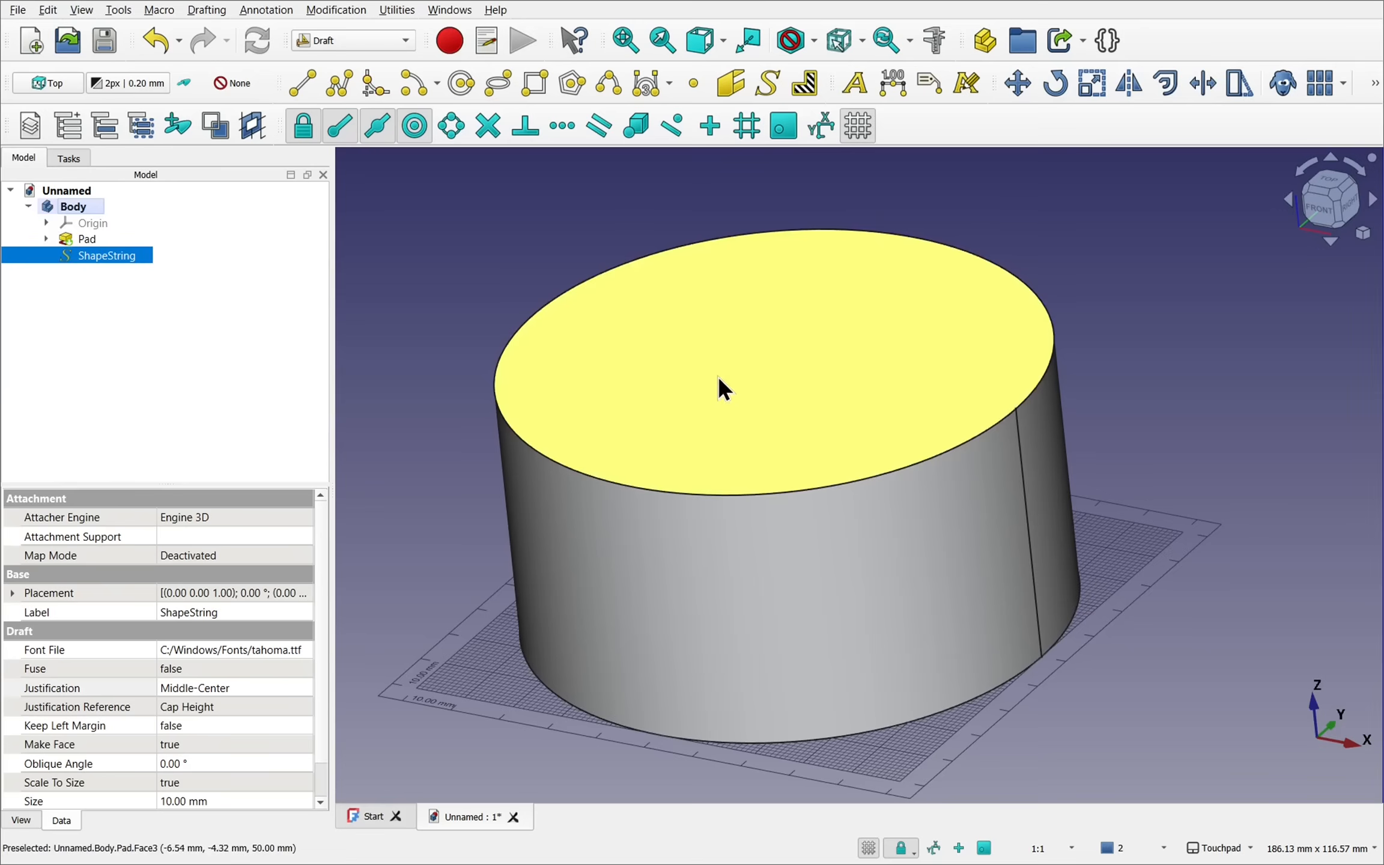
# Attach the XXmm ShapeString to the cylinder's top face in Plane face map mode.
pyautogui.click(108, 256)
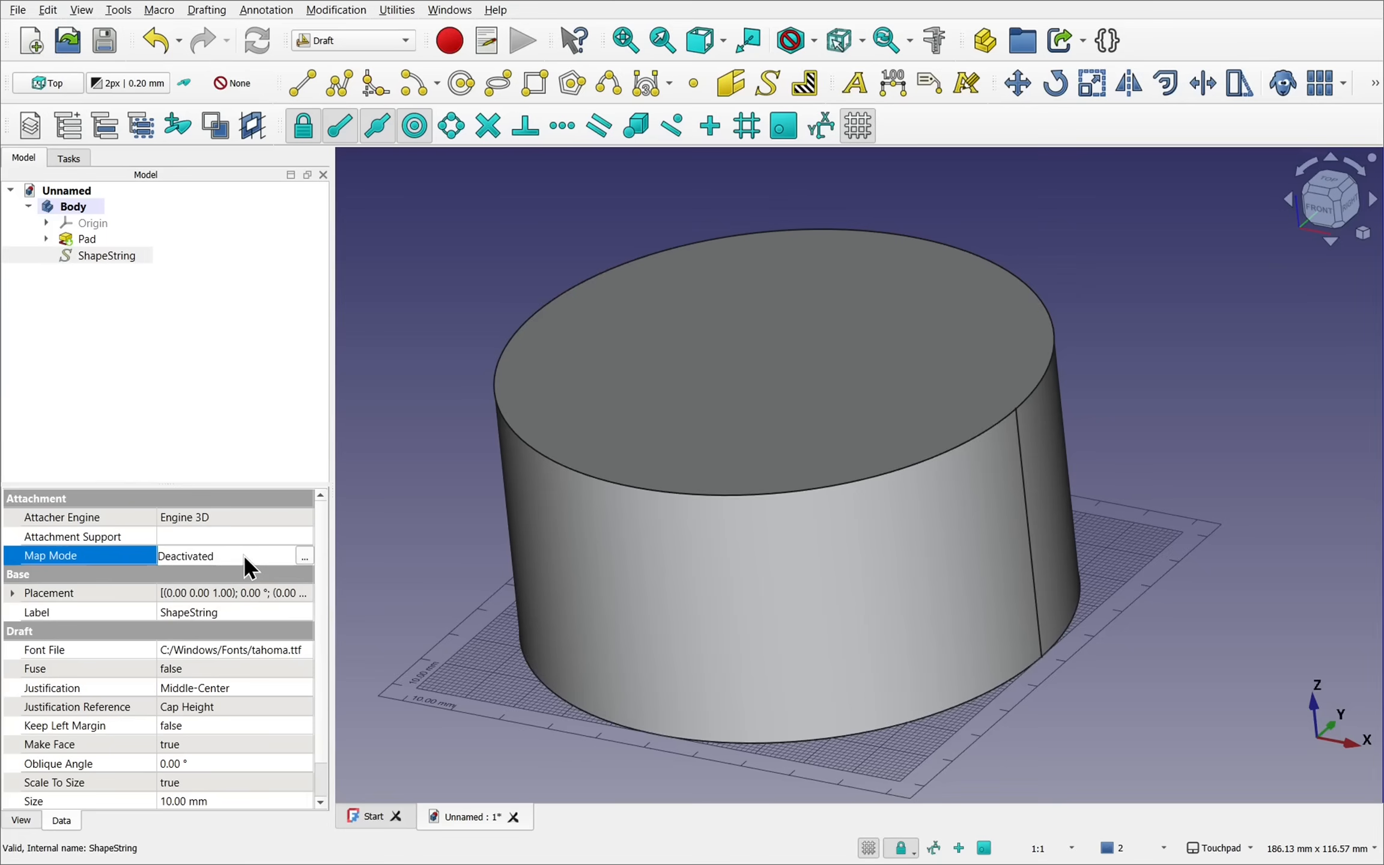
pyautogui.click(303, 555)
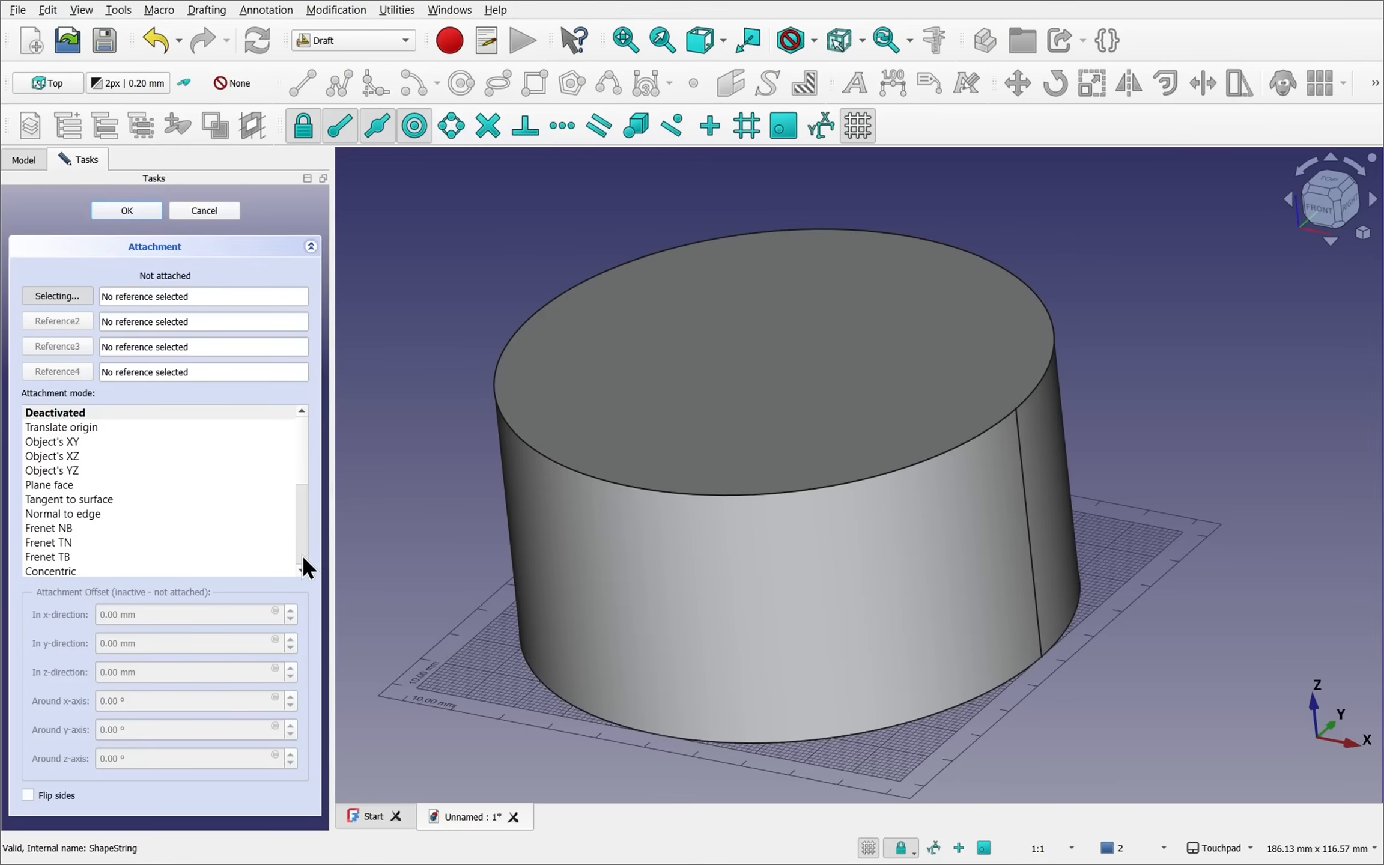
pyautogui.moveTo(22, 322)
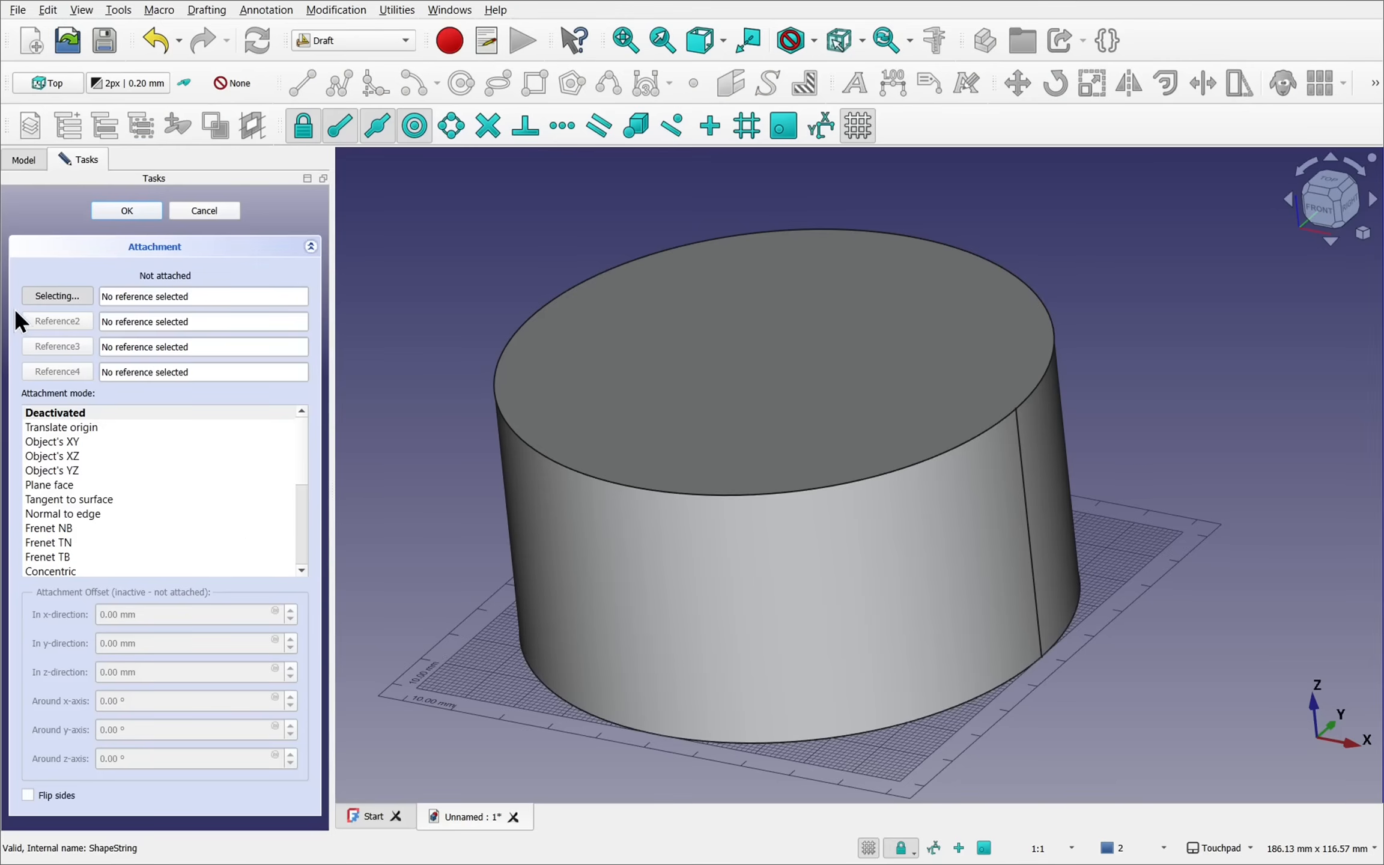
pyautogui.moveTo(174, 371)
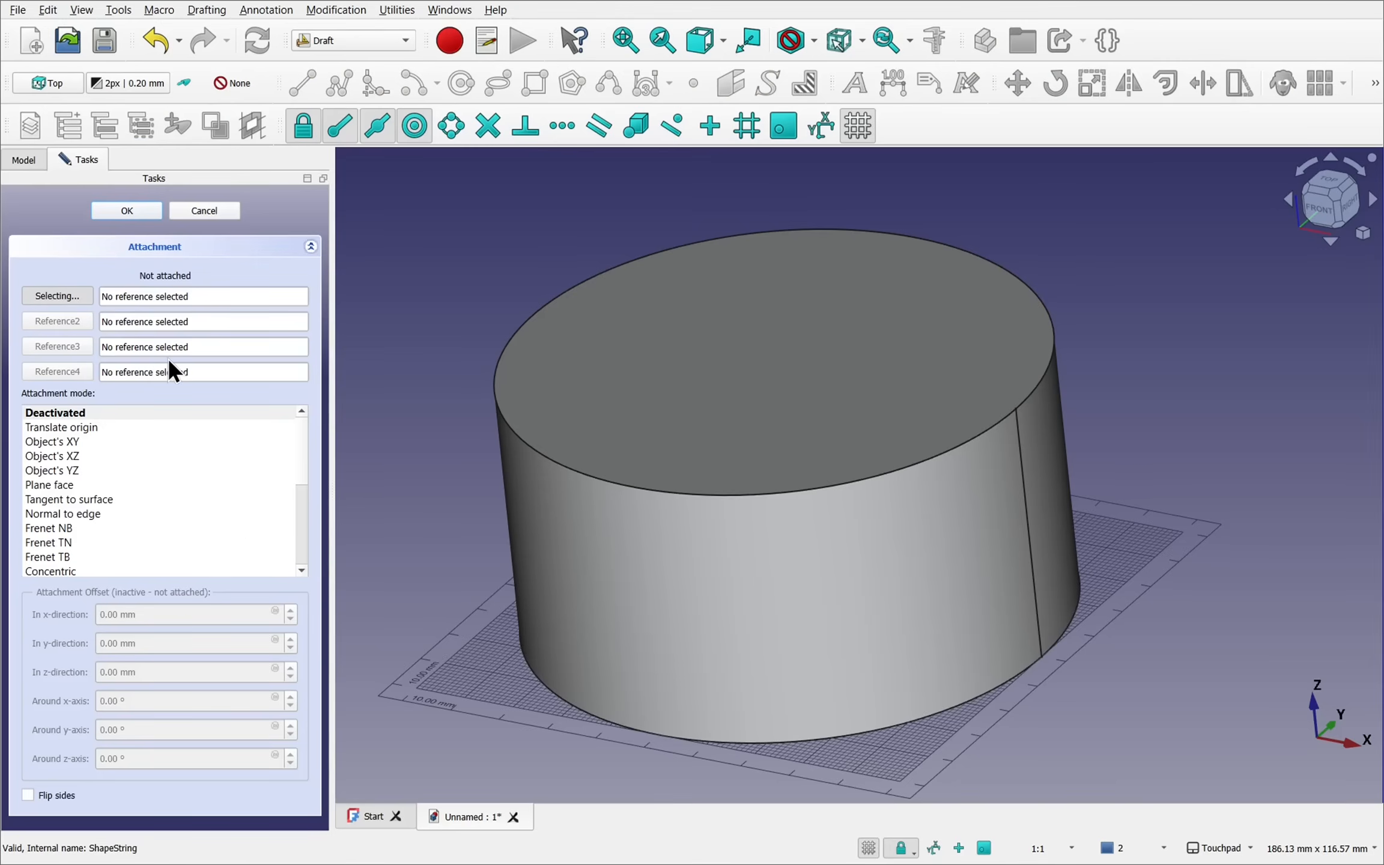
pyautogui.click(766, 342)
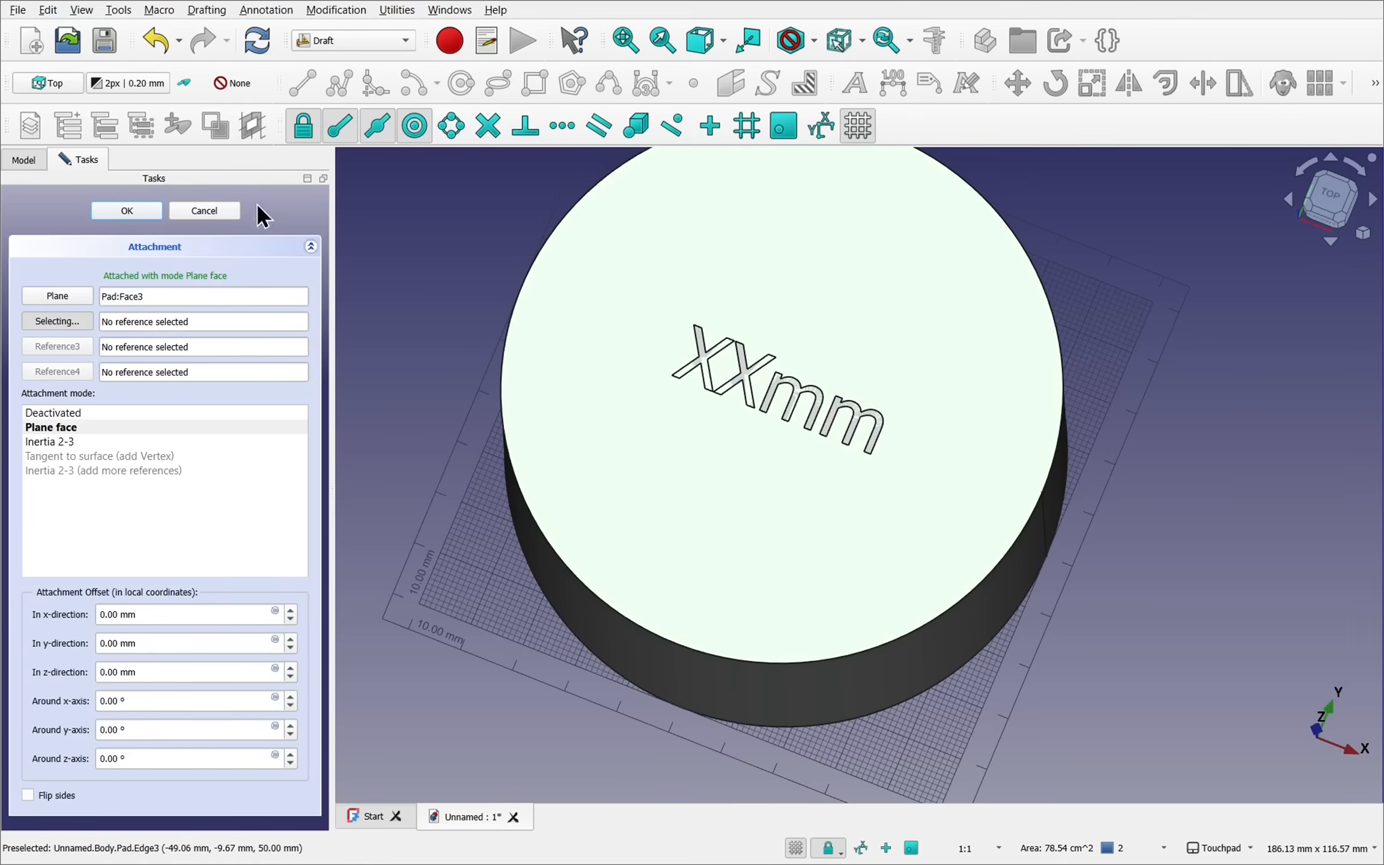
# Accept the top-face attachment and switch to the Part Design workbench.
pyautogui.click(126, 210)
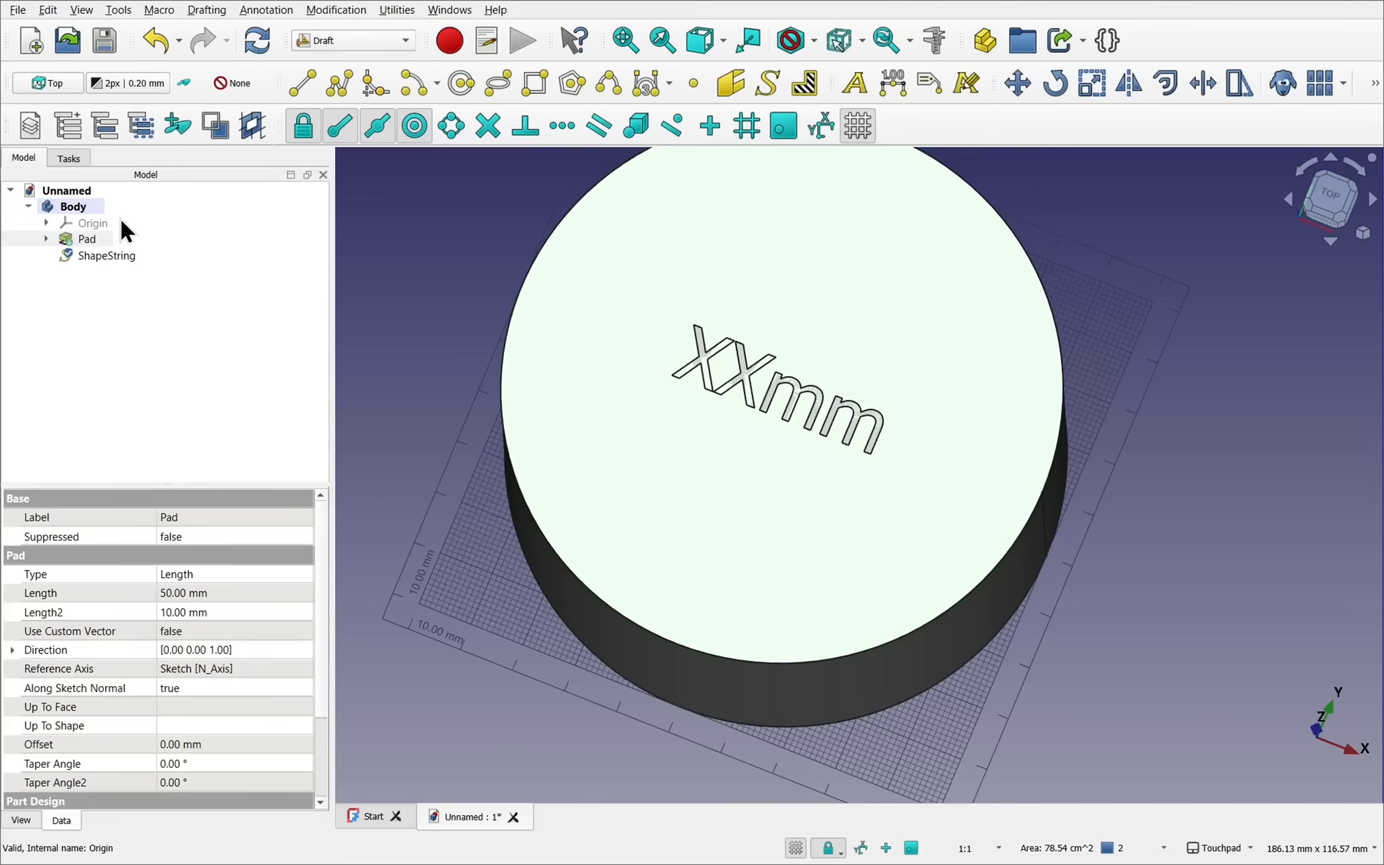
pyautogui.click(351, 40)
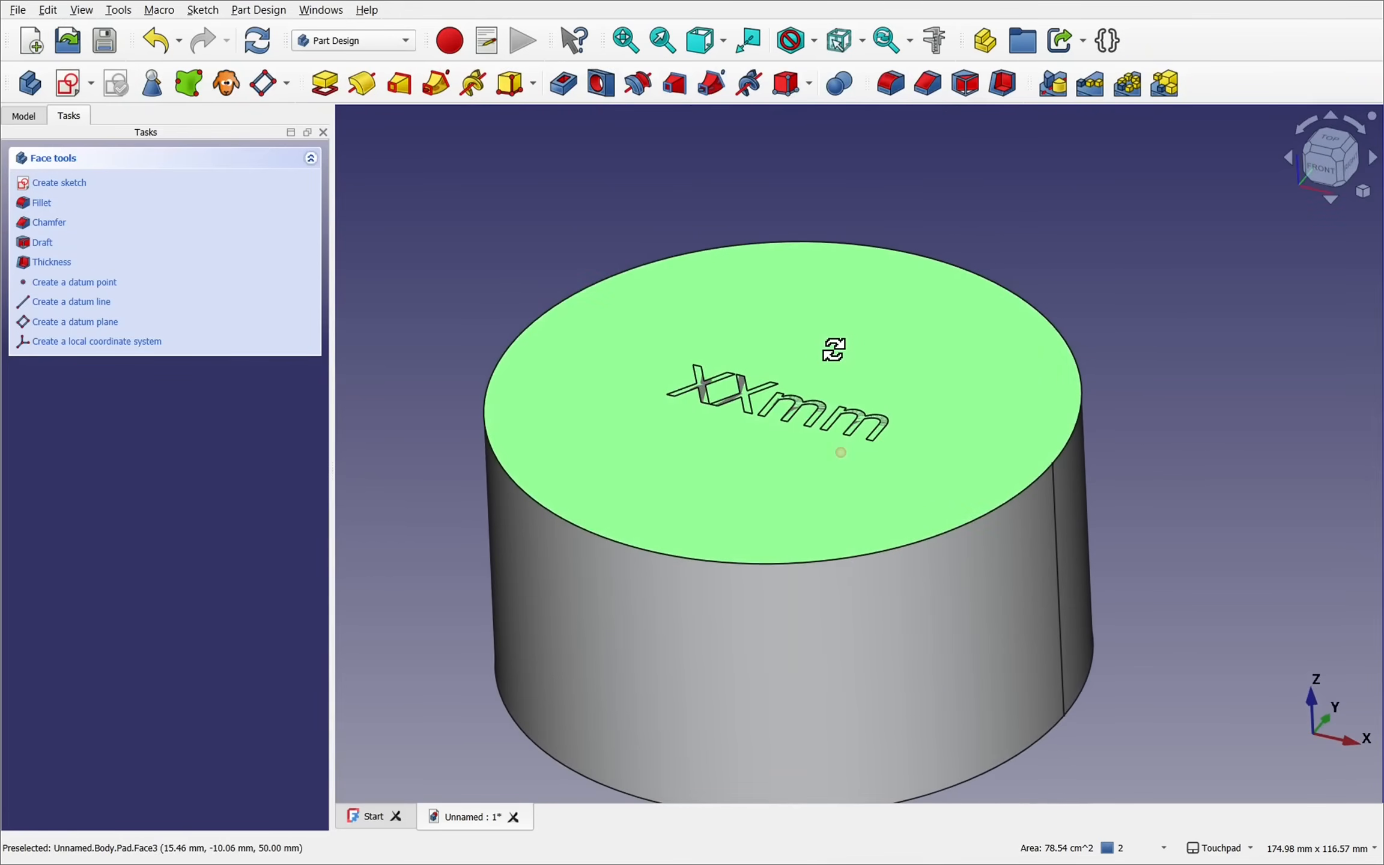
# Set the ShapeString's Size property to 22.00 mm.
pyautogui.click(25, 115)
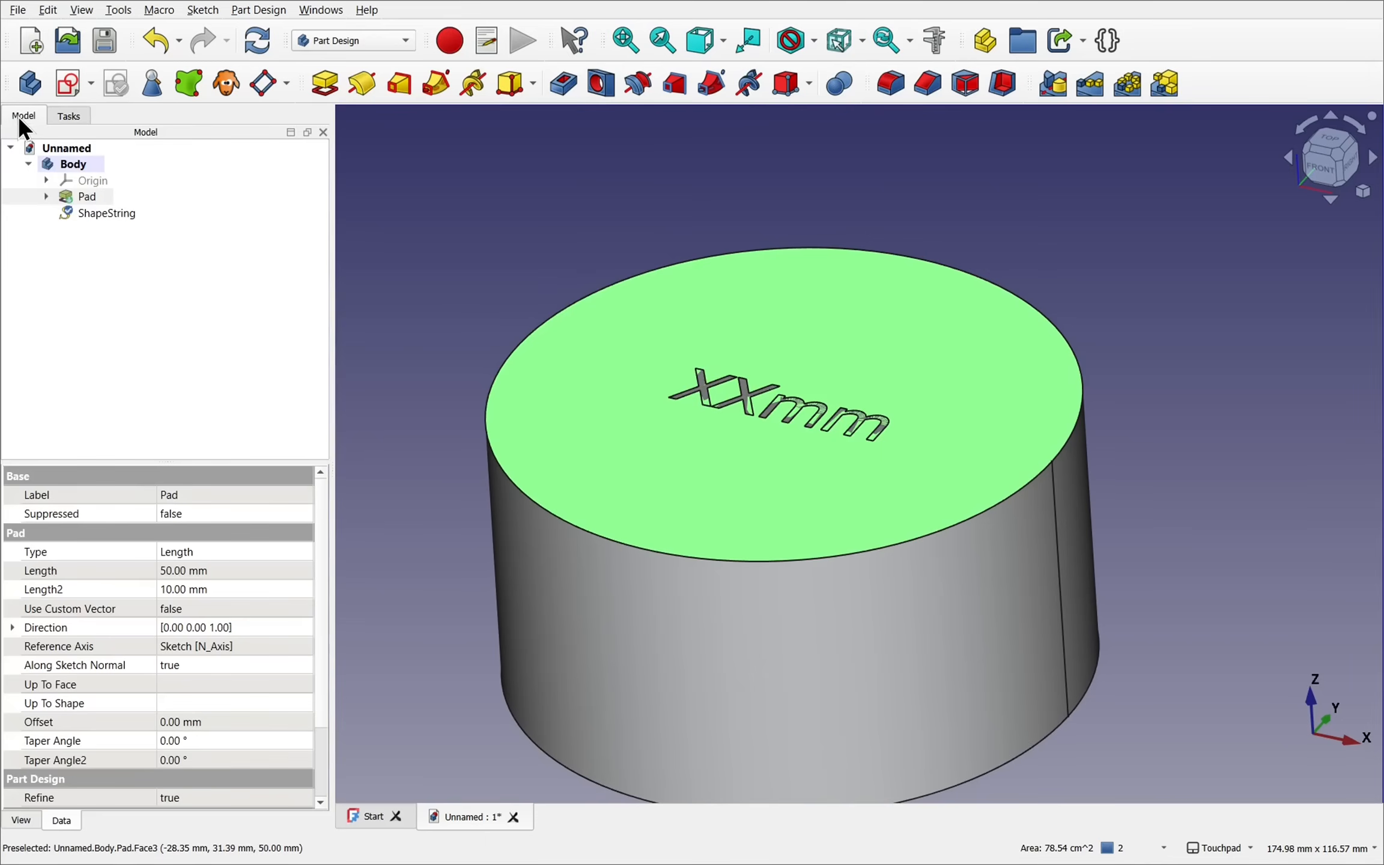
pyautogui.click(106, 212)
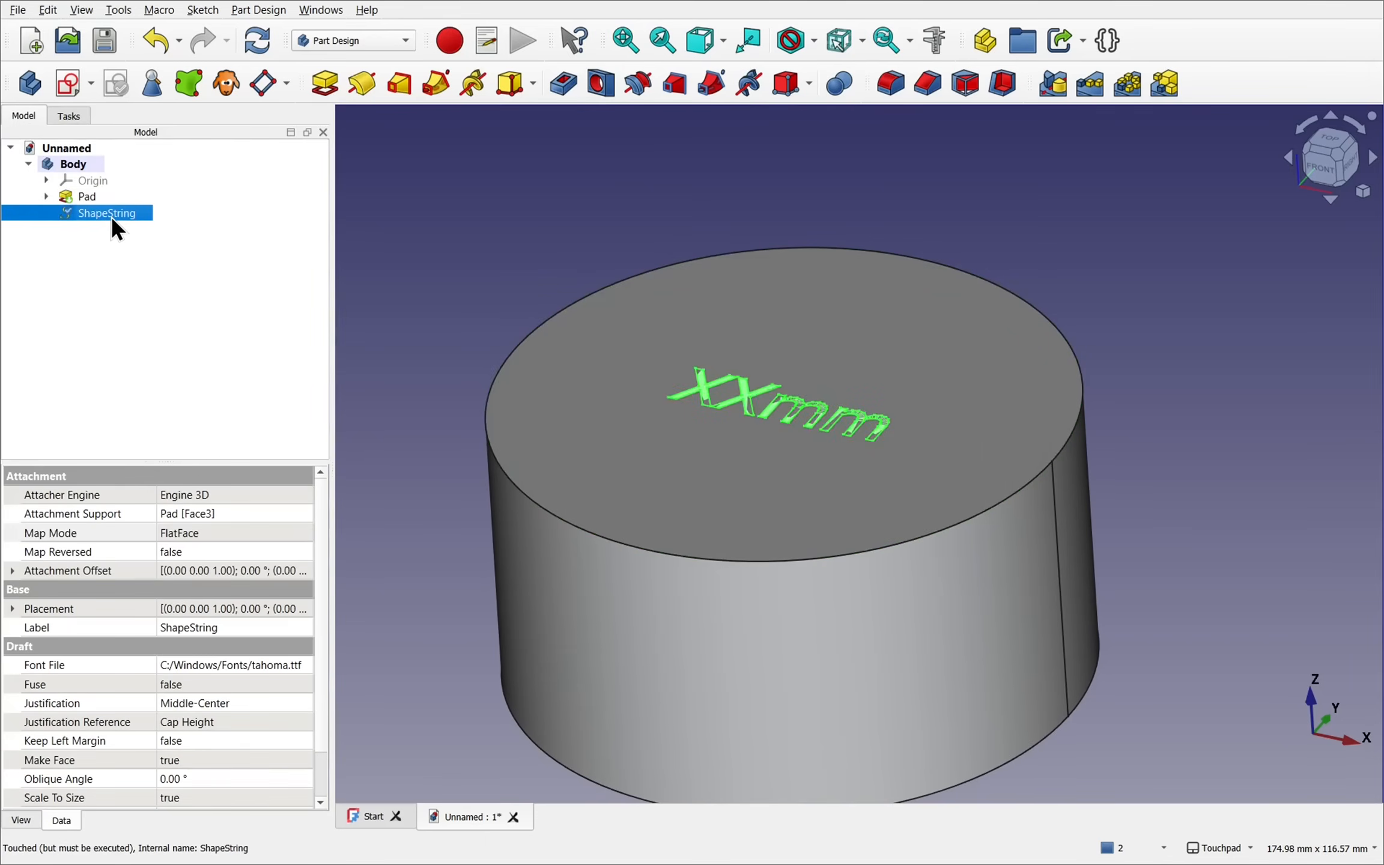
pyautogui.click(51, 532)
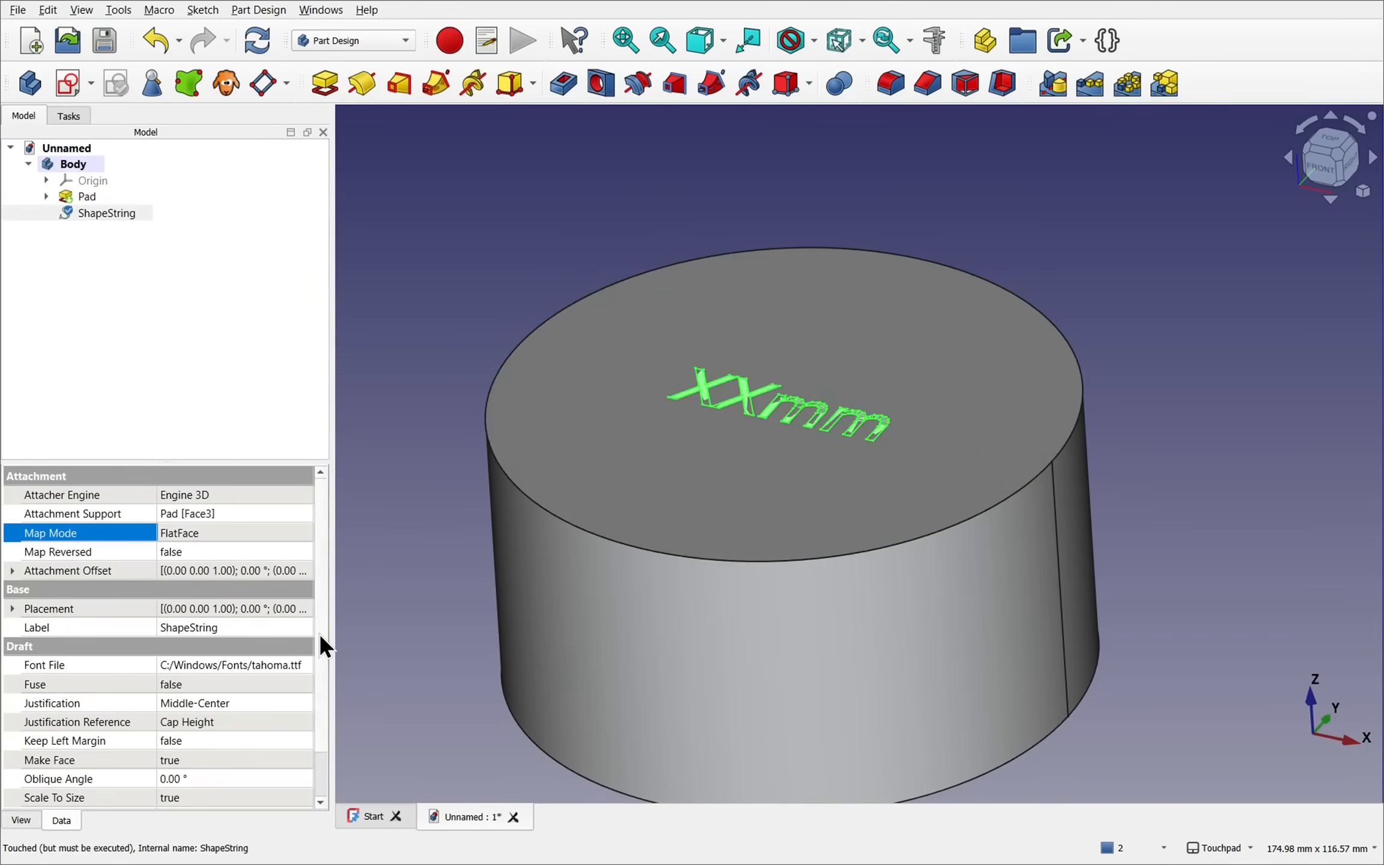
pyautogui.scroll(-3)
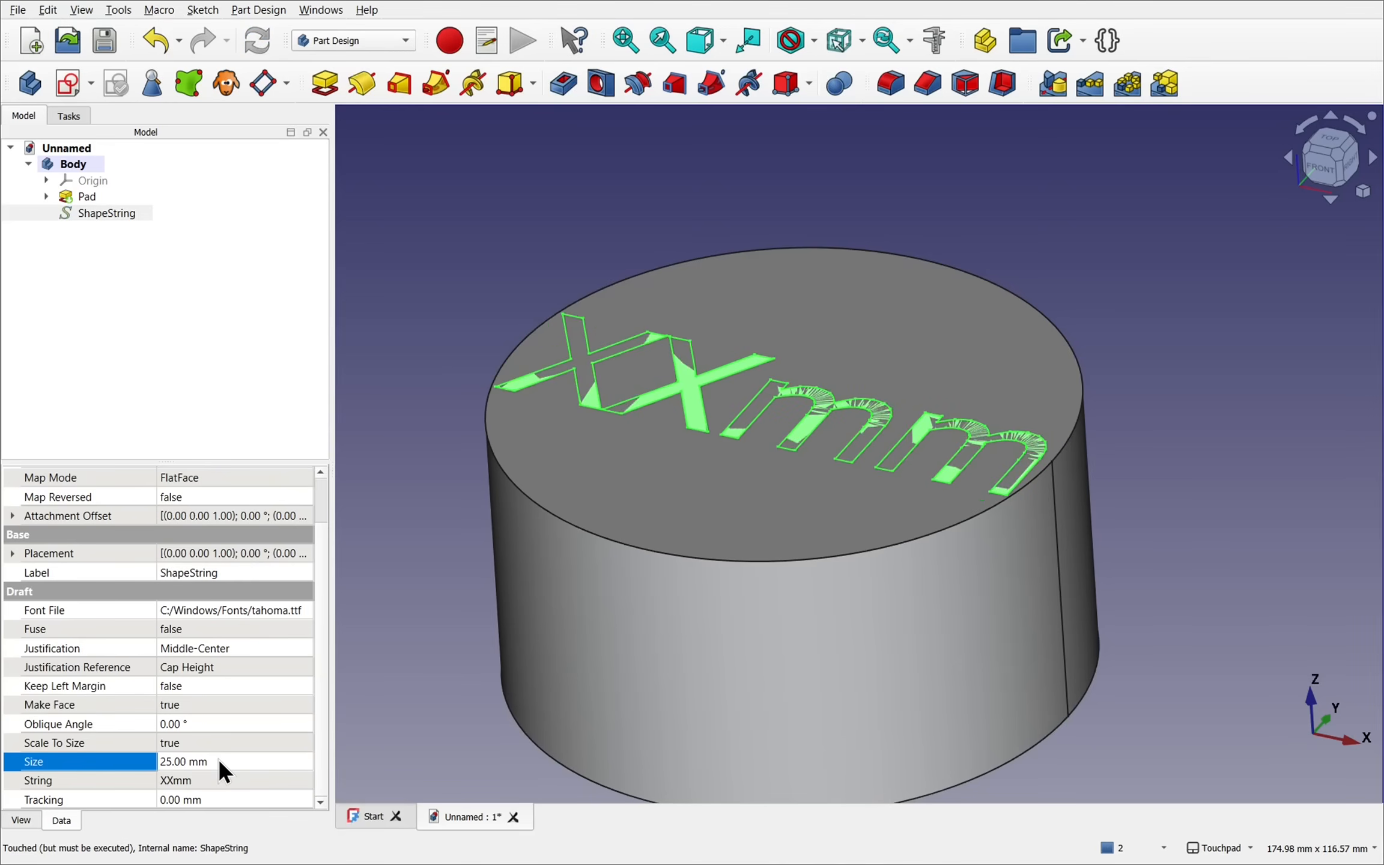
pyautogui.write('22.00 mm')
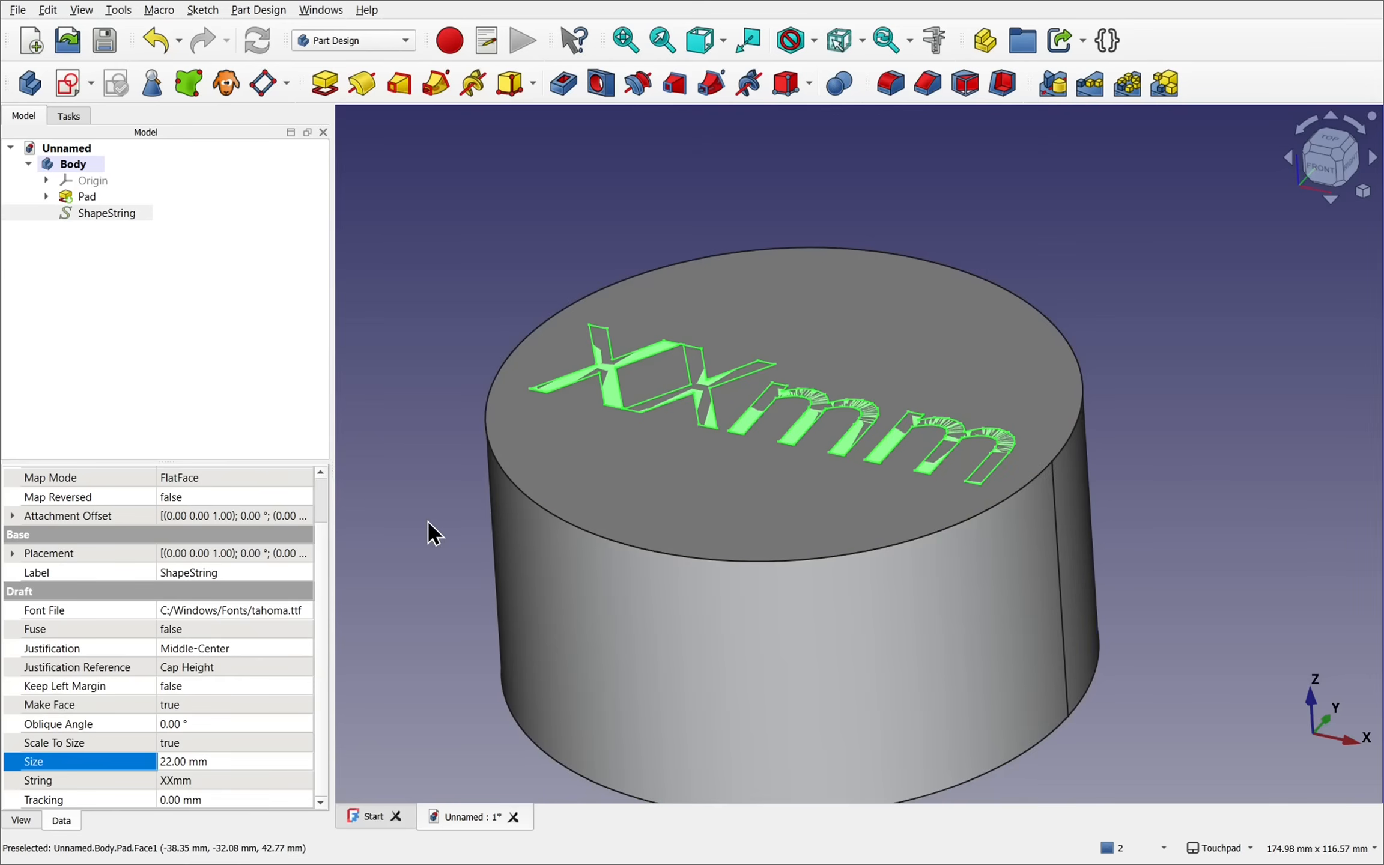
# Pad the ShapeString text by 1 mm, creating Pad001.
pyautogui.click(107, 213)
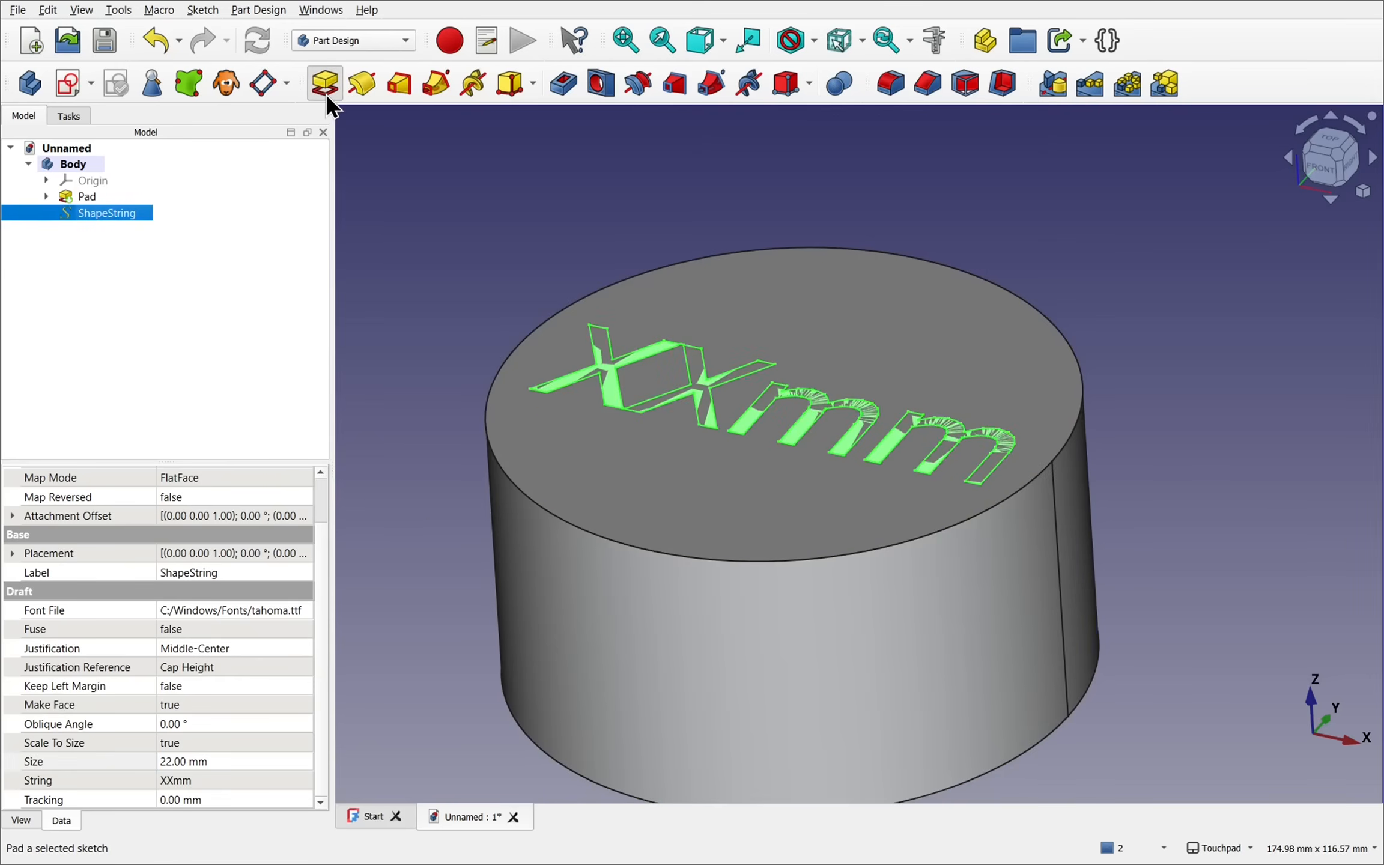
pyautogui.click(323, 82)
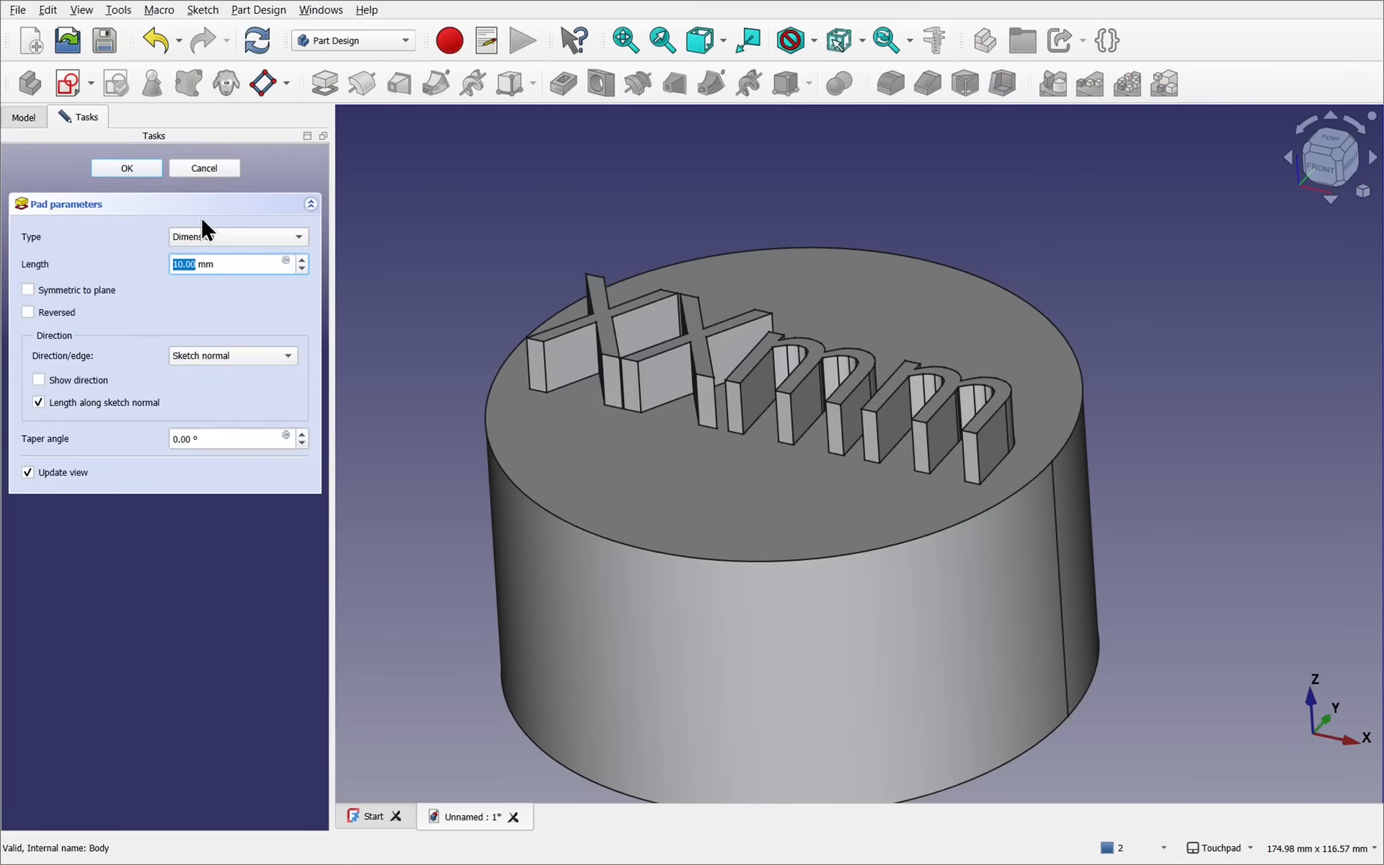
pyautogui.write('1')
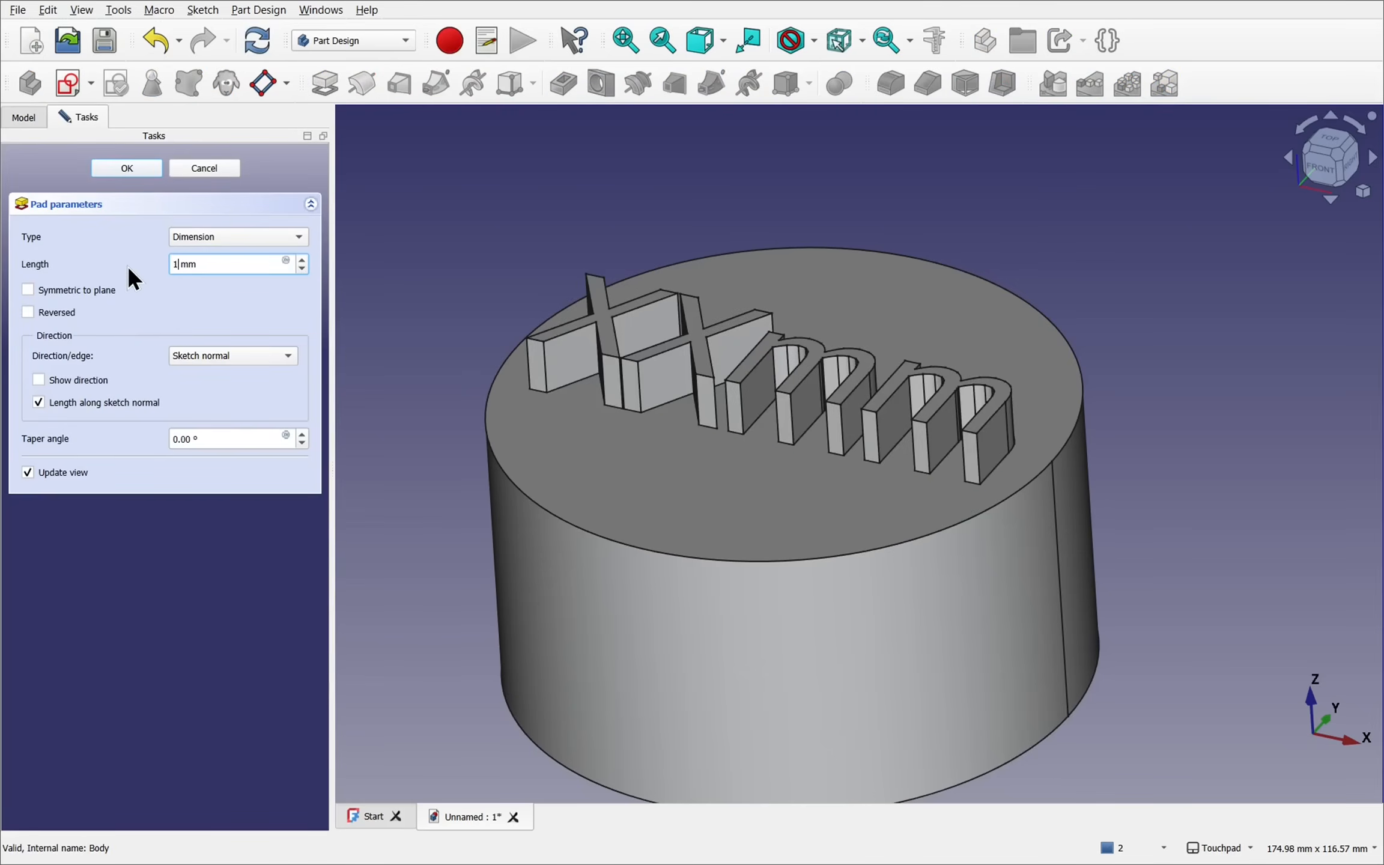
pyautogui.click(126, 167)
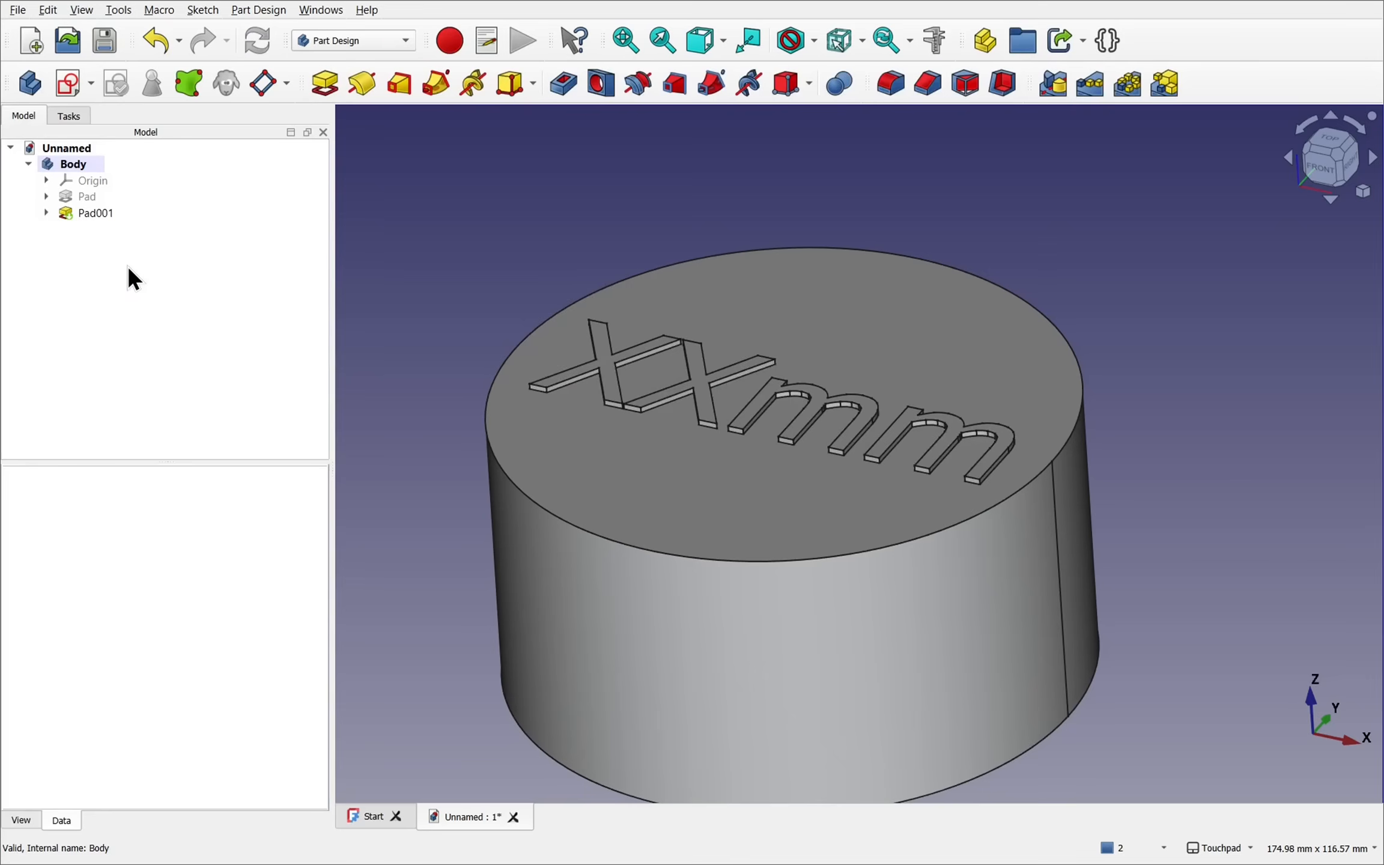
pyautogui.moveTo(740, 417)
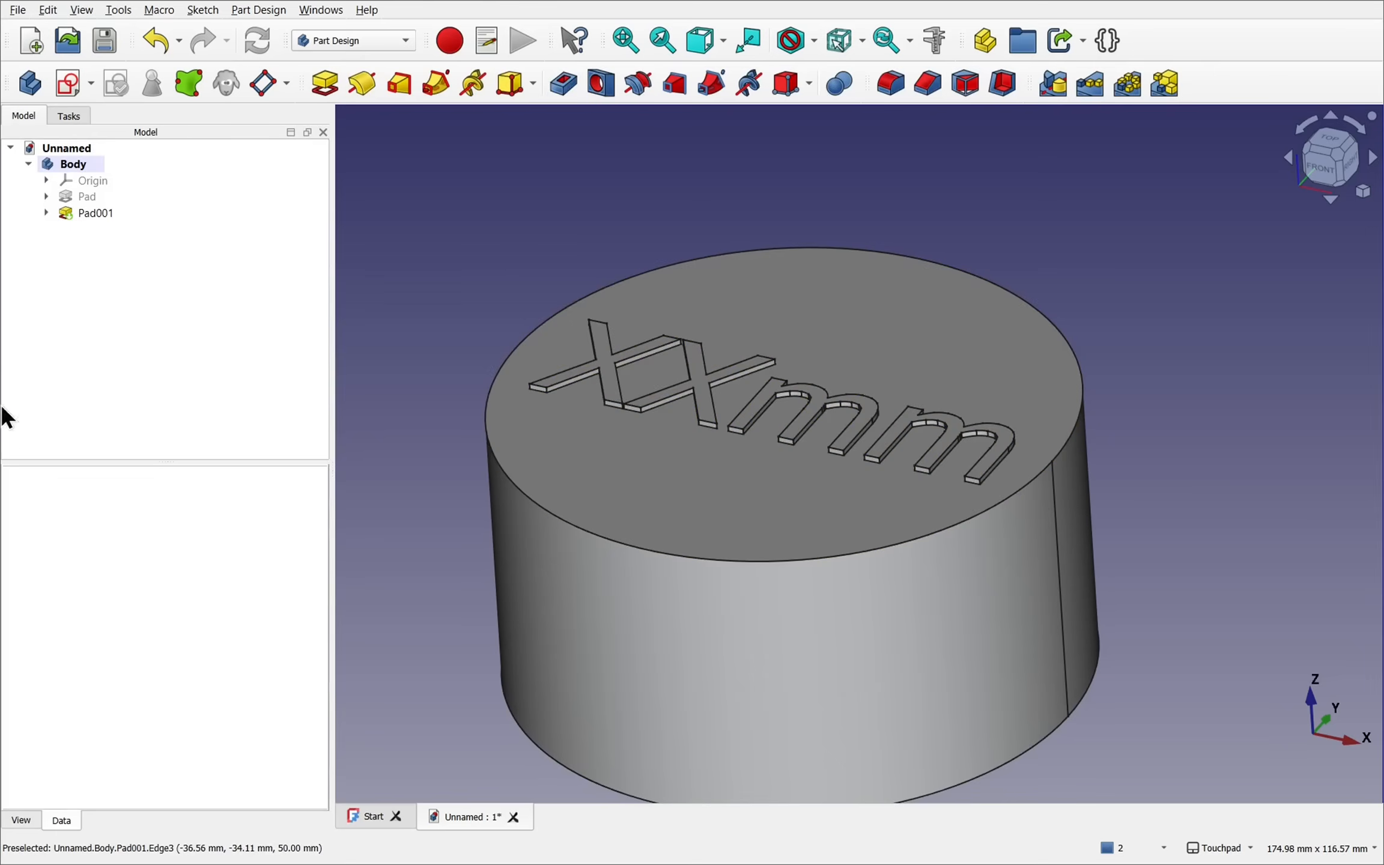
# Expand Pad001 and Pad, select Sketch, and list its Constraints.
pyautogui.click(47, 213)
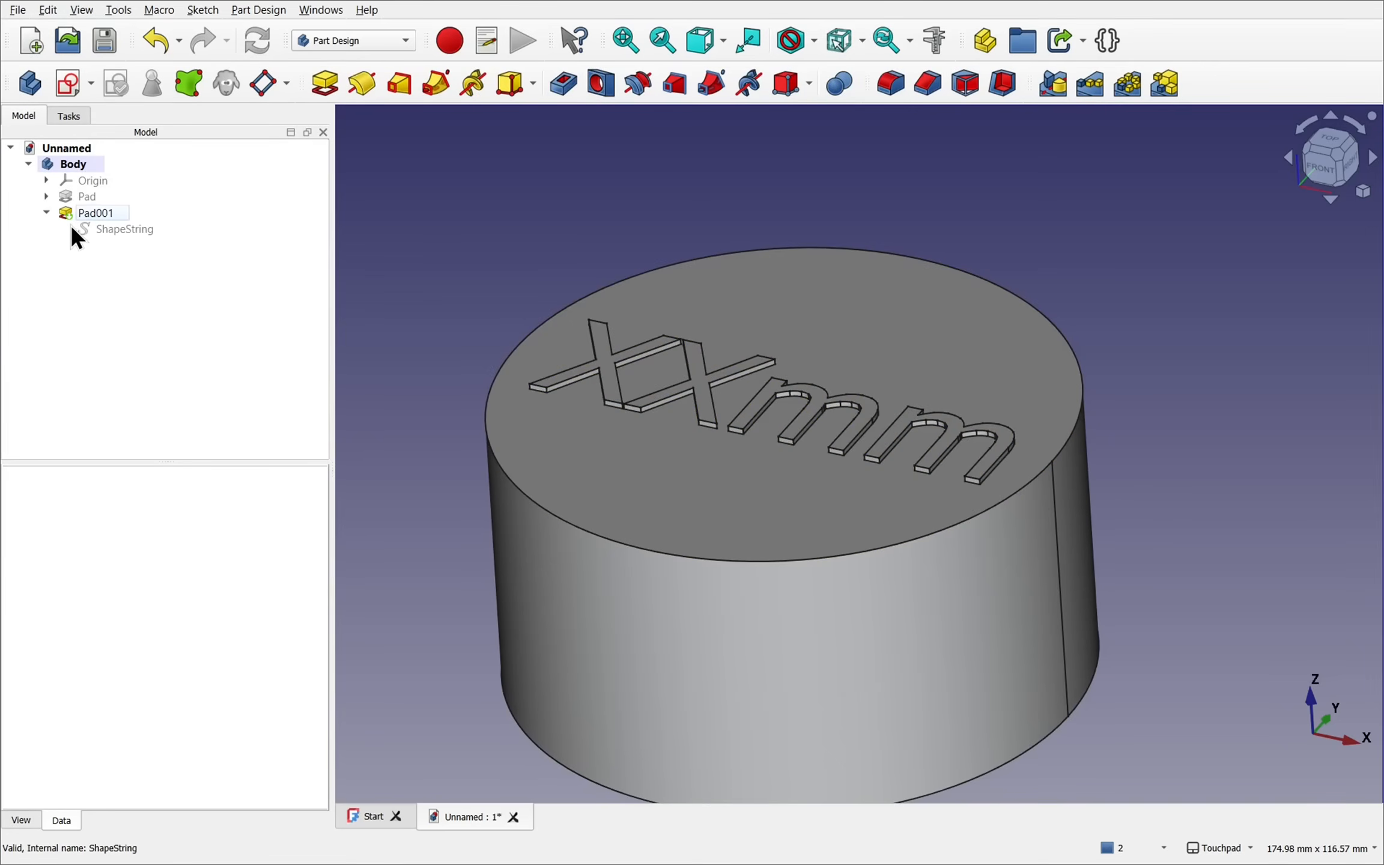
pyautogui.click(46, 196)
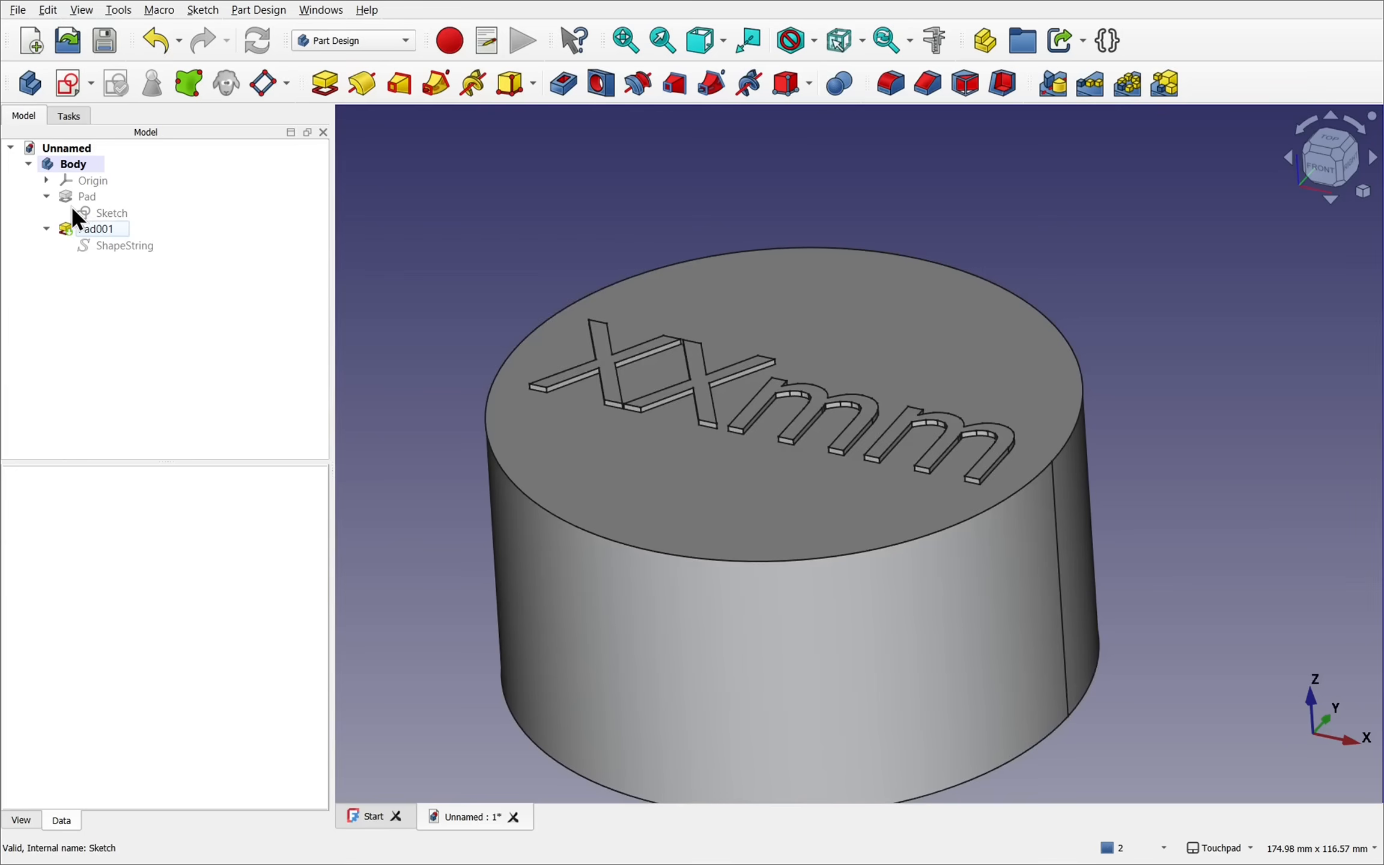
pyautogui.click(111, 213)
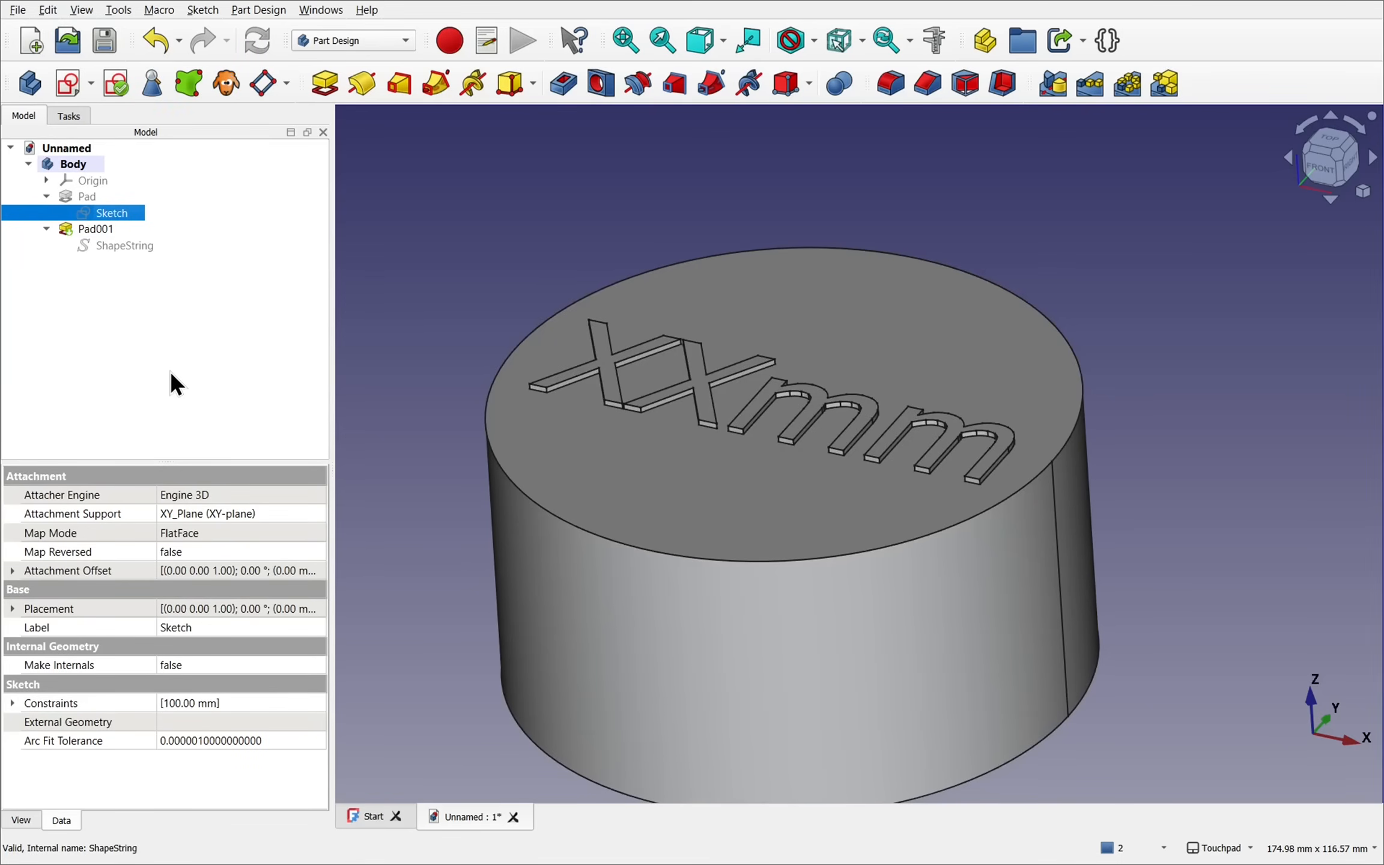
pyautogui.click(12, 703)
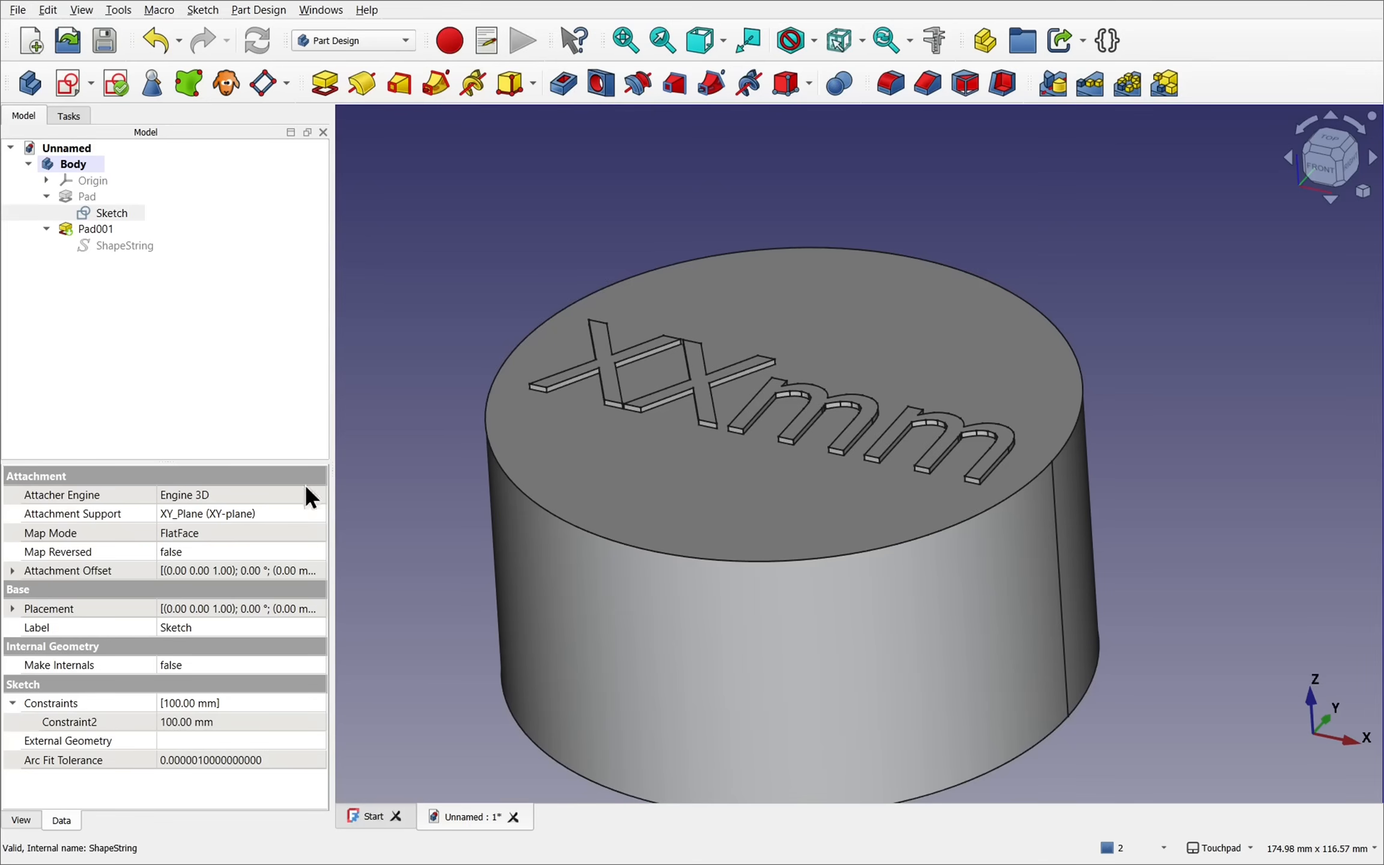
pyautogui.moveTo(702, 410)
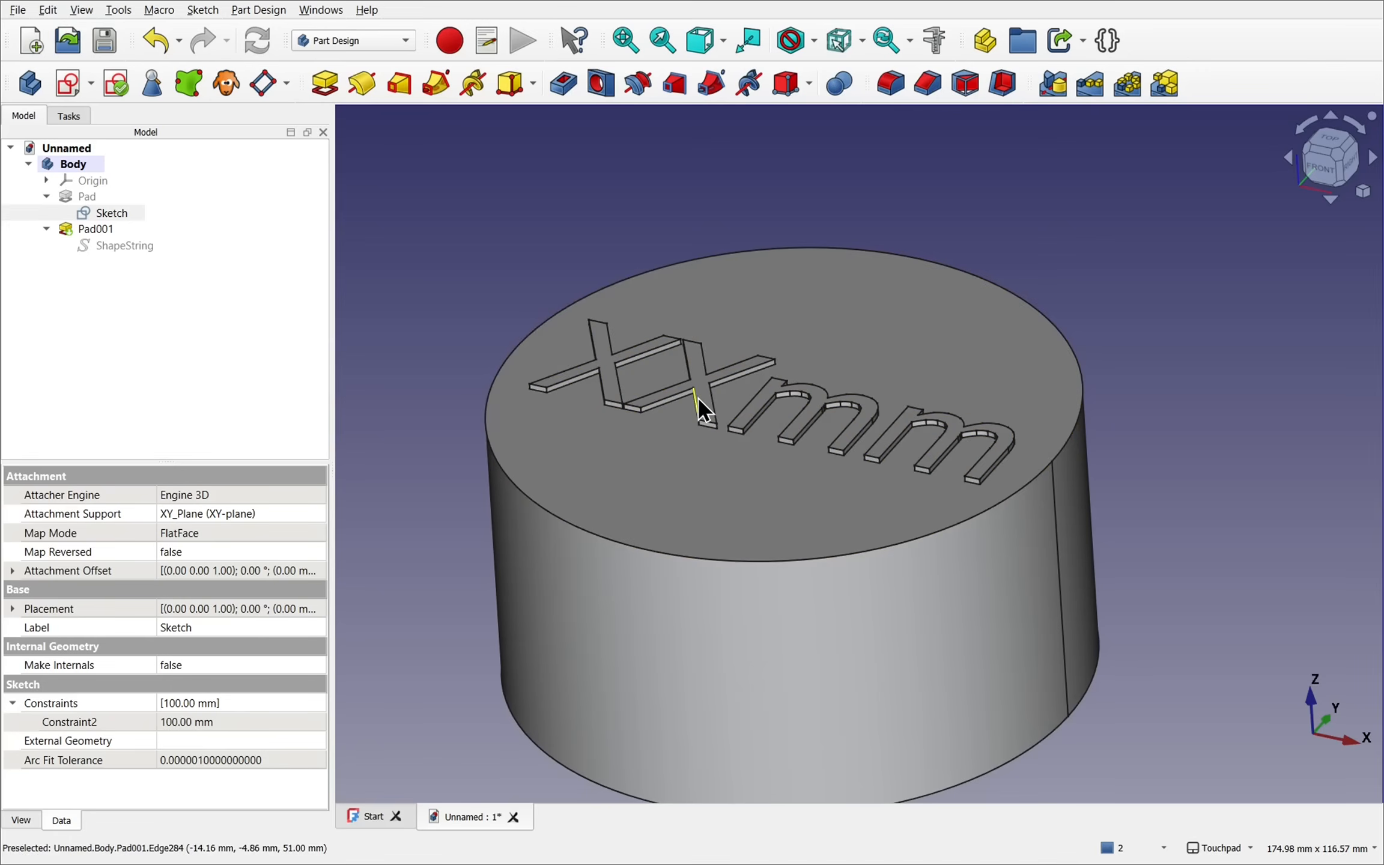
pyautogui.moveTo(416, 366)
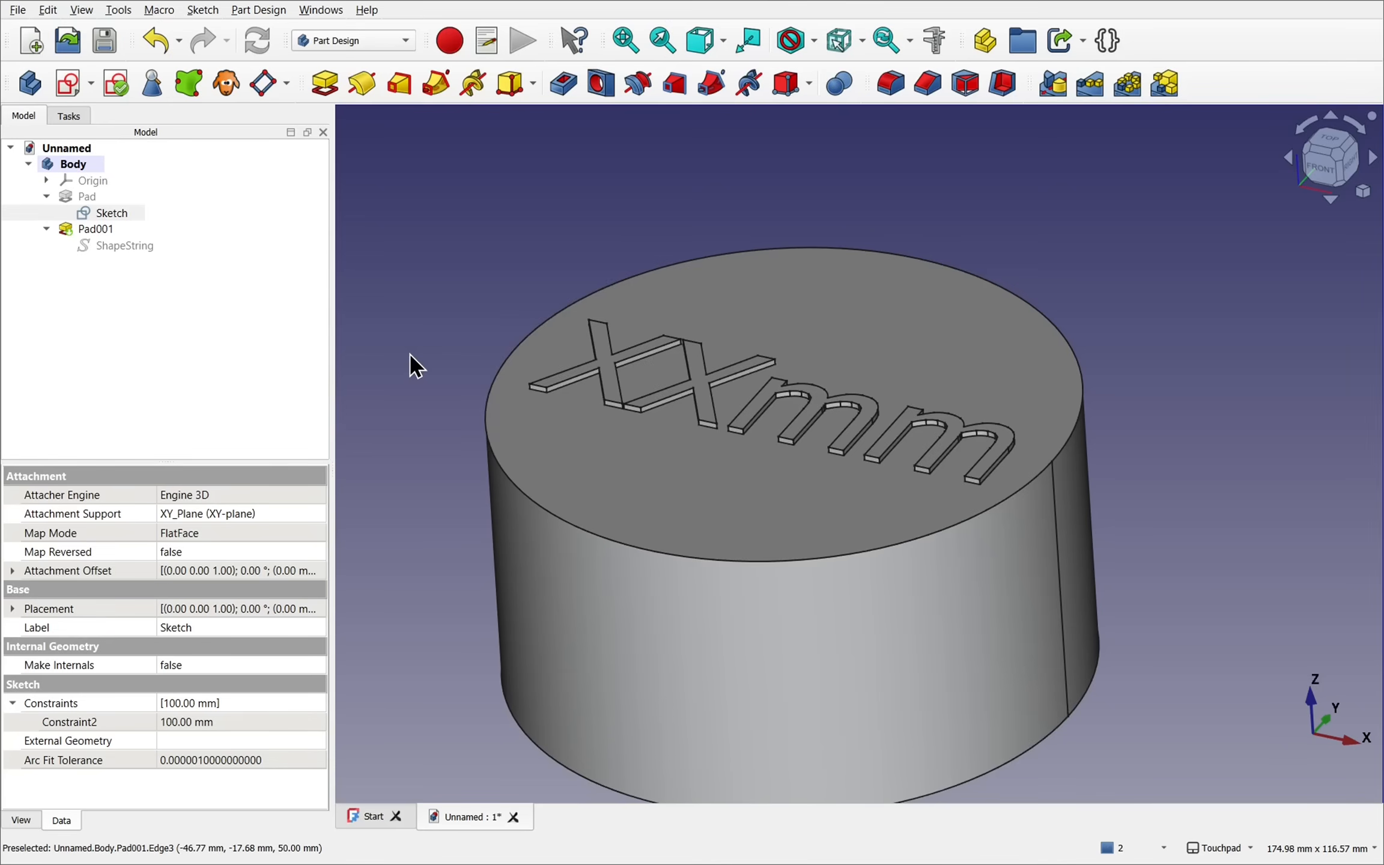
pyautogui.moveTo(97, 210)
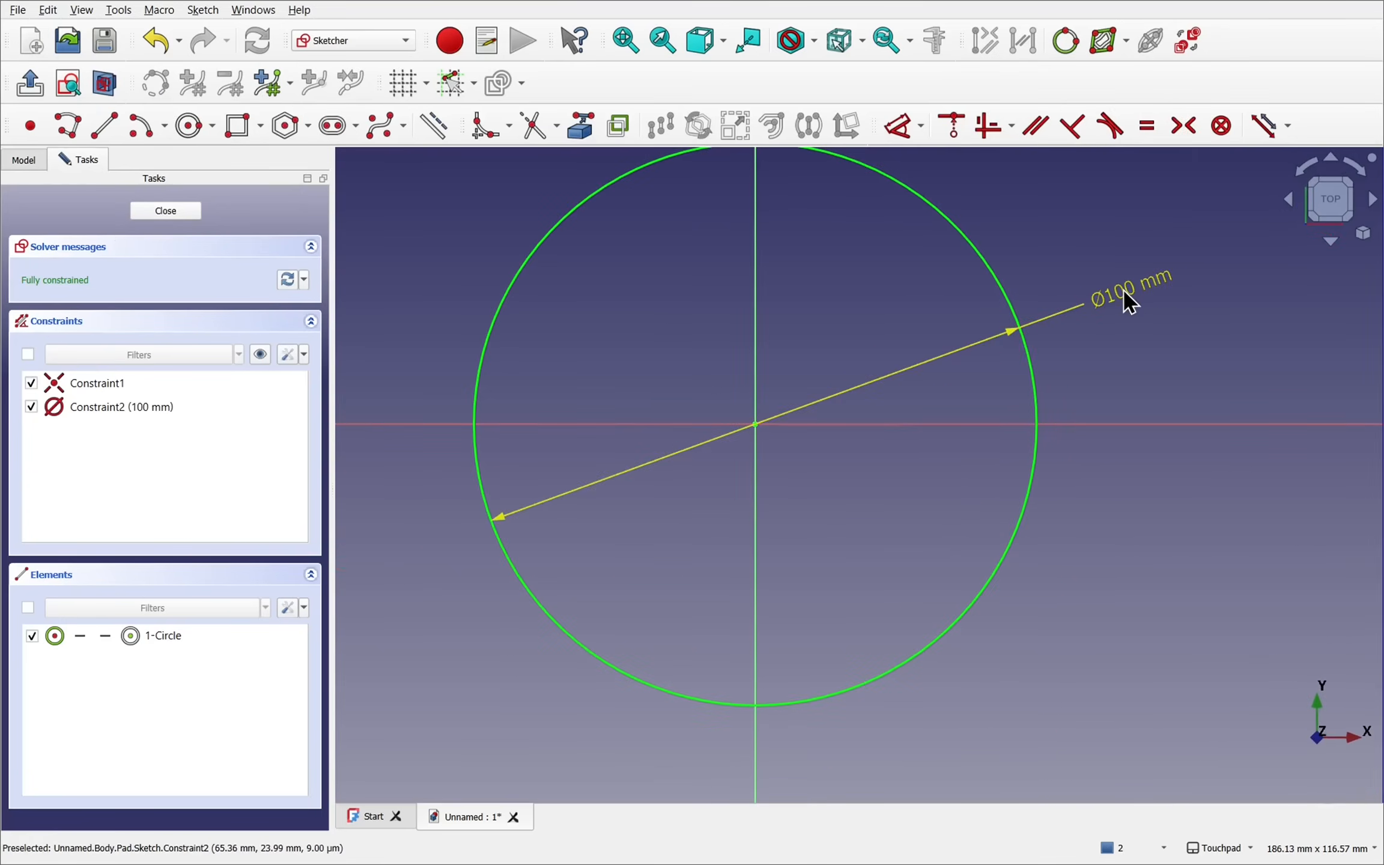
pyautogui.moveTo(1123, 303)
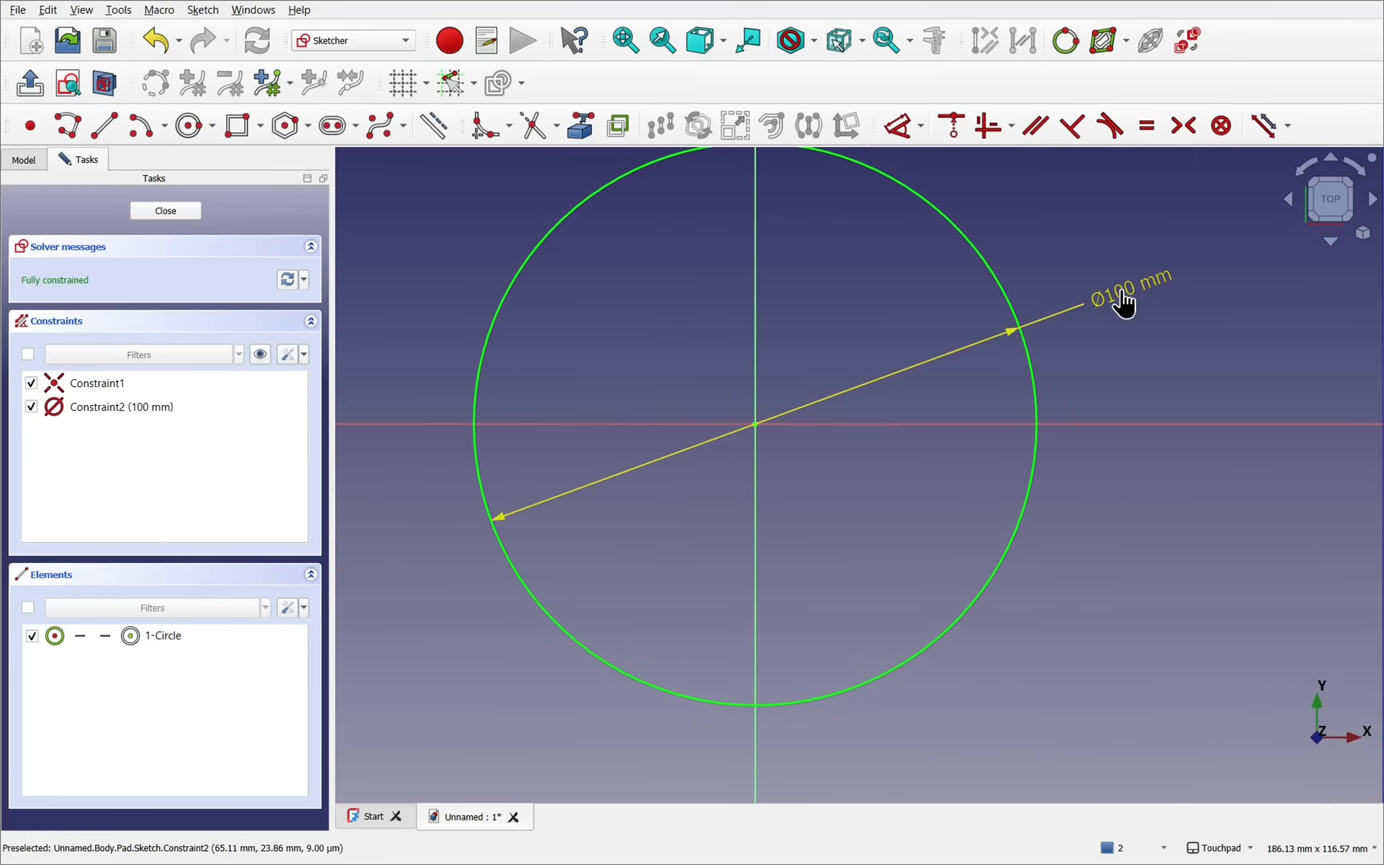
# Name the sketch's Ø100 mm diameter dimension CircleDiam.
pyautogui.doubleClick(1121, 291)
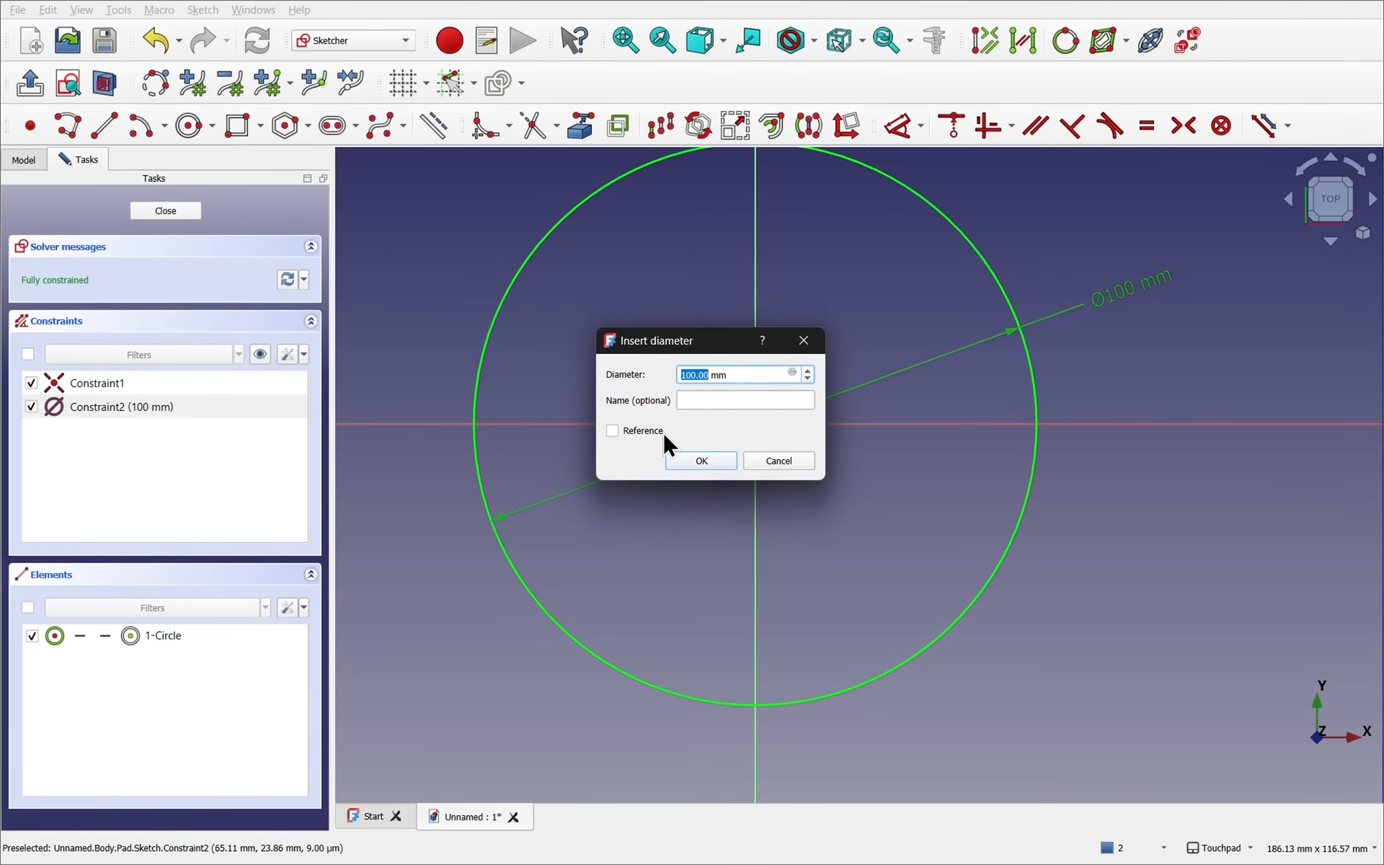
pyautogui.click(744, 400)
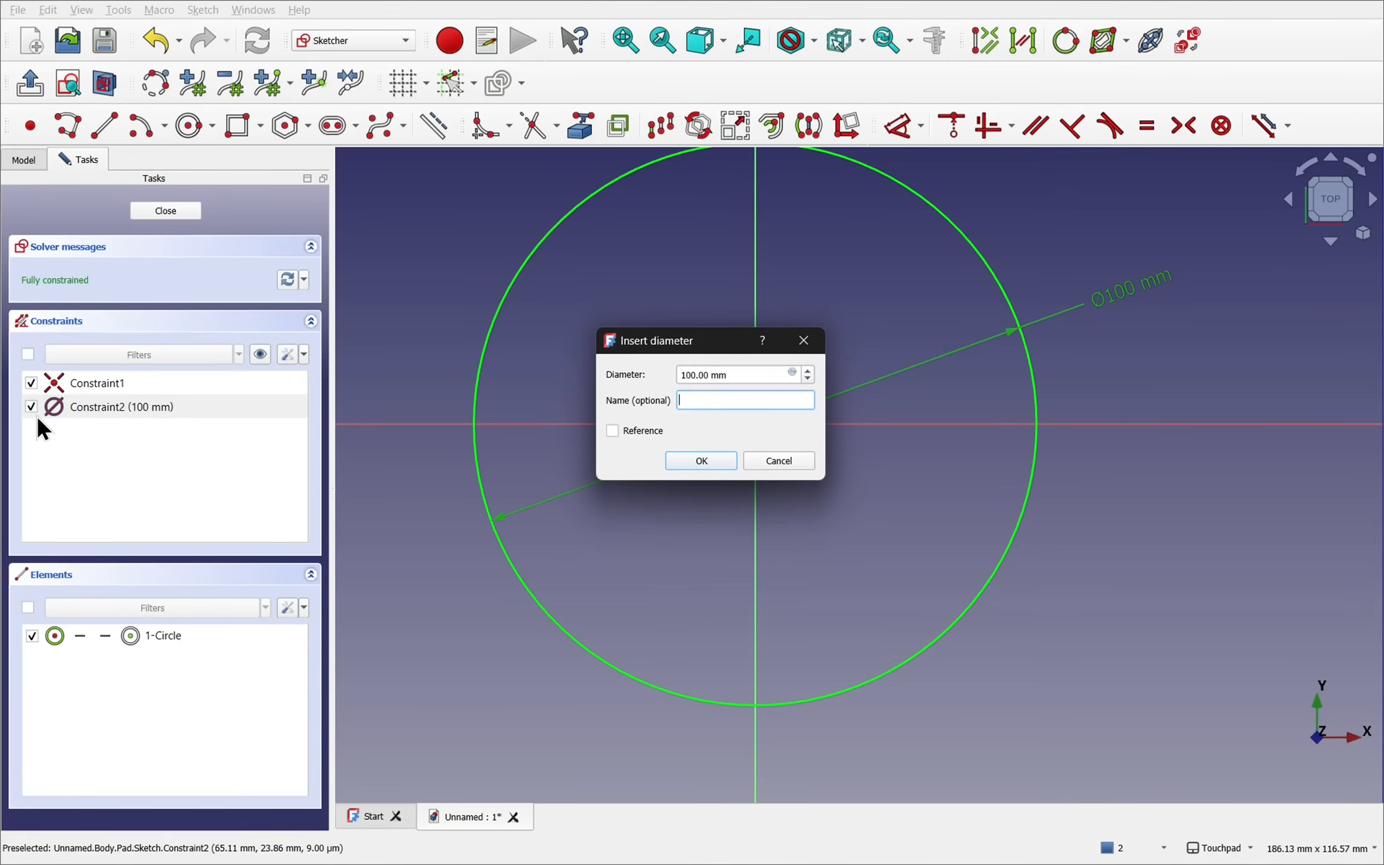
pyautogui.moveTo(271, 406)
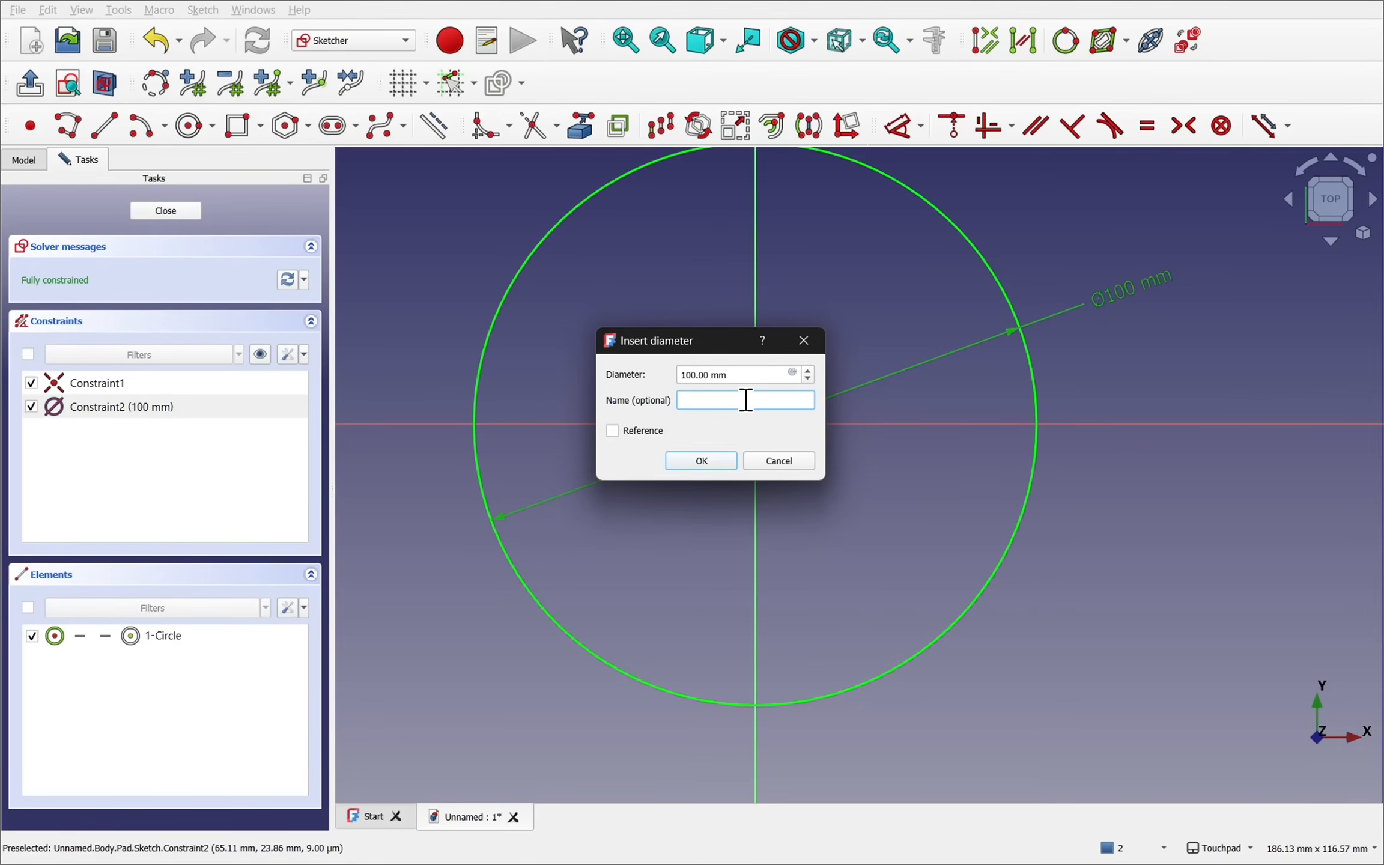
pyautogui.write('CircleDia')
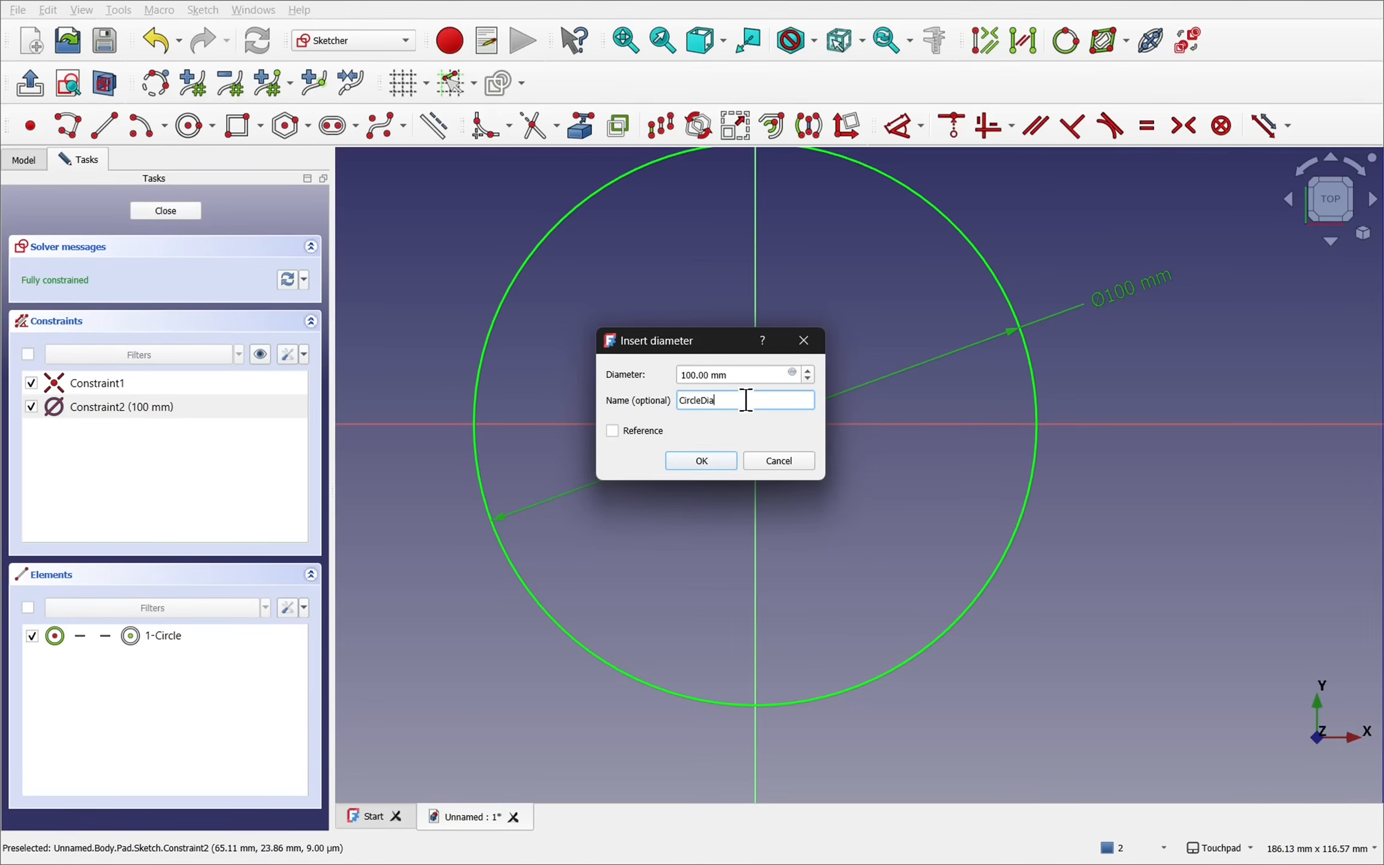
pyautogui.click(700, 460)
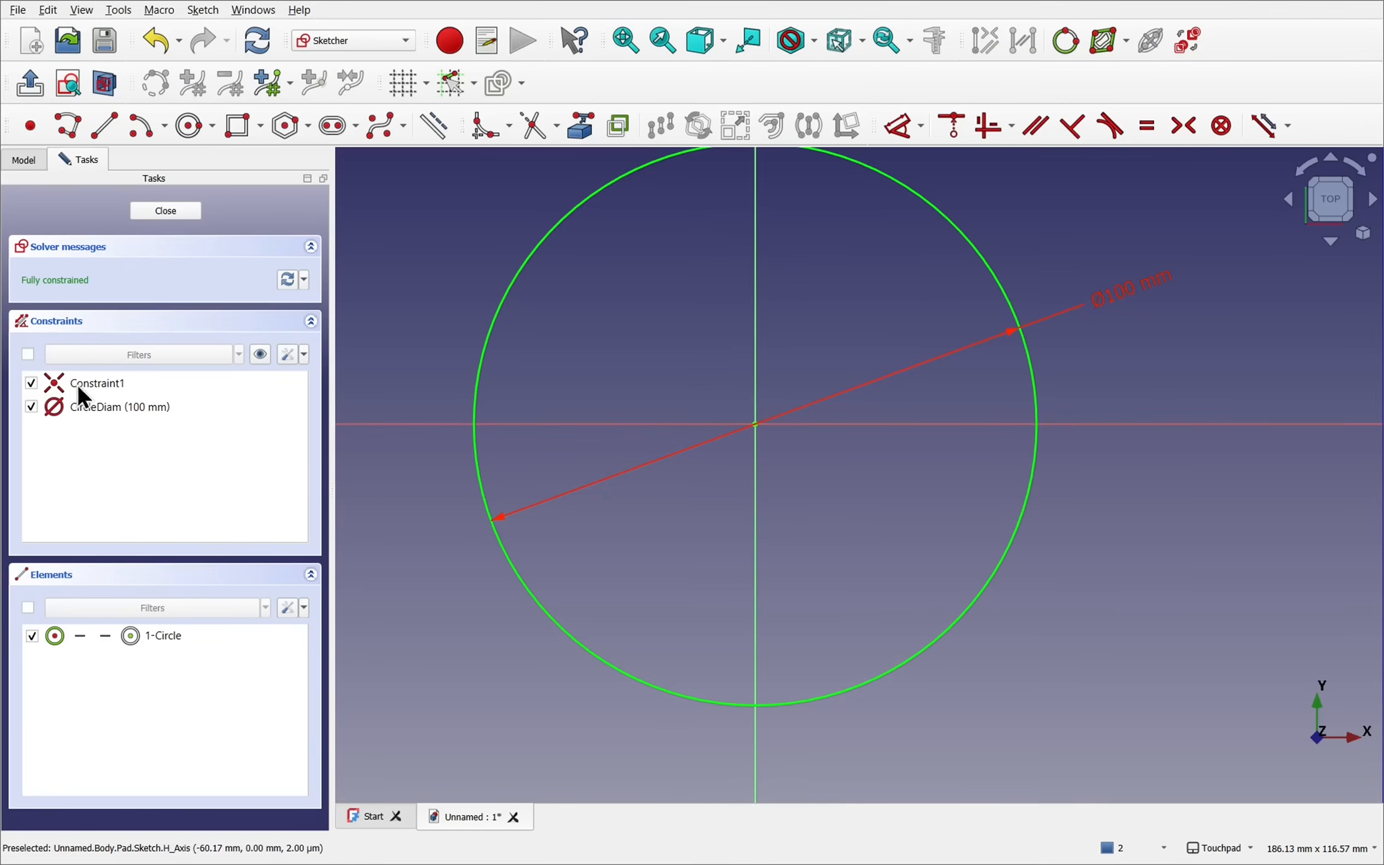
pyautogui.moveTo(1015, 327)
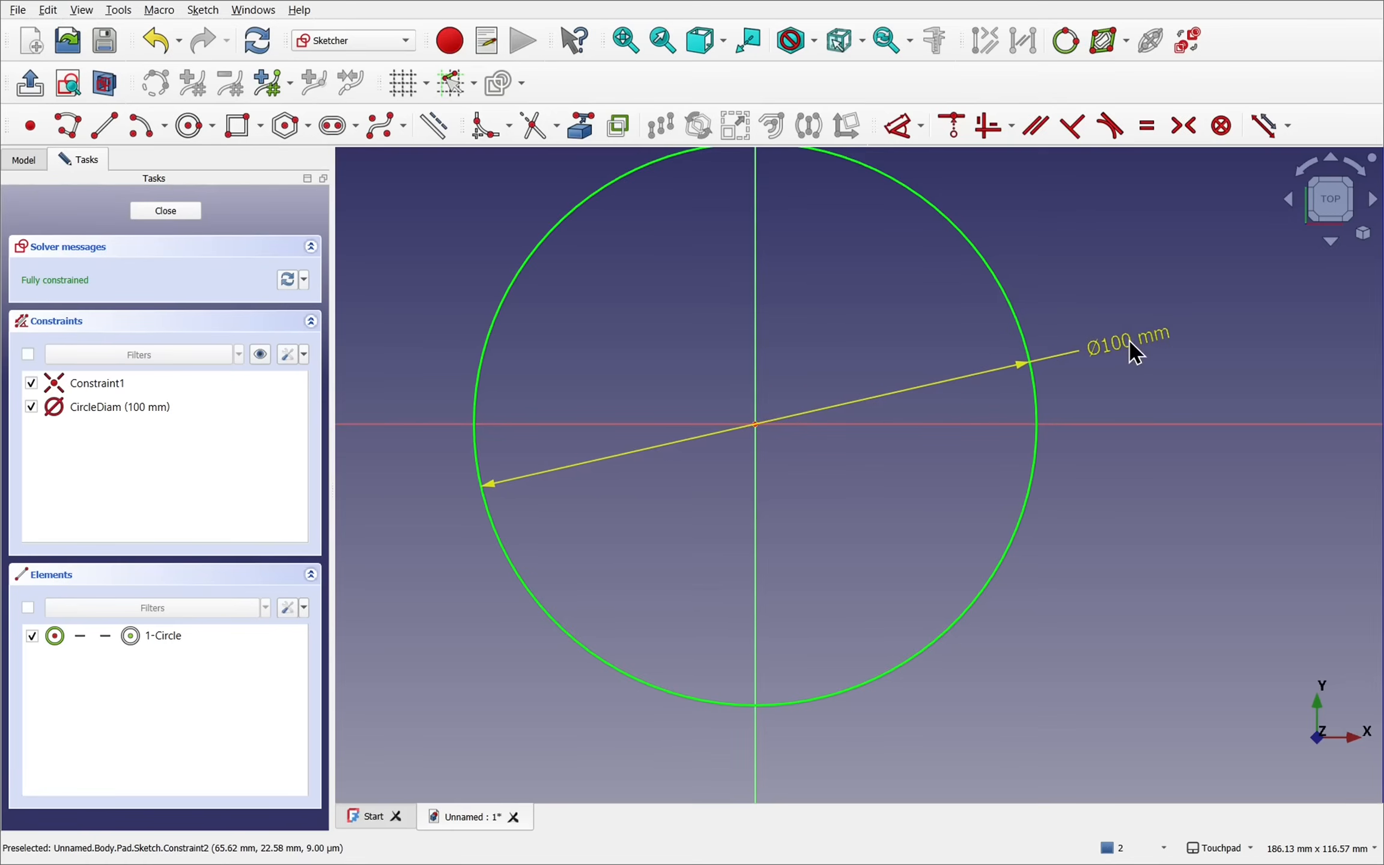
# Close the sketch, verify Circle Diam at 100 mm, then select ShapeString.
pyautogui.click(166, 211)
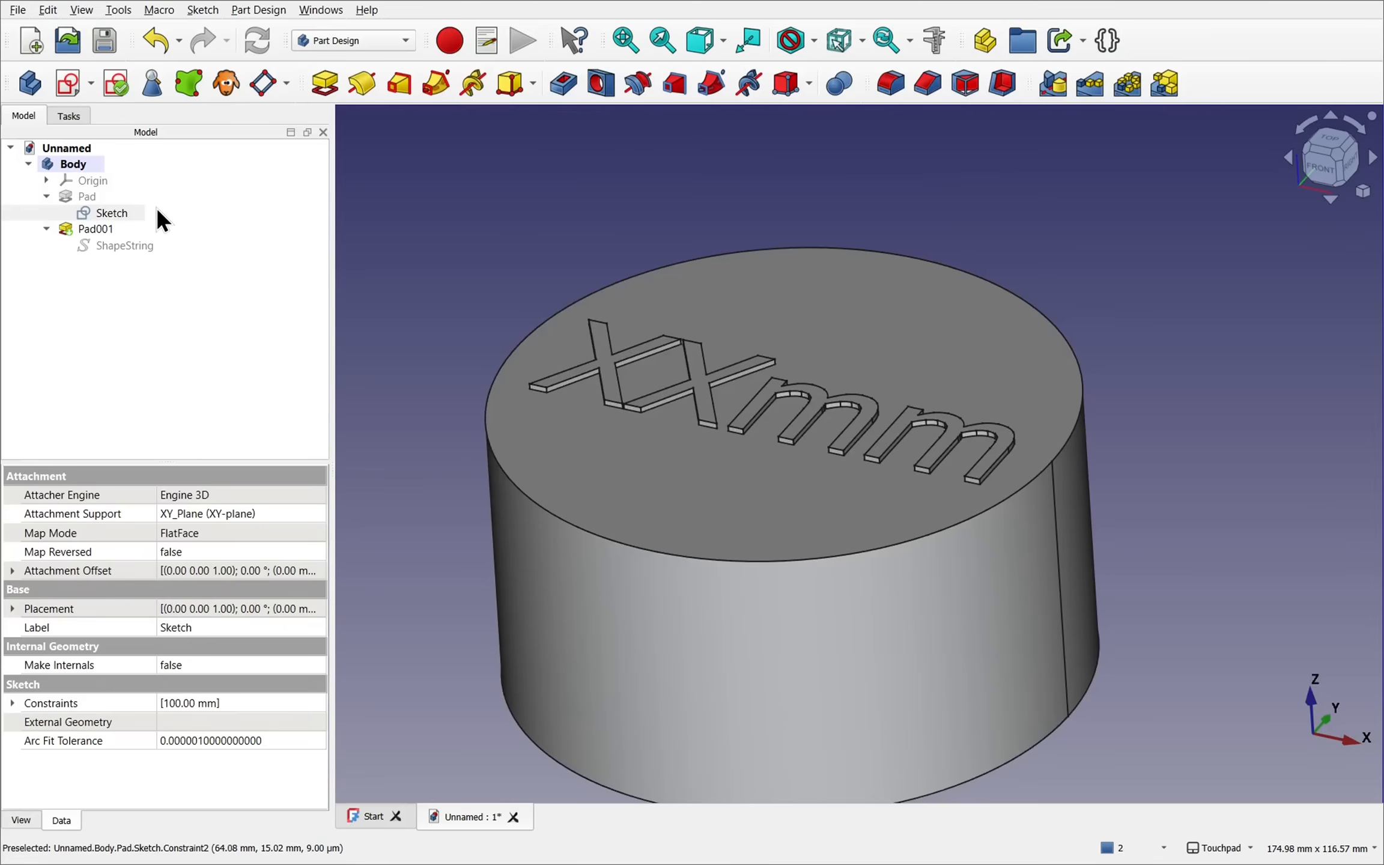
pyautogui.click(111, 213)
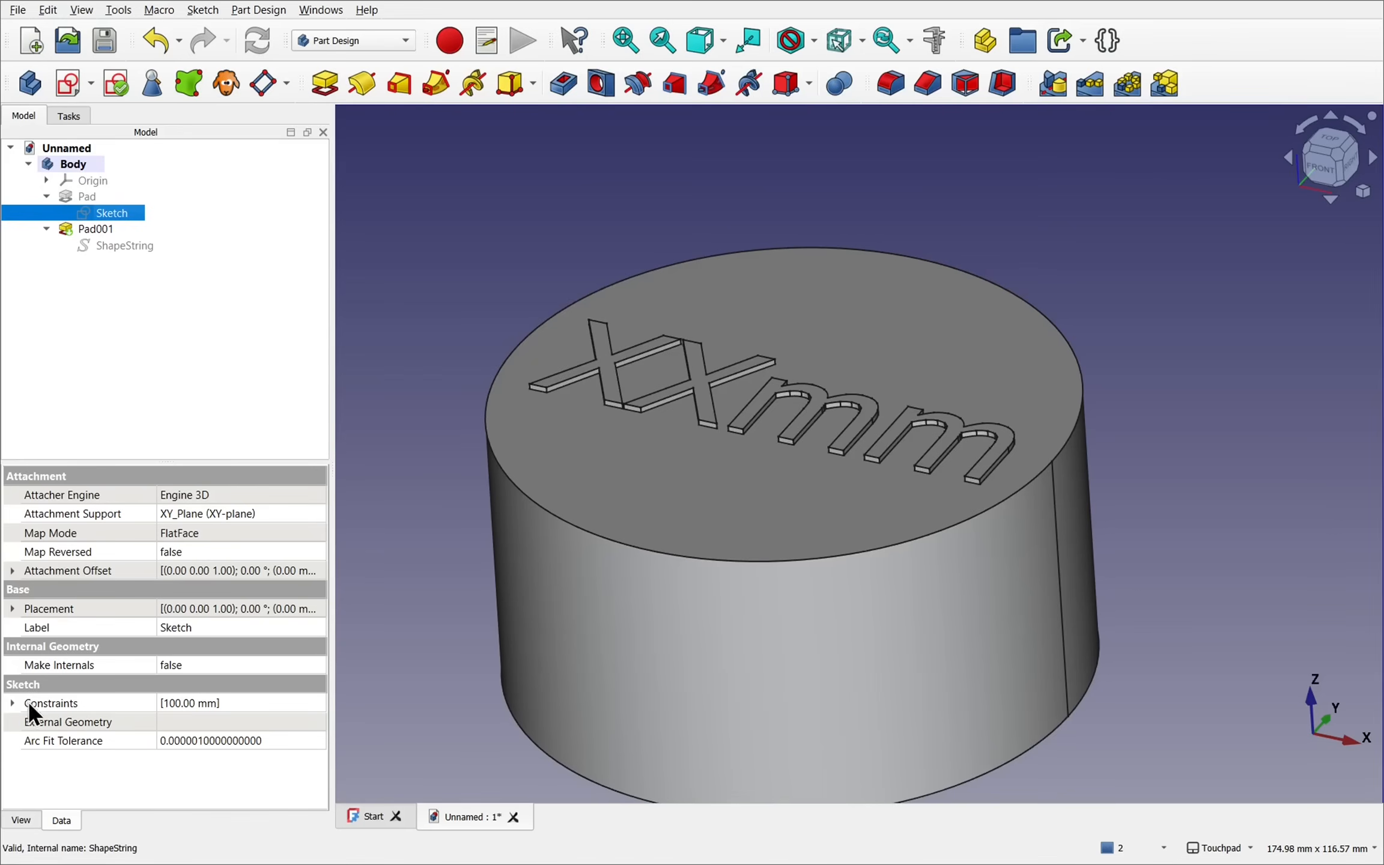
pyautogui.click(12, 703)
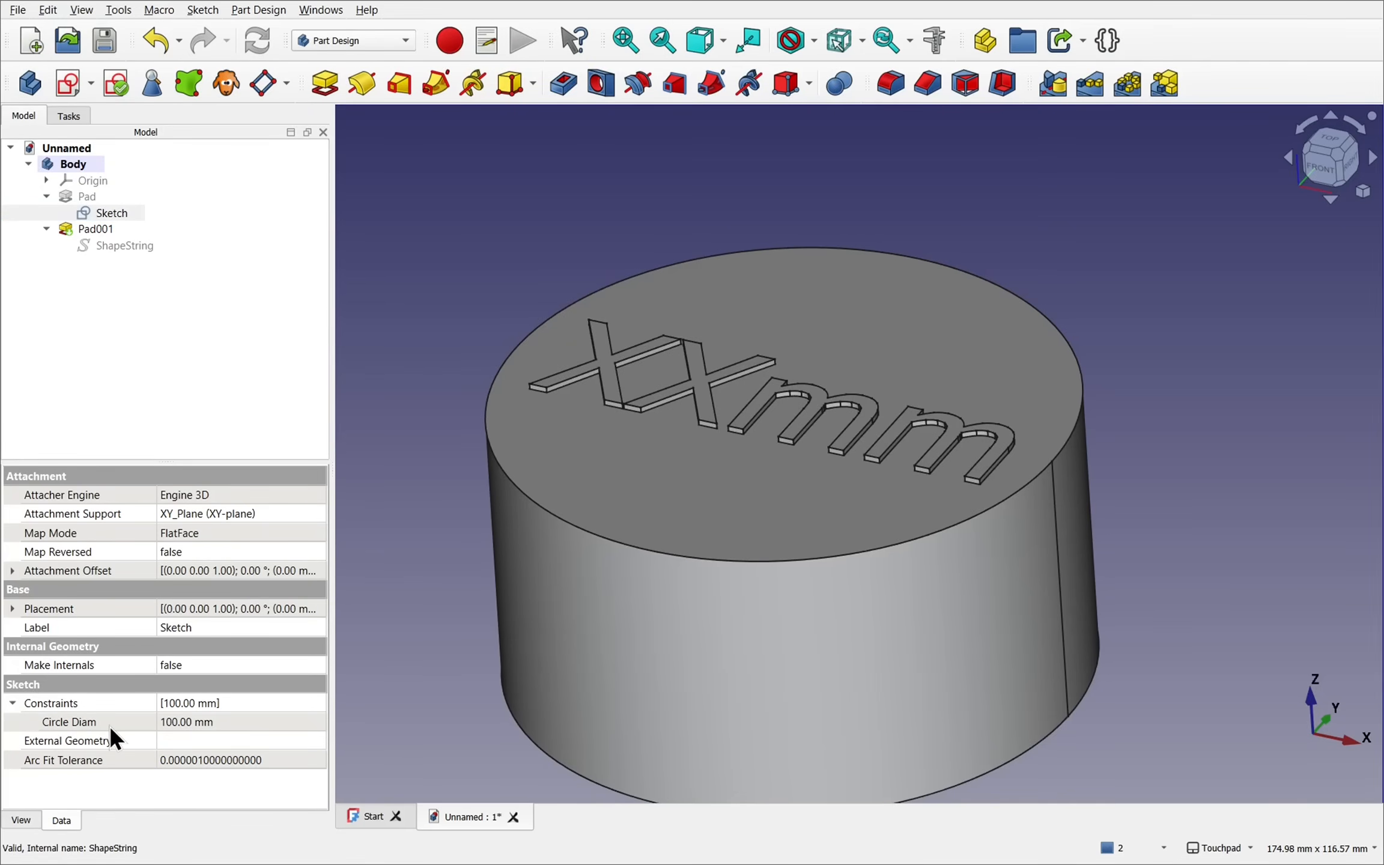
pyautogui.moveTo(218, 741)
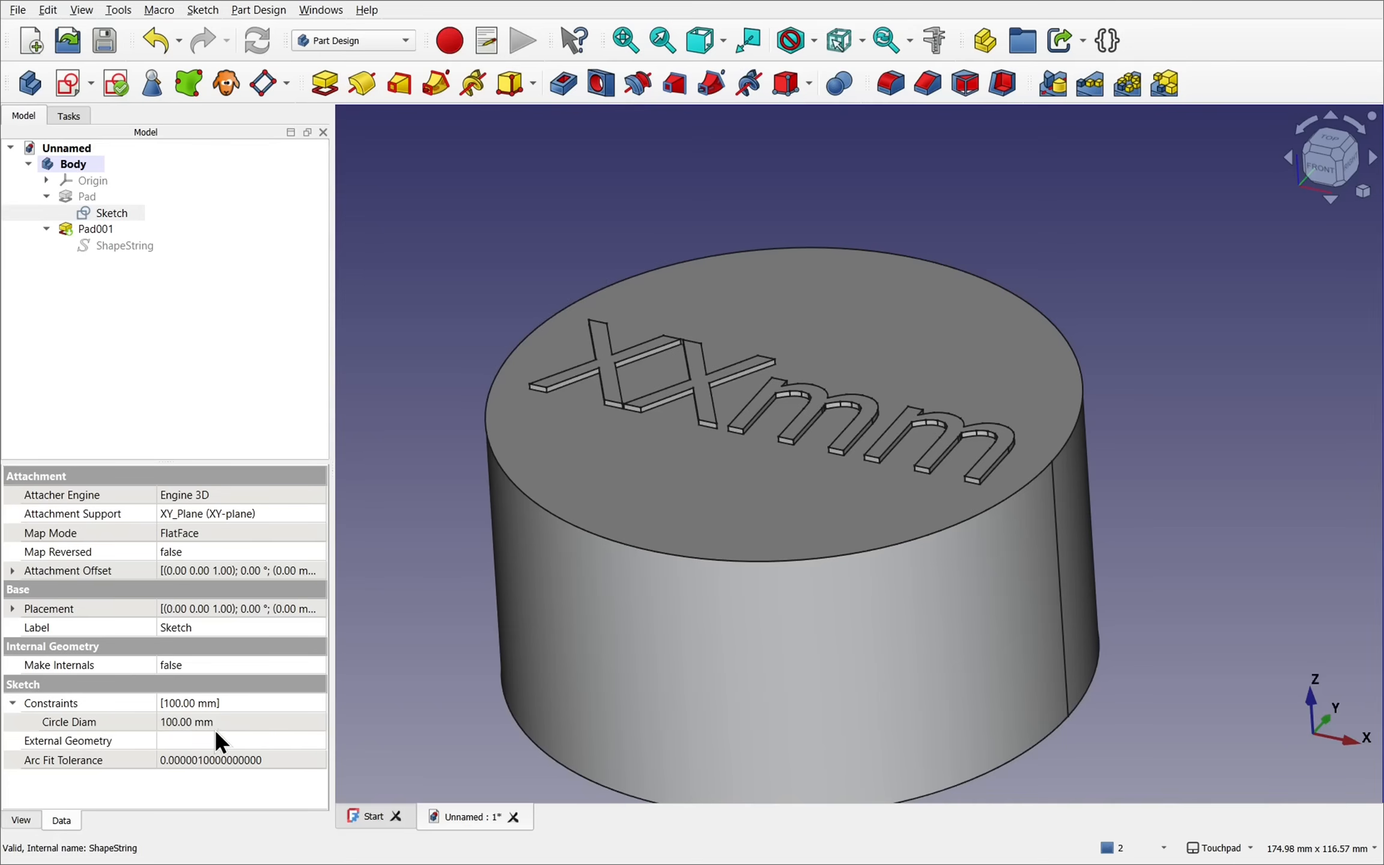
pyautogui.moveTo(212, 740)
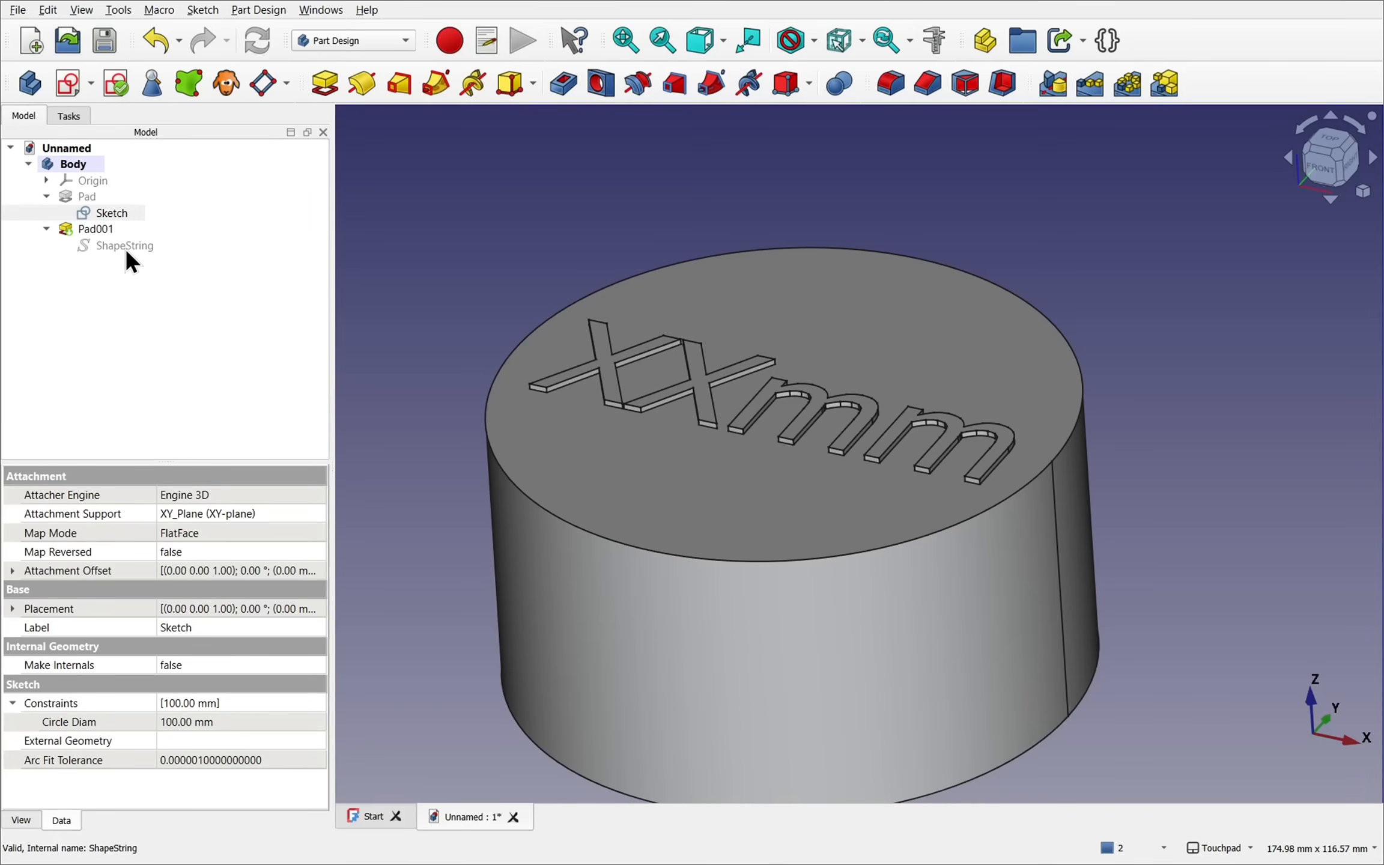
pyautogui.click(123, 245)
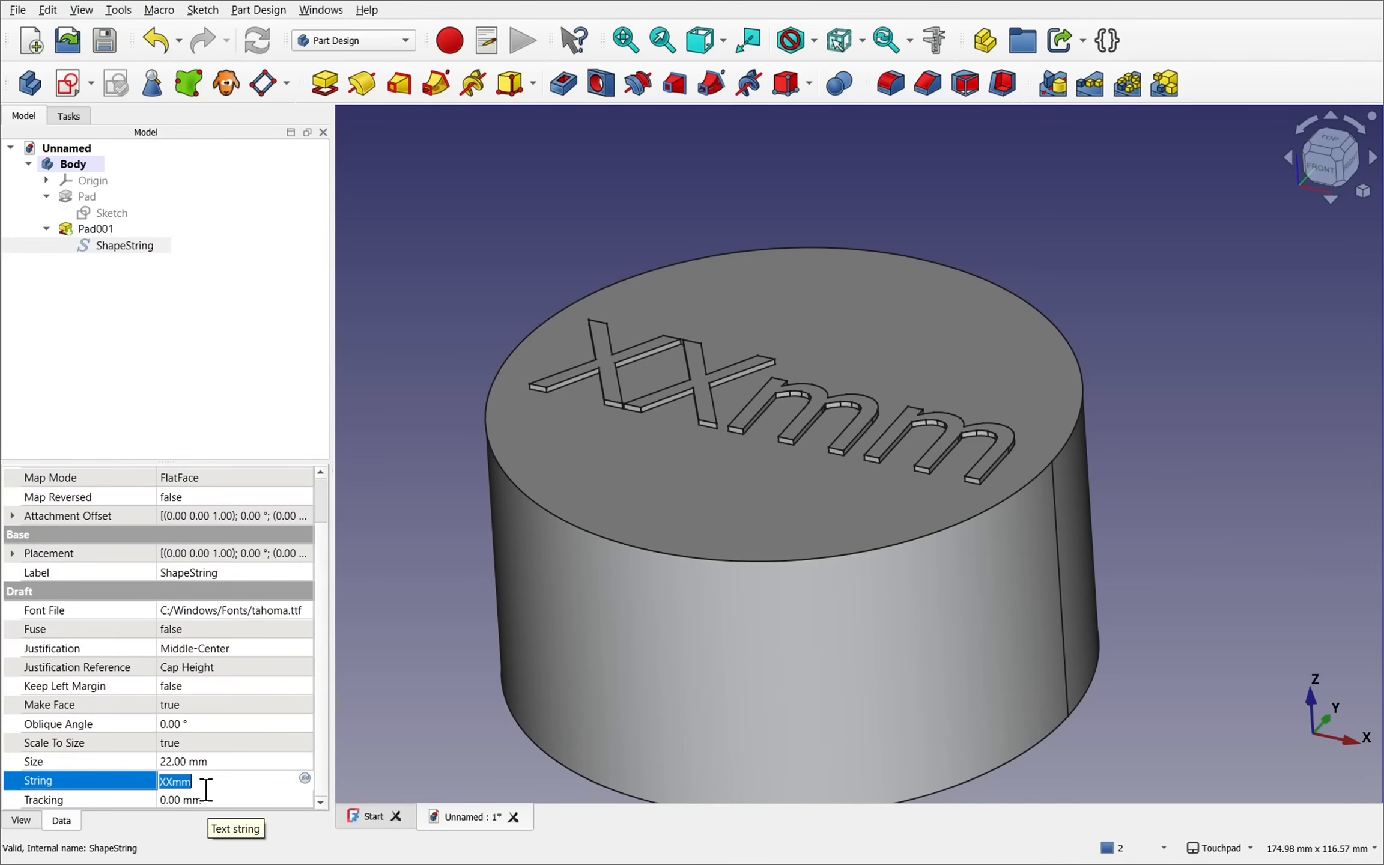
# Bind the ShapeString's String to the expression Sketch.Constraints.CircleDiam.
pyautogui.click(304, 779)
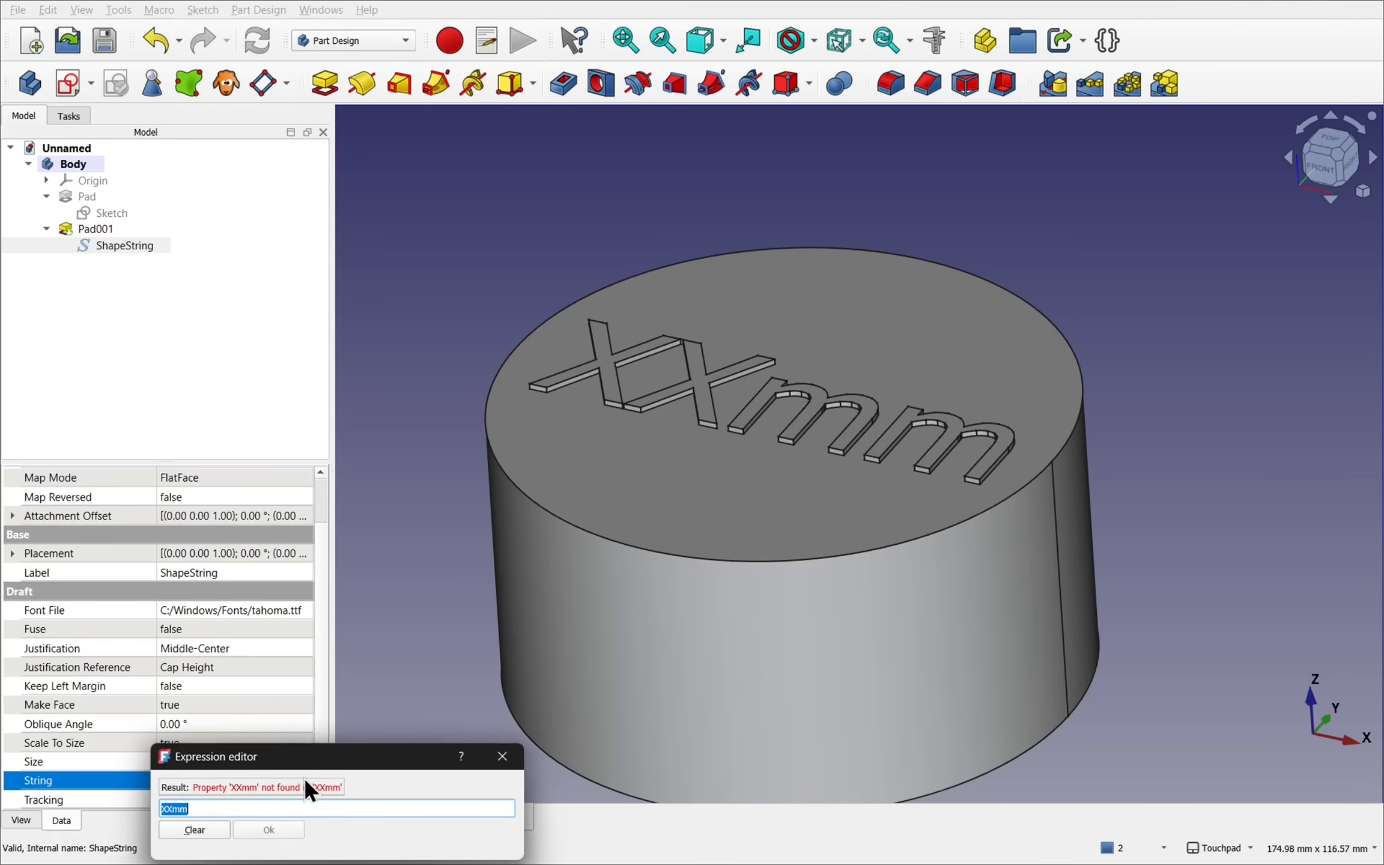
pyautogui.moveTo(212, 756); pyautogui.dragTo(408, 351)
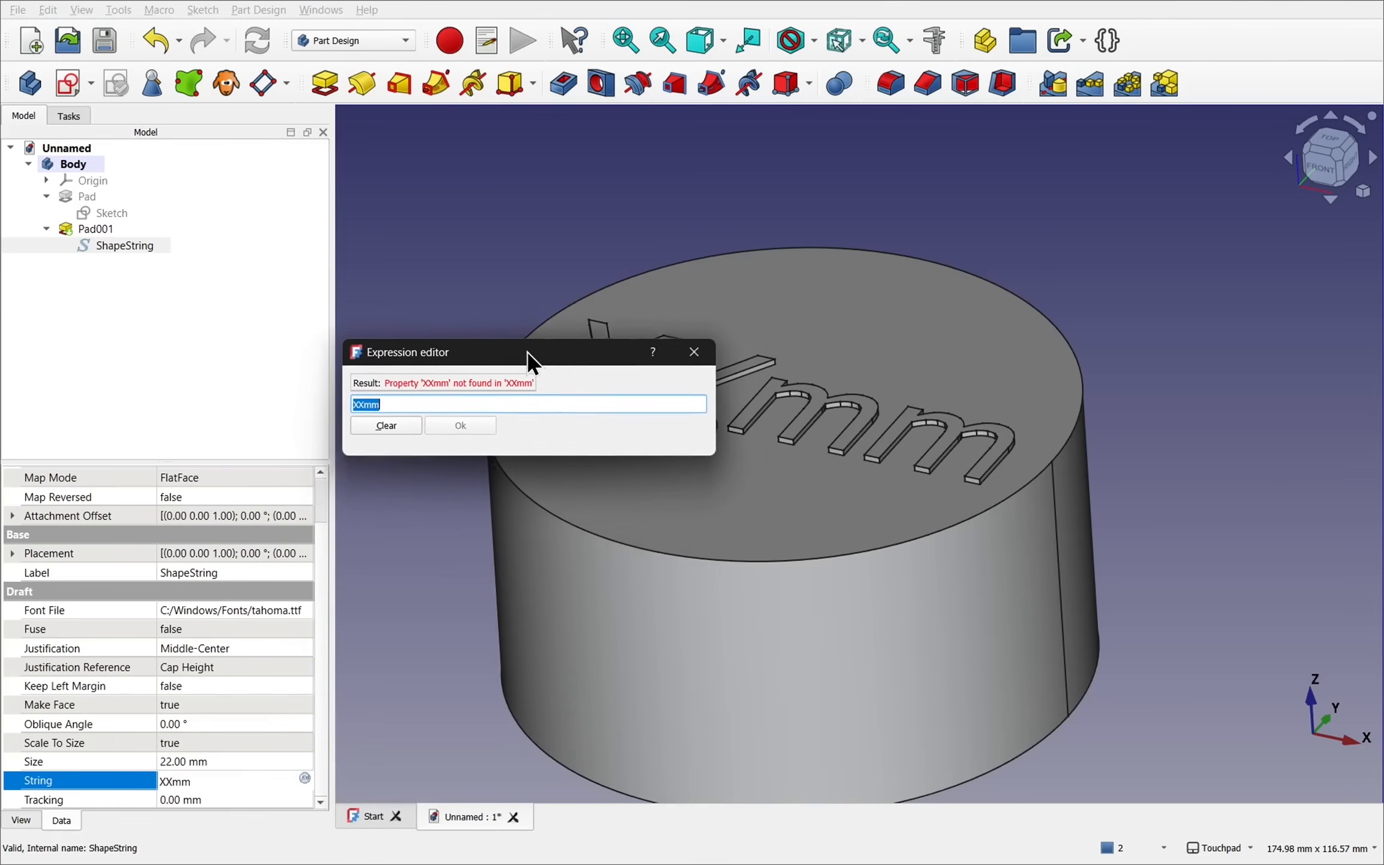
pyautogui.moveTo(530, 351); pyautogui.dragTo(541, 346)
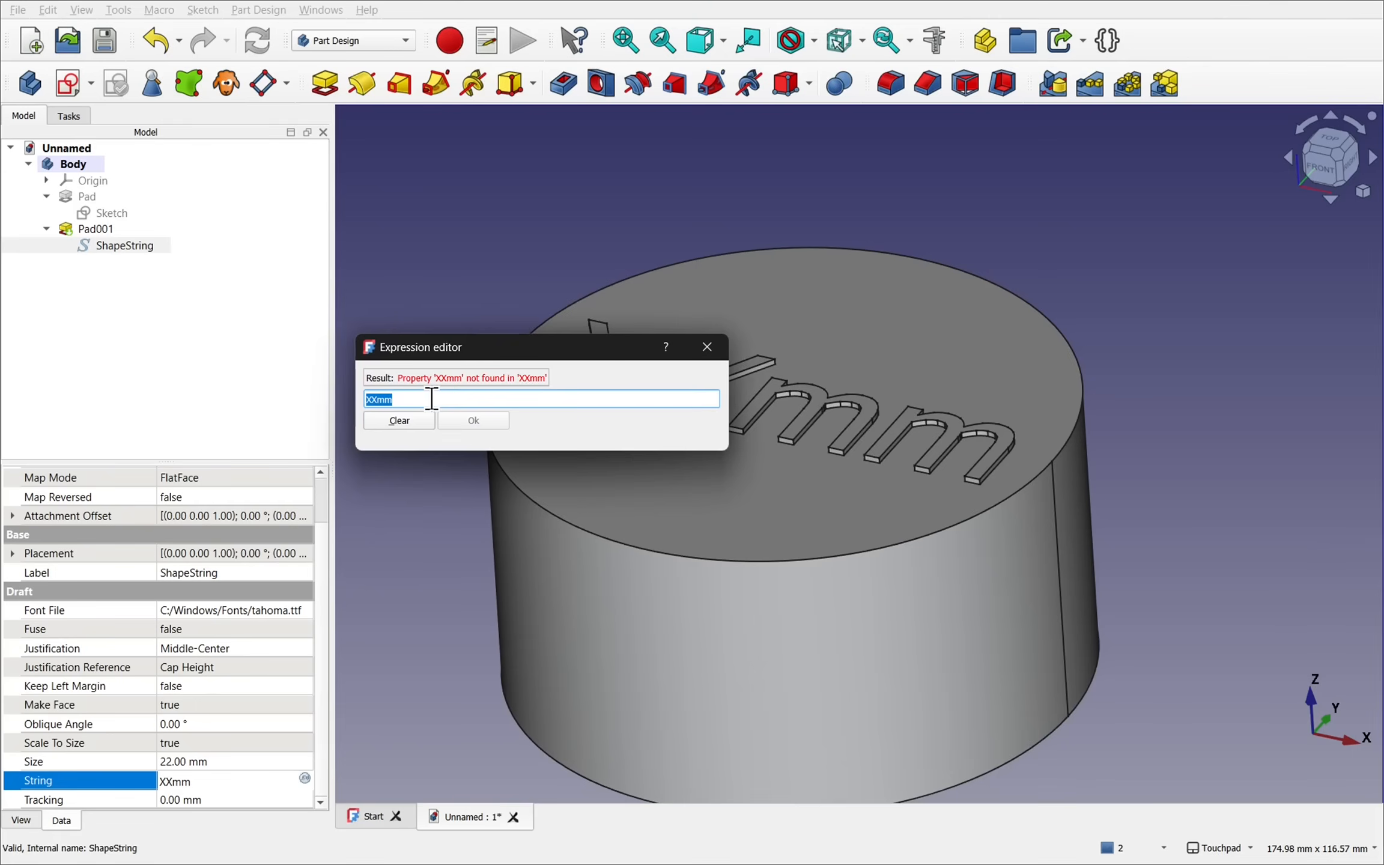
pyautogui.write('Sk')
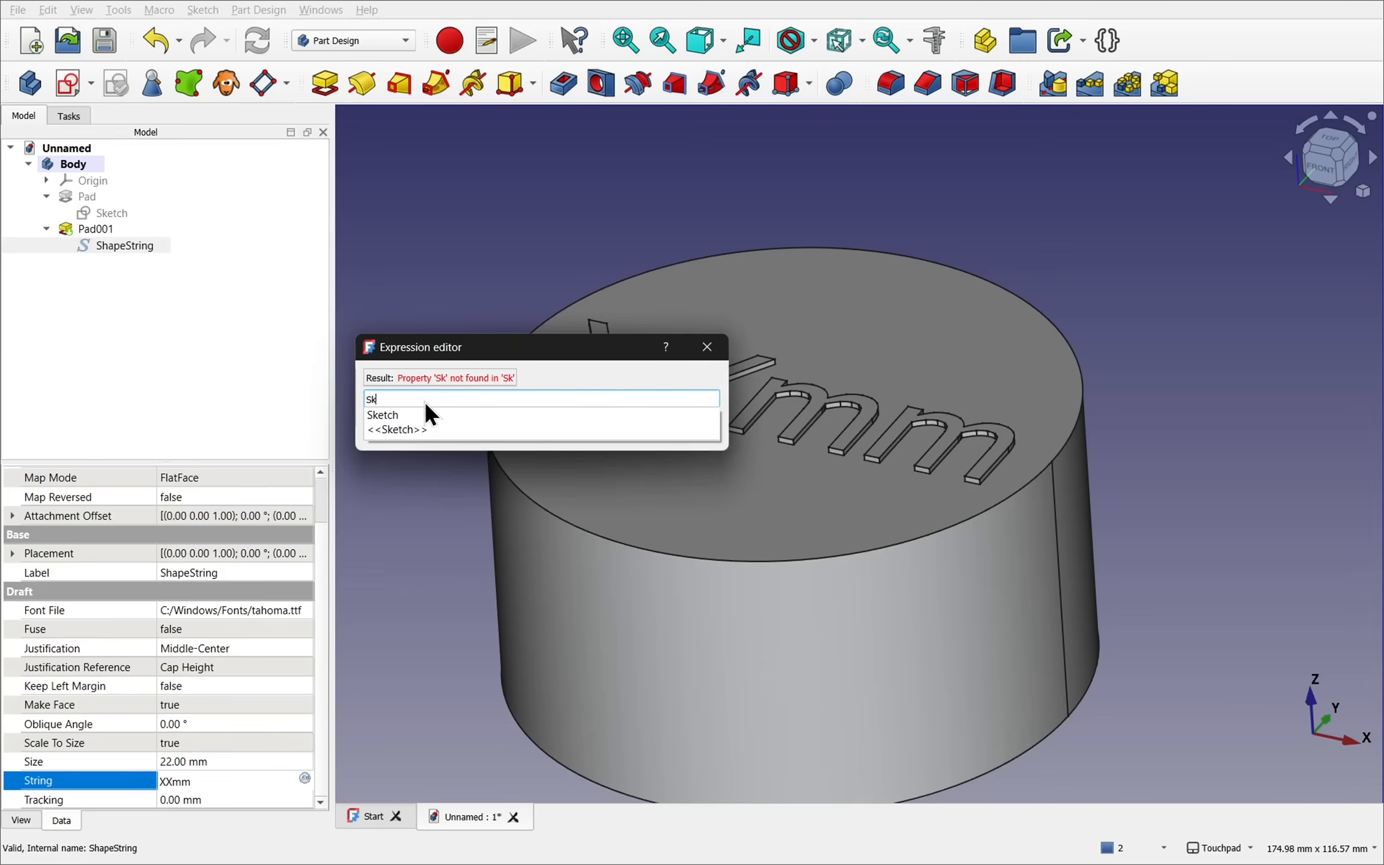
pyautogui.moveTo(384, 433)
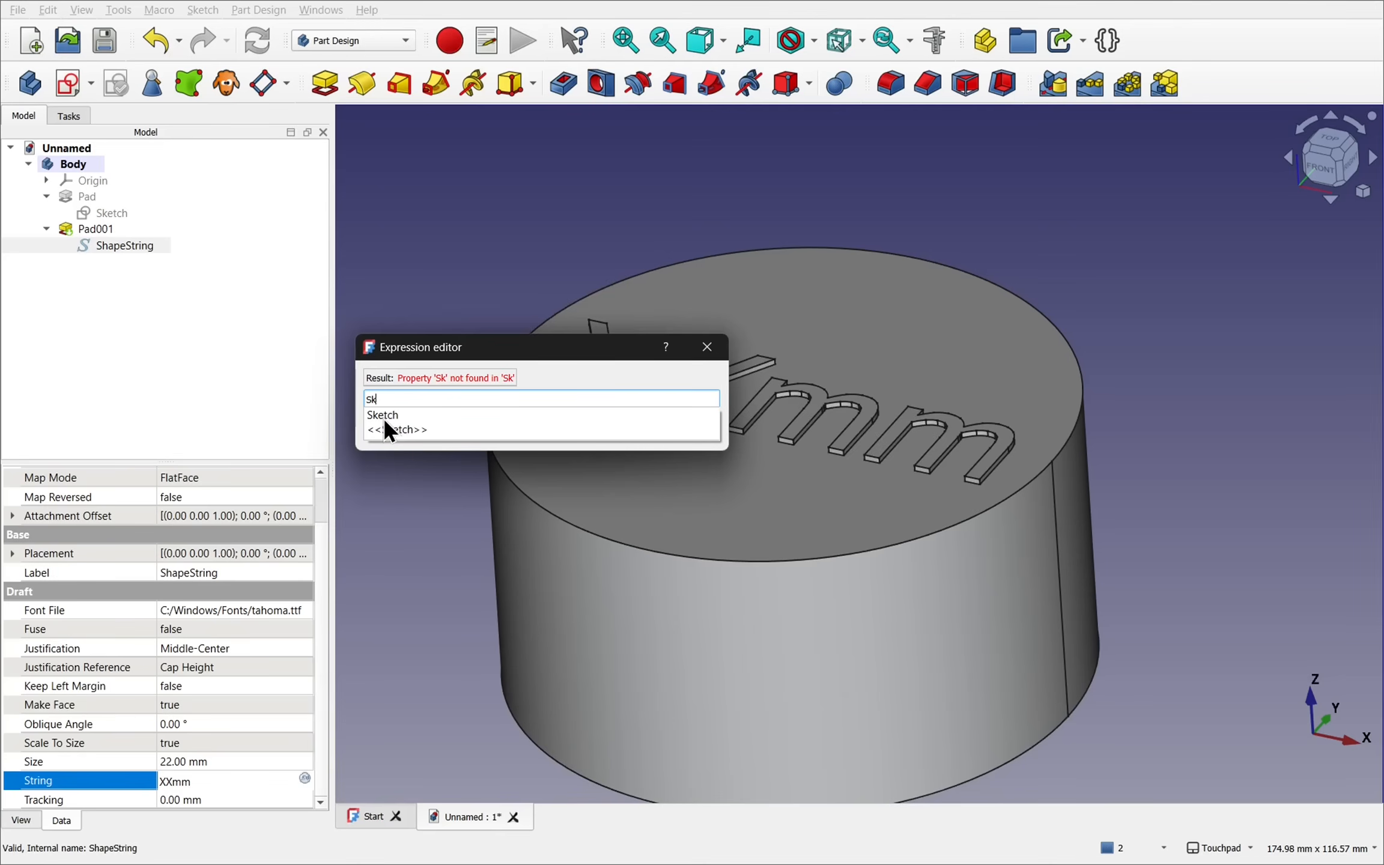
pyautogui.write('Sketch.')
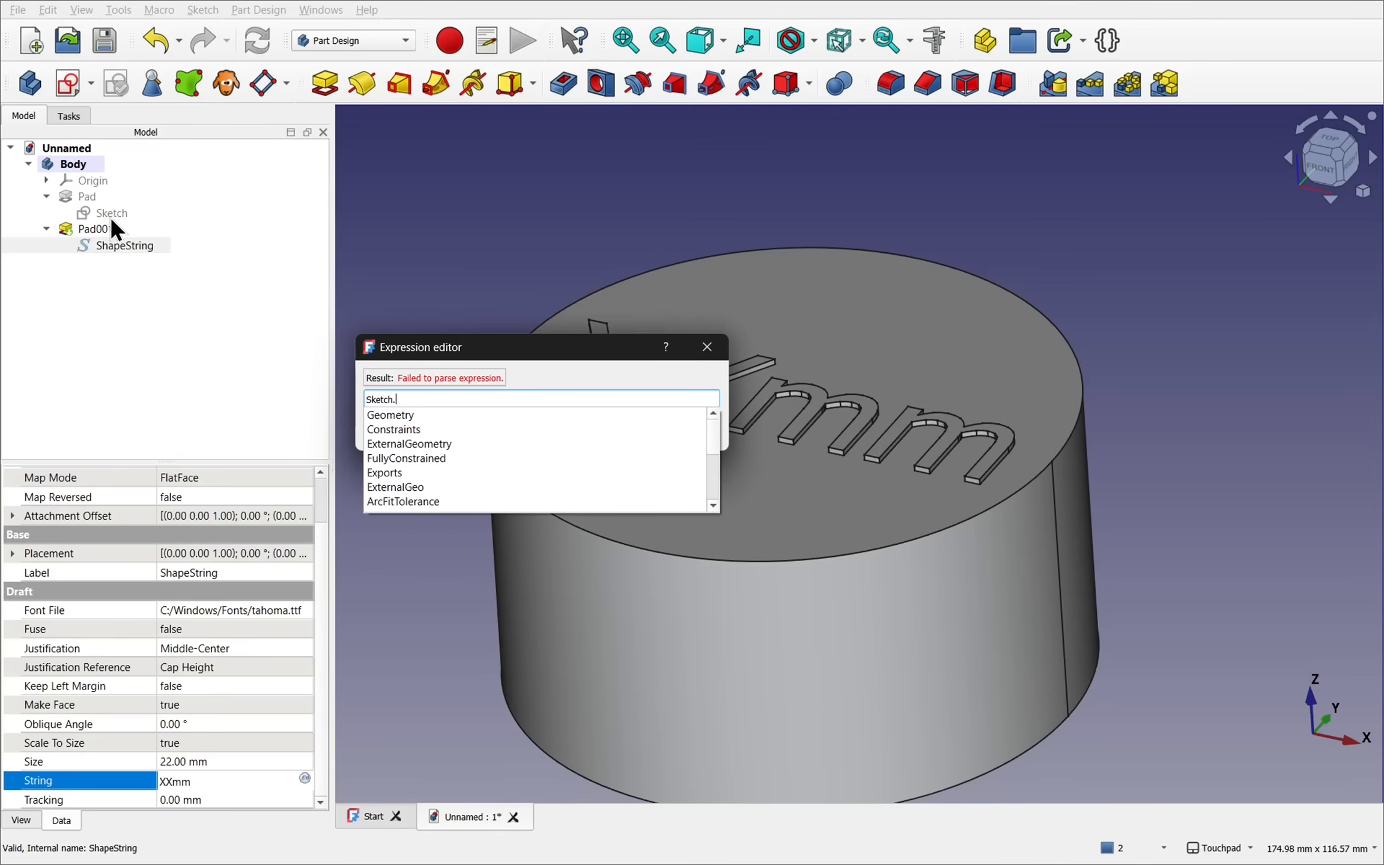
pyautogui.moveTo(501, 472)
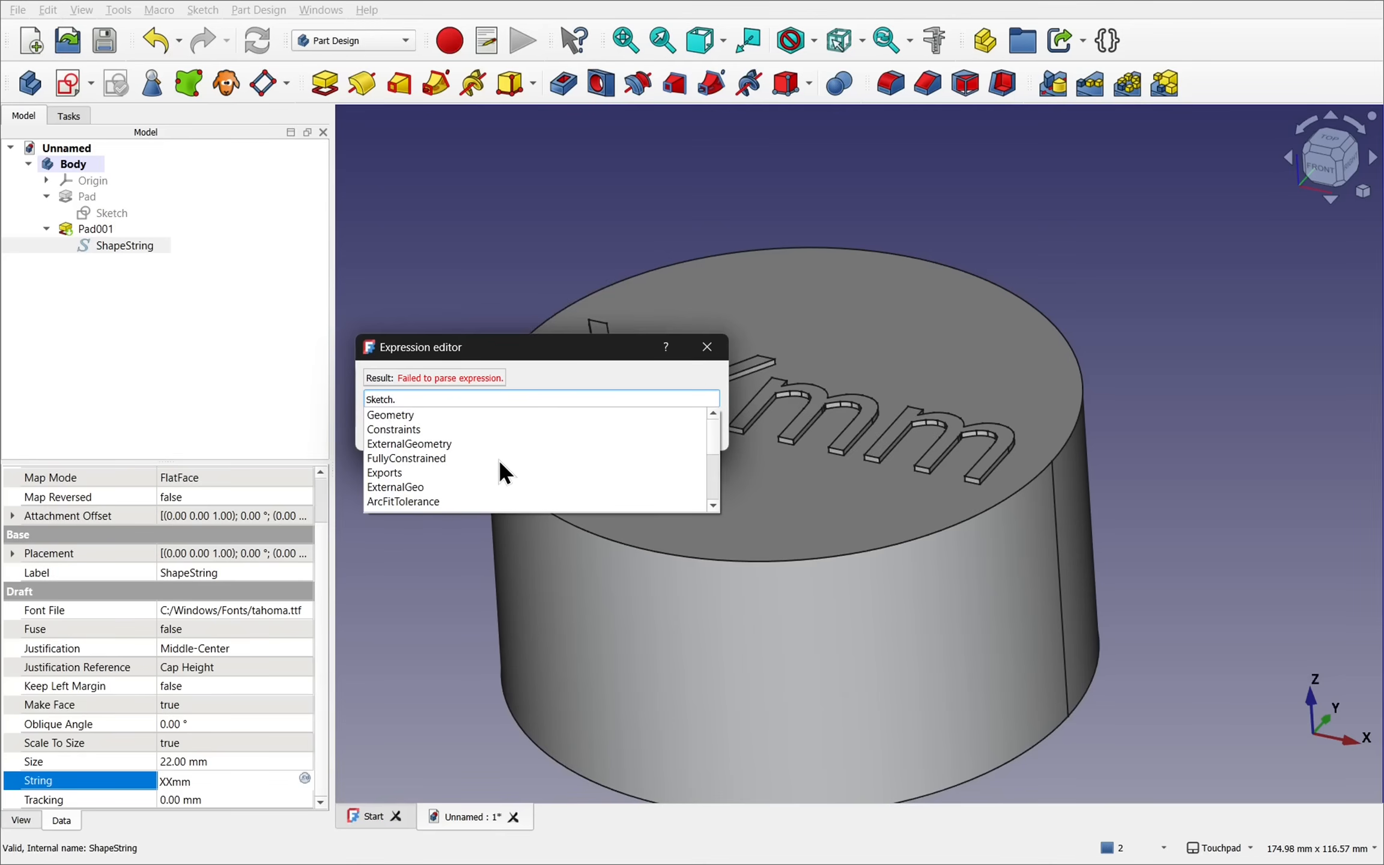
pyautogui.click(393, 429)
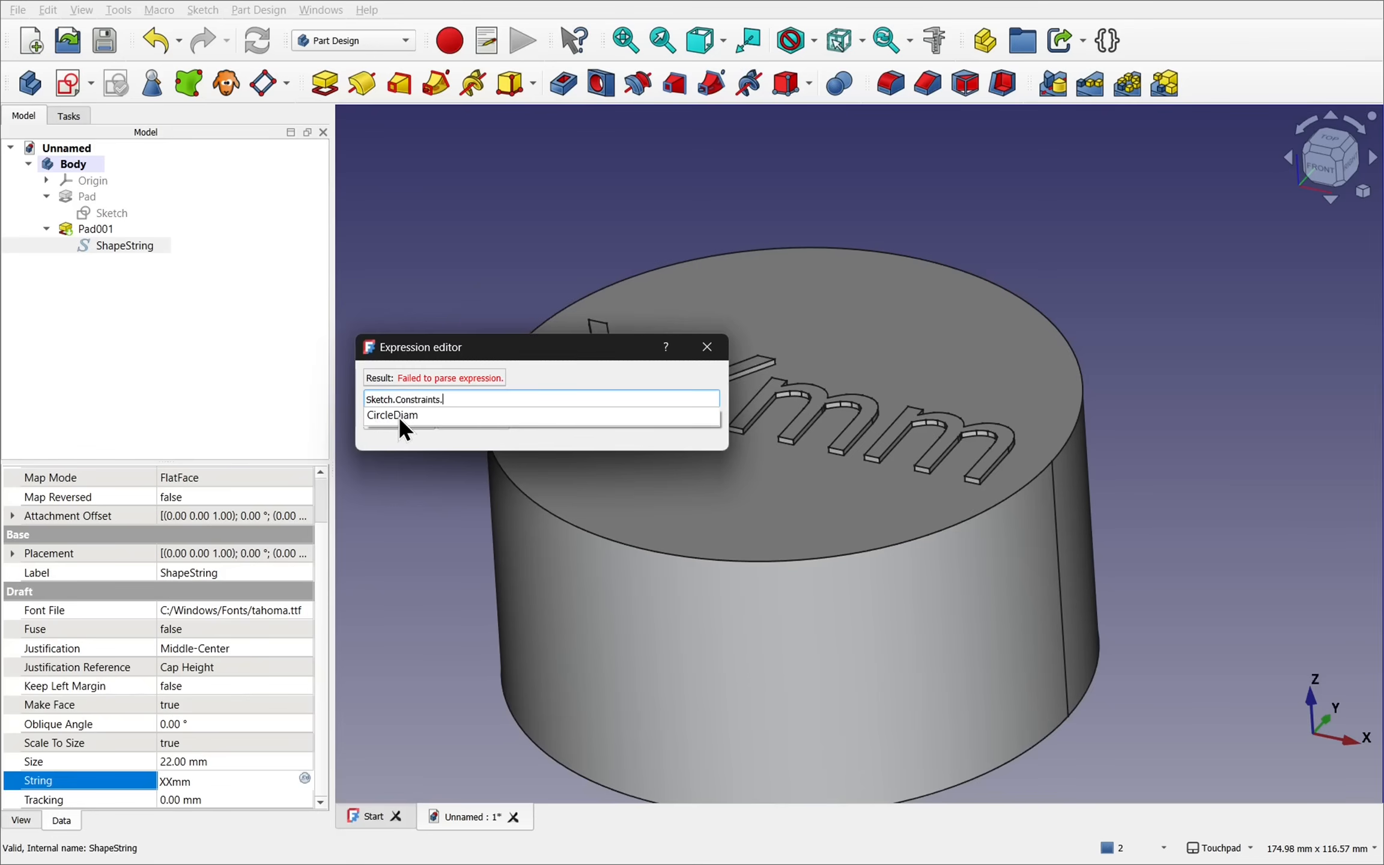
pyautogui.click(392, 415)
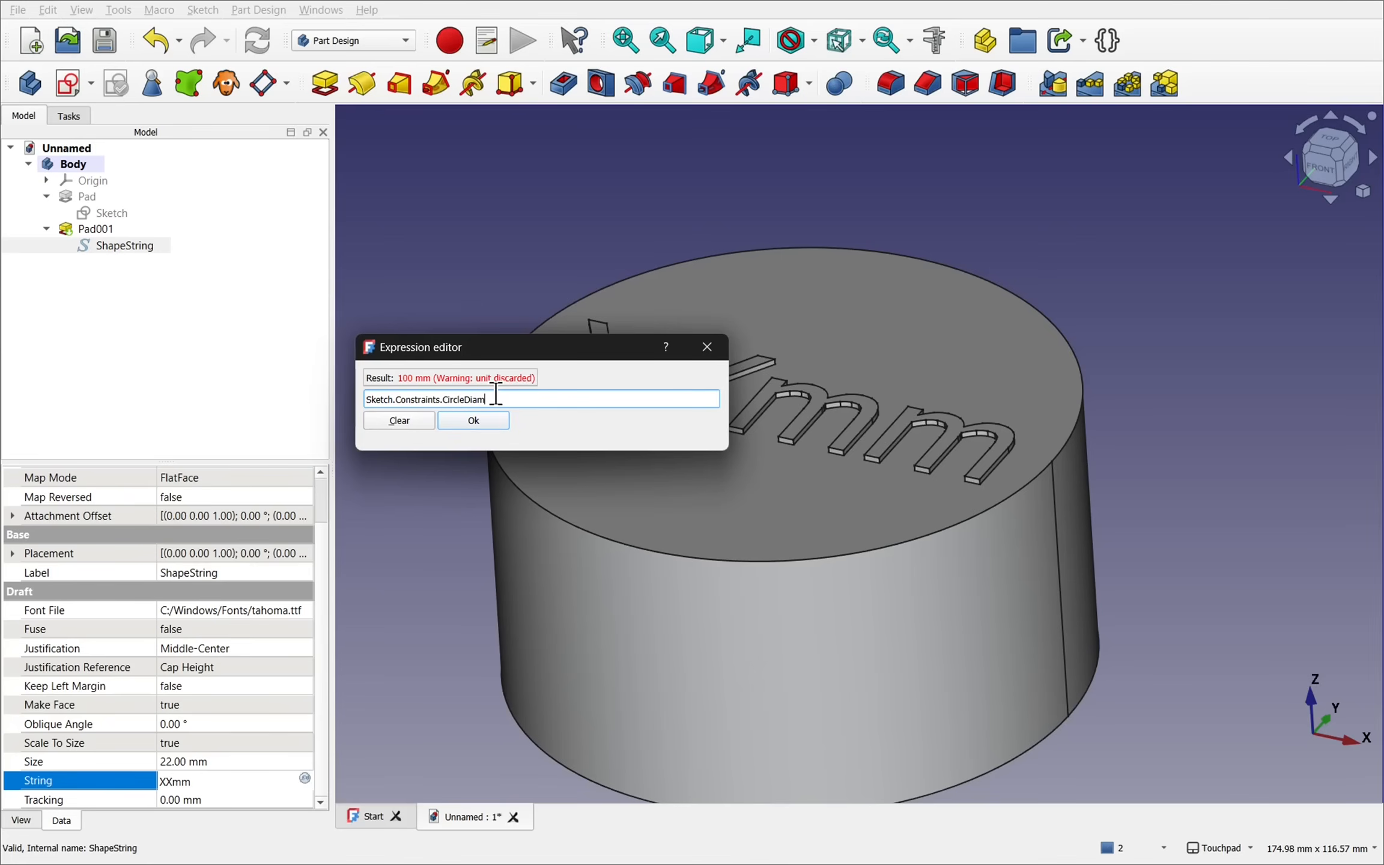
pyautogui.click(473, 420)
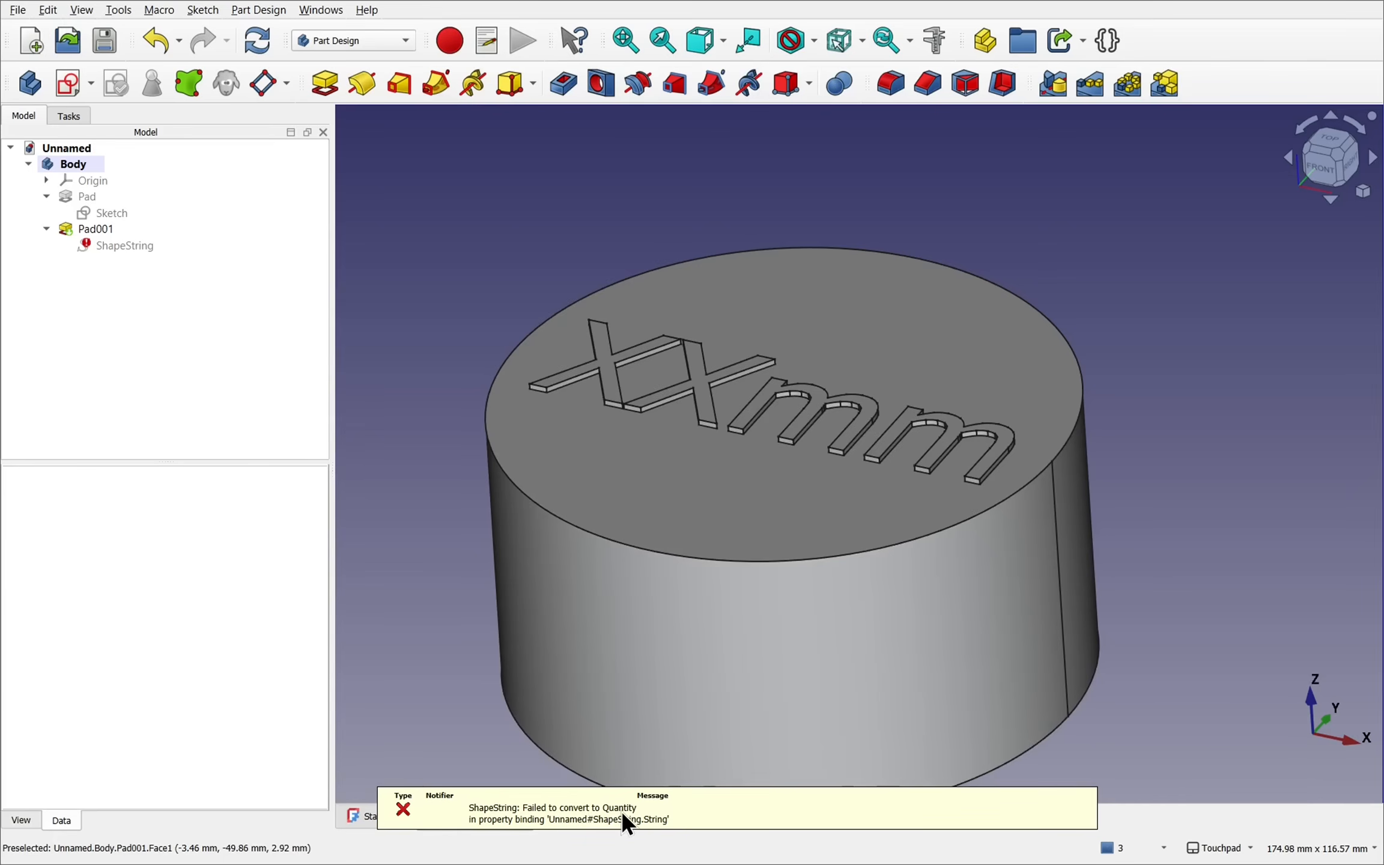
# Reselect ShapeString to view its String expression binding.
pyautogui.click(124, 245)
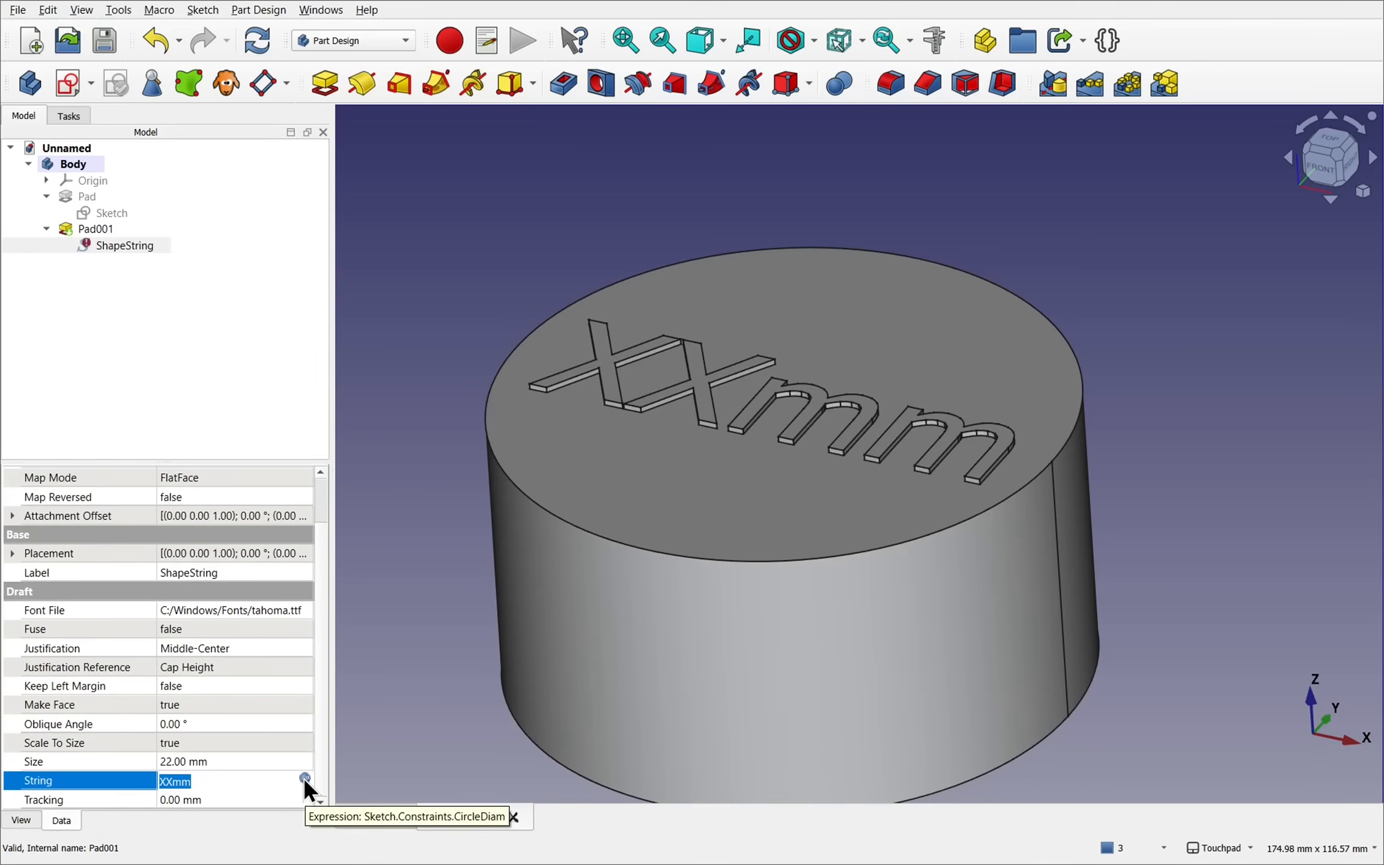
# Change the String expression to <<%.0f mm>> % Sketch.Constraints.CircleDiam, showing '100 mm'.
pyautogui.click(305, 781)
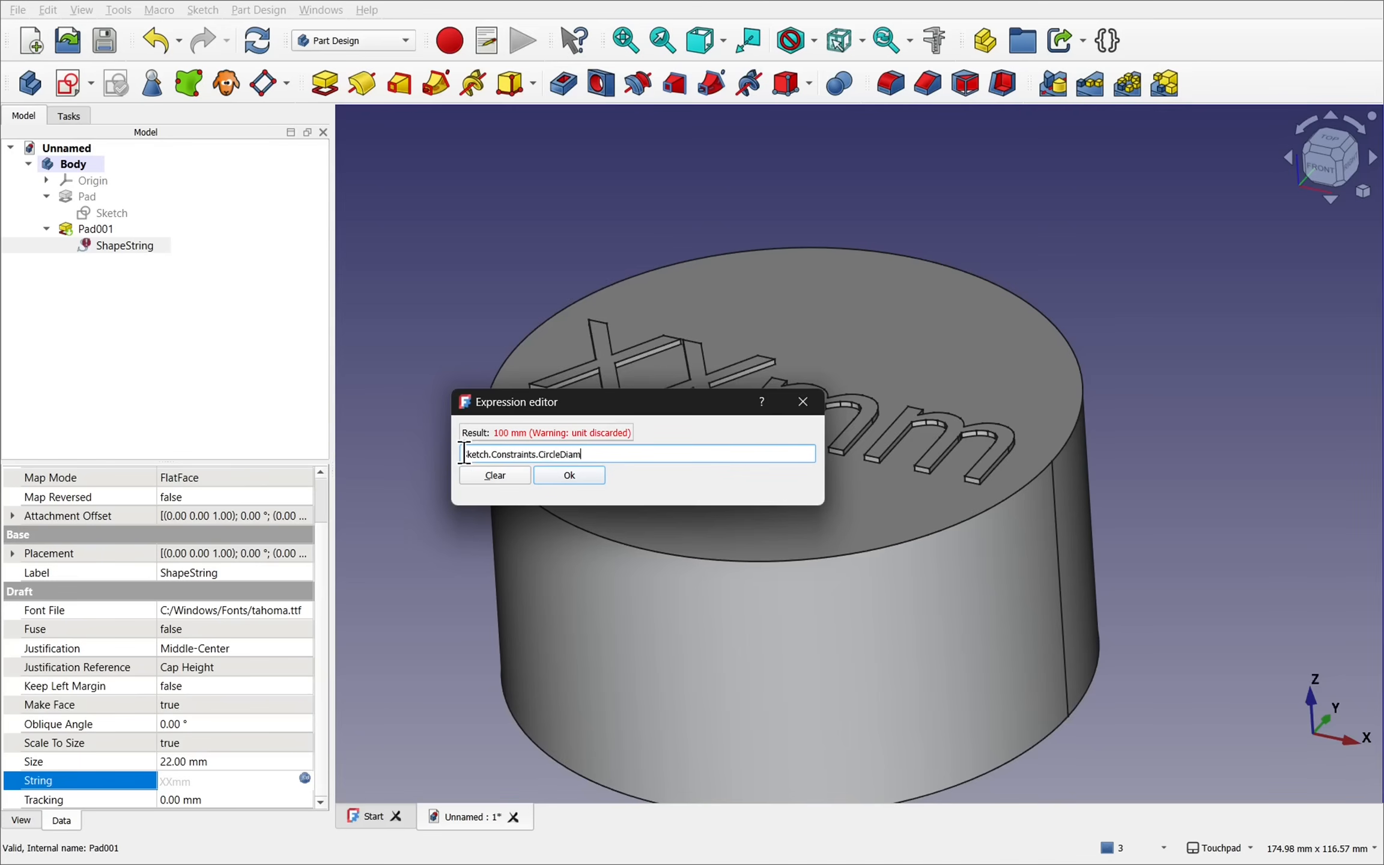
pyautogui.click(503, 454)
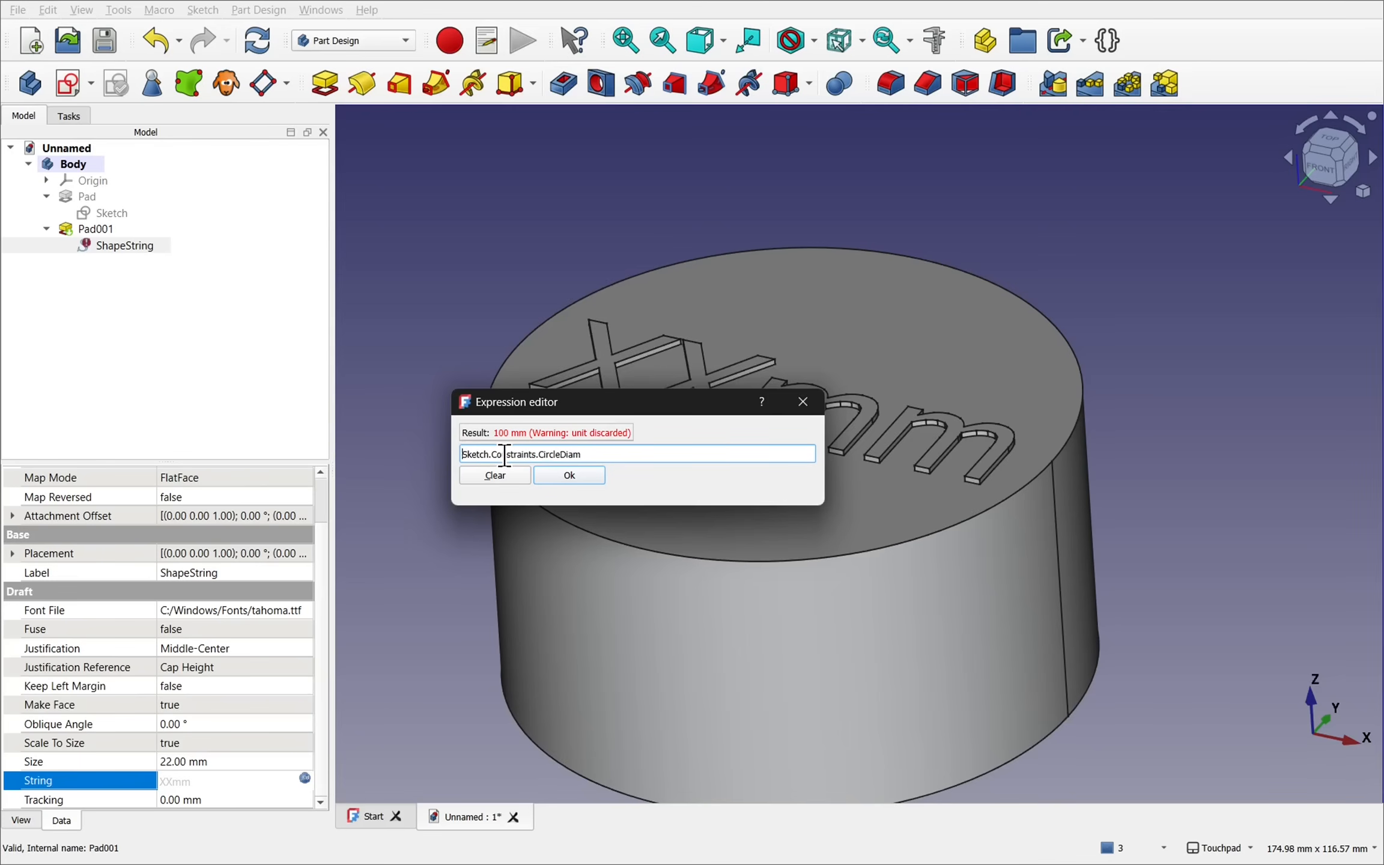
pyautogui.write('<<%.0')
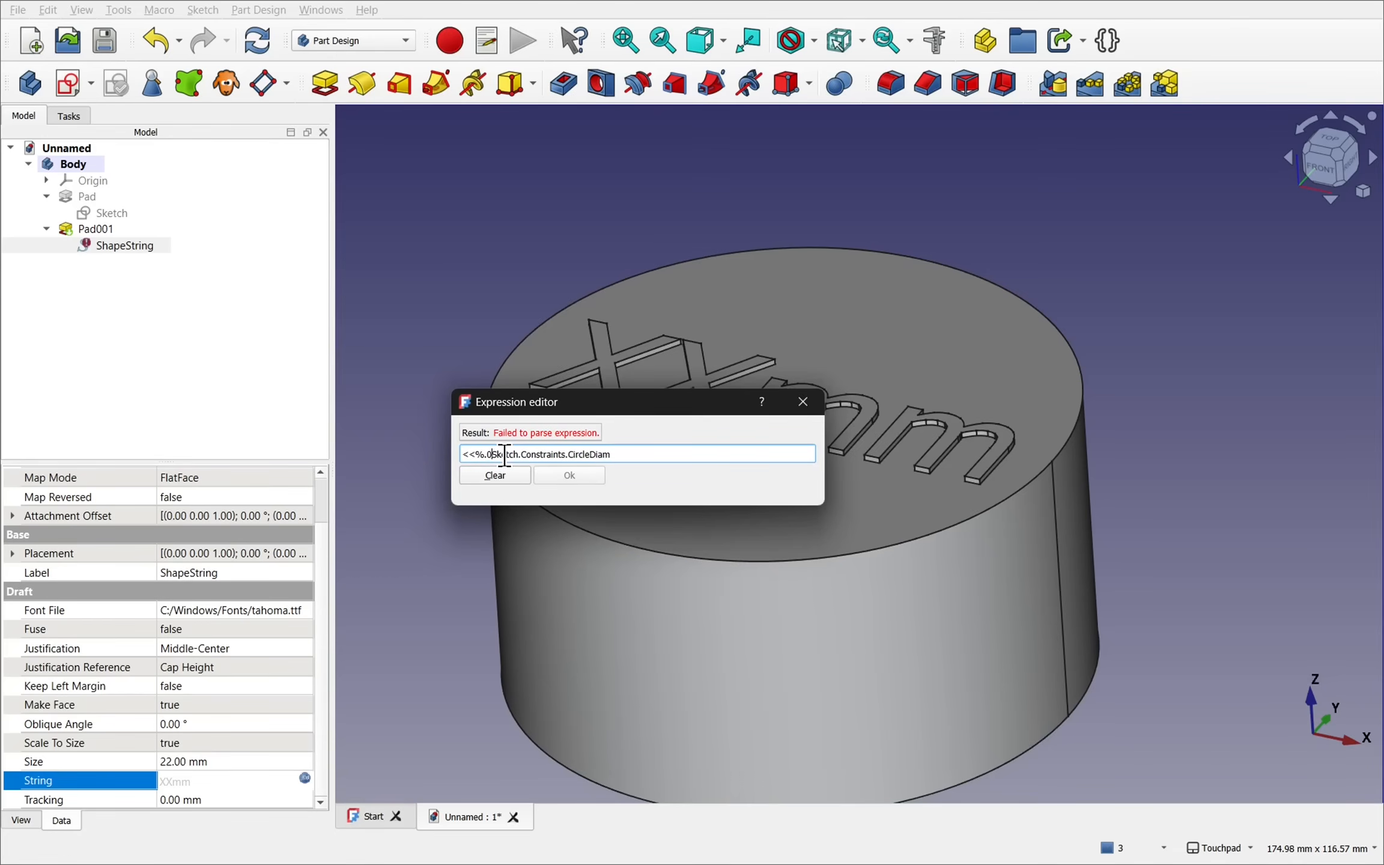
pyautogui.write('f mm')
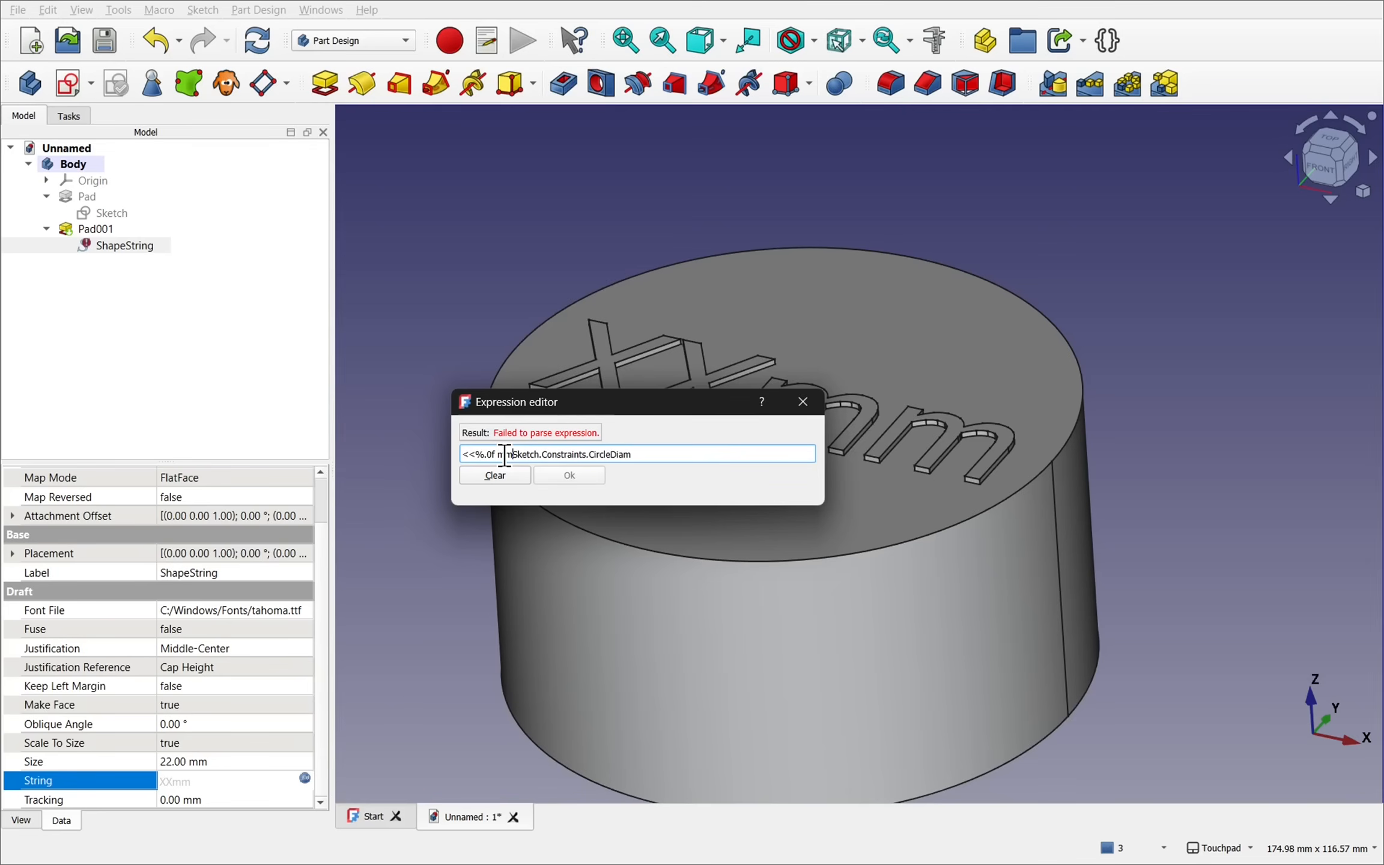
pyautogui.write('>> %')
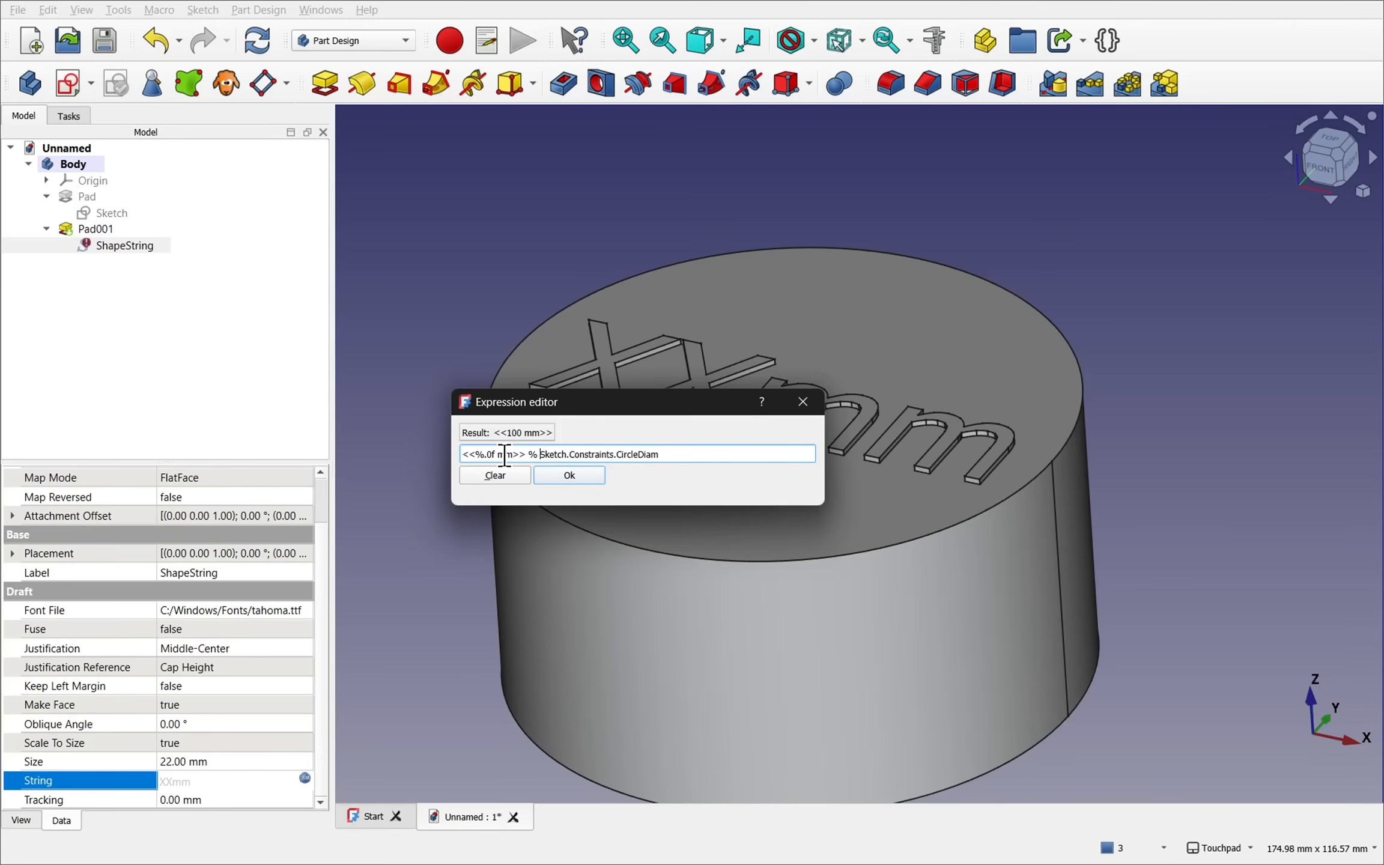
pyautogui.moveTo(468, 442)
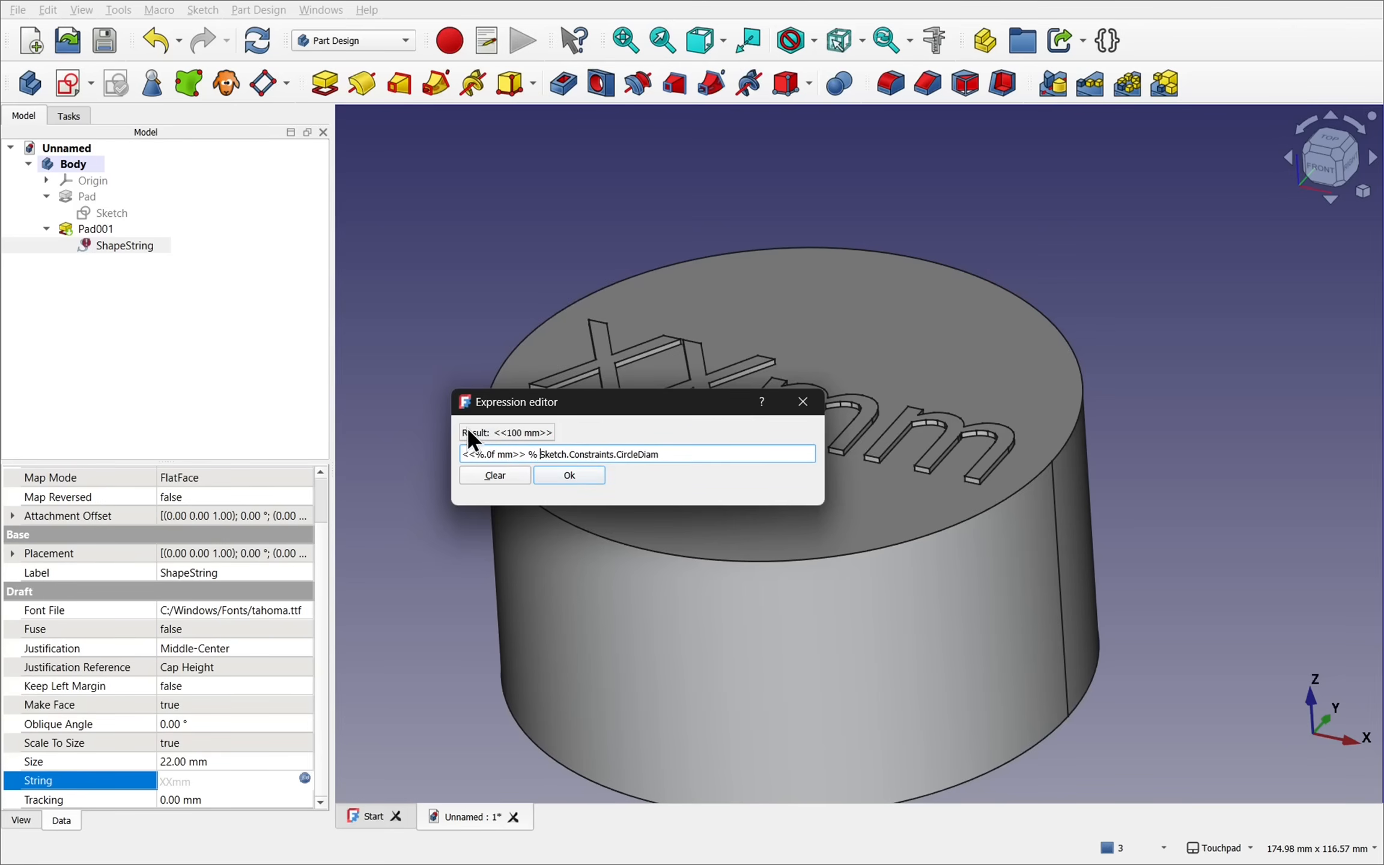
pyautogui.moveTo(565, 438)
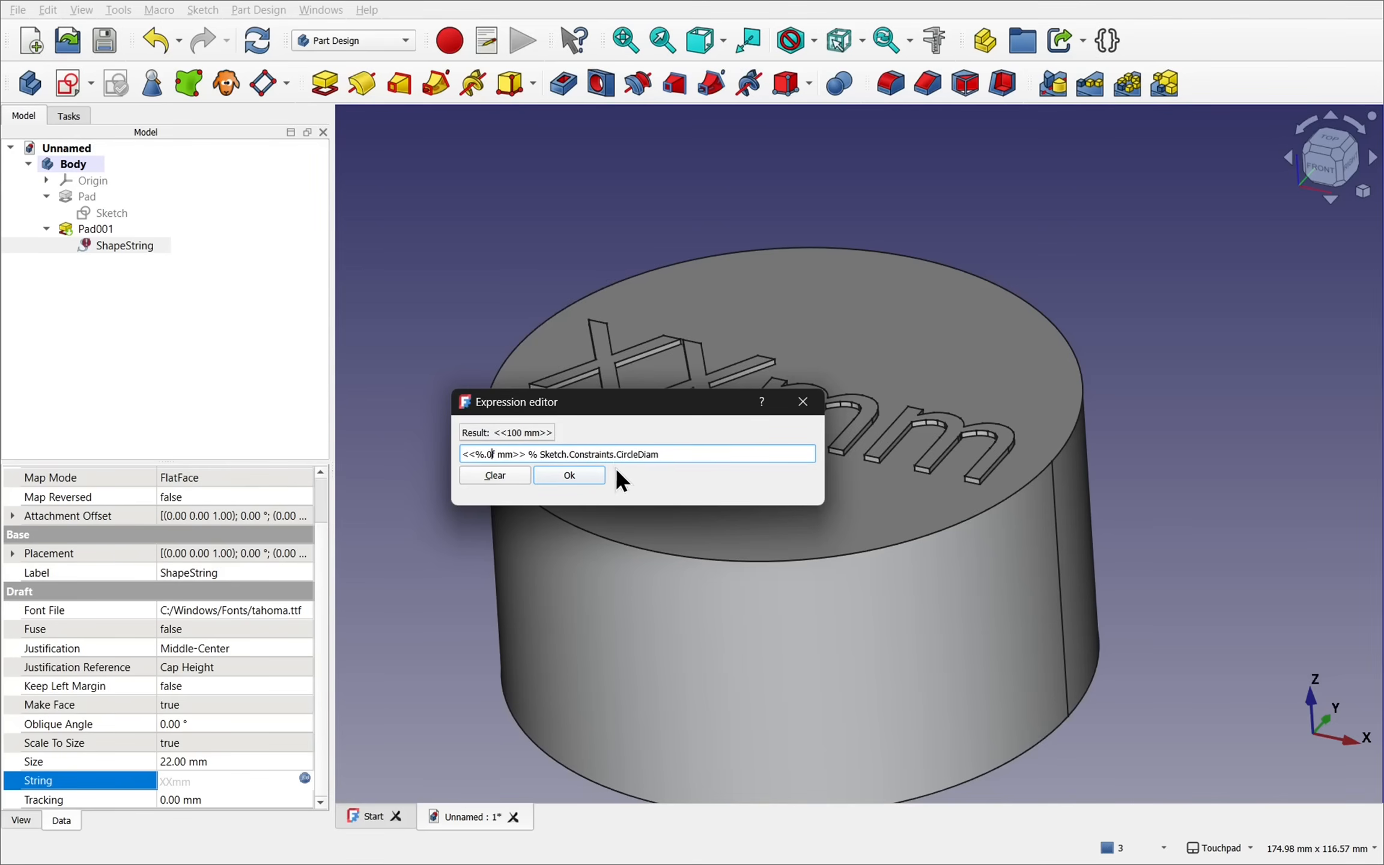
pyautogui.click(495, 453)
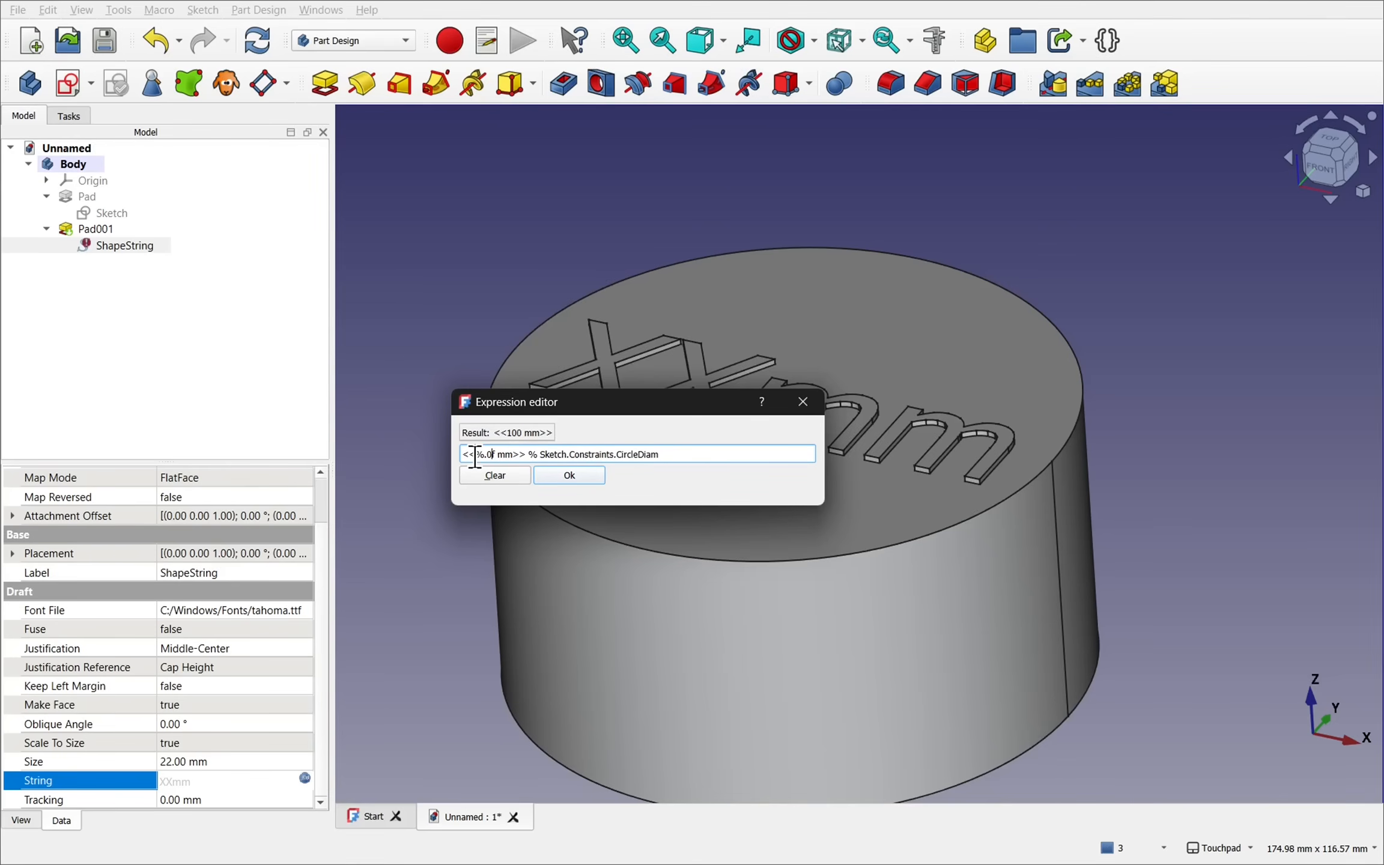
pyautogui.doubleClick(583, 454)
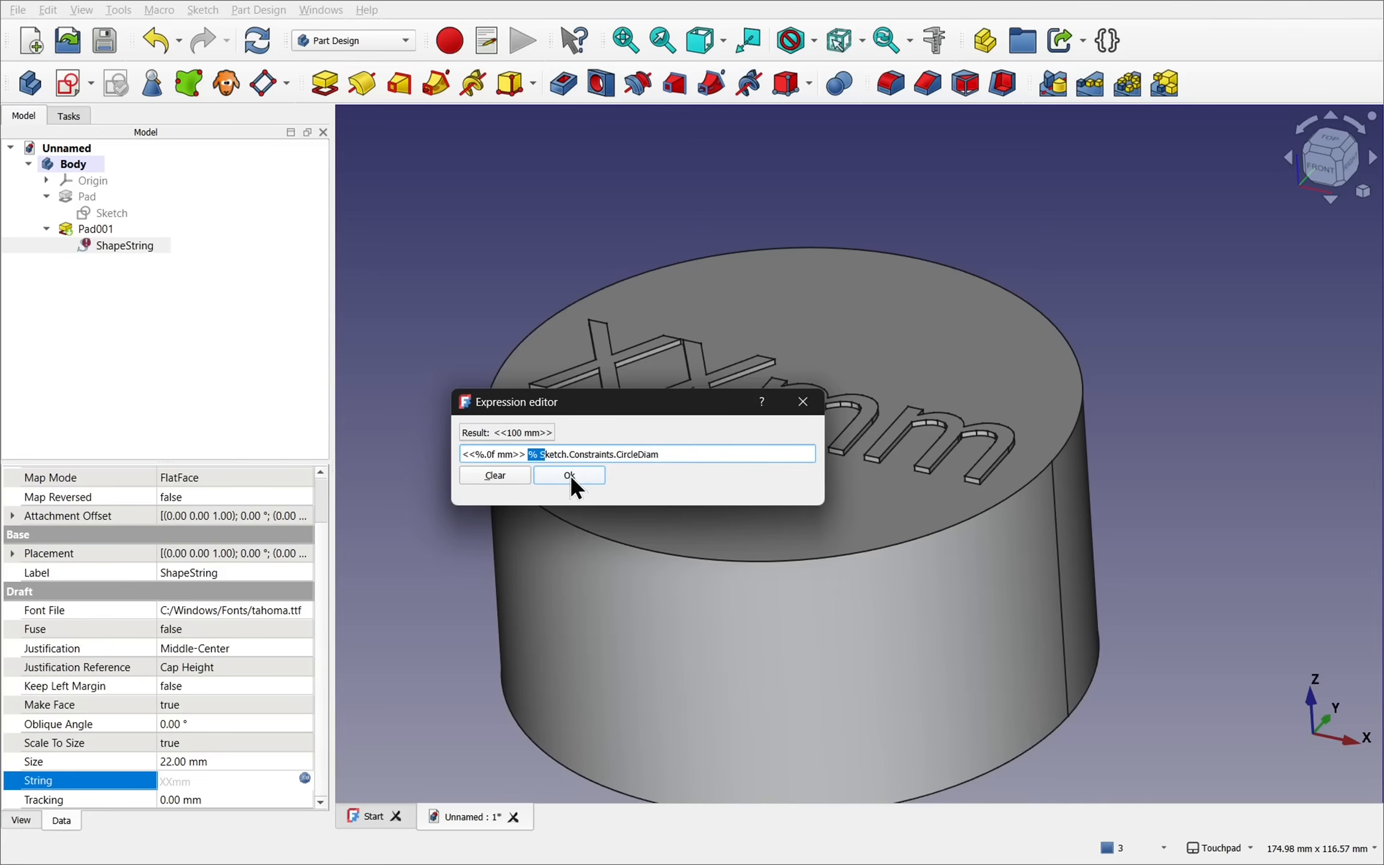
pyautogui.click(569, 475)
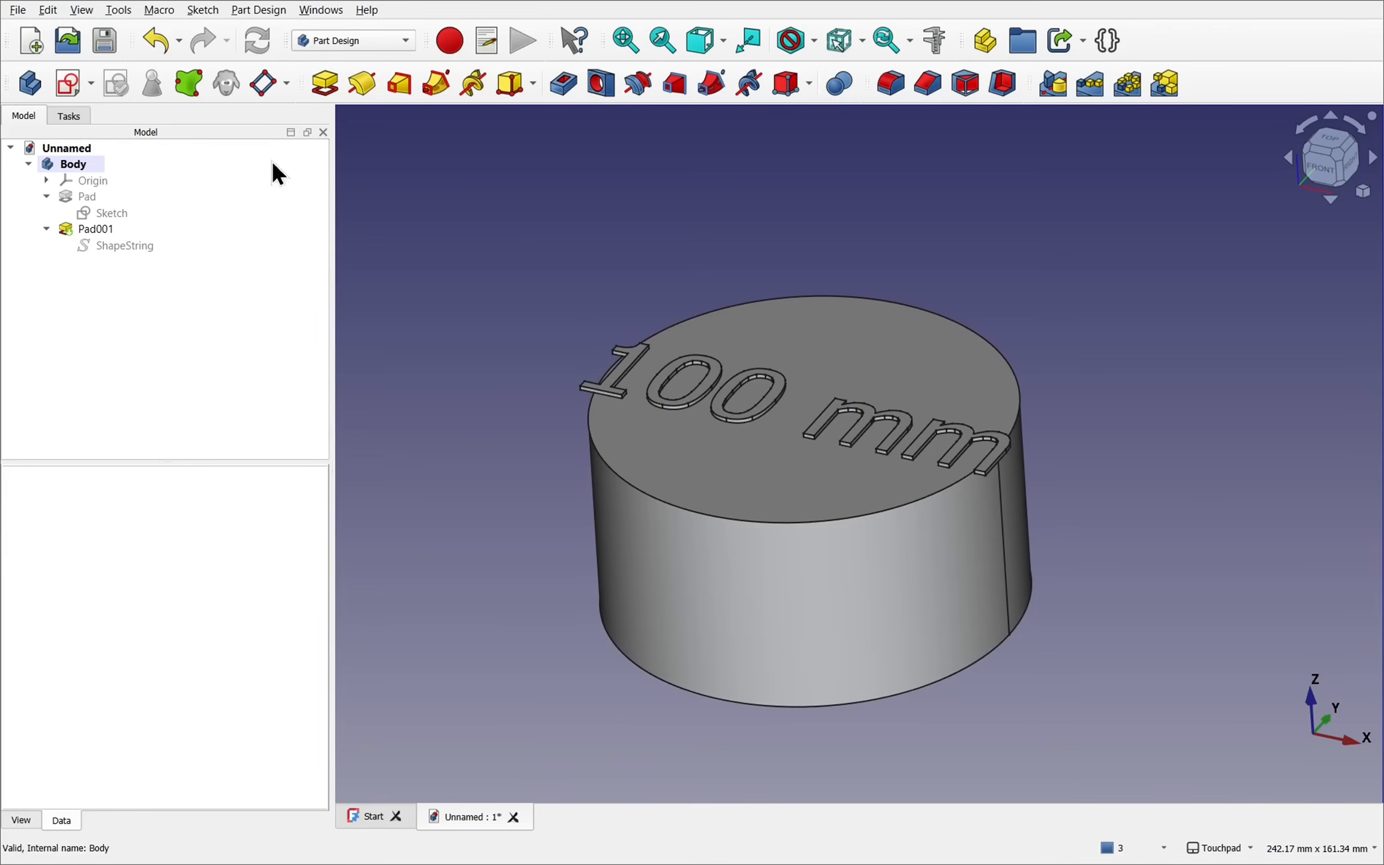
# Expand the sketch's constraints in its properties and edit Circle Diam to 50 mm.
pyautogui.click(111, 213)
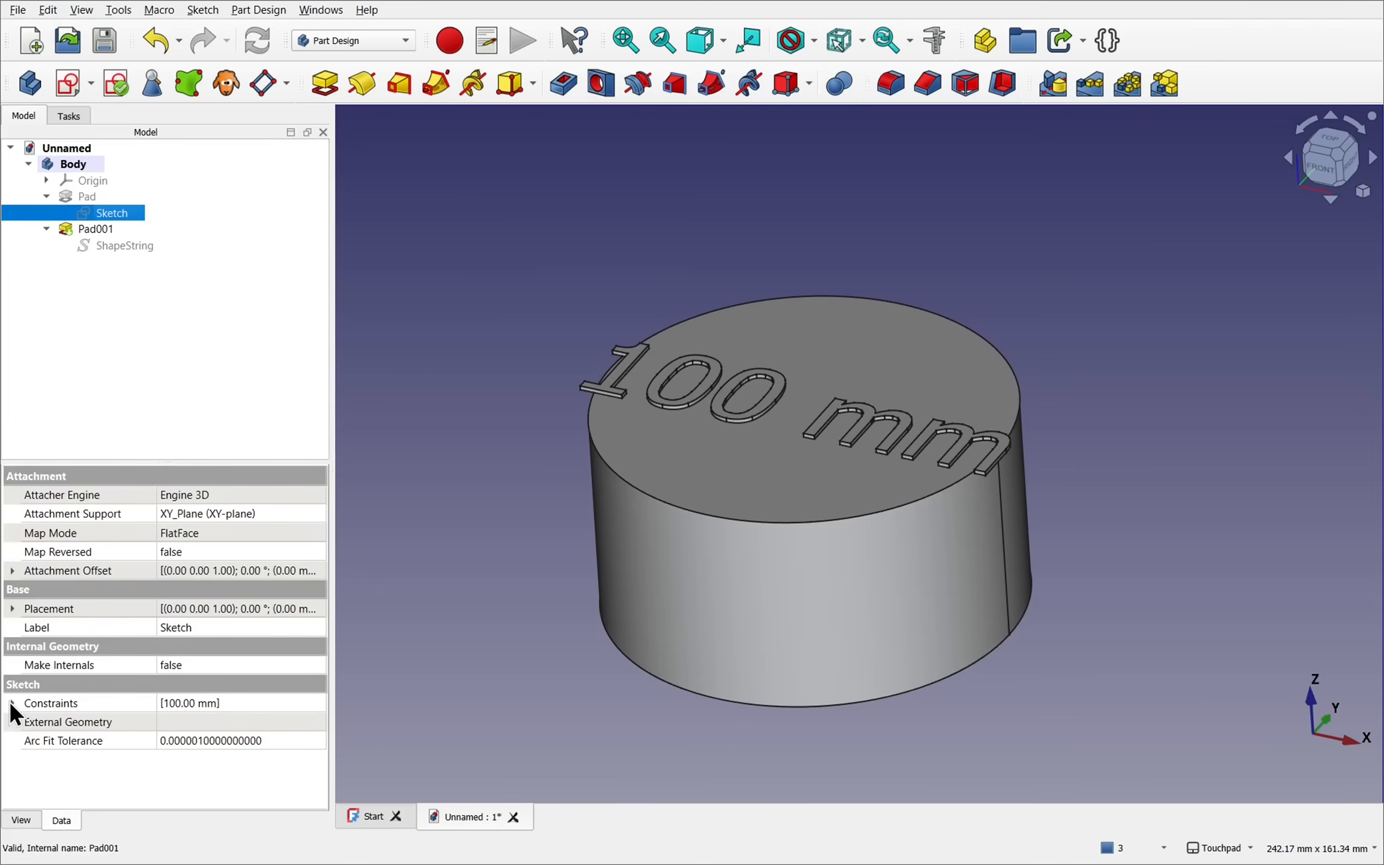
pyautogui.click(13, 703)
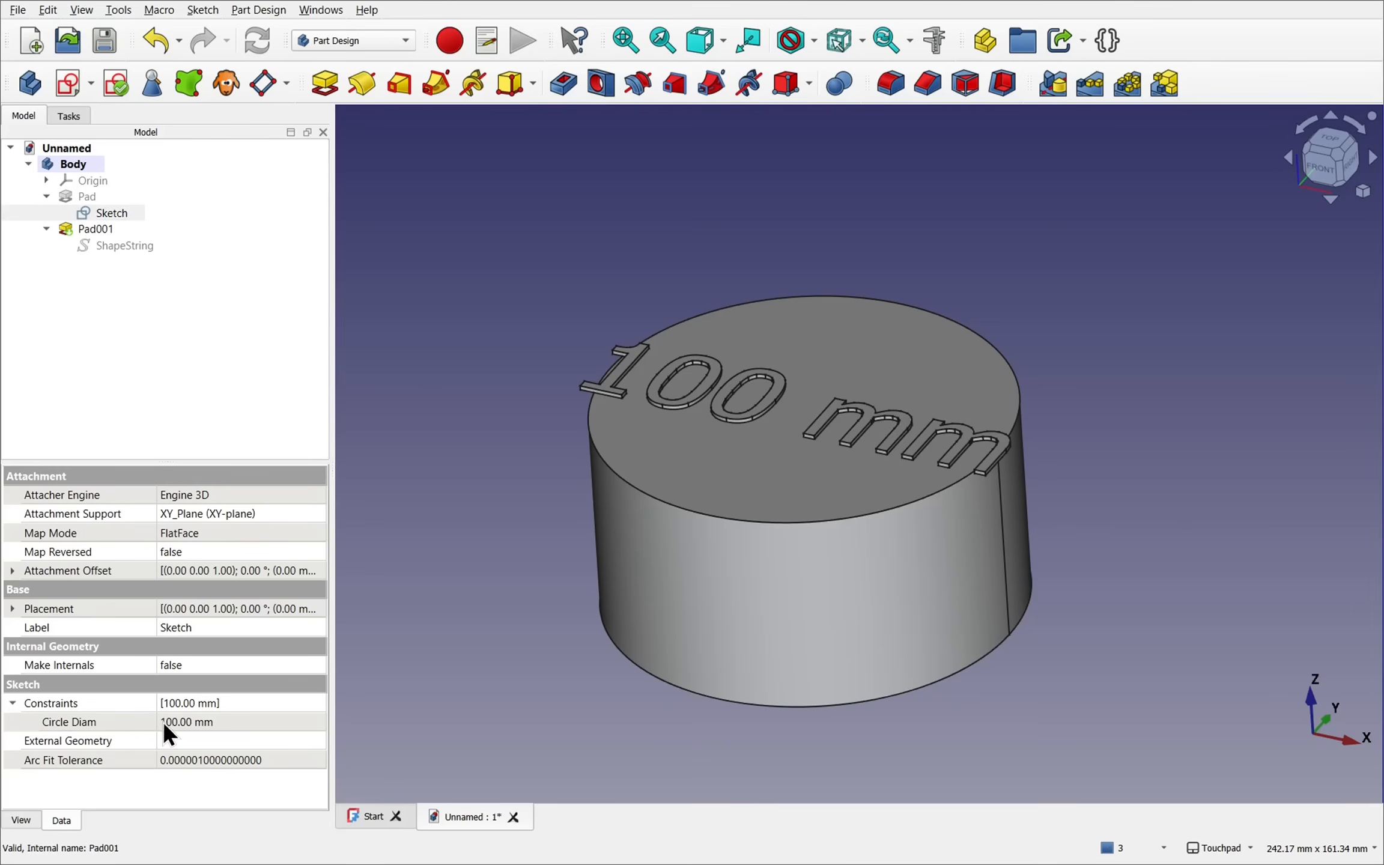
pyautogui.click(186, 722)
pyautogui.write('200')
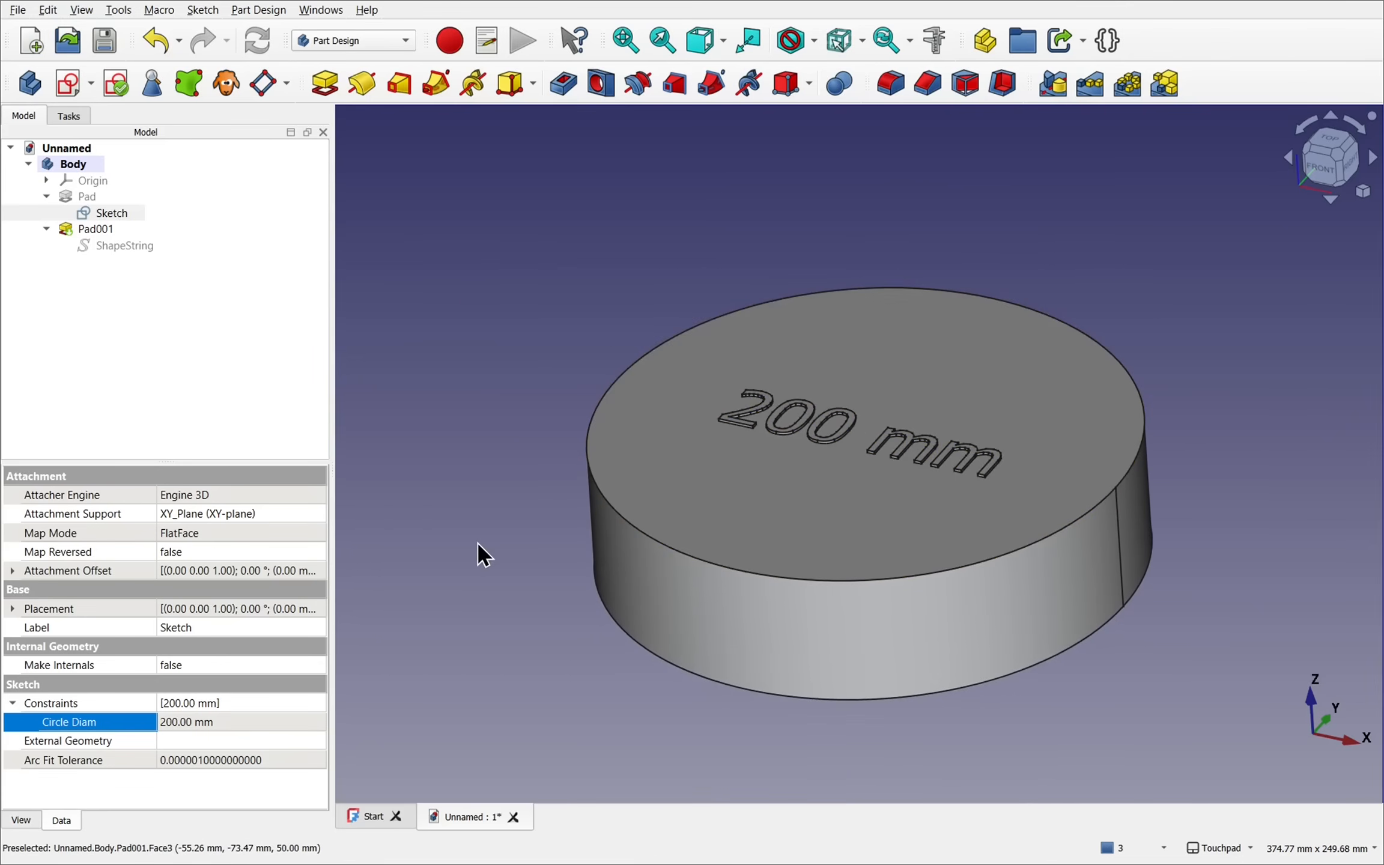
pyautogui.doubleClick(186, 723)
pyautogui.write('50')
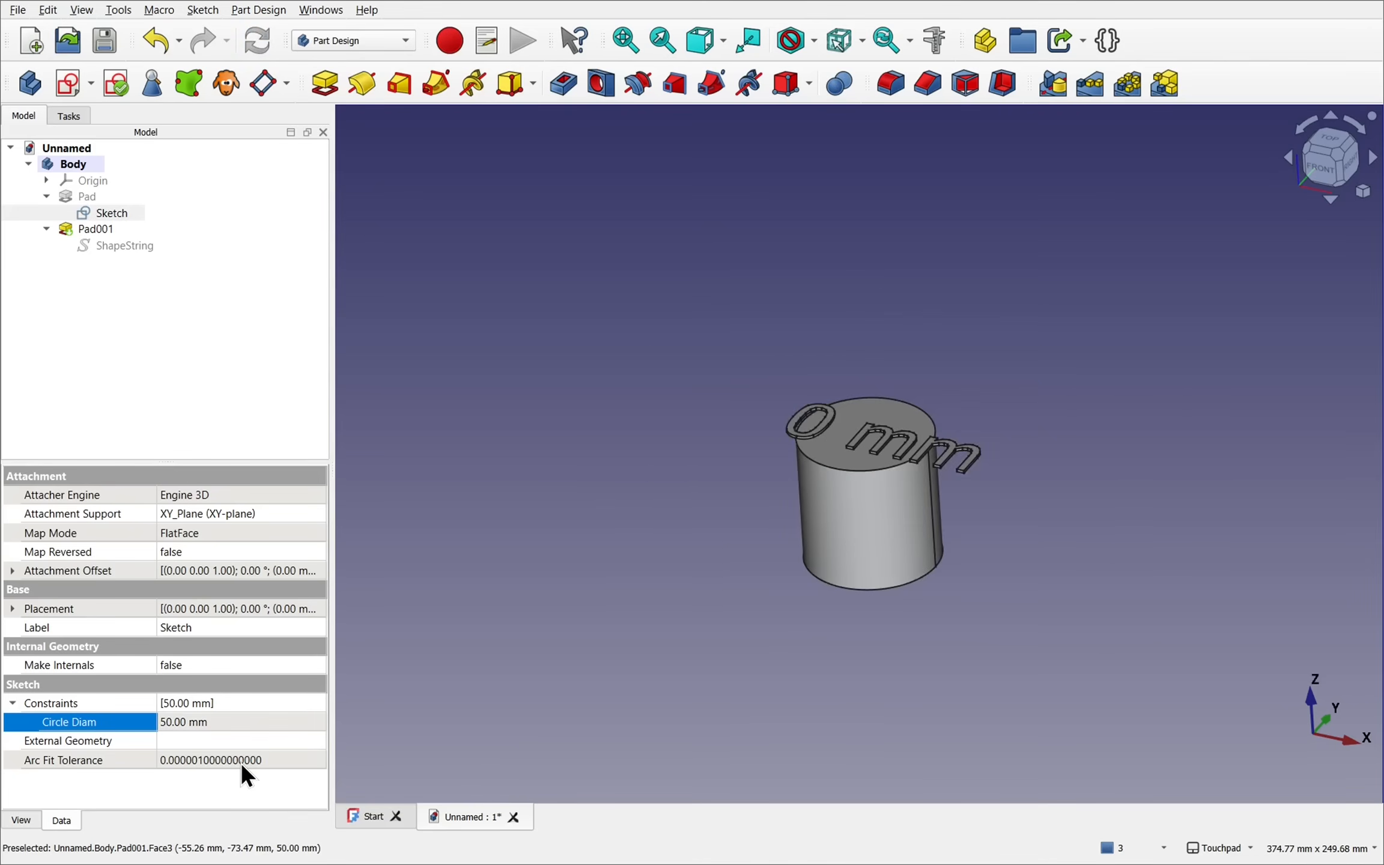
pyautogui.moveTo(909, 485)
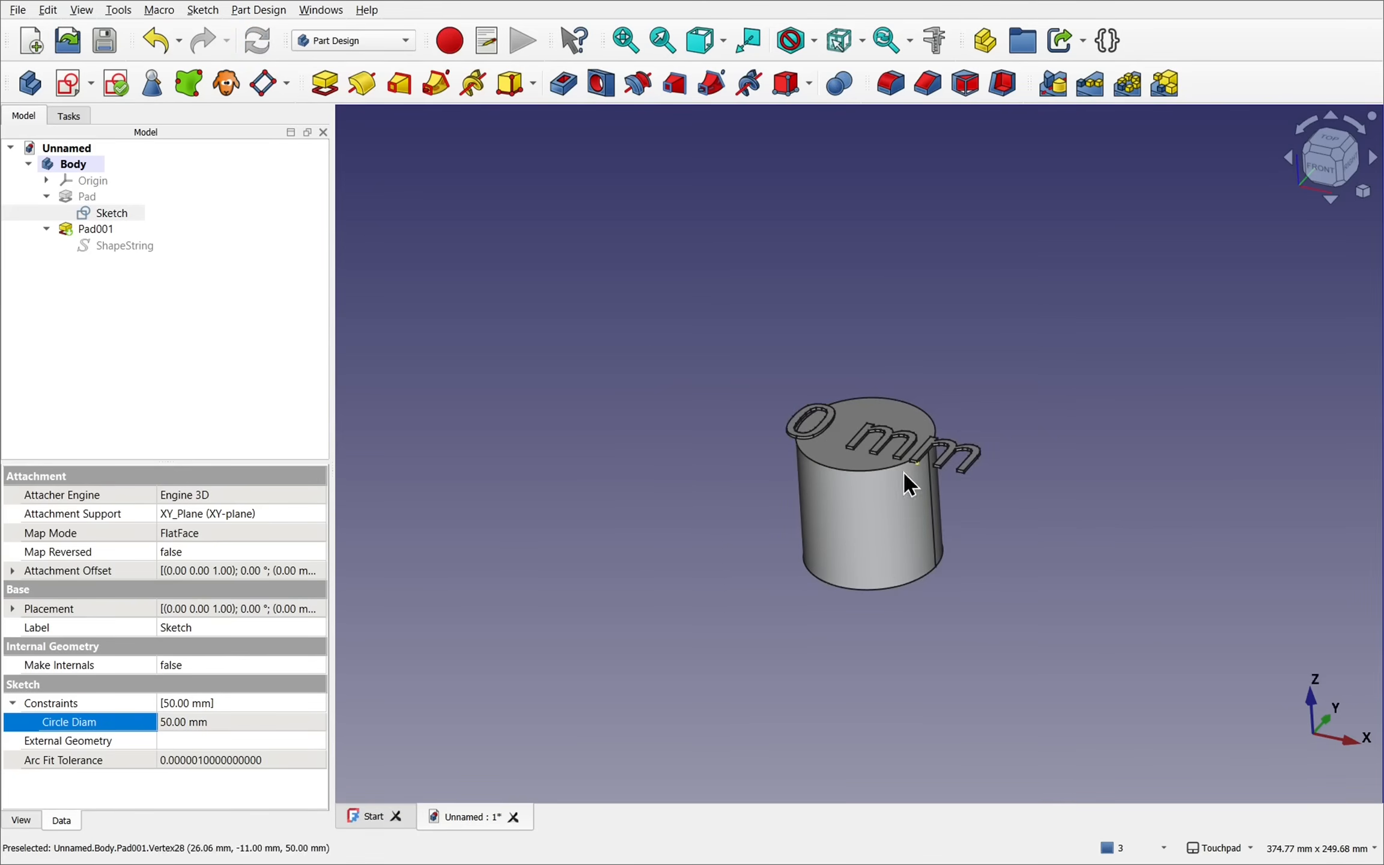
pyautogui.moveTo(834, 417)
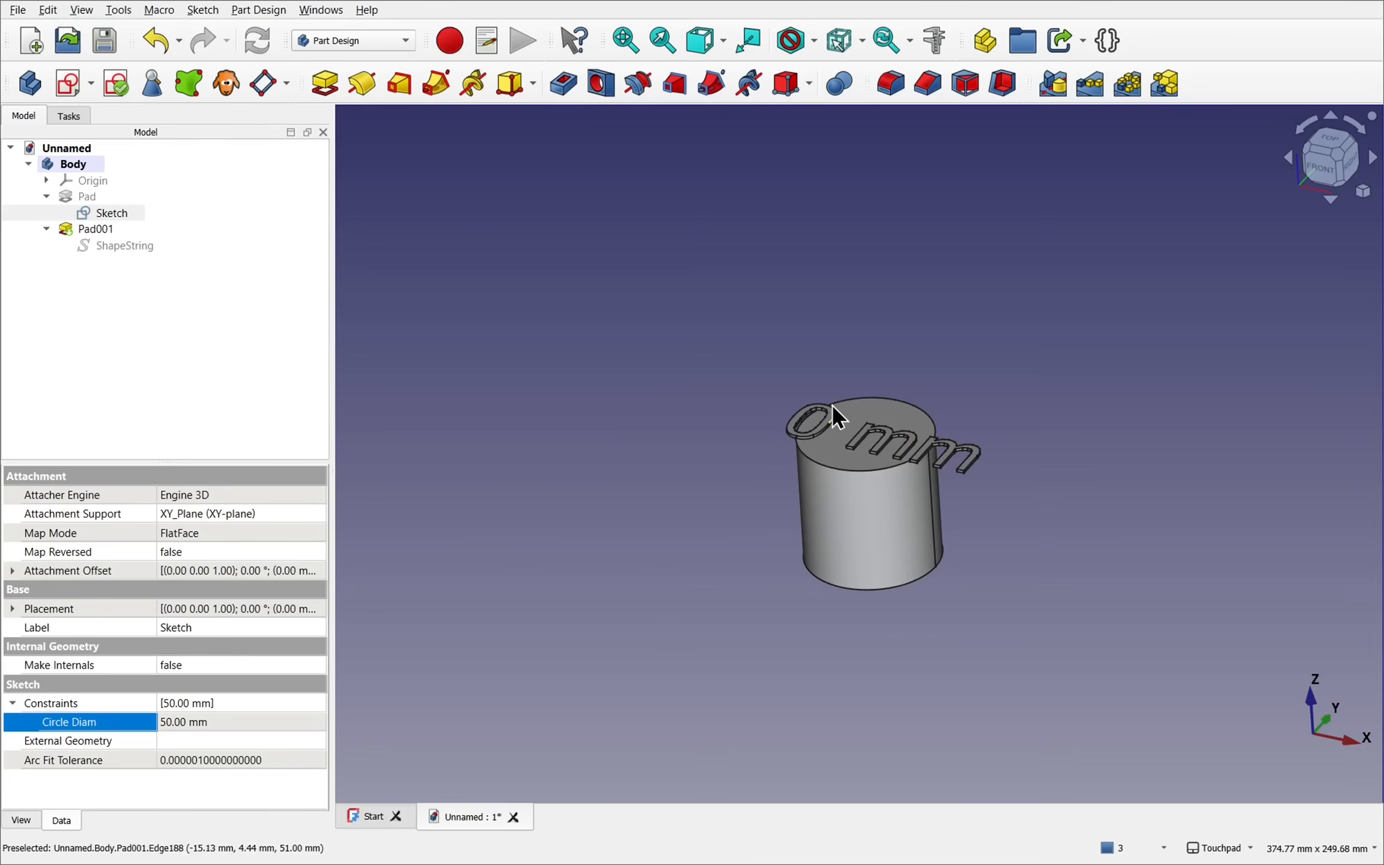
pyautogui.moveTo(748, 392)
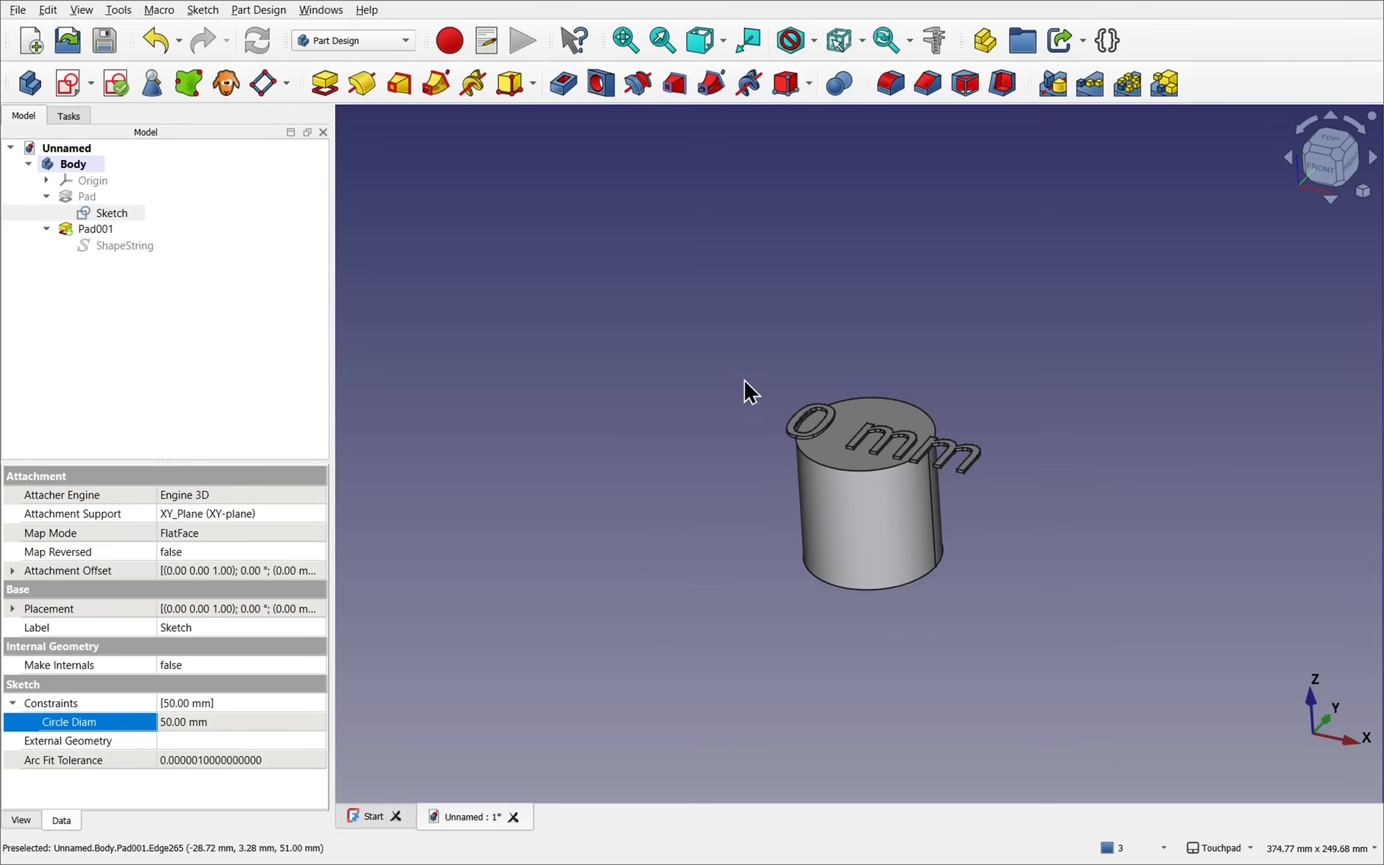
pyautogui.moveTo(762, 399)
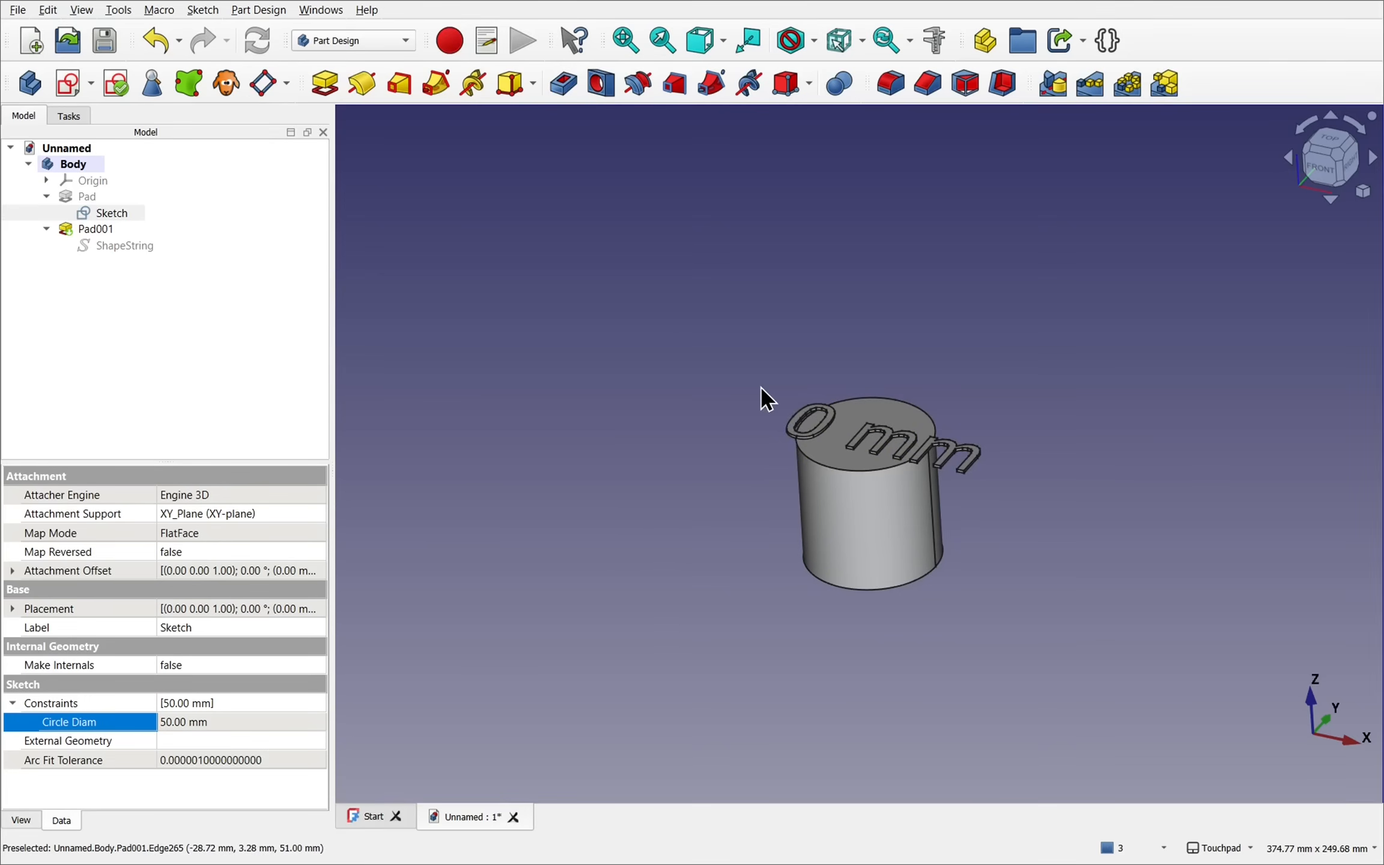
pyautogui.moveTo(971, 325)
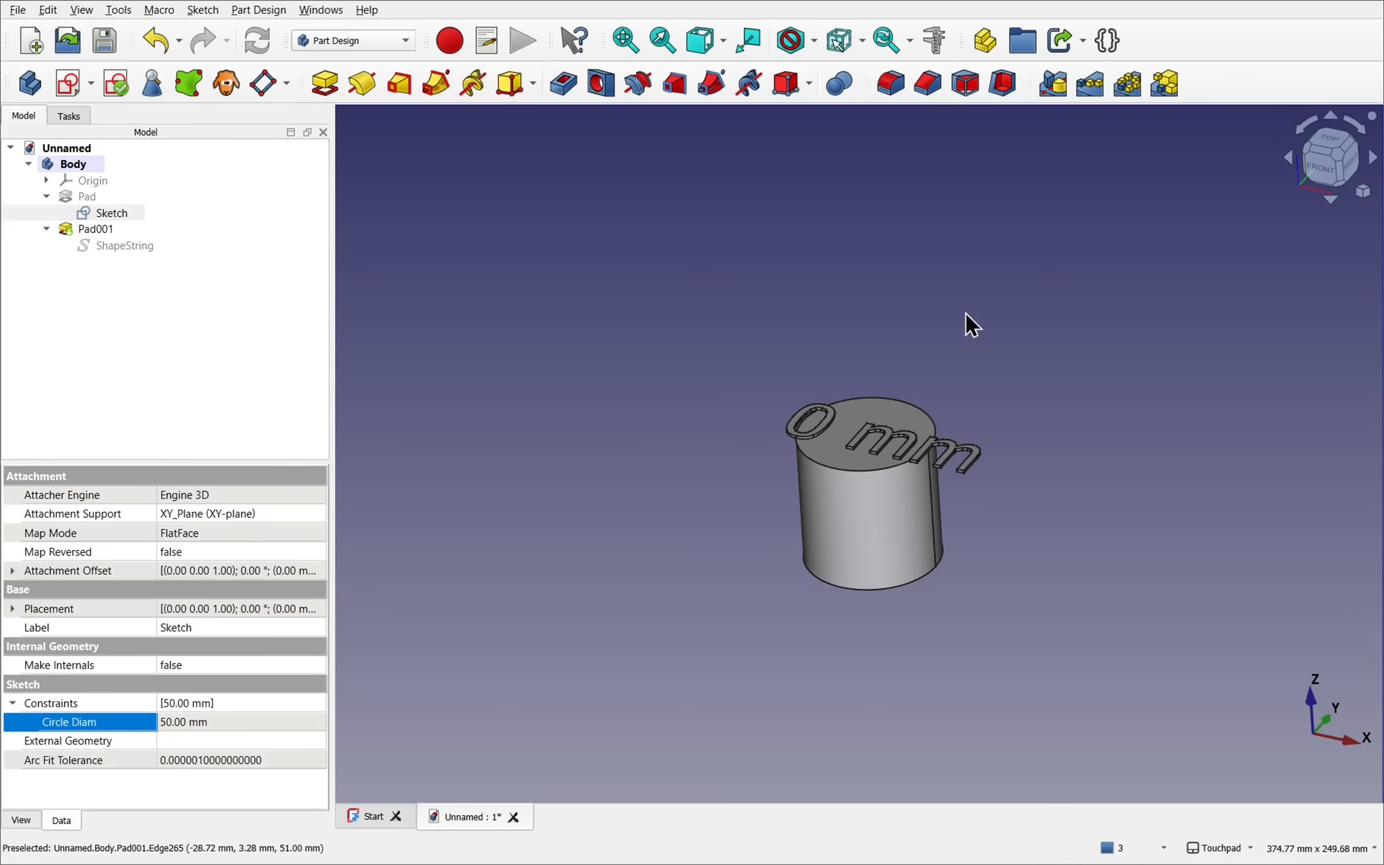
pyautogui.moveTo(755, 415)
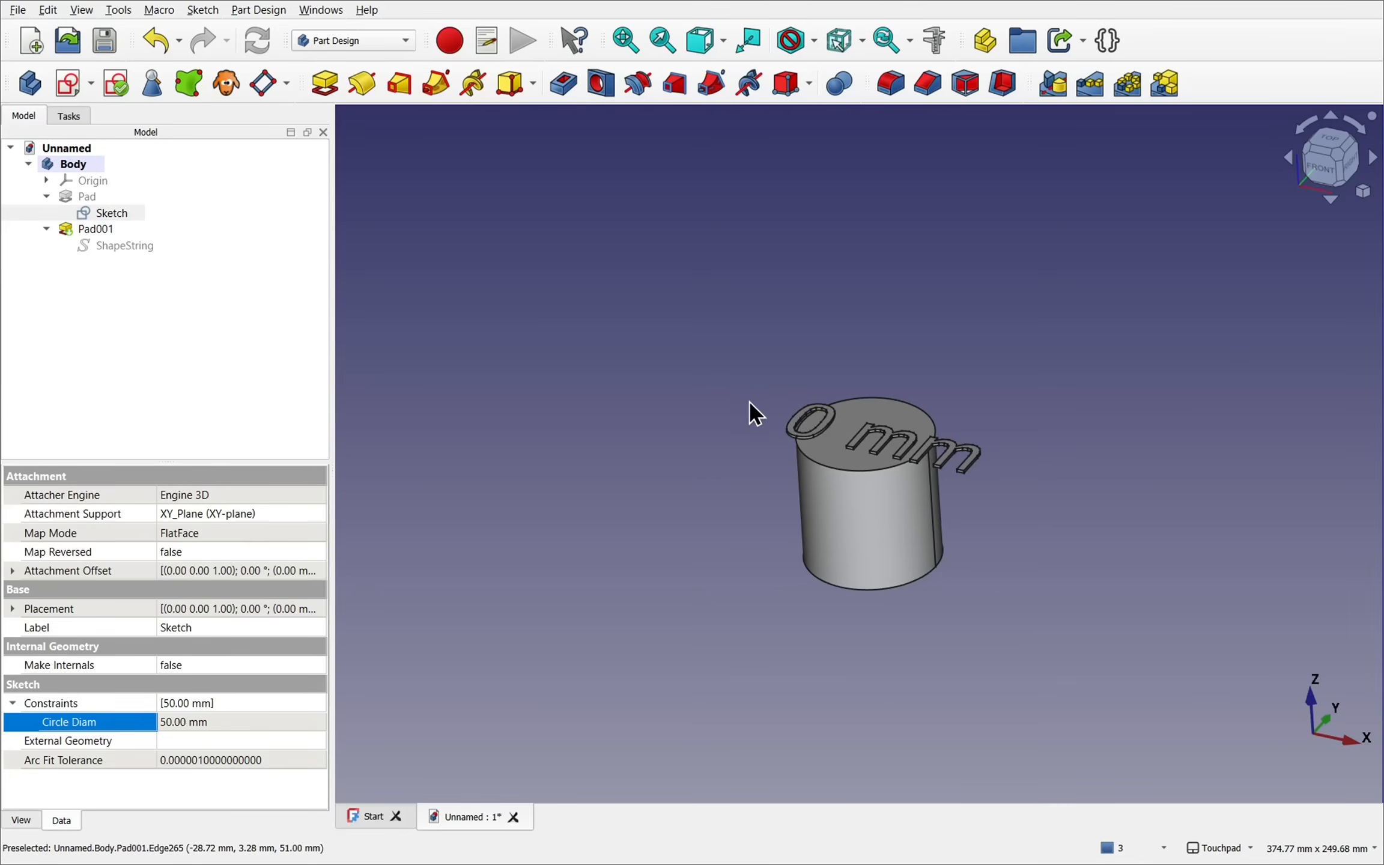
pyautogui.moveTo(757, 405)
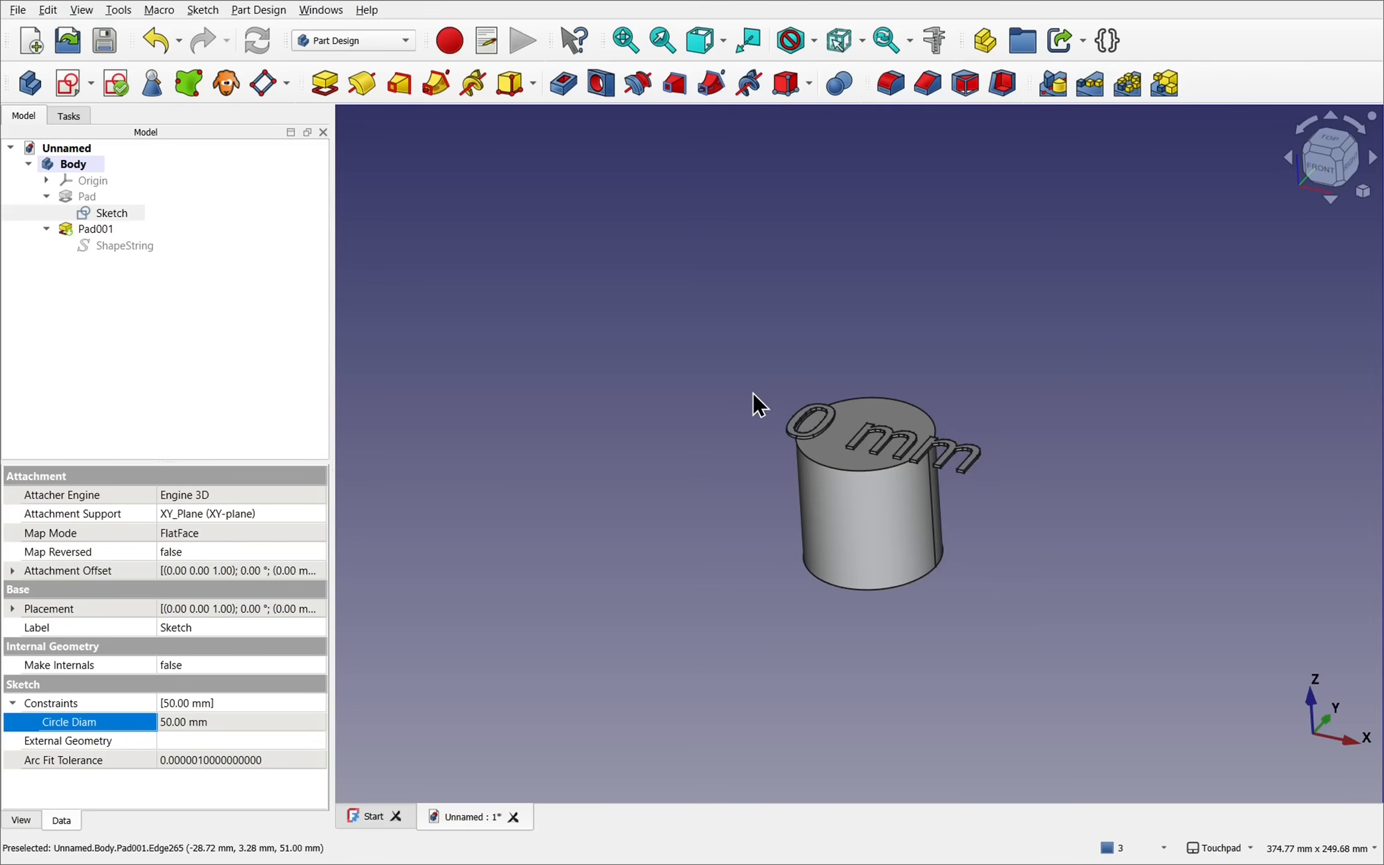
pyautogui.moveTo(728, 395)
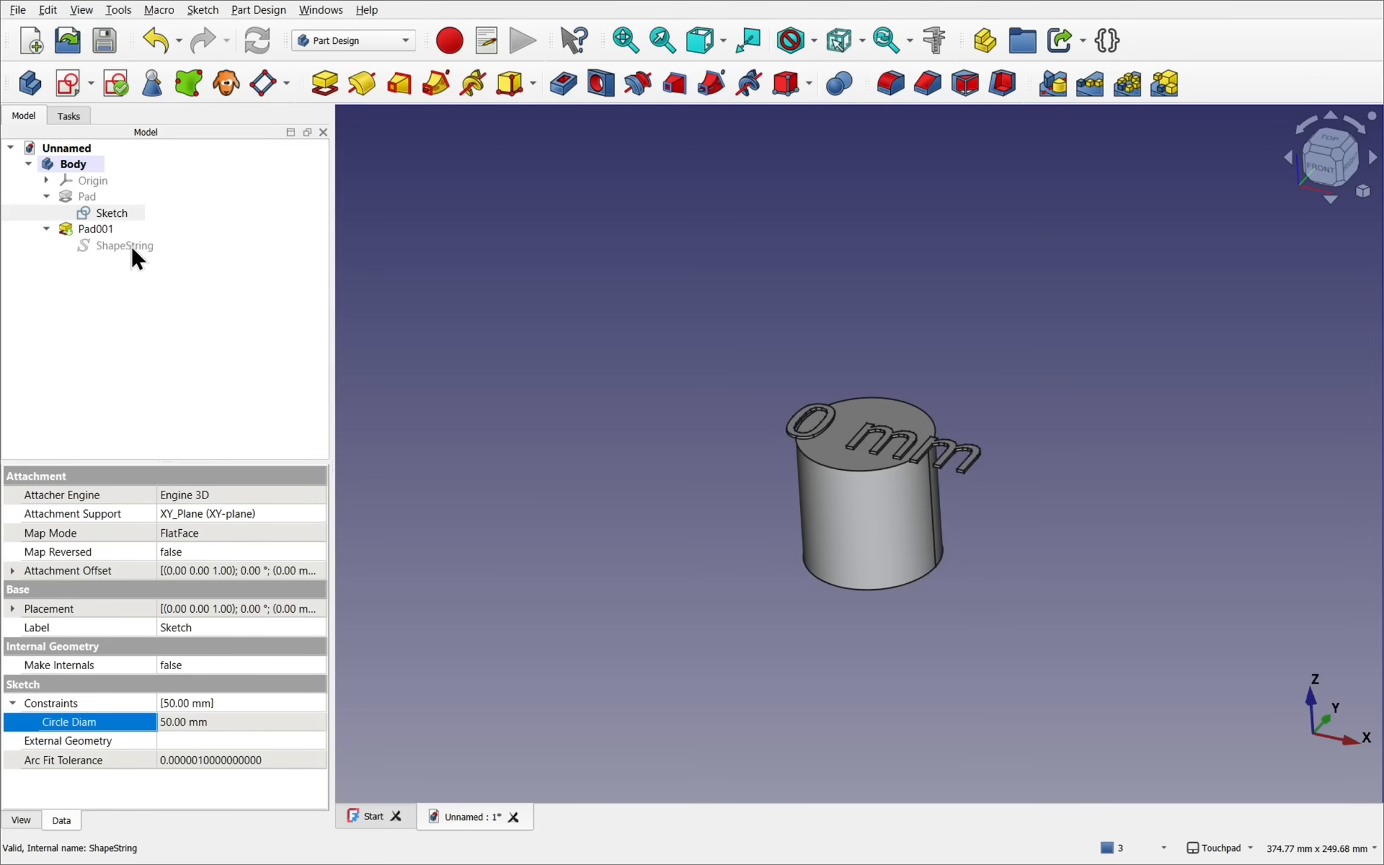
# Bind the ShapeString Size to the expression Sketch.Constraints.CircleDiam * 0.15.
pyautogui.click(124, 245)
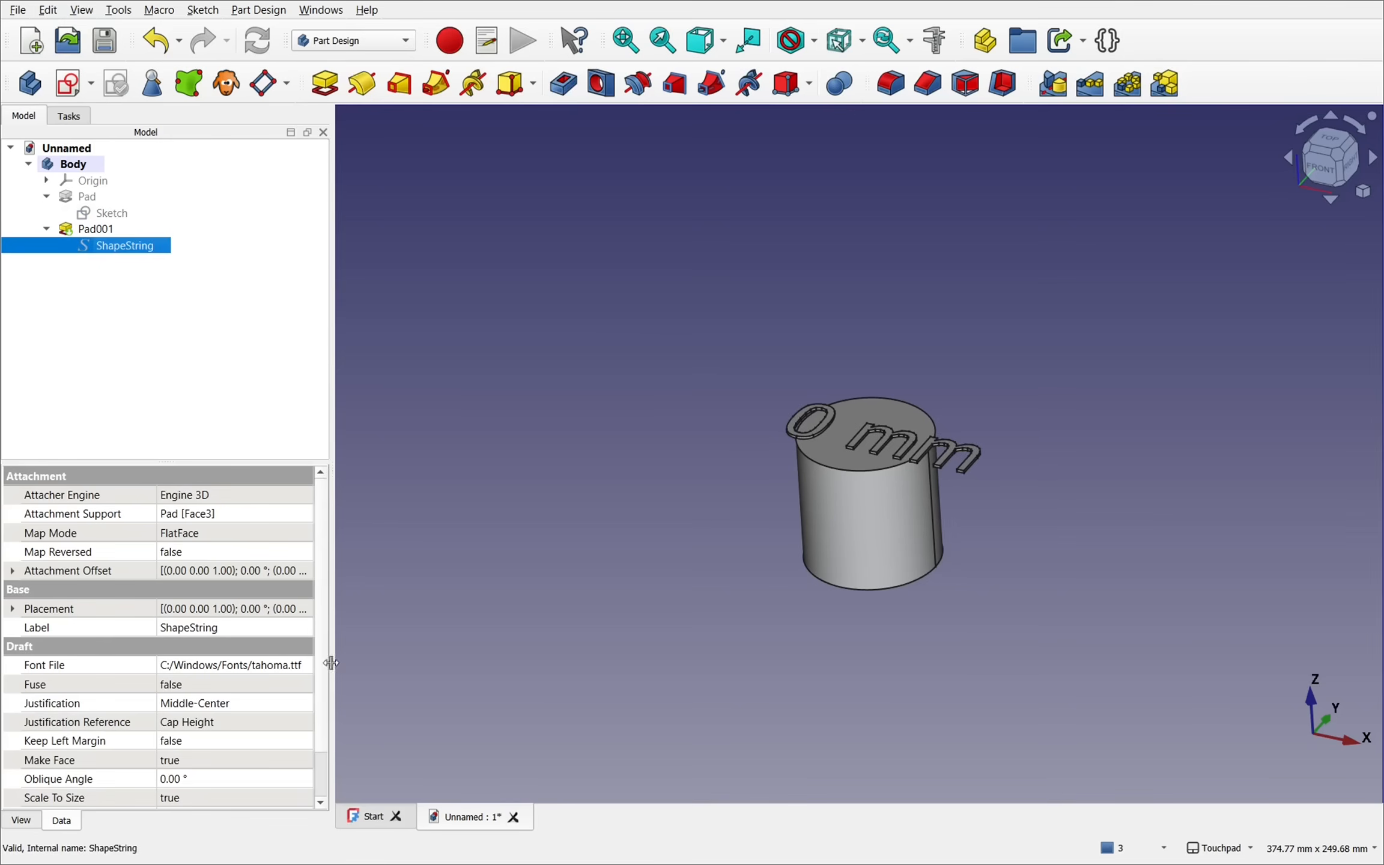
pyautogui.scroll(-3)
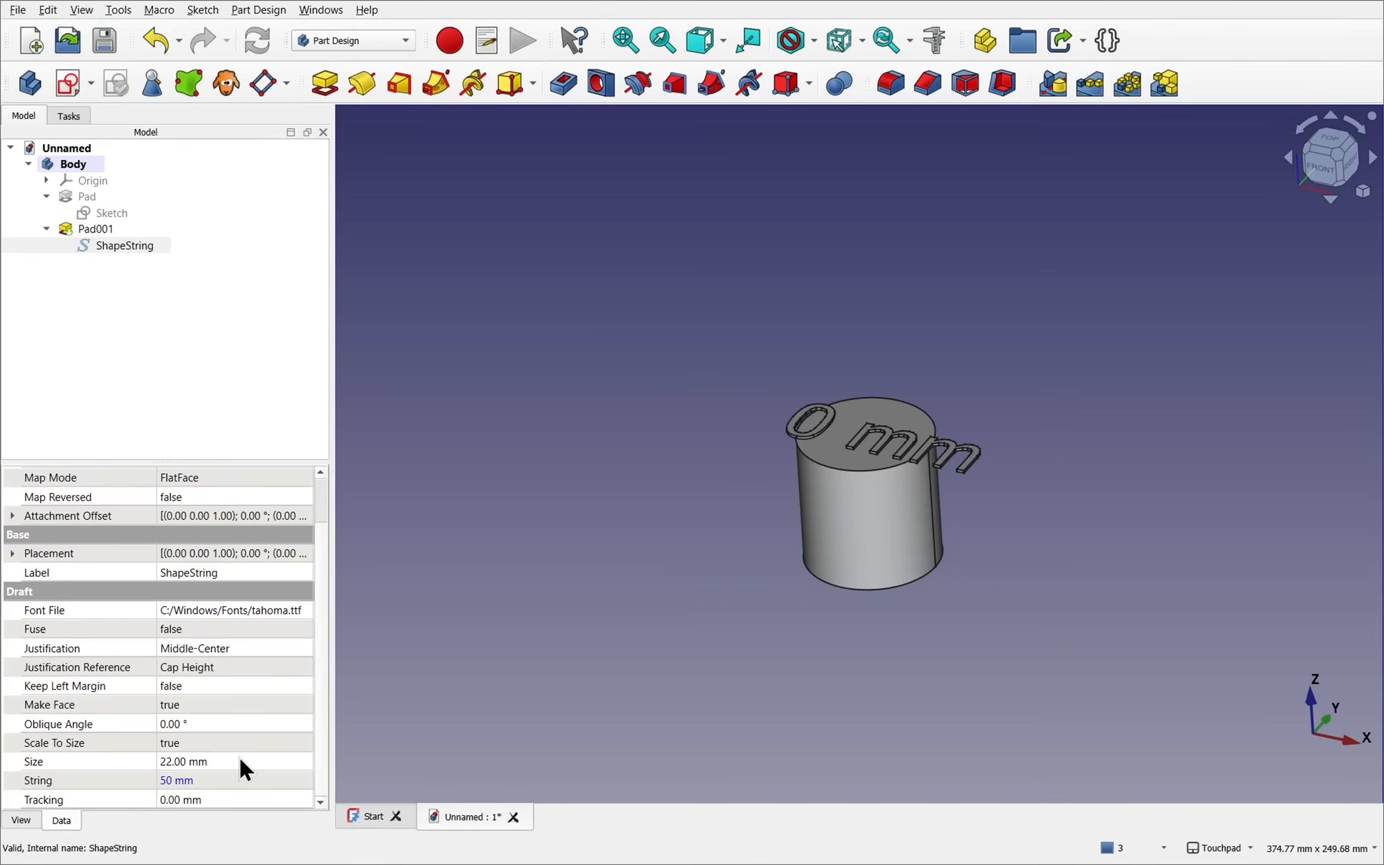
pyautogui.click(185, 761)
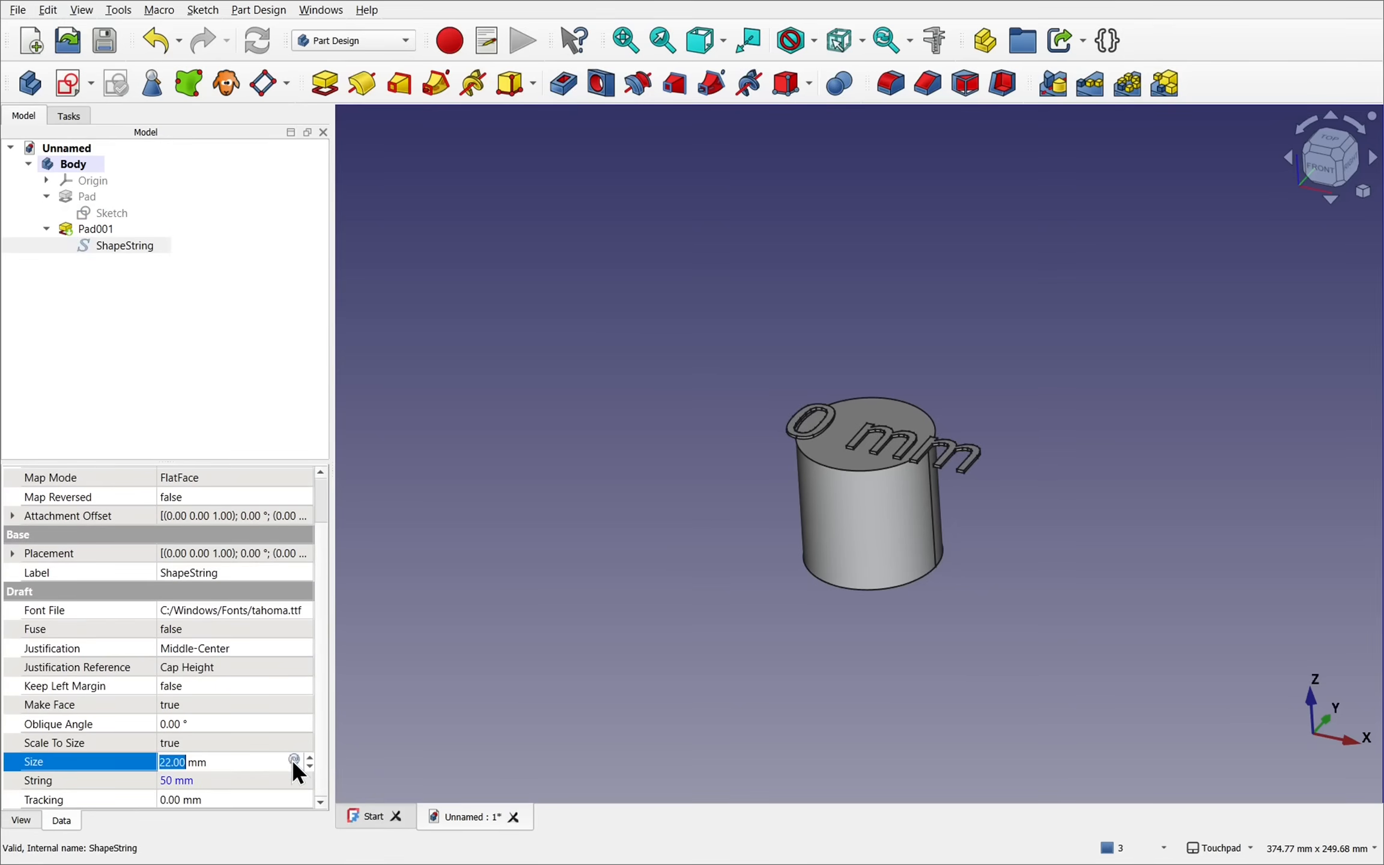
pyautogui.click(293, 761)
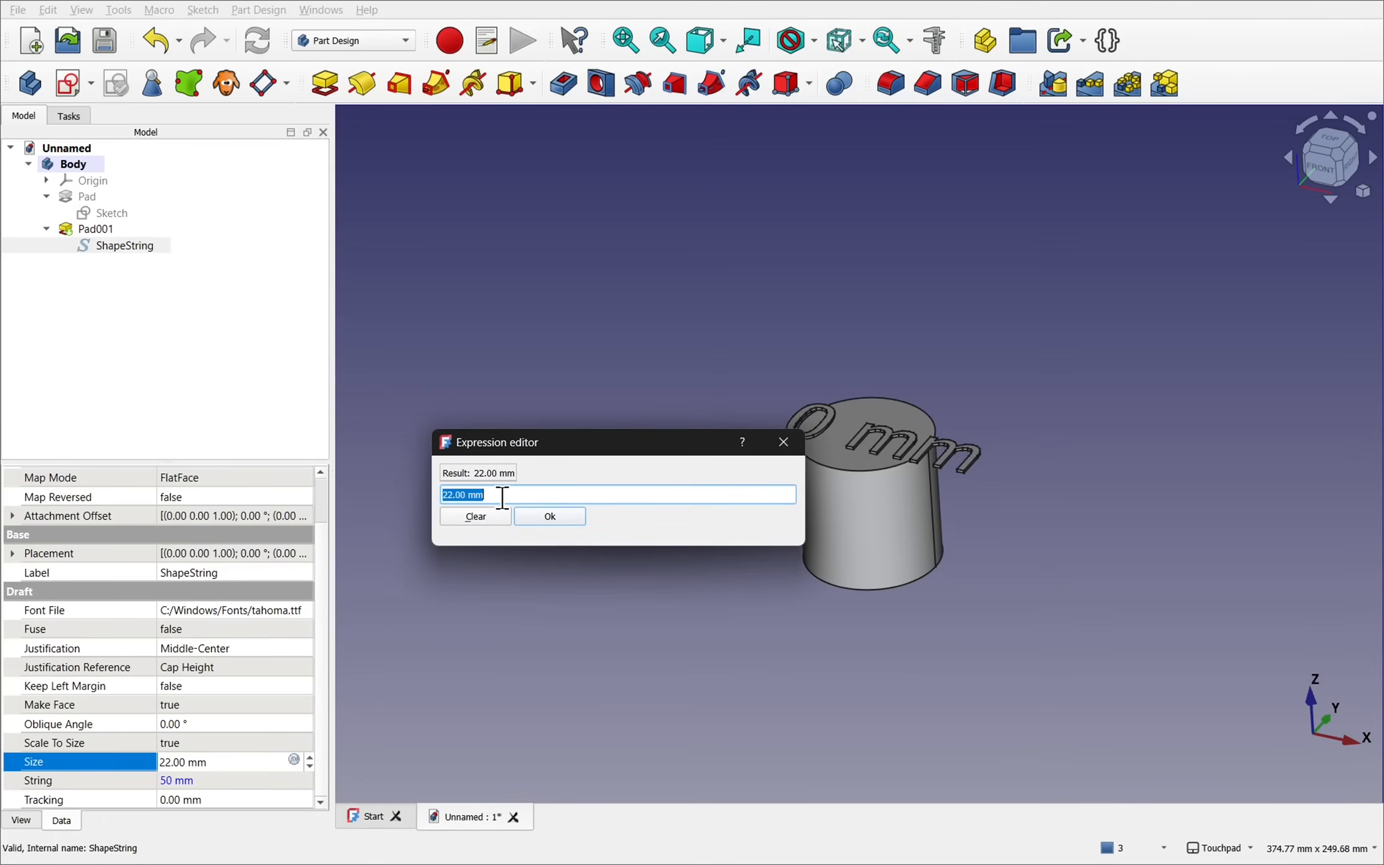
pyautogui.write('Sketch.Constraints.CircleDiam')
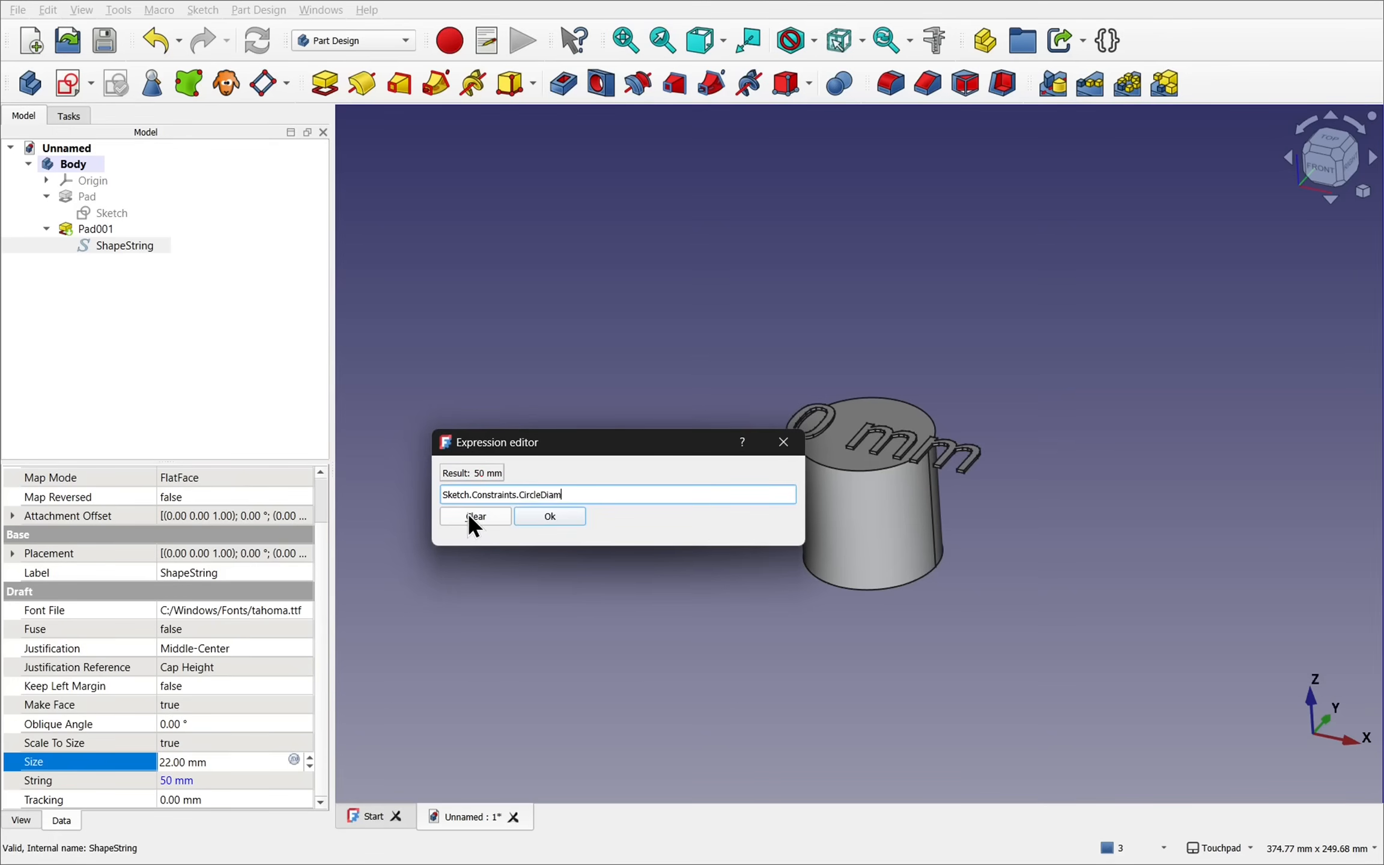
pyautogui.write('*')
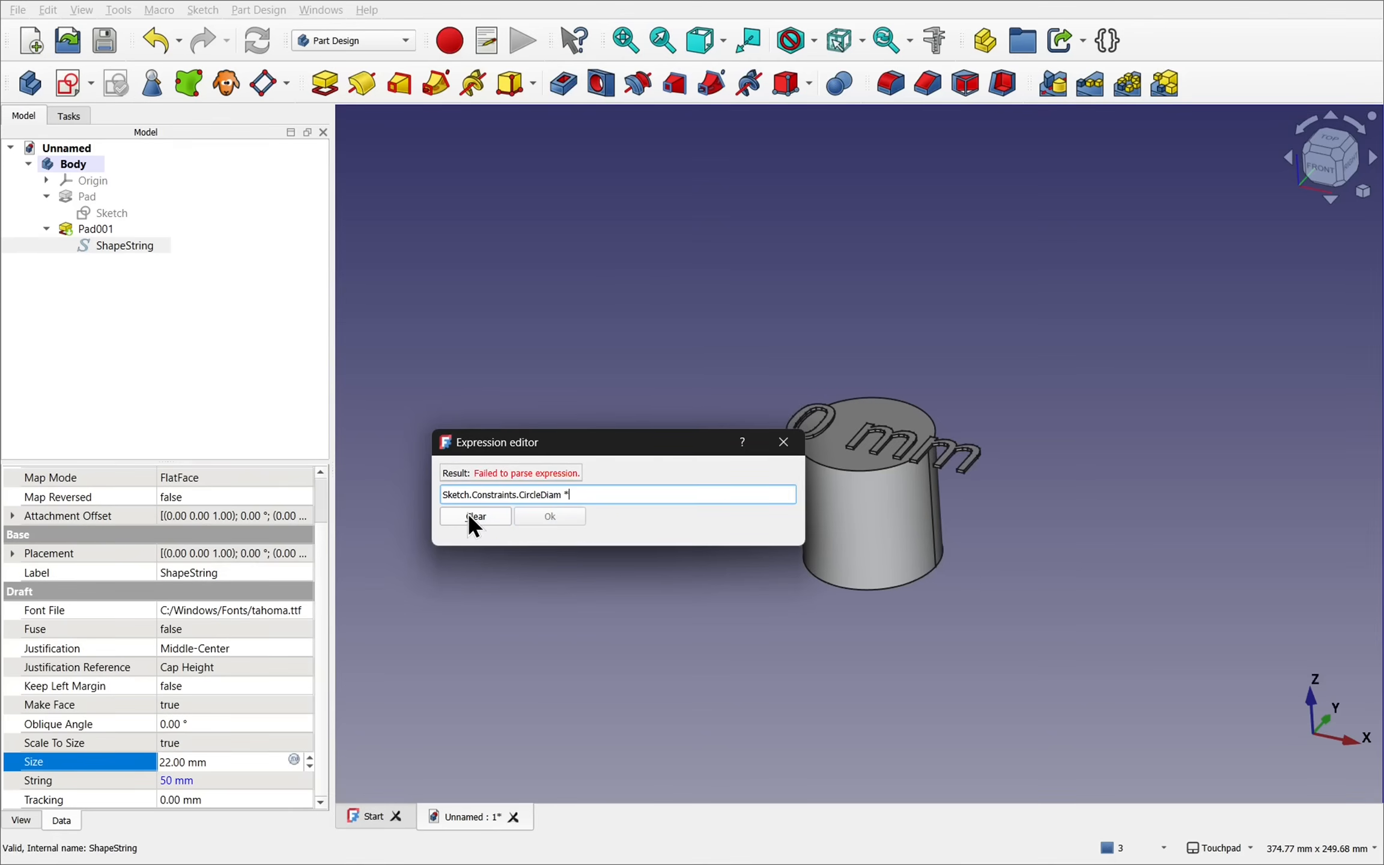
pyautogui.write('0.15')
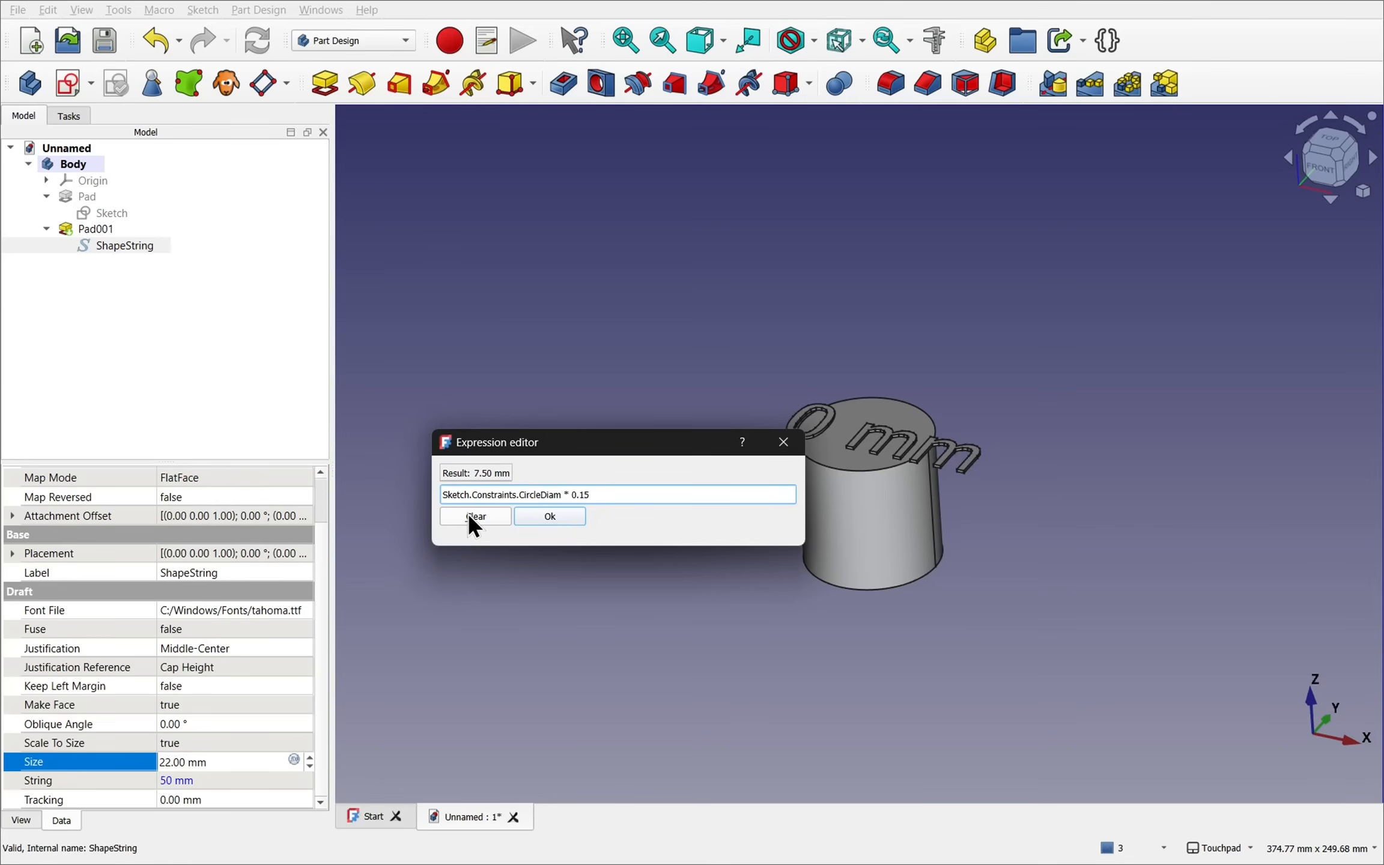
pyautogui.click(548, 516)
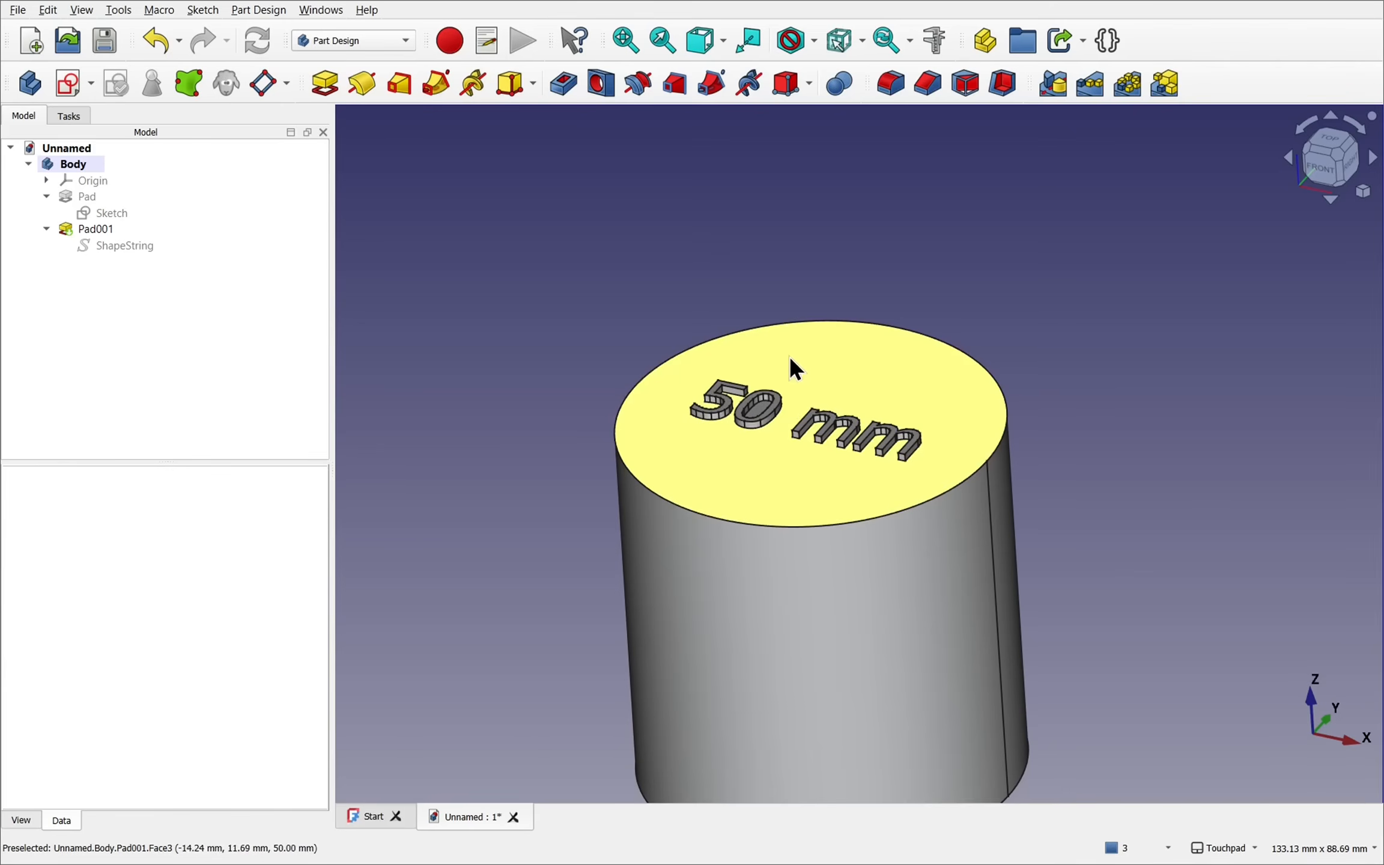
# Zoom out and double-click the Sketch in the Model tree to enter Sketcher.
pyautogui.scroll(-3)
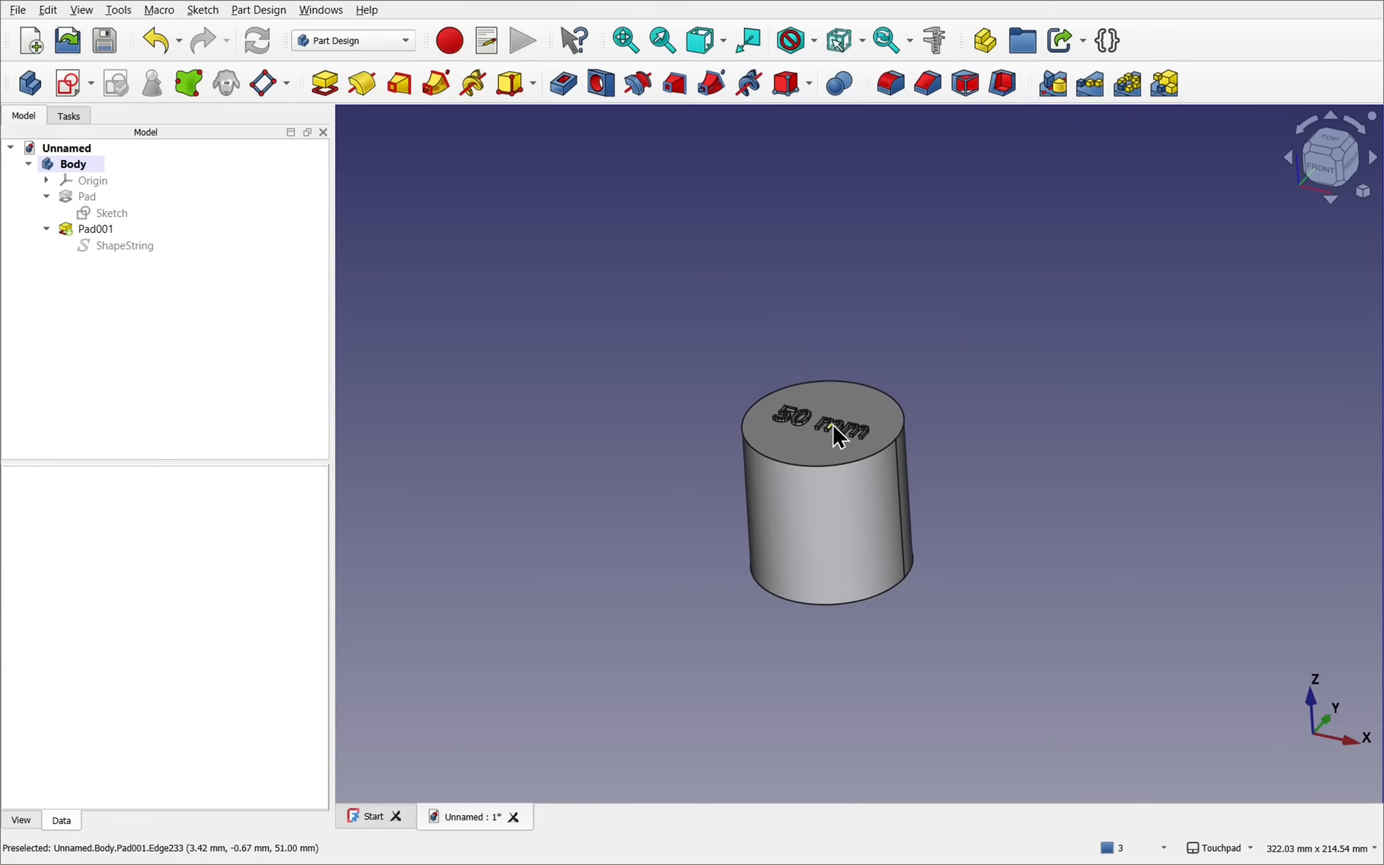
pyautogui.moveTo(848, 435)
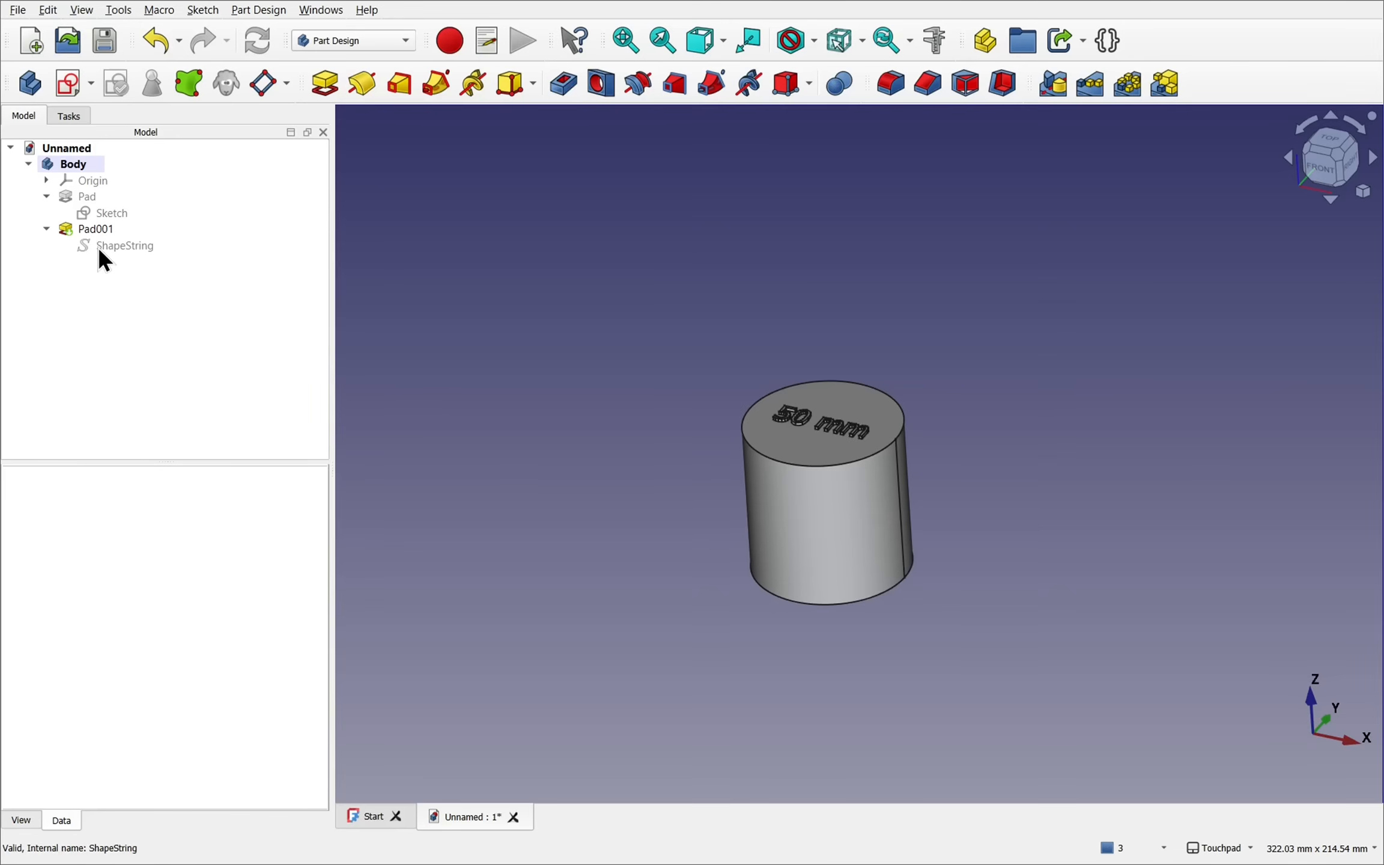
pyautogui.click(111, 212)
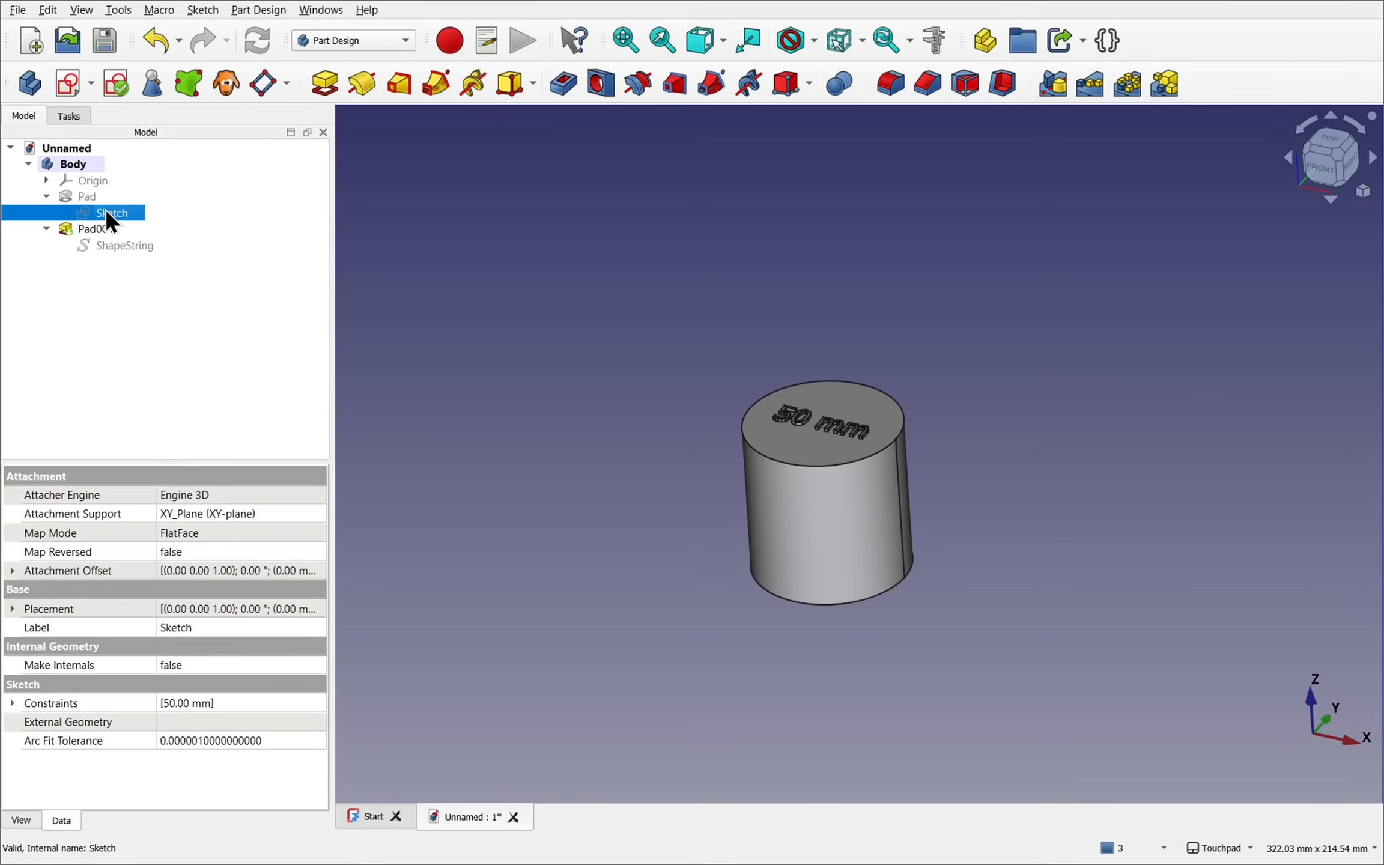
pyautogui.doubleClick(112, 213)
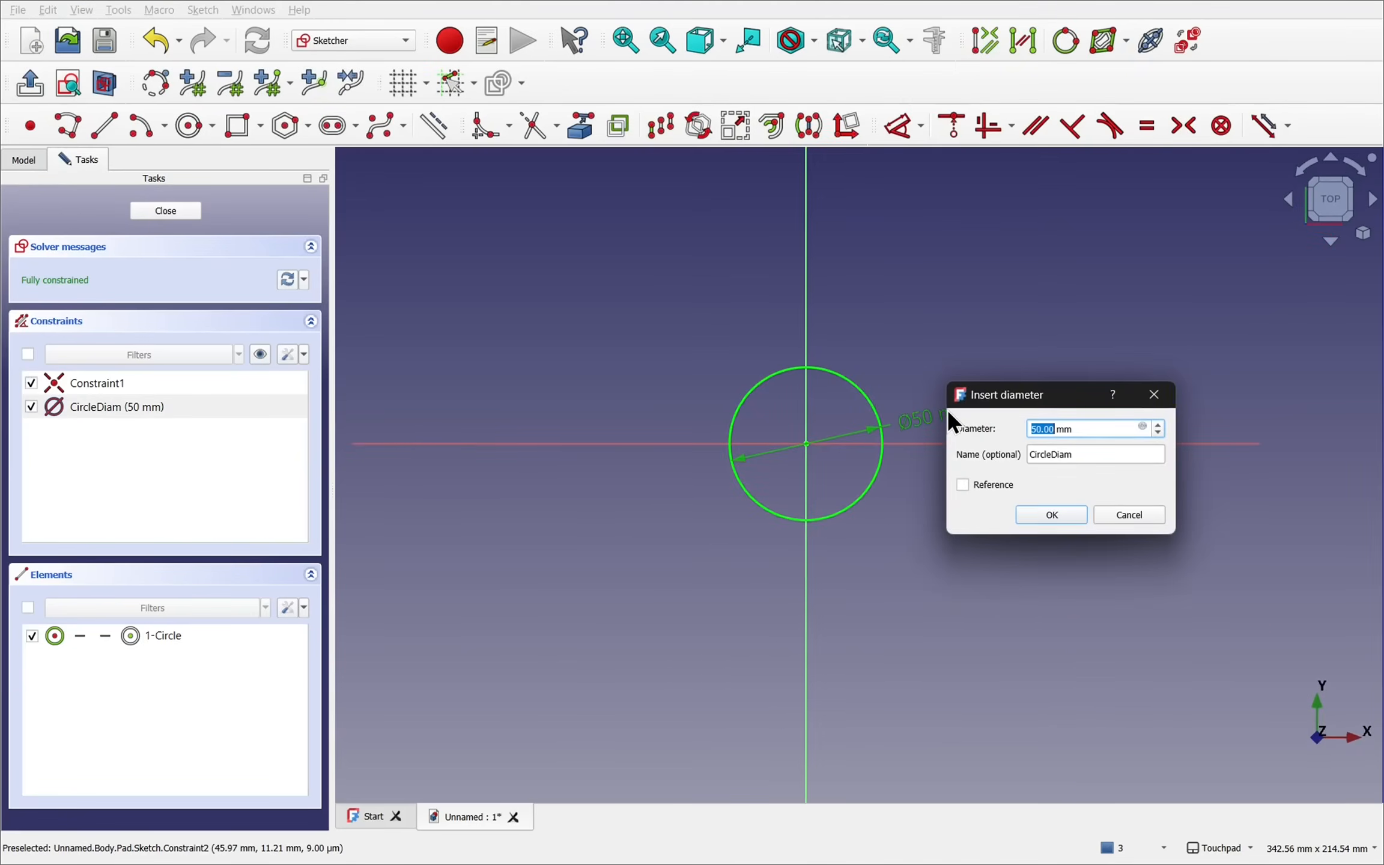
# Enter a 100 mm circle diameter and close the sketch.
pyautogui.write('100')
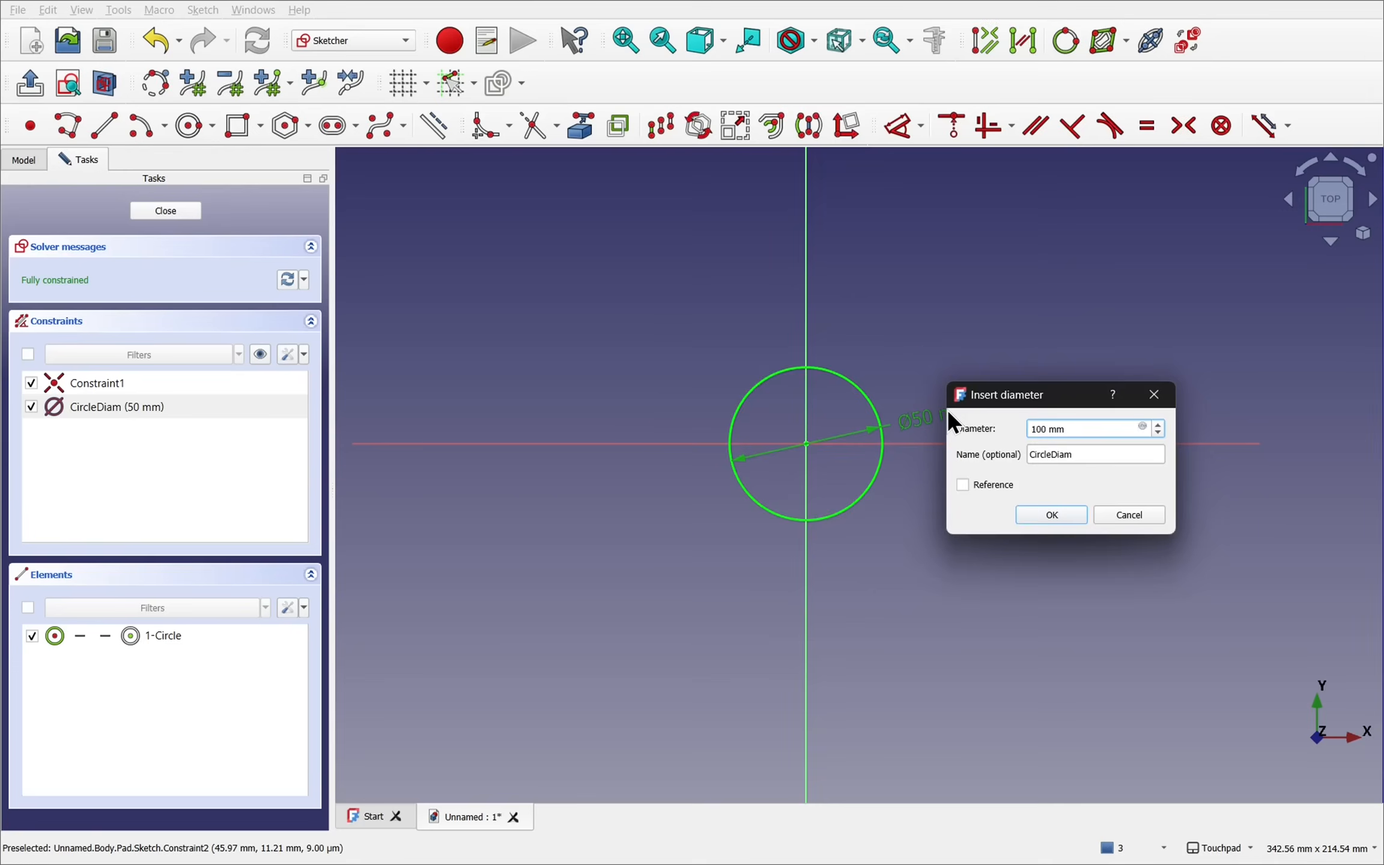
pyautogui.click(1049, 515)
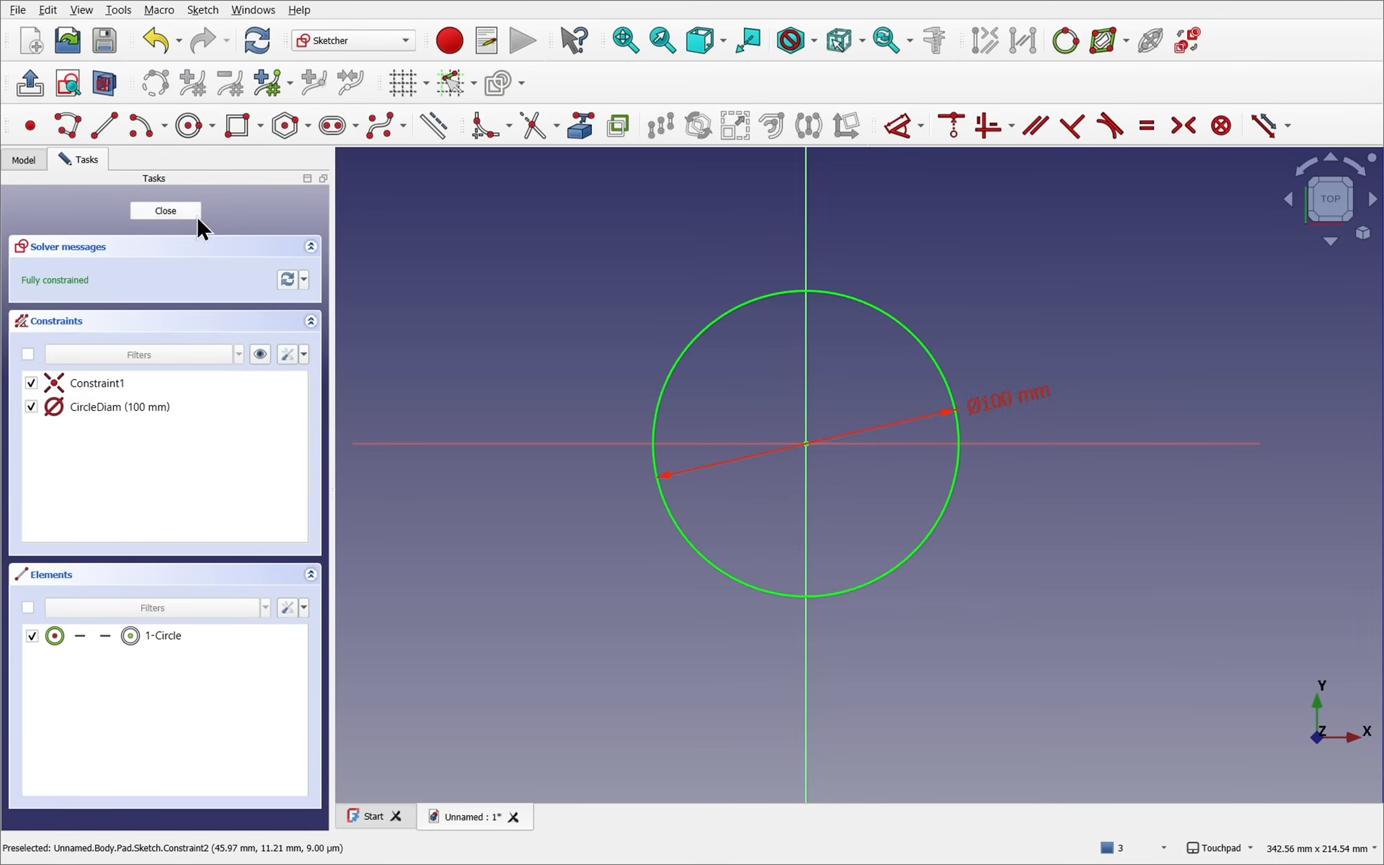
pyautogui.moveTo(656, 388)
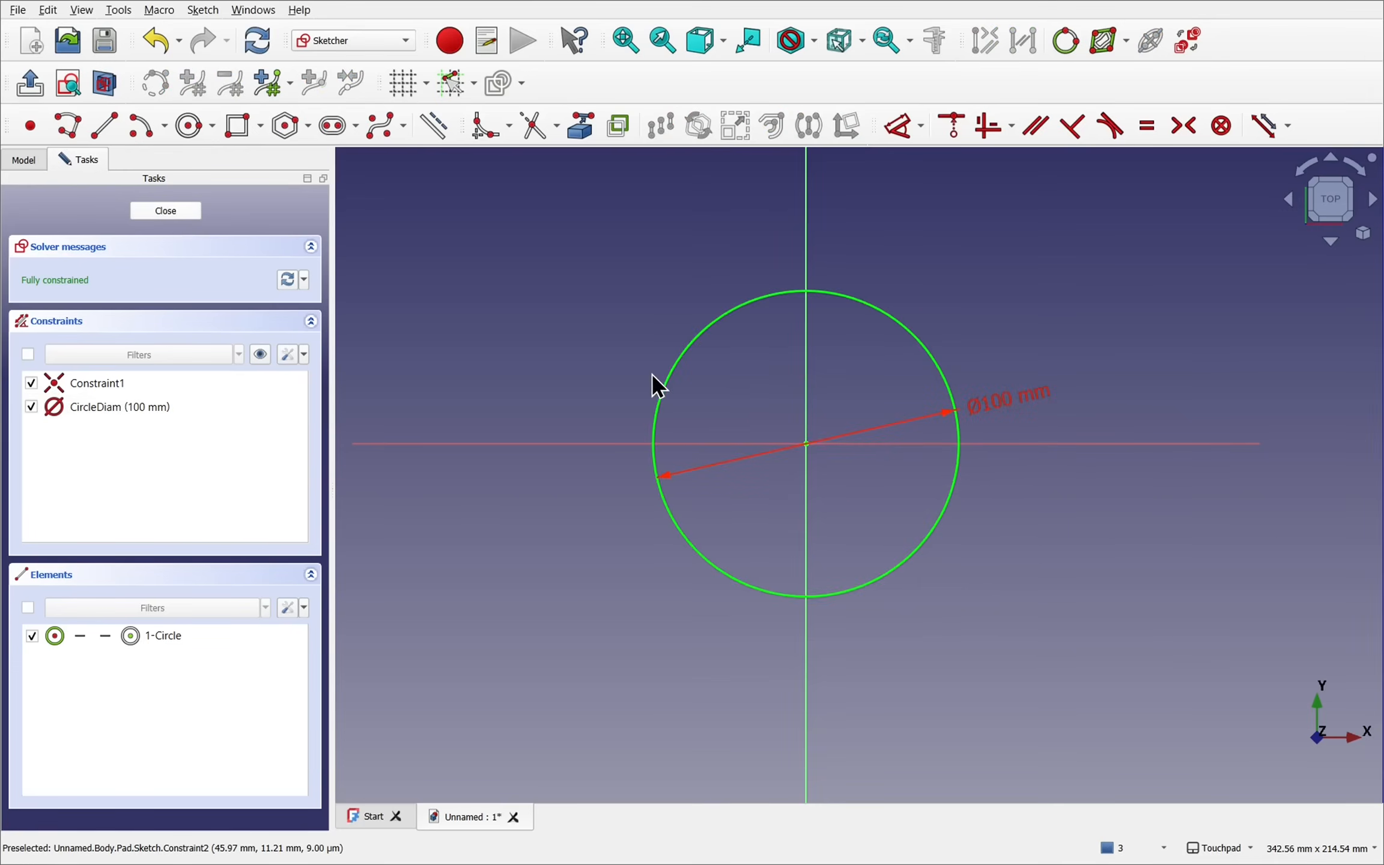
pyautogui.click(165, 211)
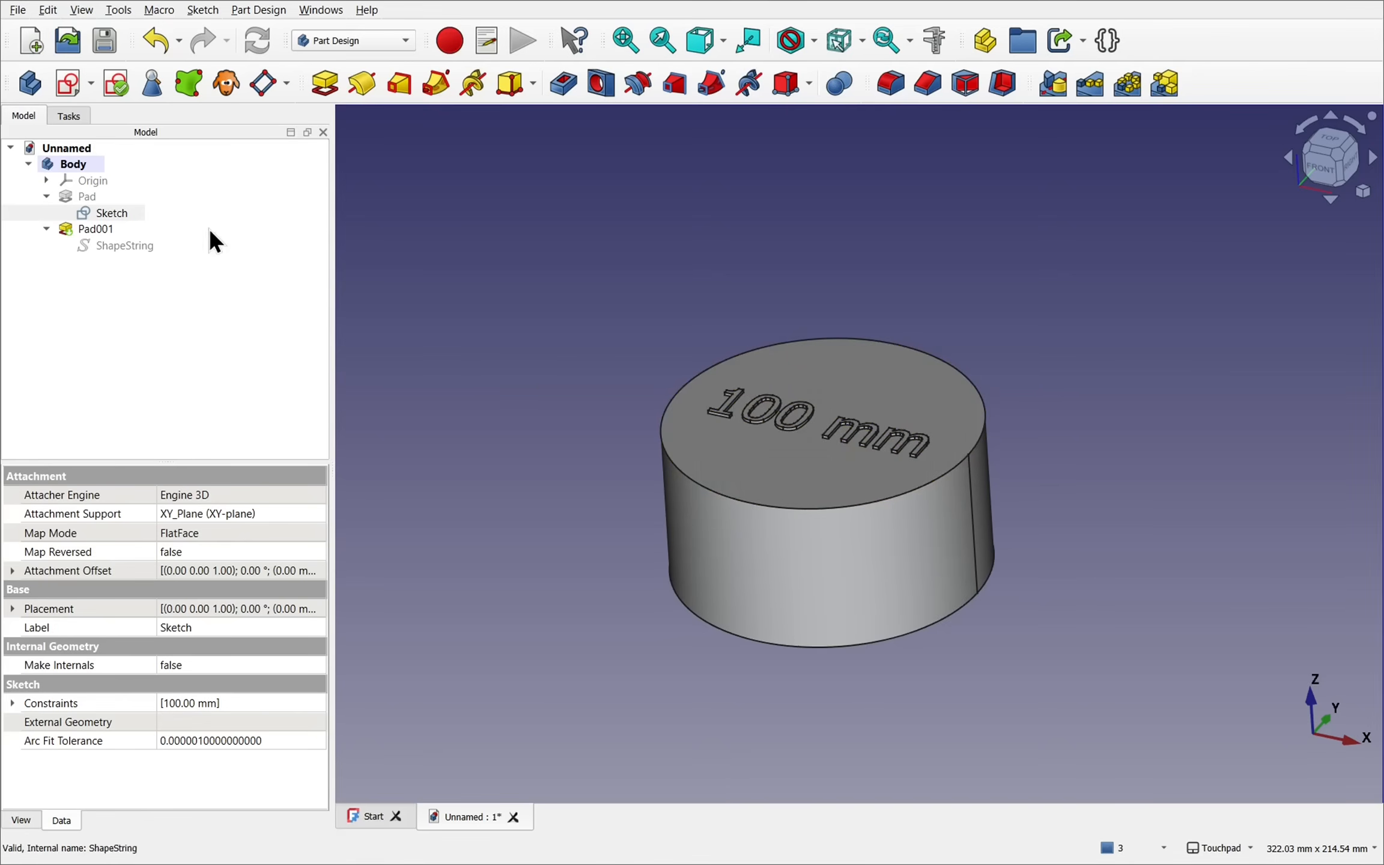
# Set Circle Diam to 500 from the sketch's Constraints properties.
pyautogui.click(112, 212)
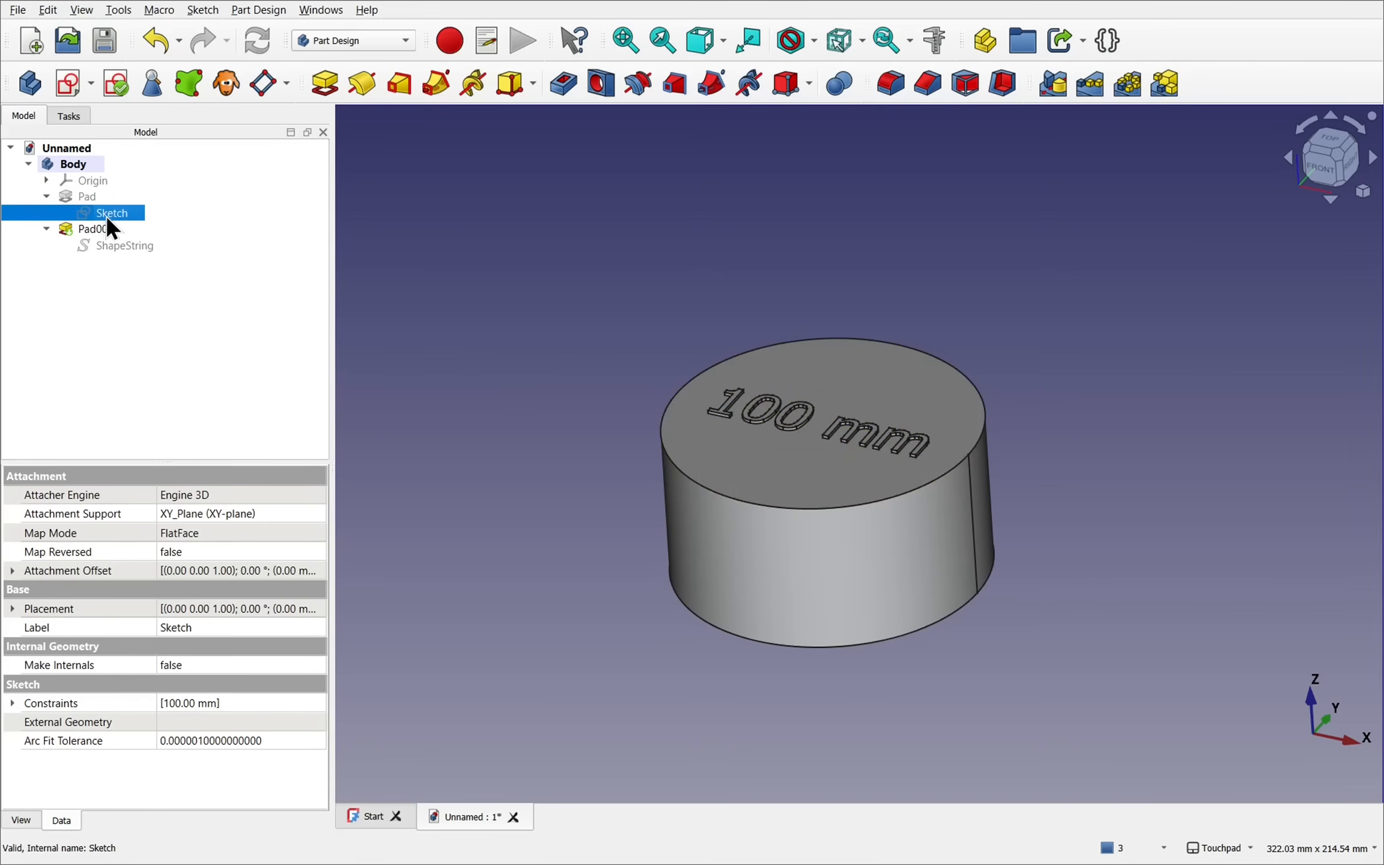
pyautogui.click(14, 702)
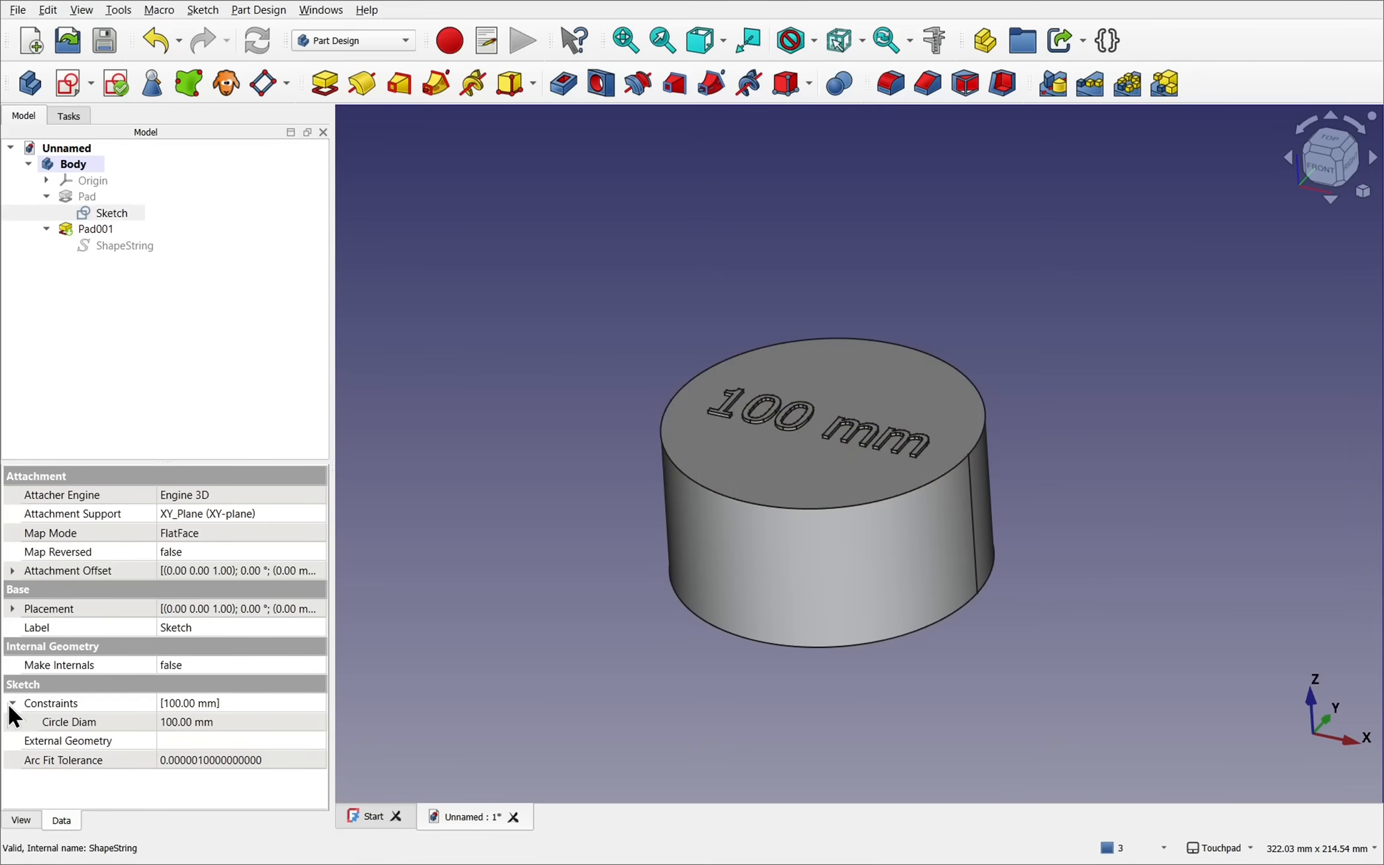
pyautogui.doubleClick(186, 722)
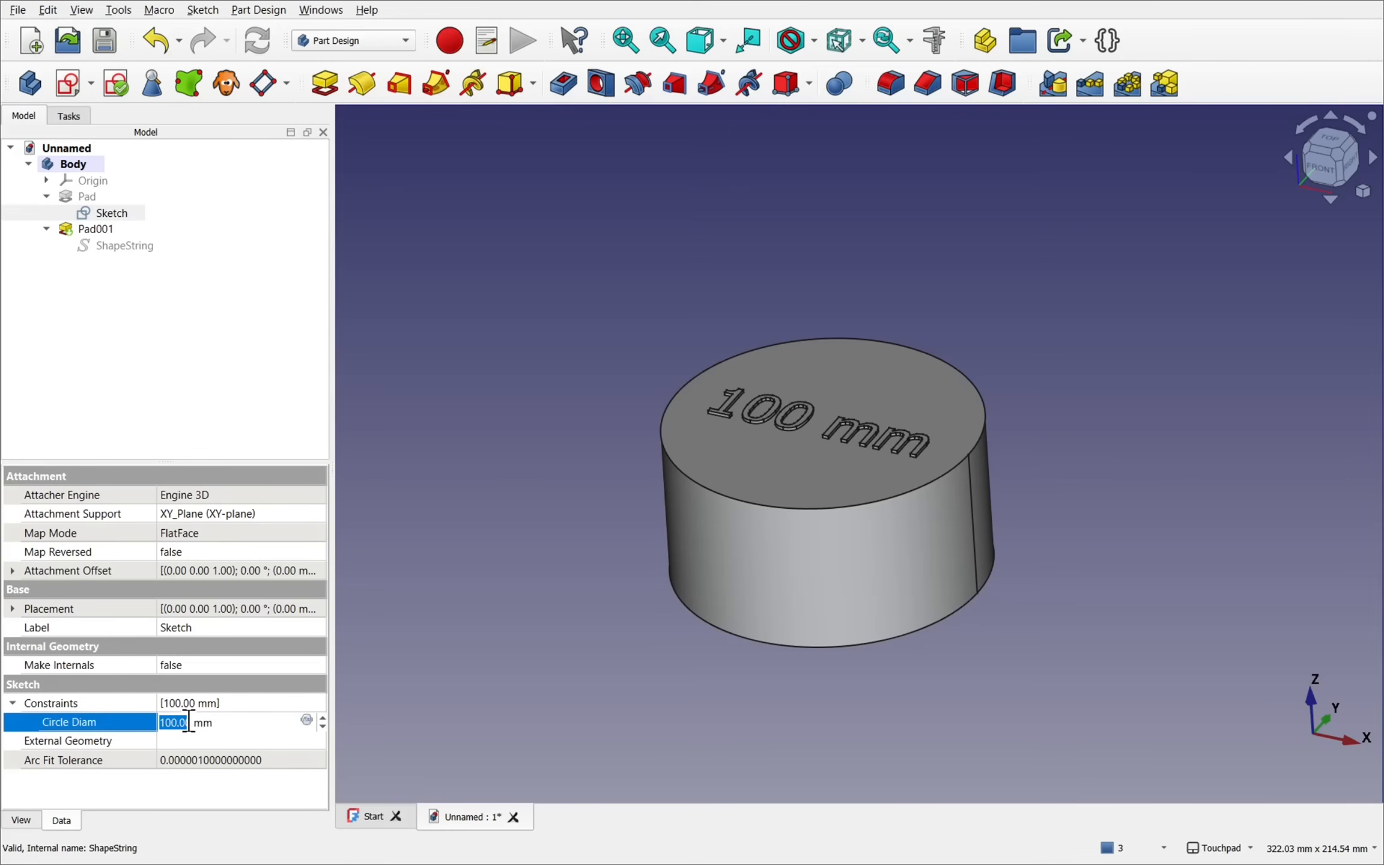
pyautogui.write('500')
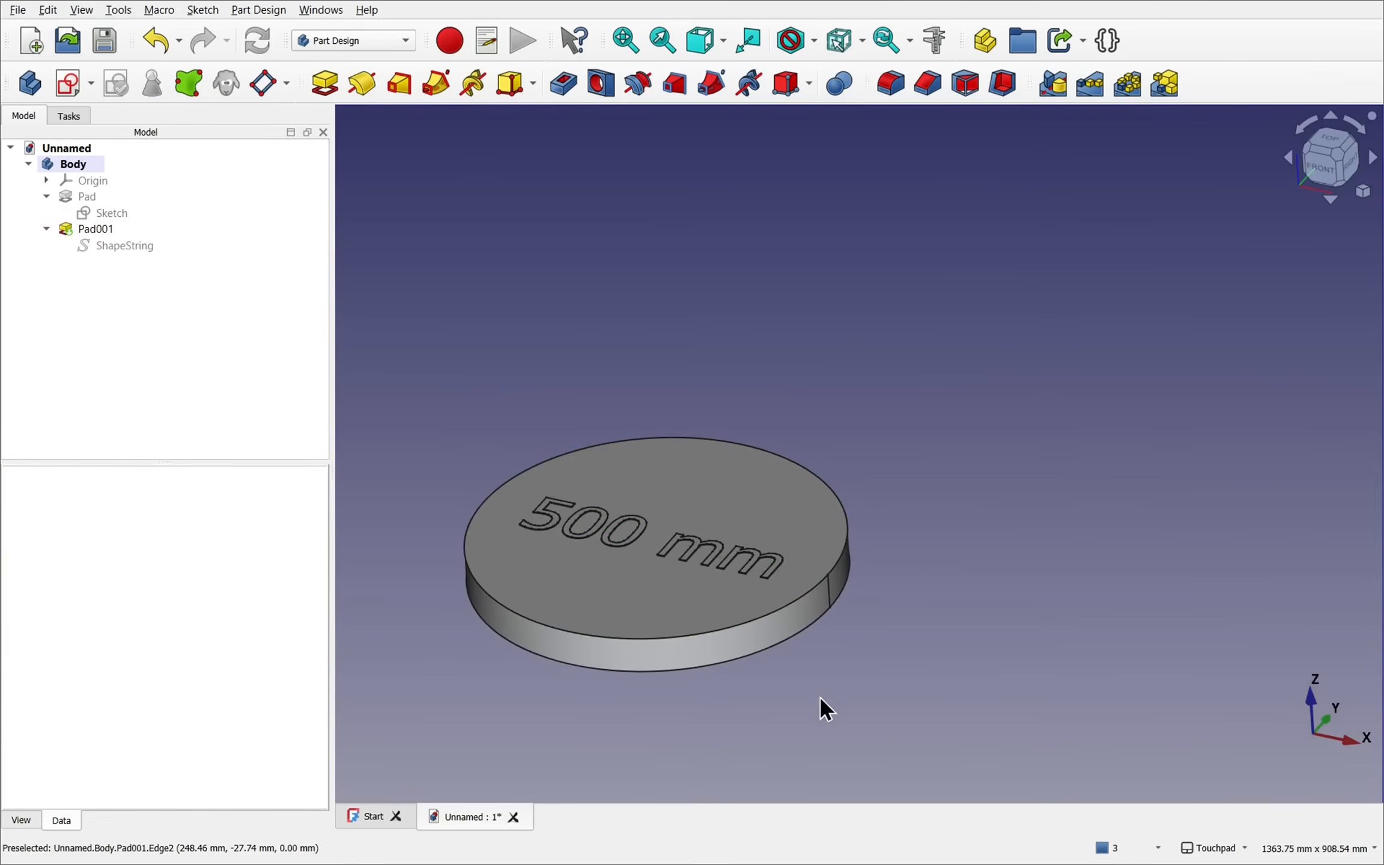
pyautogui.moveTo(663, 344)
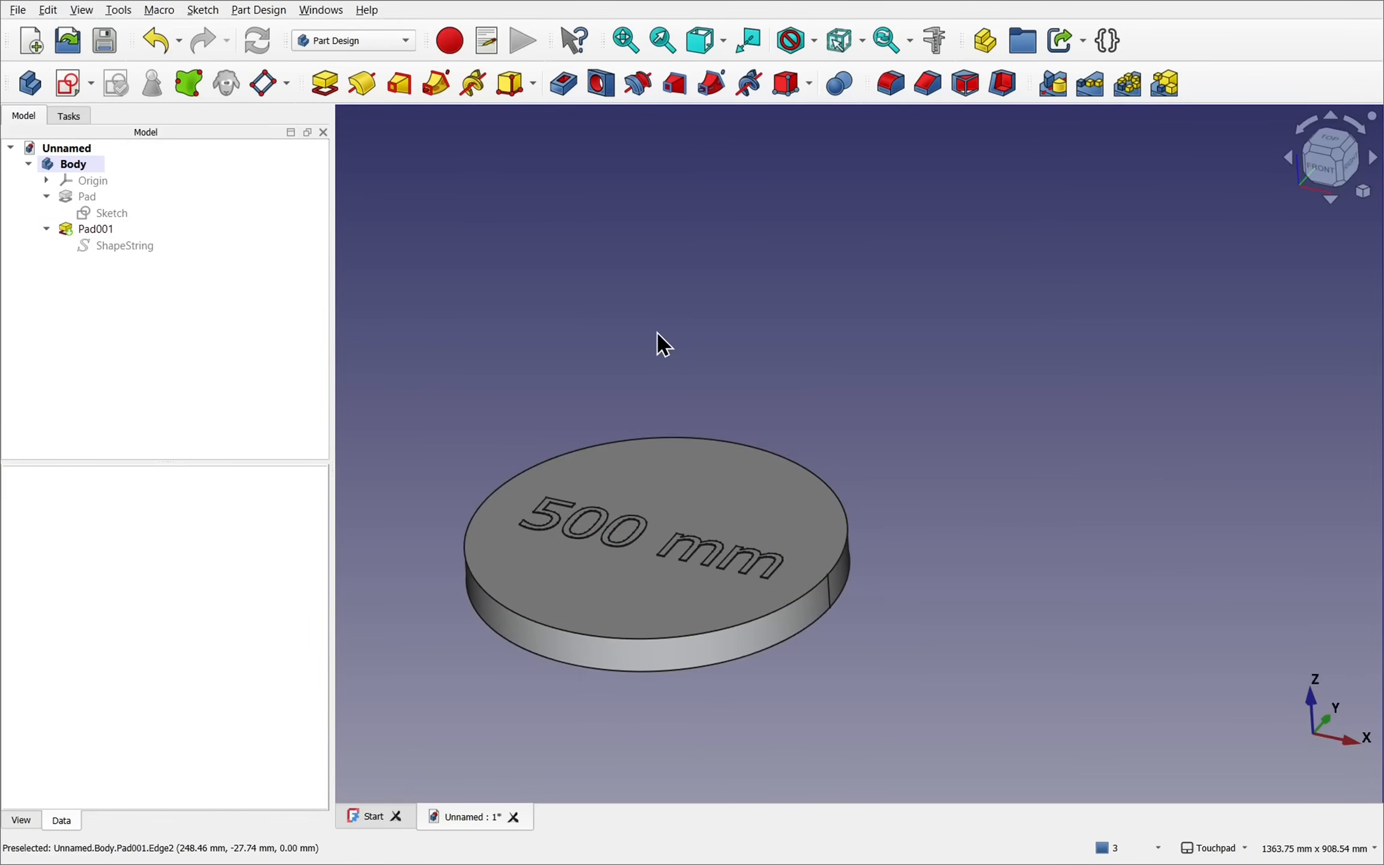